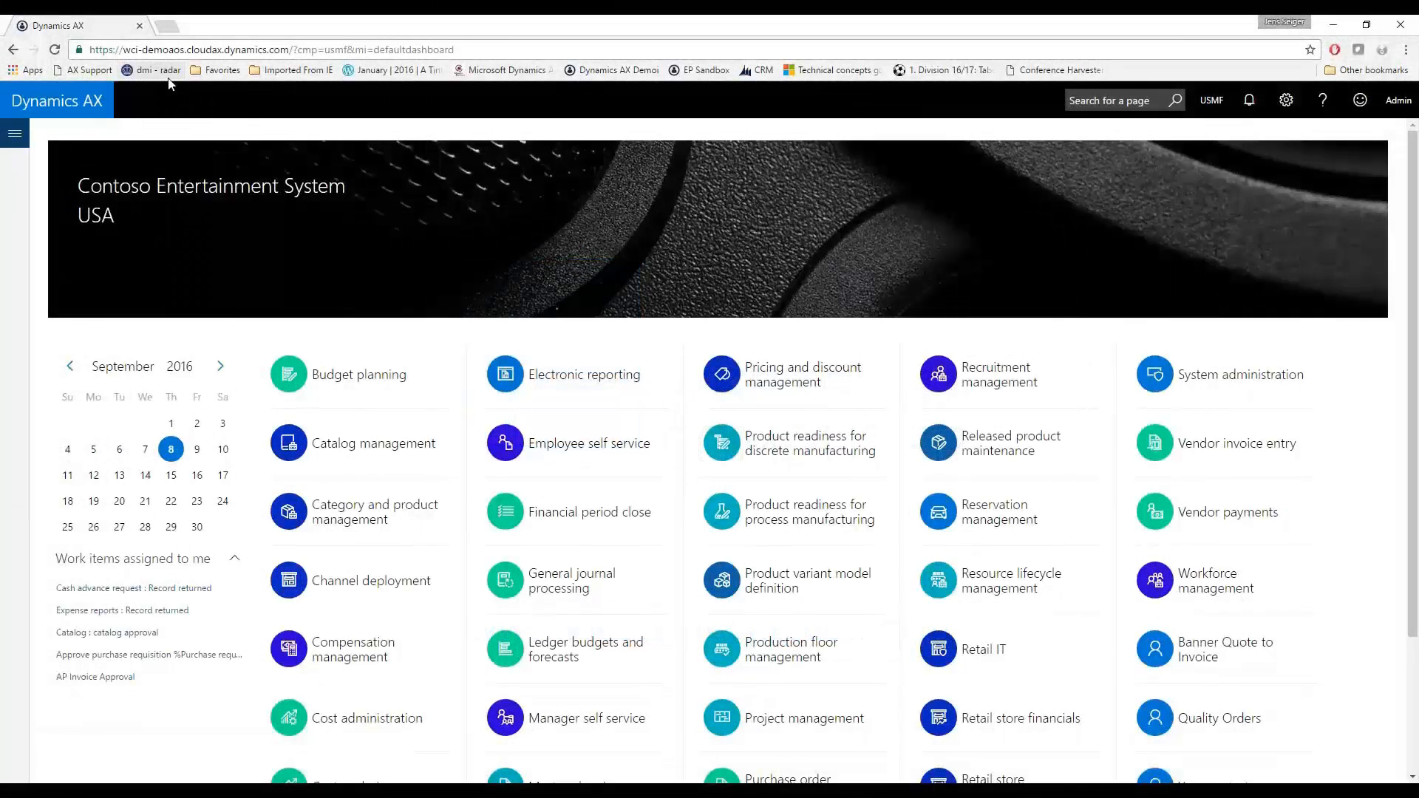
{"action": "mouse_move", "coordinate": [159, 69]}
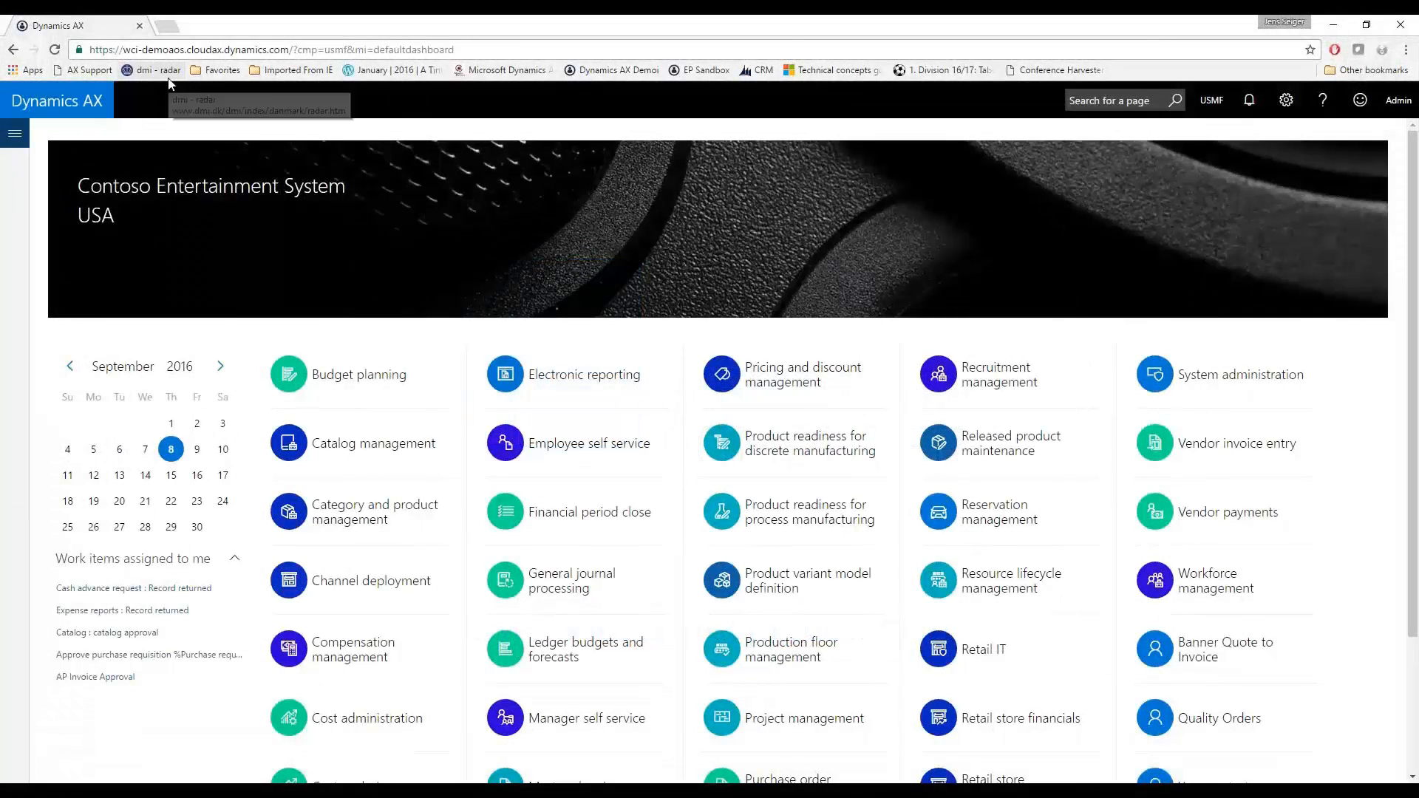
{"action": "mouse_move", "coordinate": [74, 251]}
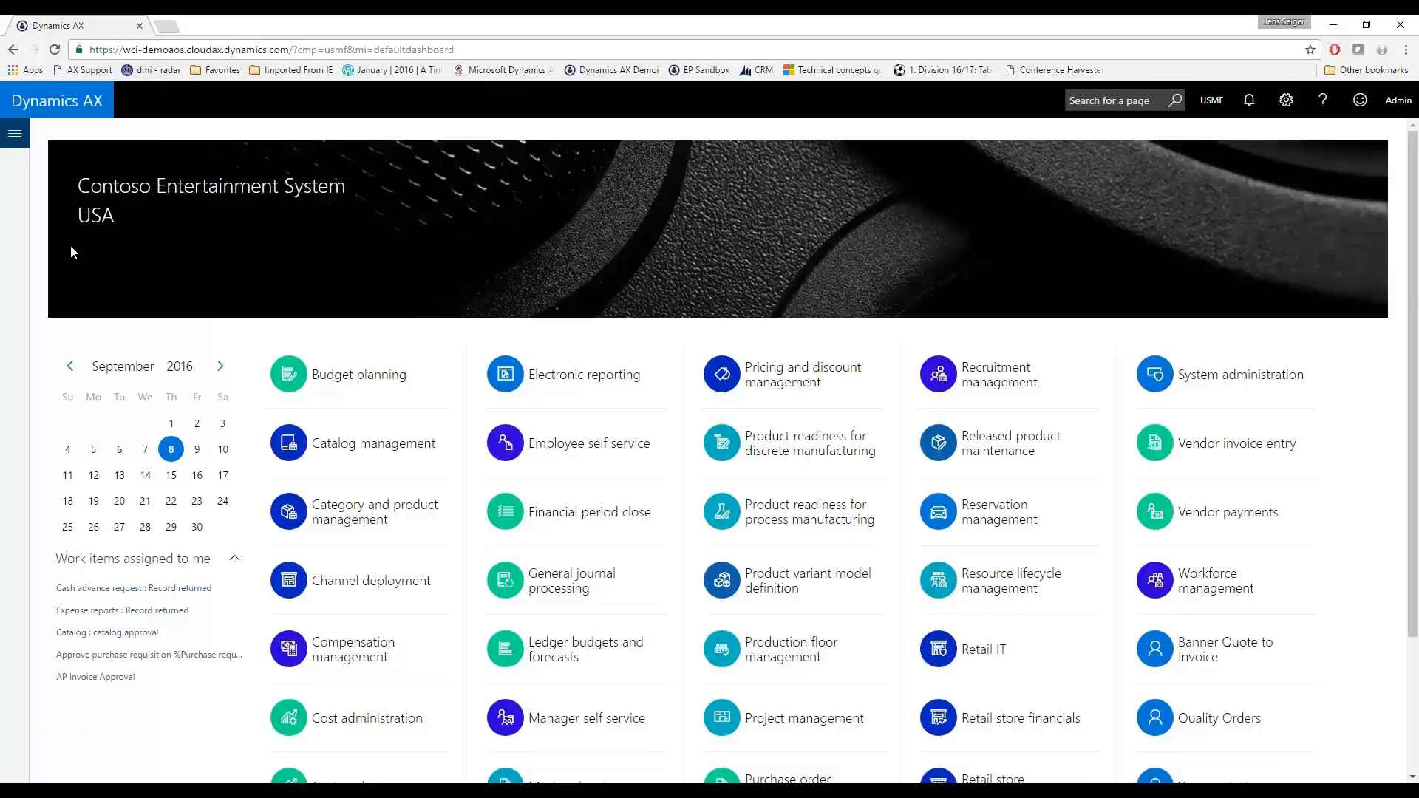
- Navigate via Modules to the Procurement and sourcing module page list
{"action": "left_click", "coordinate": [15, 133]}
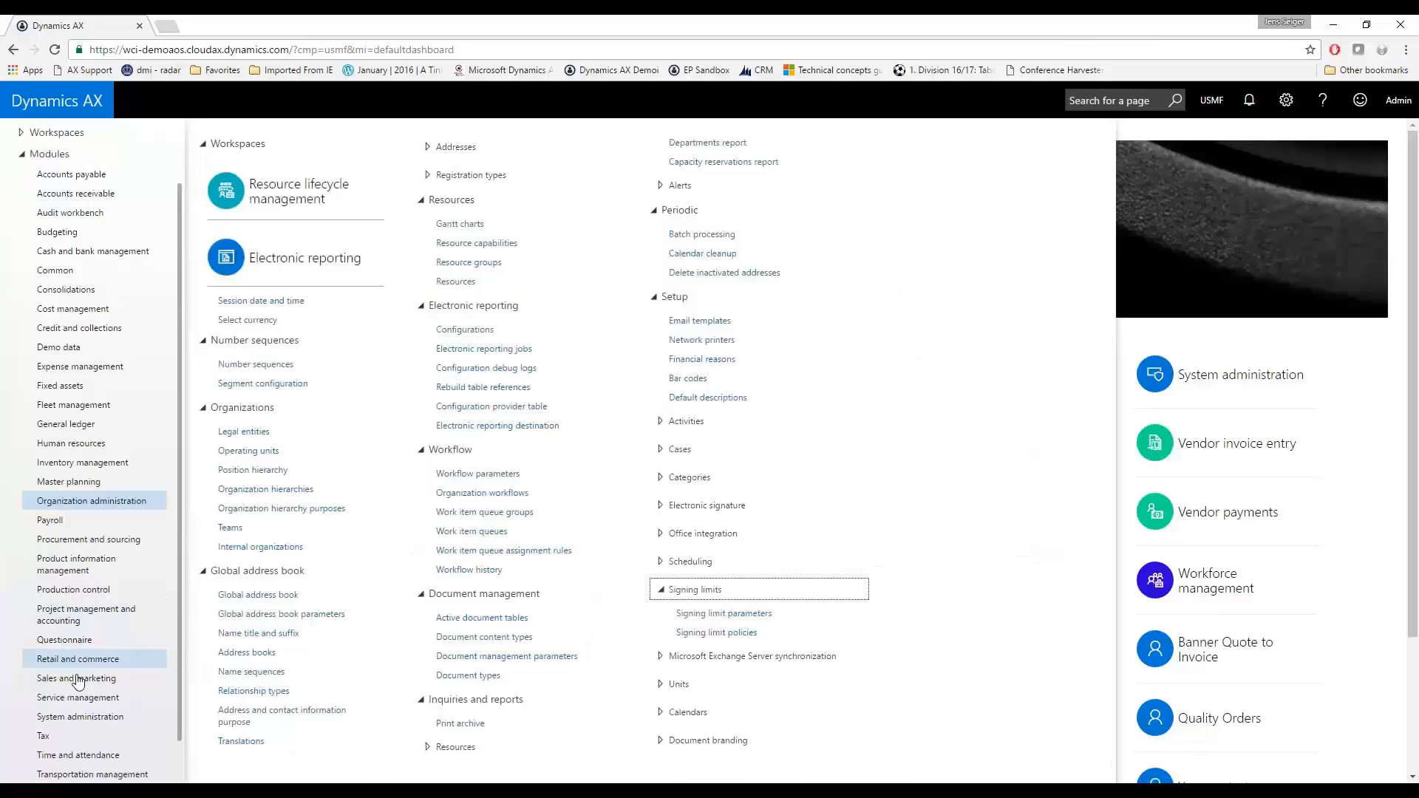
{"action": "left_click", "coordinate": [87, 538]}
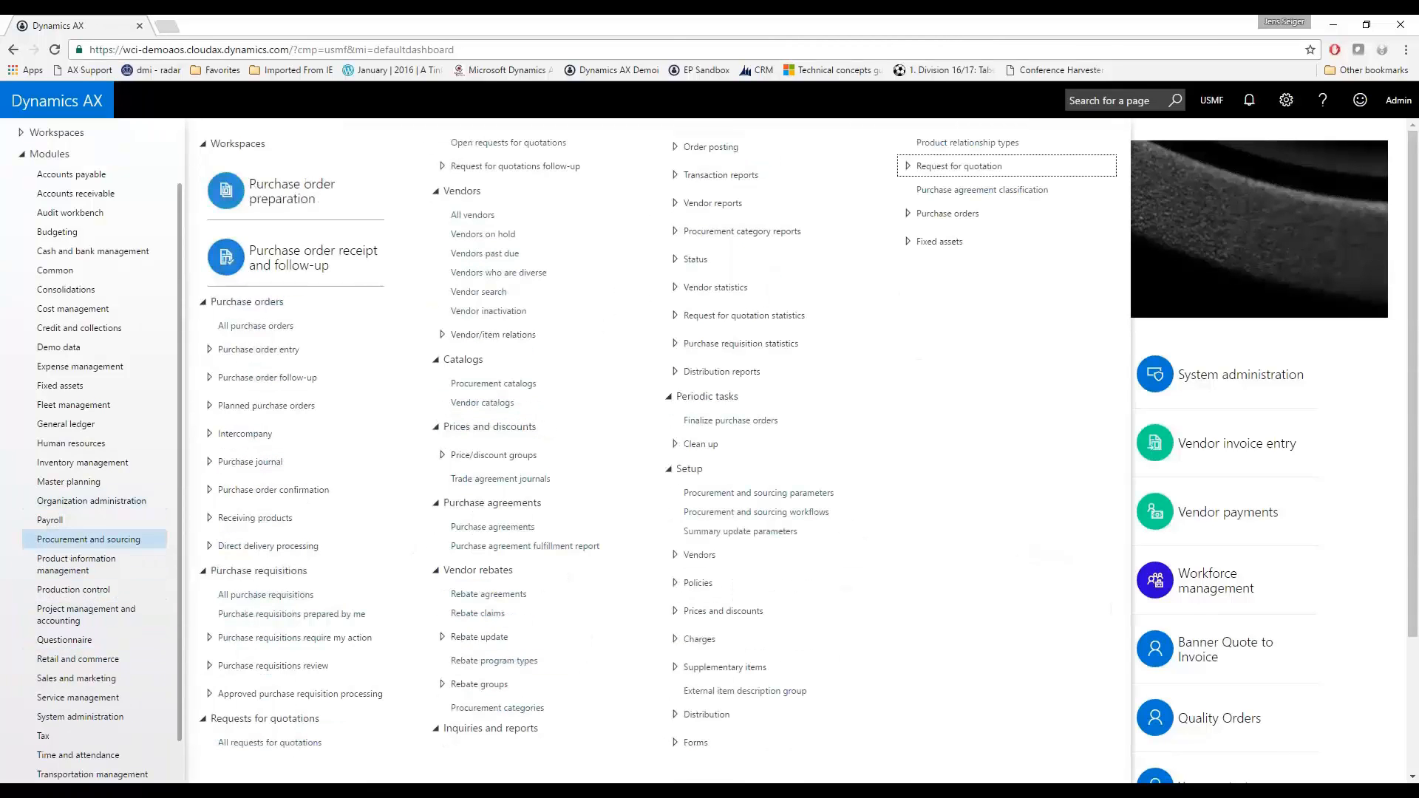
{"action": "mouse_move", "coordinate": [957, 610]}
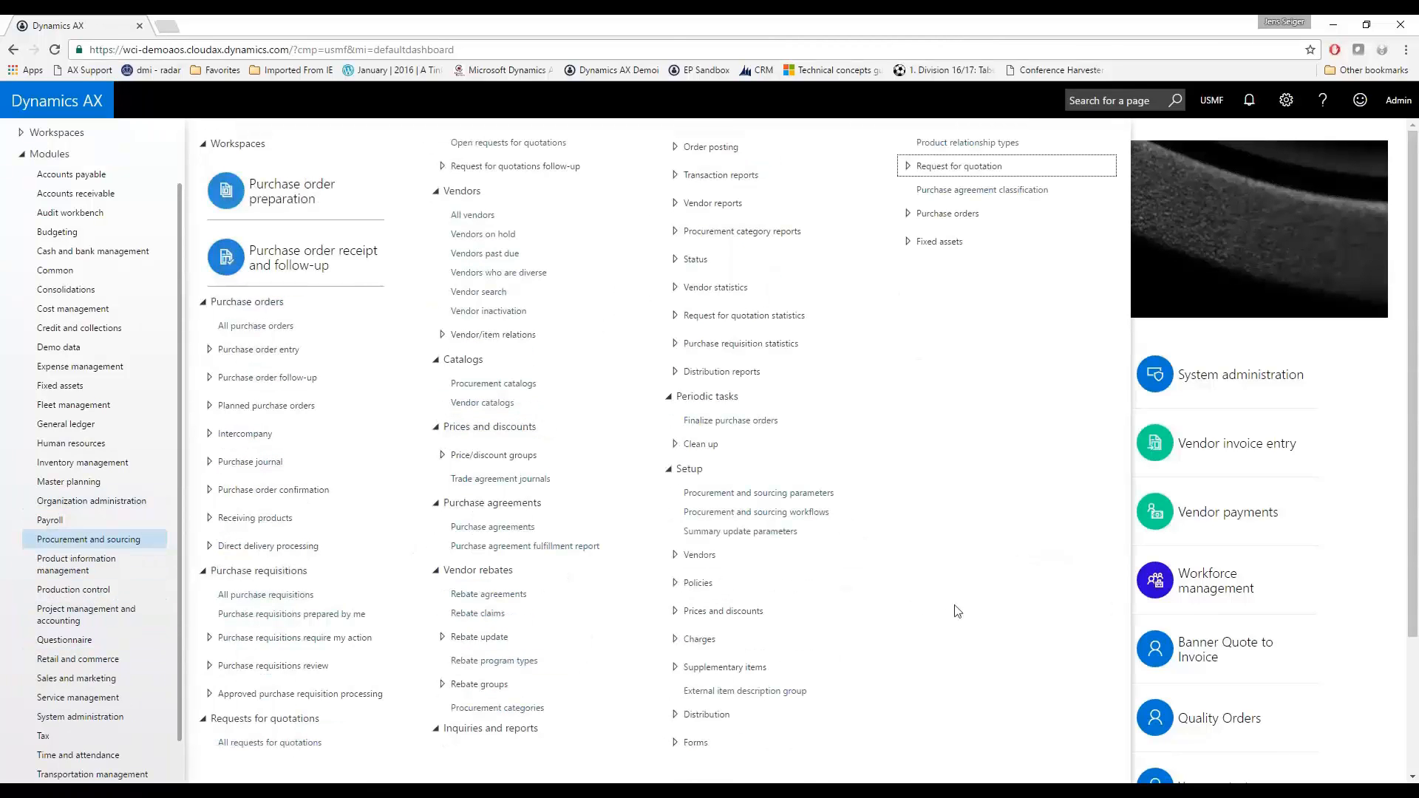
{"action": "mouse_move", "coordinate": [180, 269]}
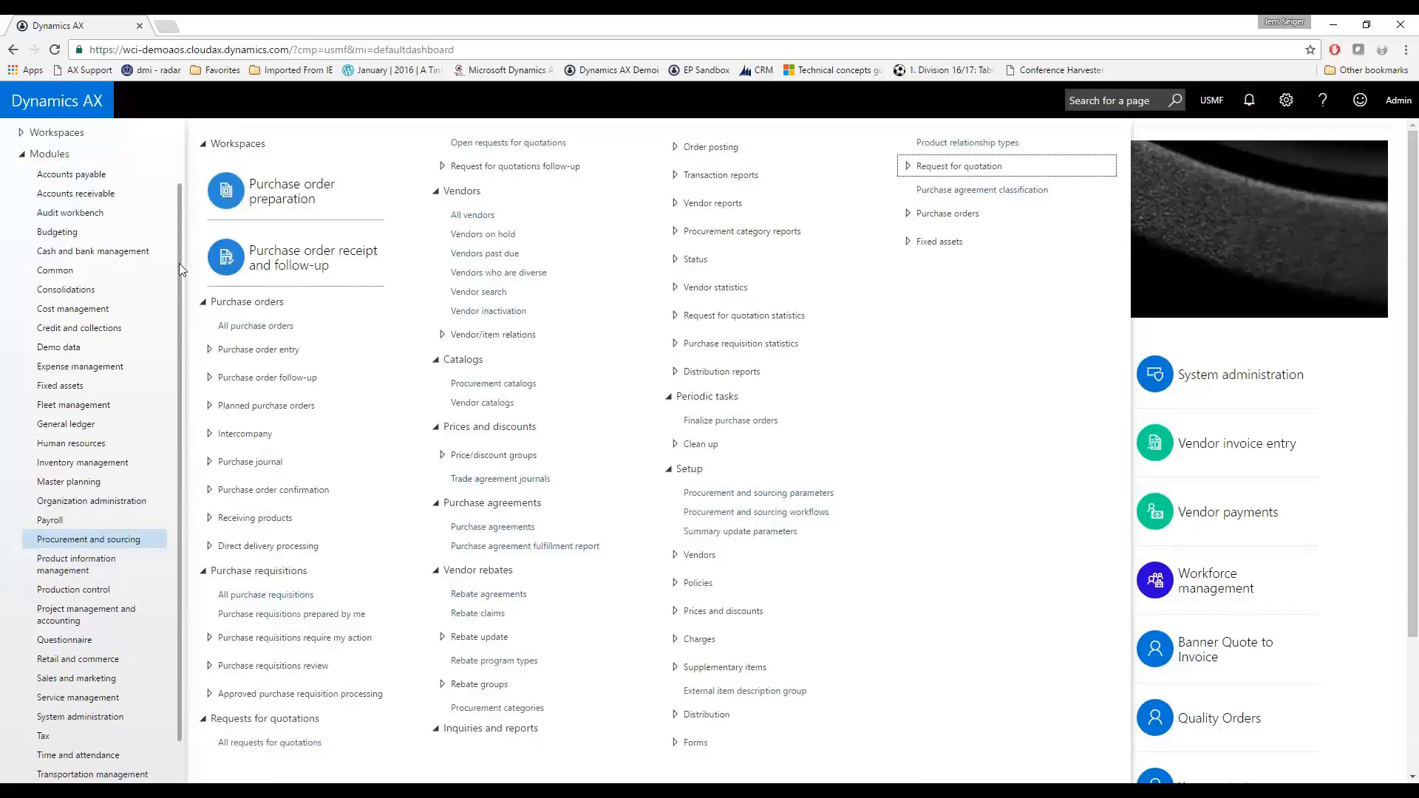
{"action": "mouse_move", "coordinate": [739, 531]}
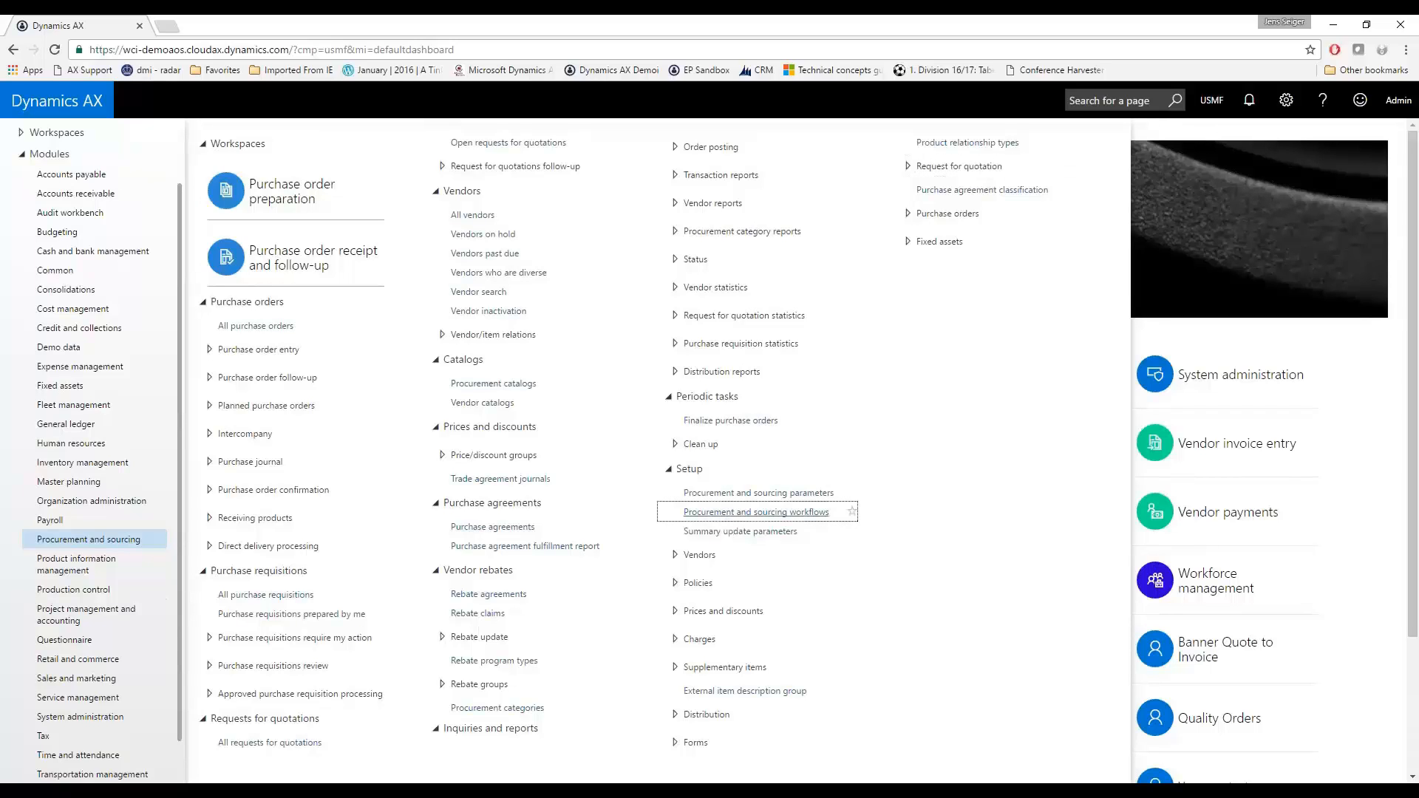
- Open Procurement and sourcing workflows and select Purchase requisition review (ID 000062)
{"action": "left_click", "coordinate": [758, 511]}
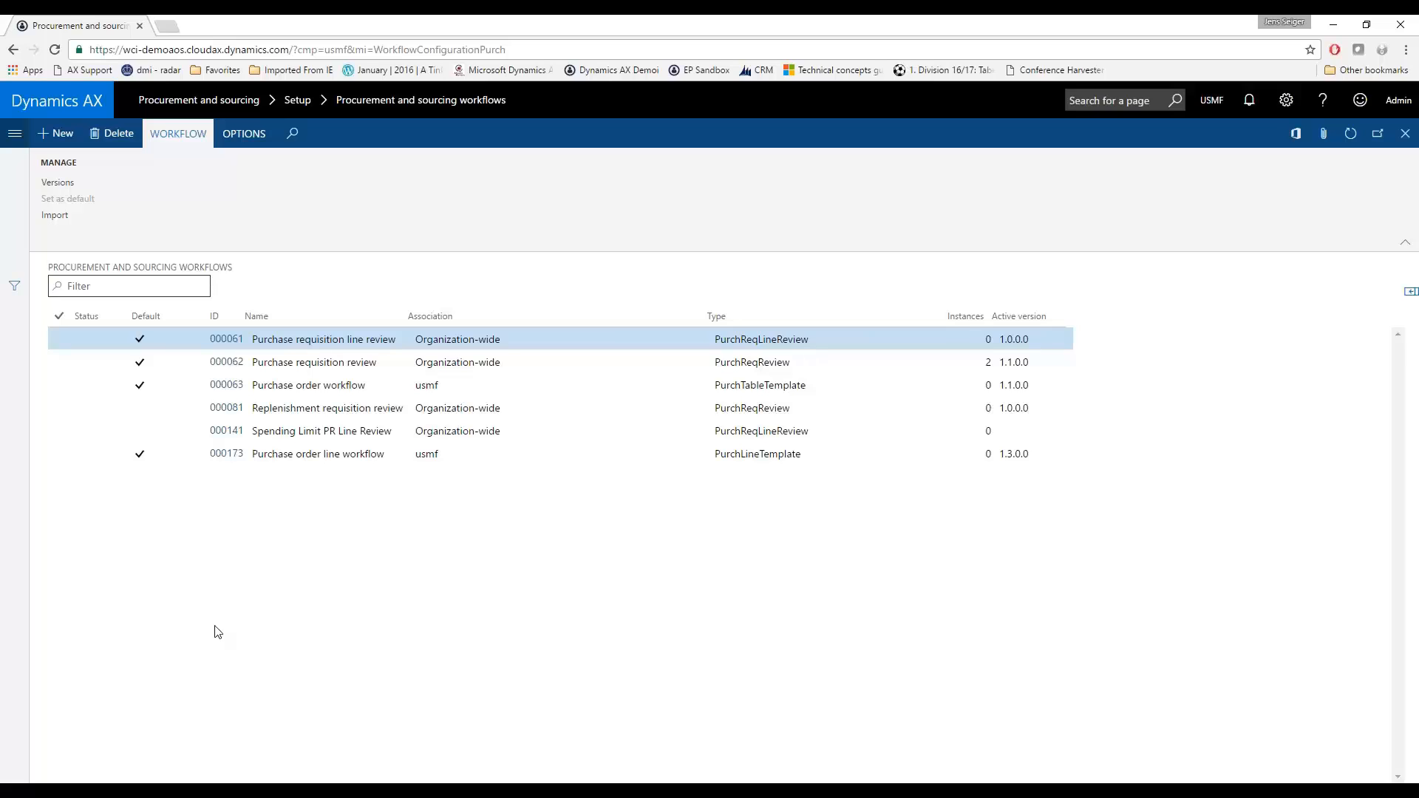
{"action": "mouse_move", "coordinate": [551, 498]}
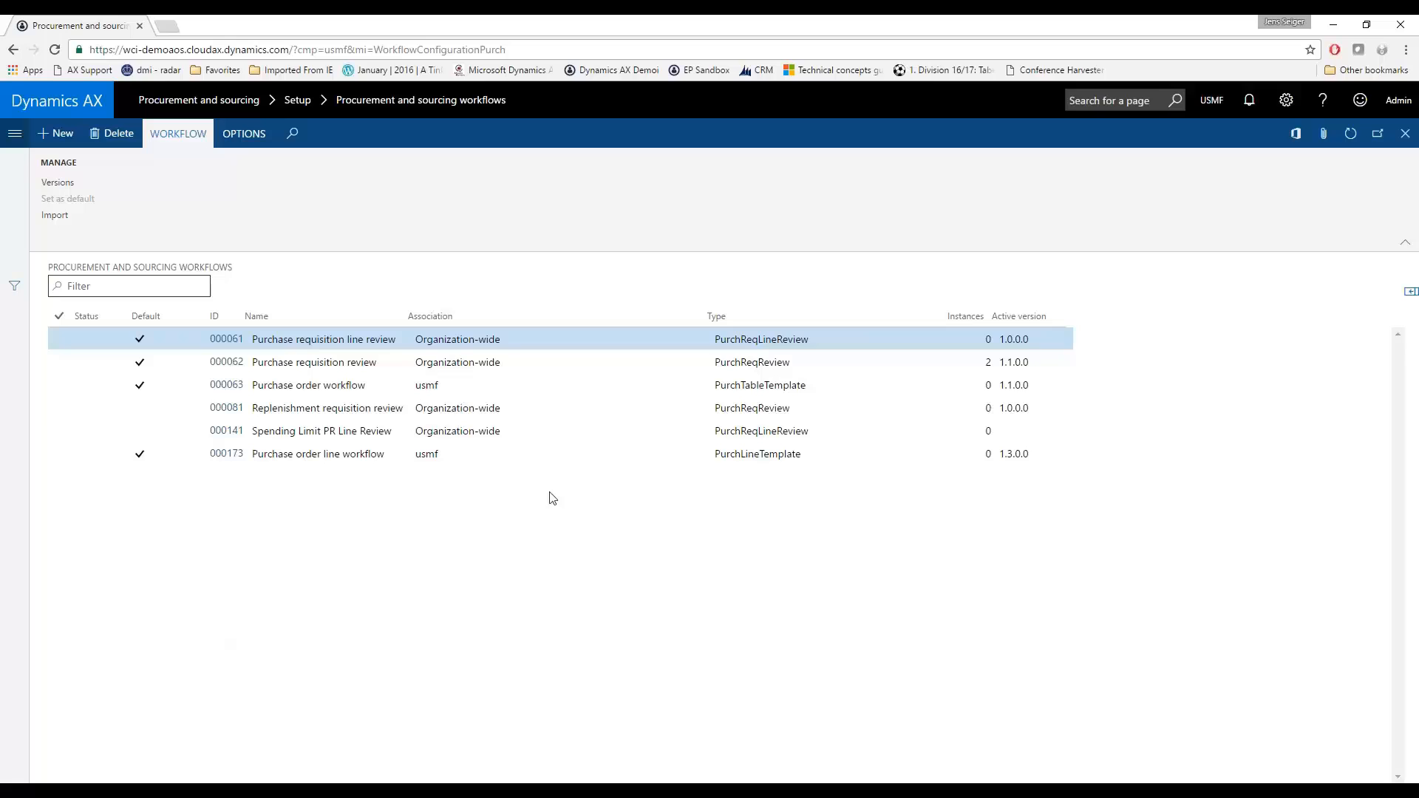
{"action": "left_click", "coordinate": [324, 362]}
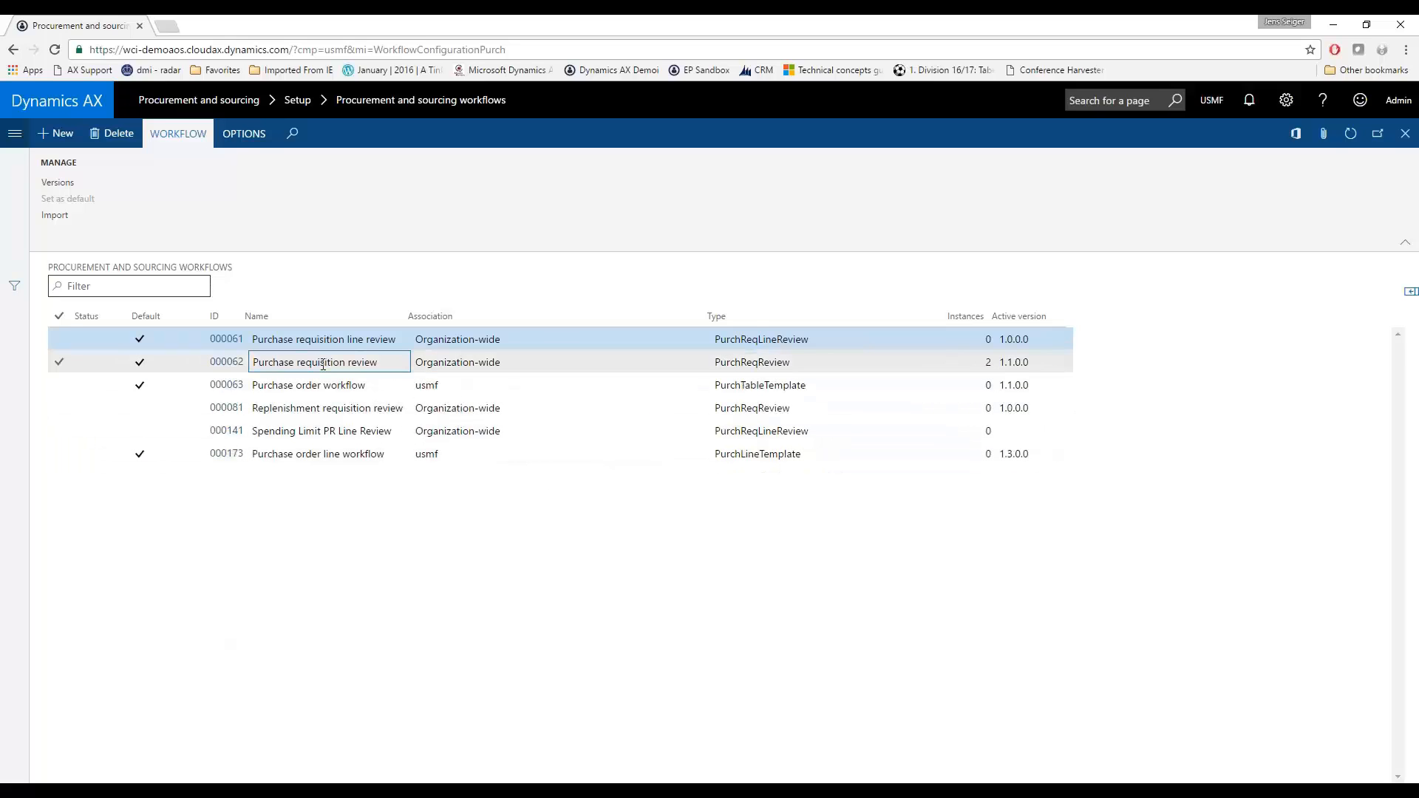
{"action": "left_click", "coordinate": [59, 360]}
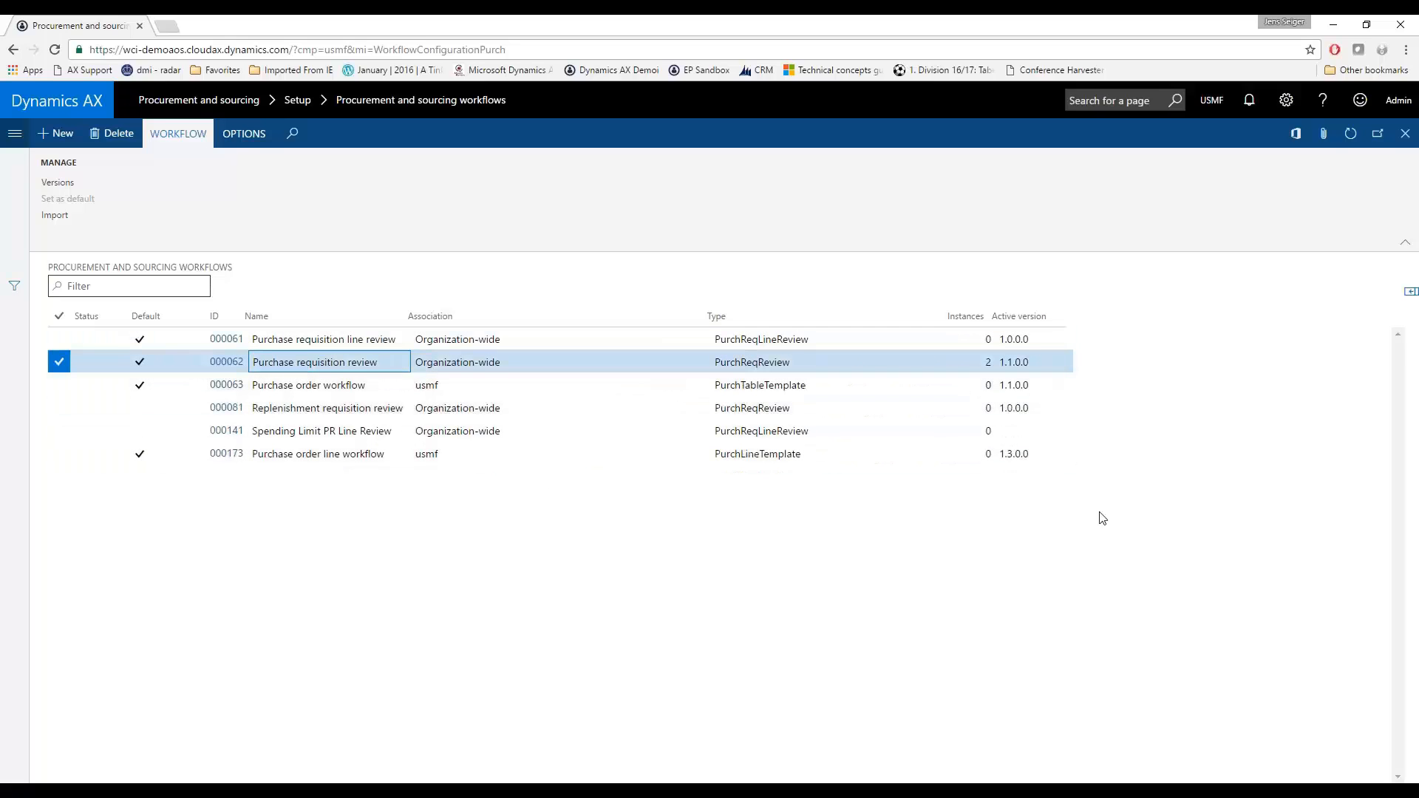
{"action": "mouse_move", "coordinate": [1097, 526]}
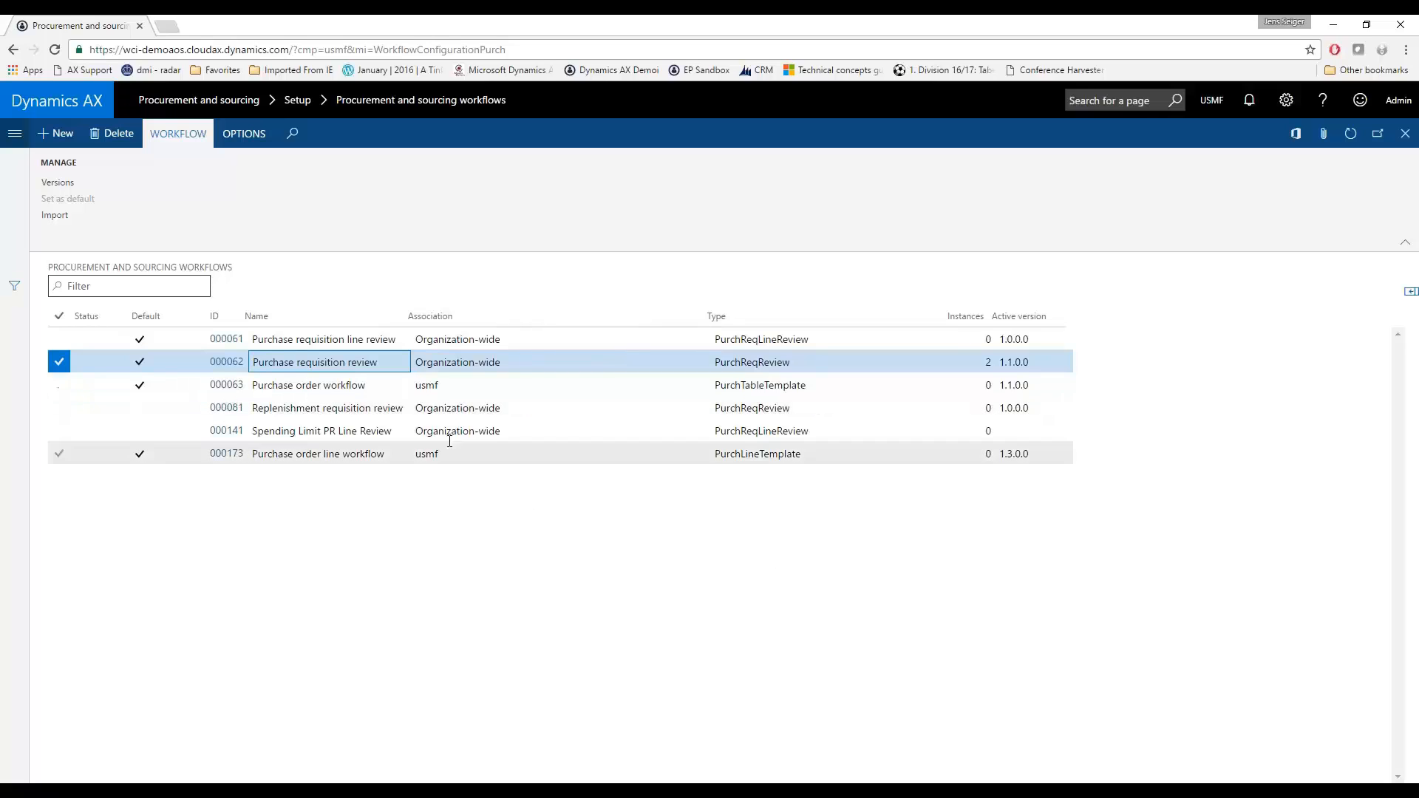
{"action": "mouse_move", "coordinate": [307, 384]}
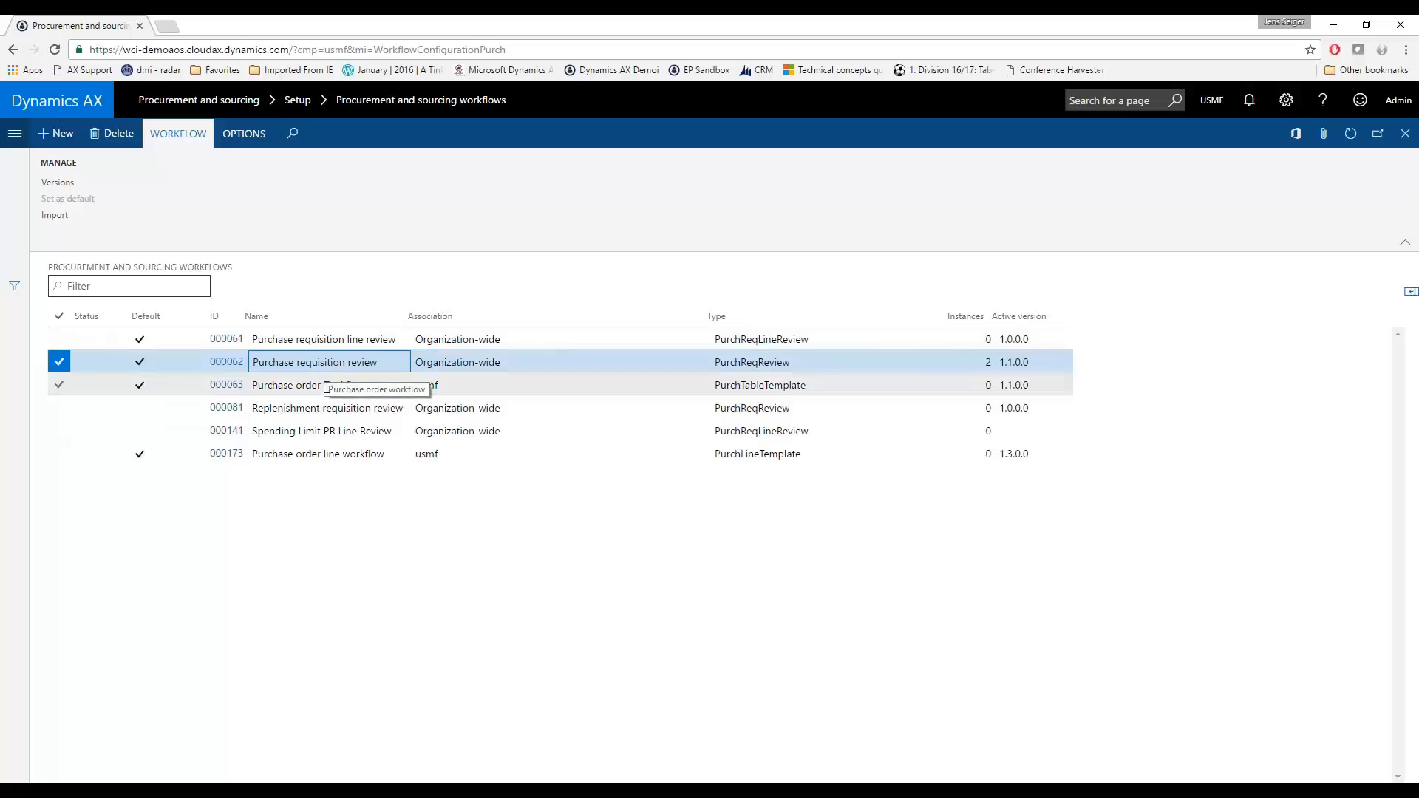
{"action": "mouse_move", "coordinate": [227, 360]}
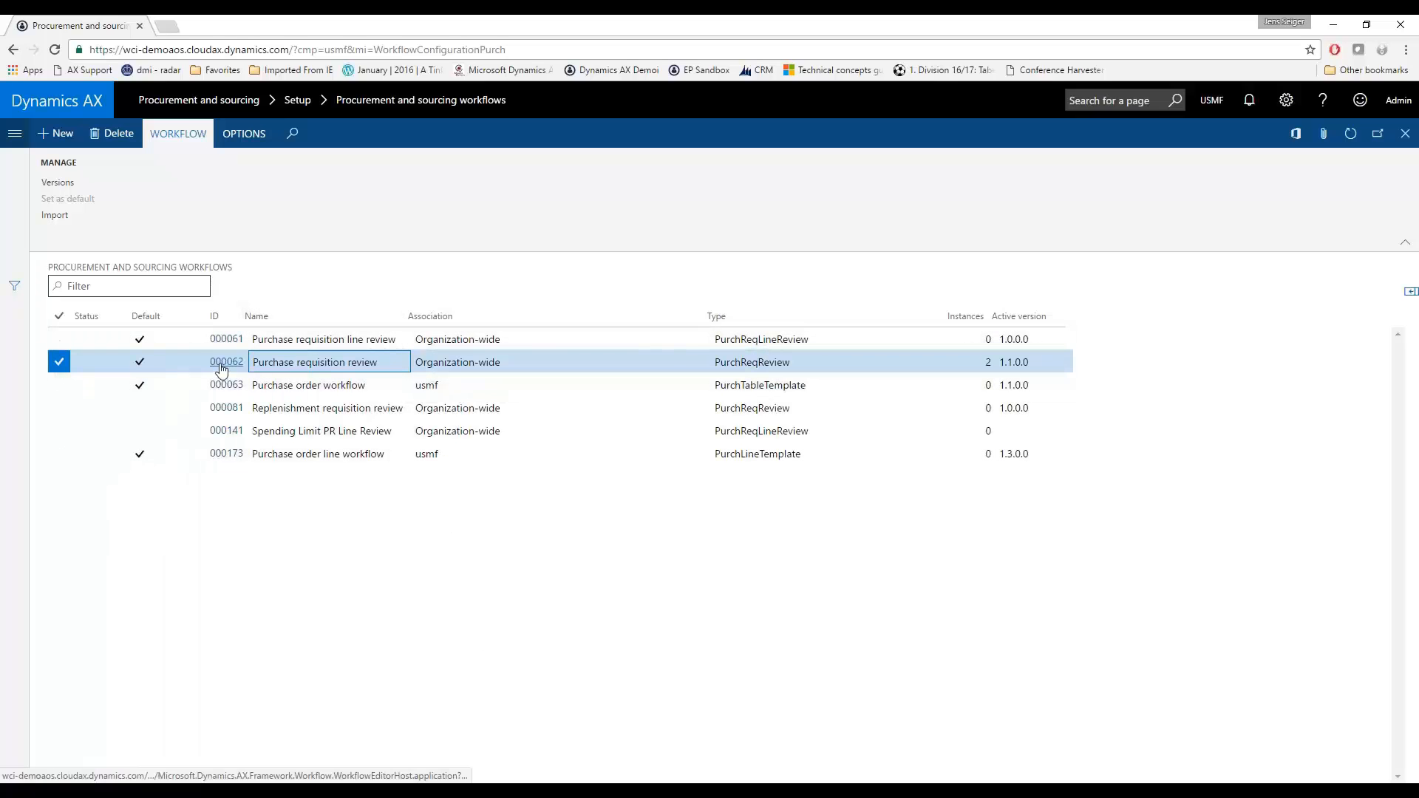
{"action": "mouse_move", "coordinate": [224, 362]}
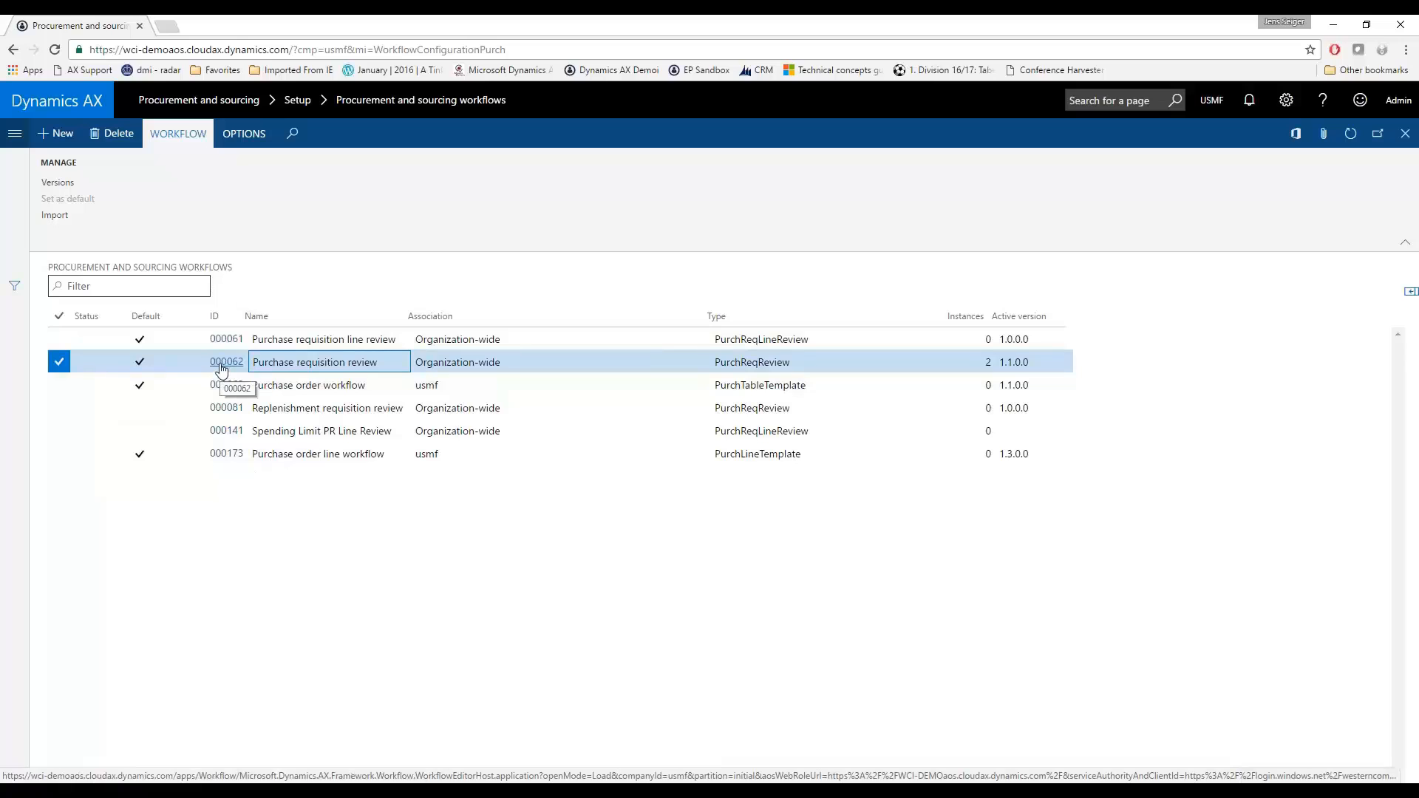
{"action": "mouse_move", "coordinate": [216, 371]}
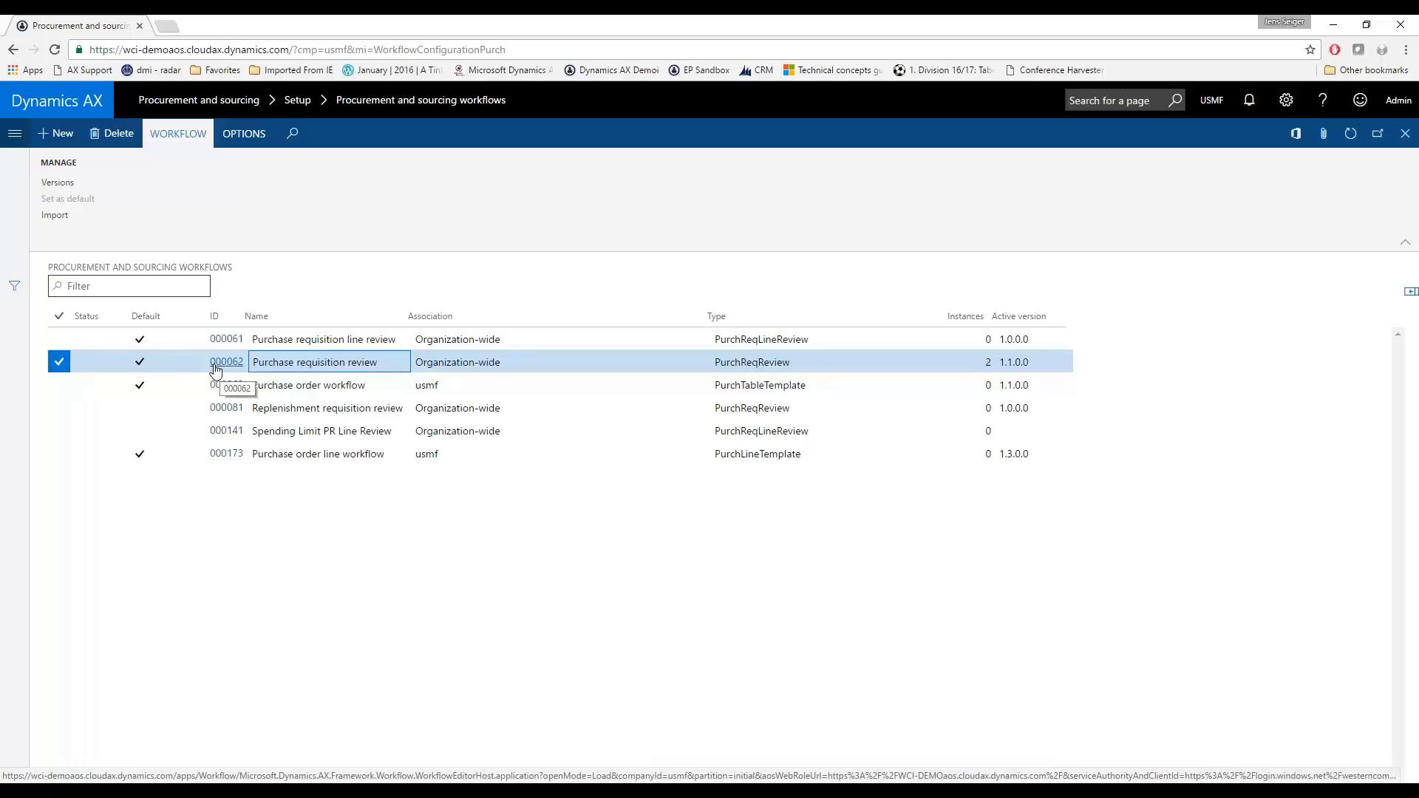
- Open the workflow for editing and sign in with the work or school account credentials
{"action": "left_click", "coordinate": [226, 361]}
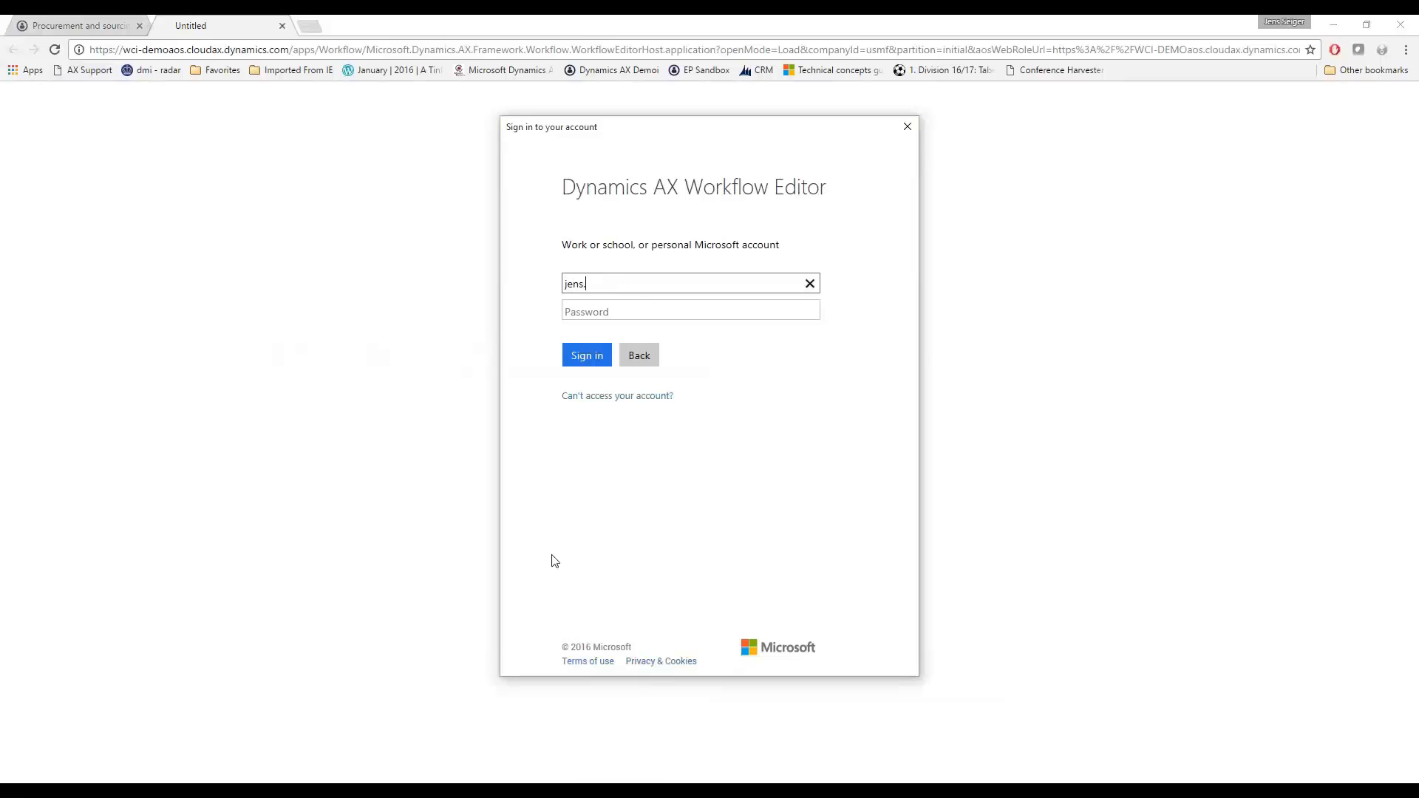
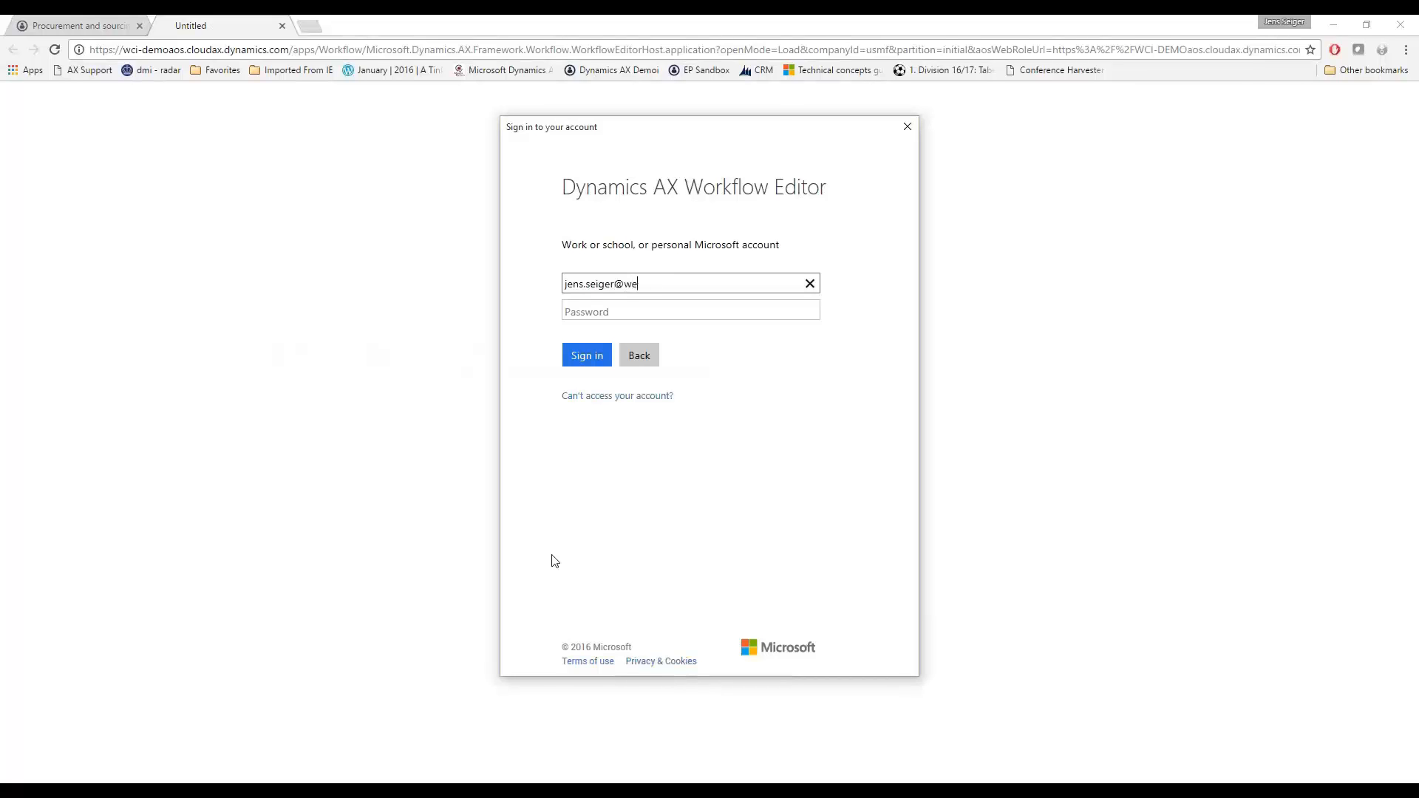
{"action": "left_click", "coordinate": [586, 354]}
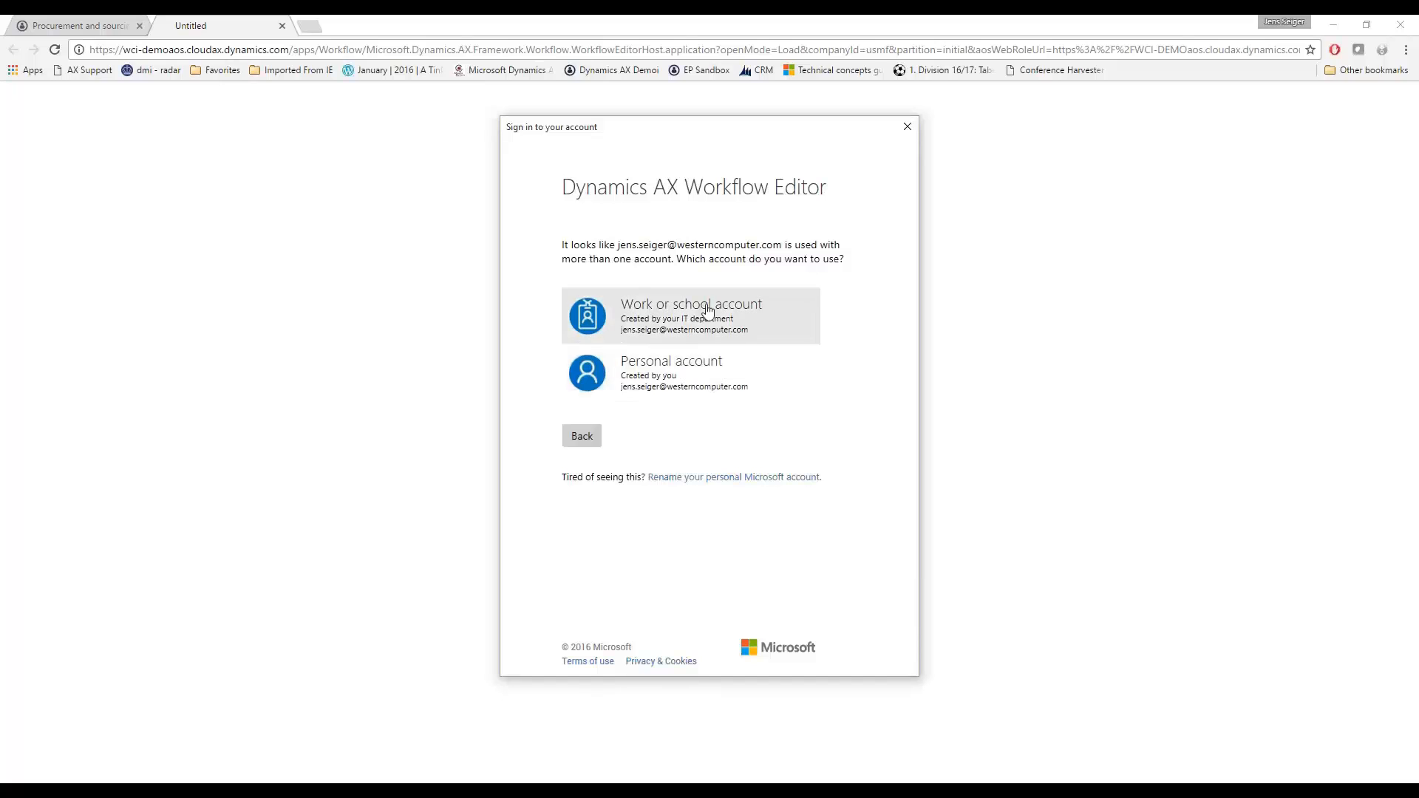
{"action": "left_click", "coordinate": [690, 315]}
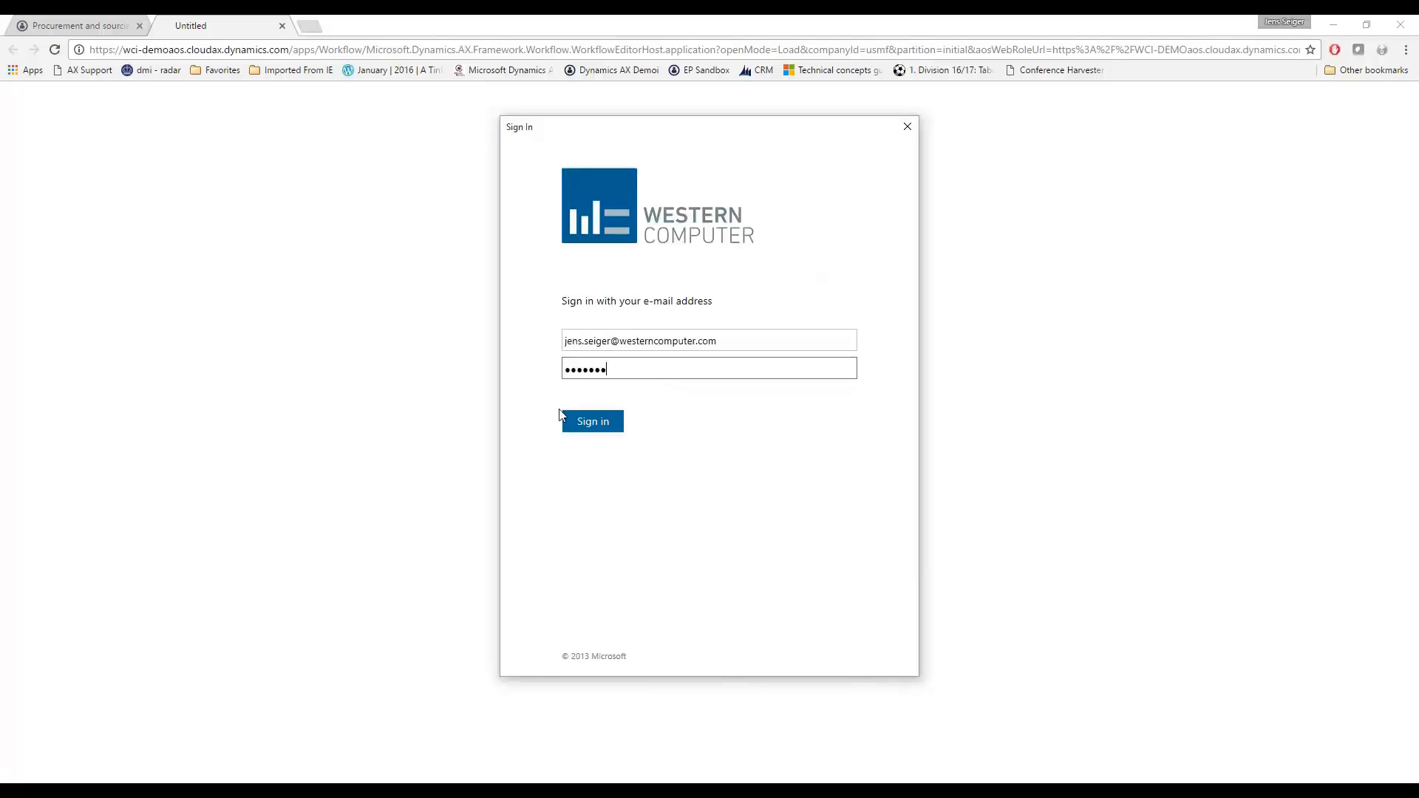
{"action": "type", "text": "••"}
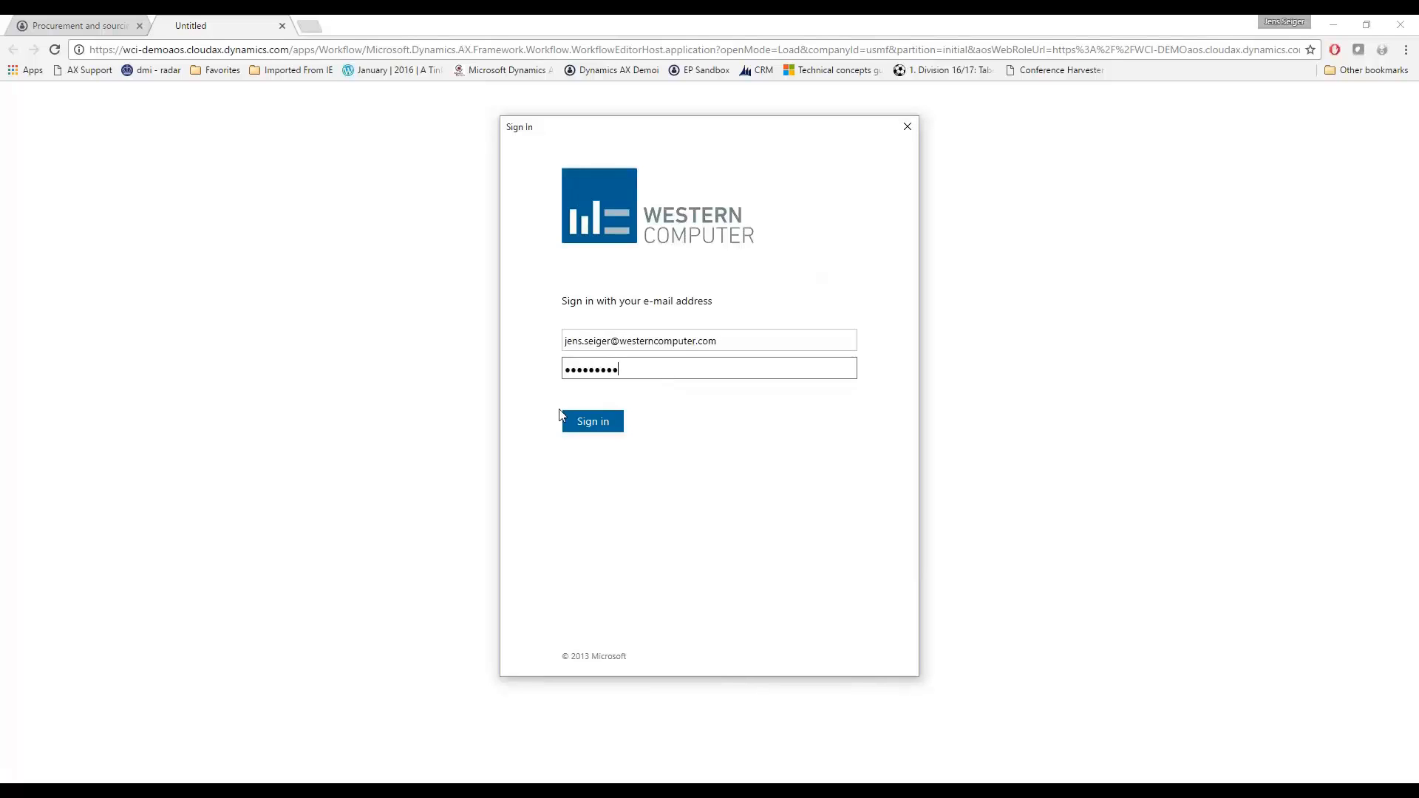
{"action": "left_click", "coordinate": [591, 421]}
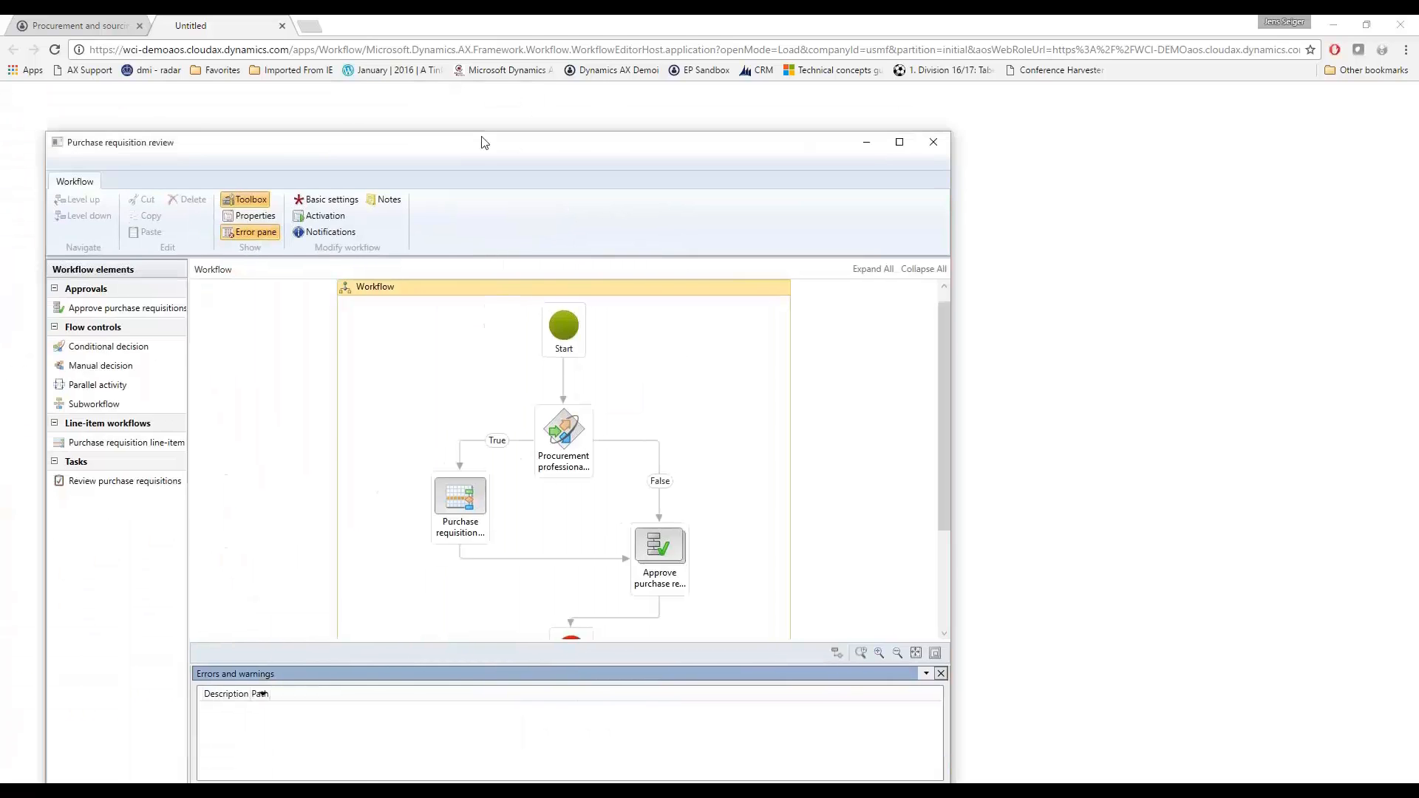
- Maximize the Workflow Editor window to show the full diagram from Start to End
{"action": "left_click", "coordinate": [897, 142]}
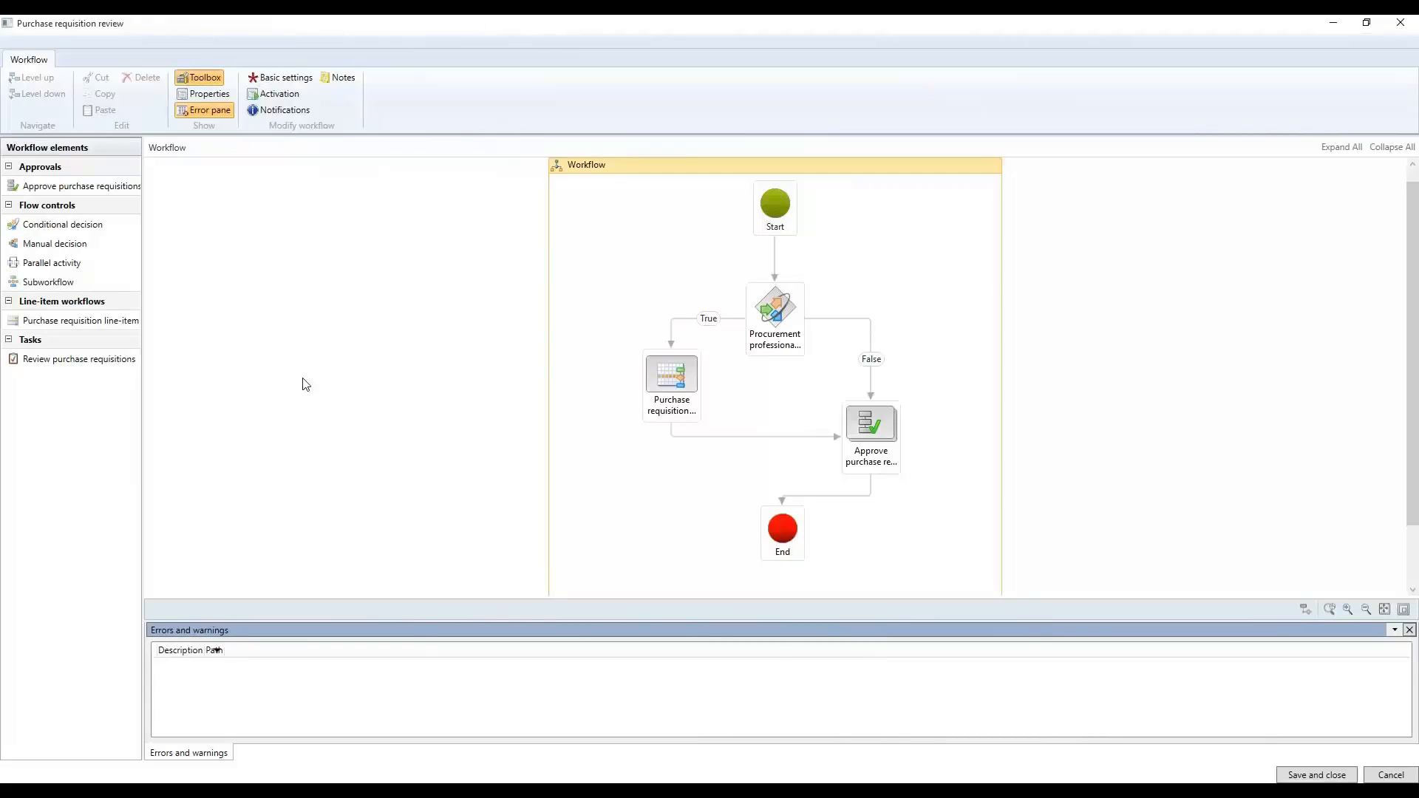
{"action": "mouse_move", "coordinate": [789, 579]}
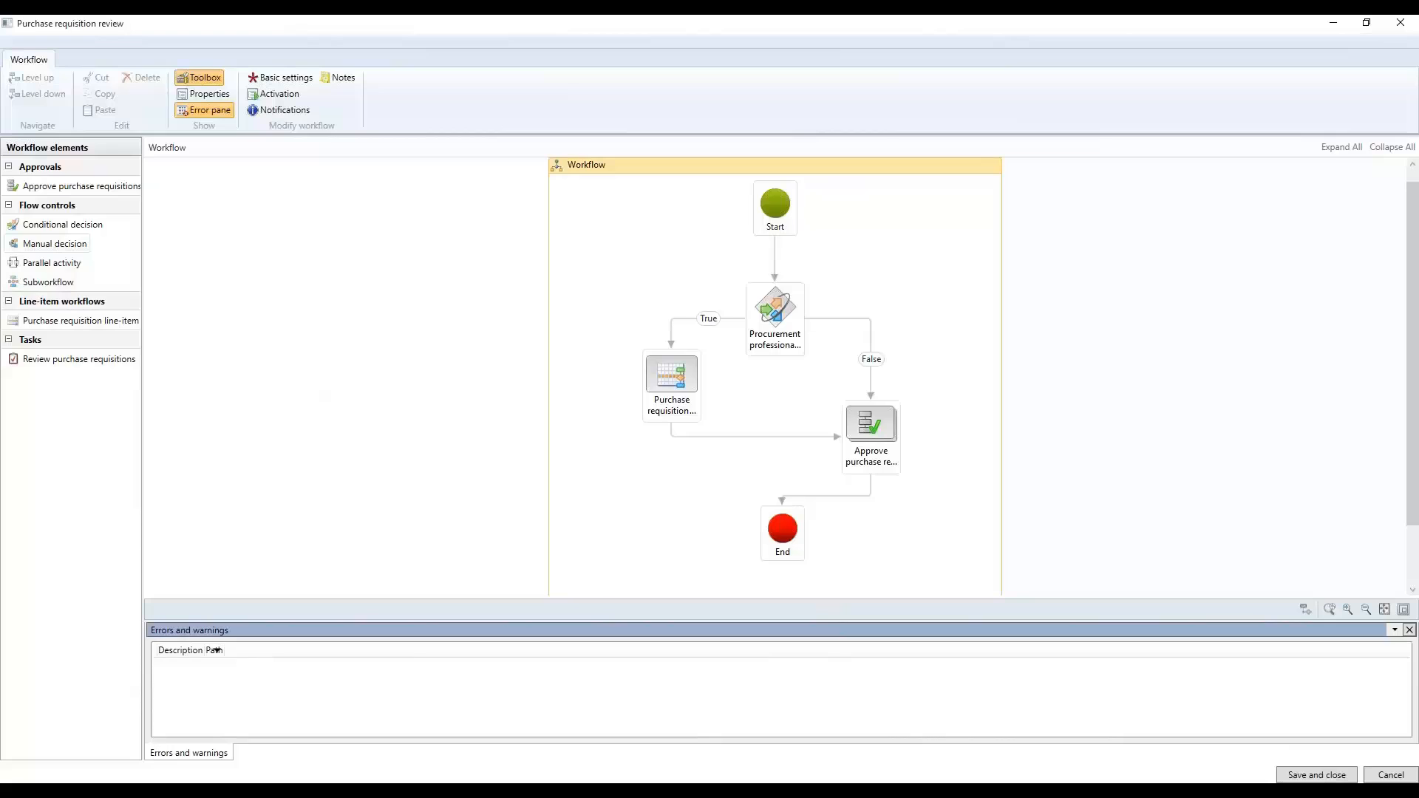
{"action": "mouse_move", "coordinate": [8, 390]}
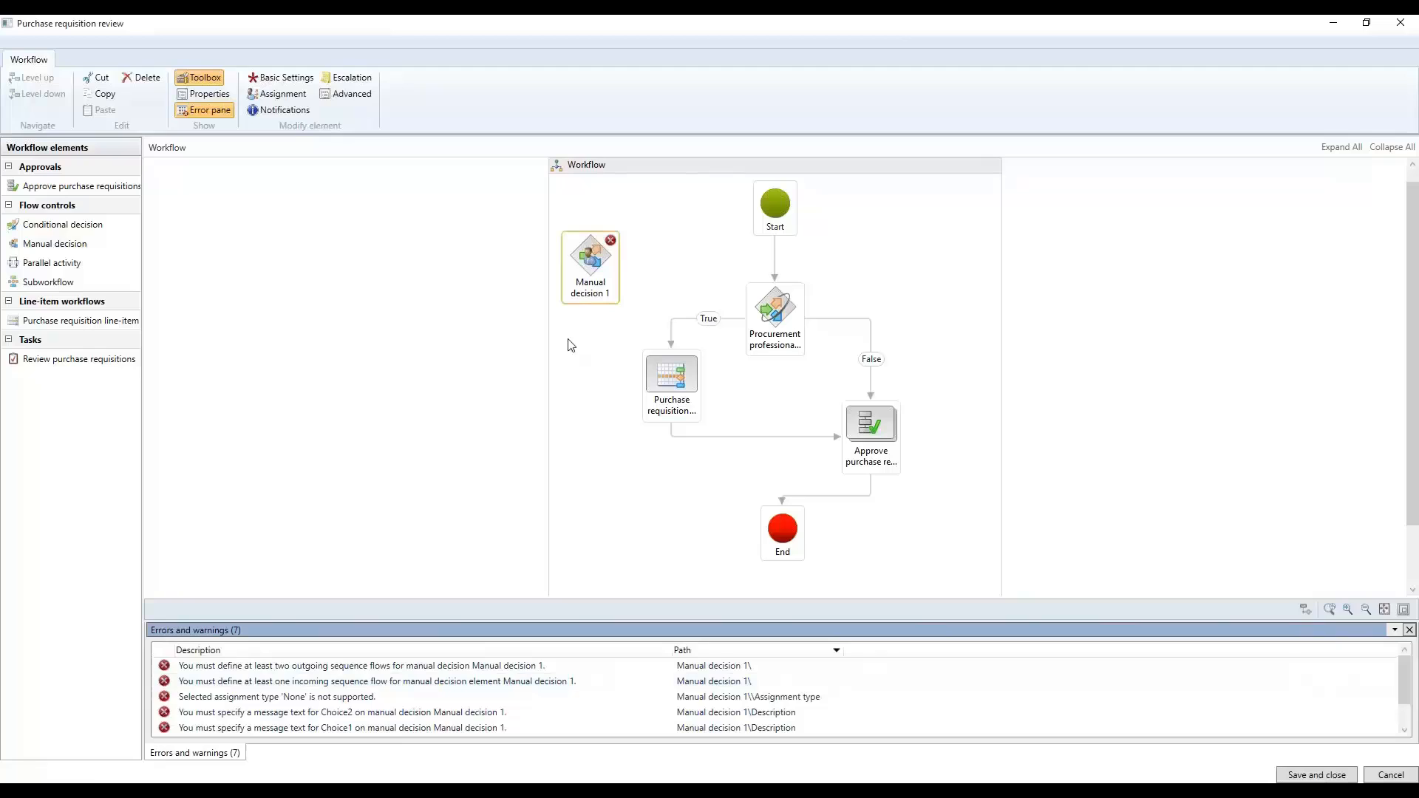
{"action": "mouse_move", "coordinate": [606, 312]}
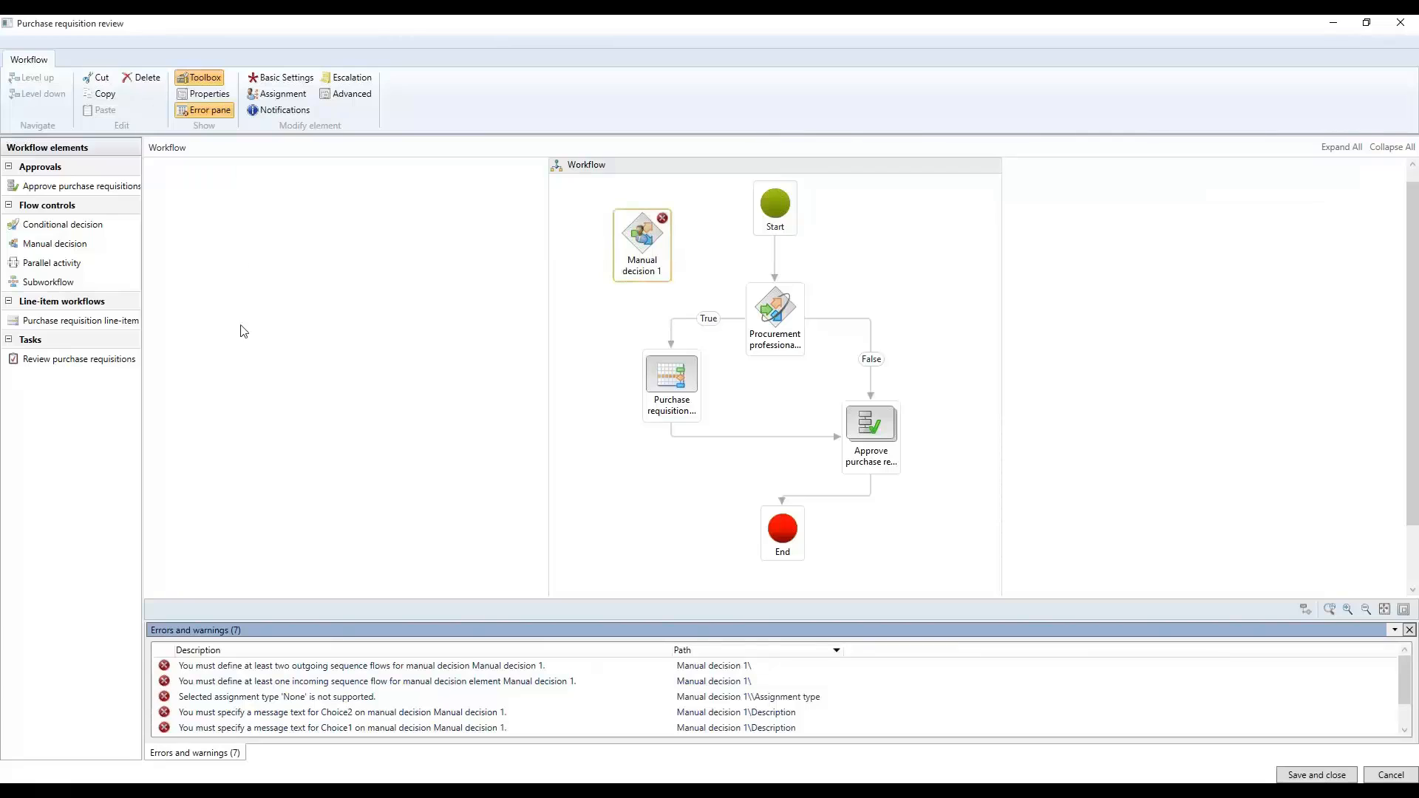
- Delete the unconnected Manual decision 1 element so the errors list clears
{"action": "left_click", "coordinate": [375, 680]}
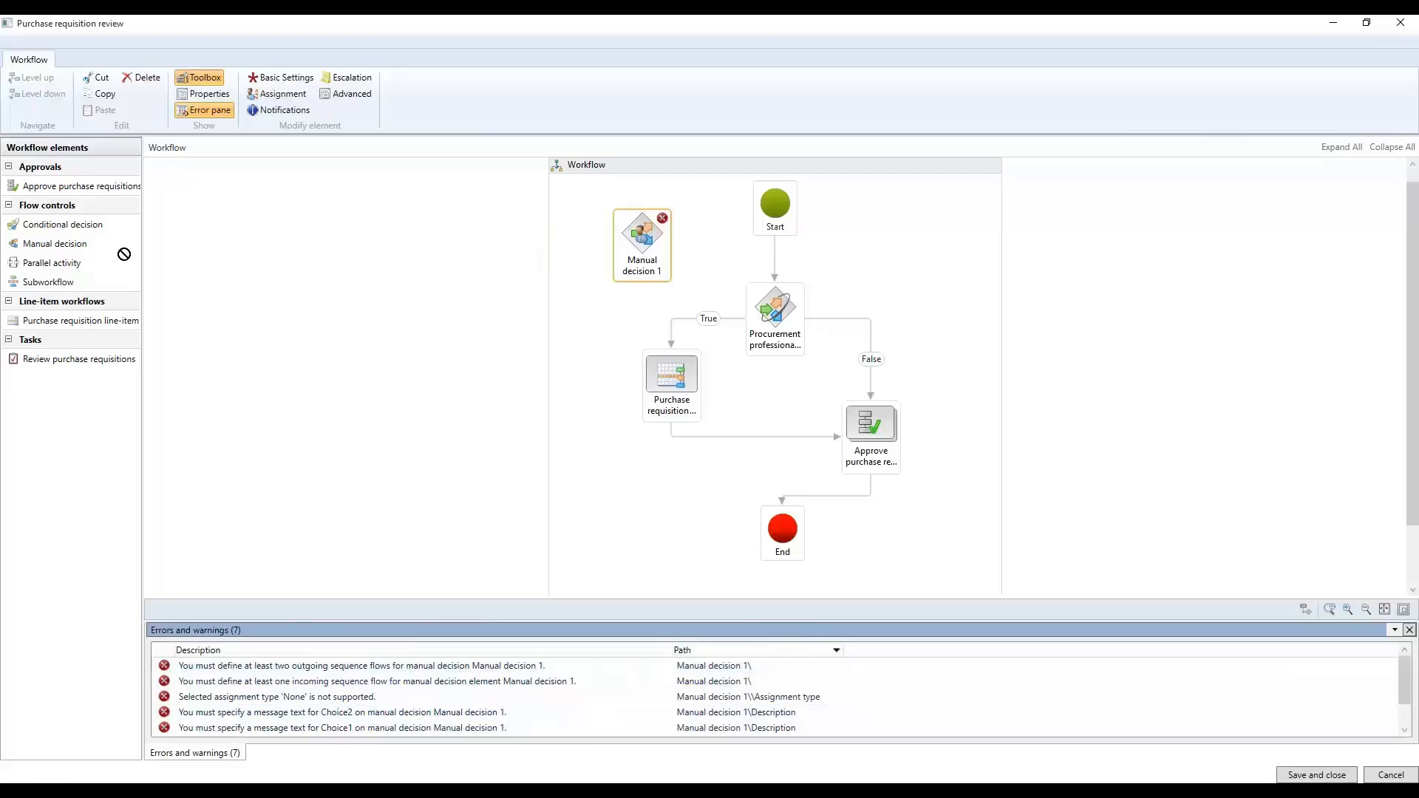
{"action": "mouse_move", "coordinate": [589, 220]}
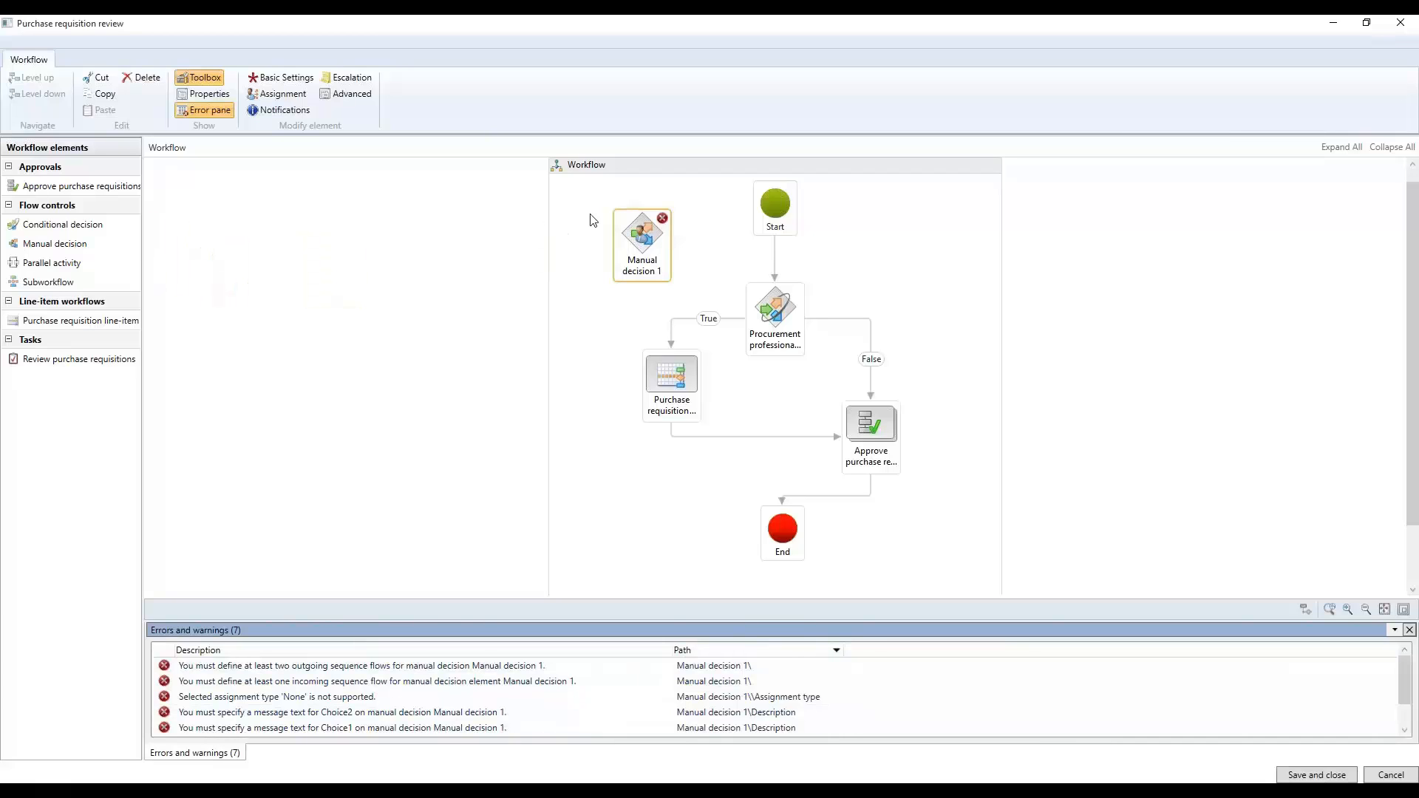
{"action": "mouse_move", "coordinate": [665, 244]}
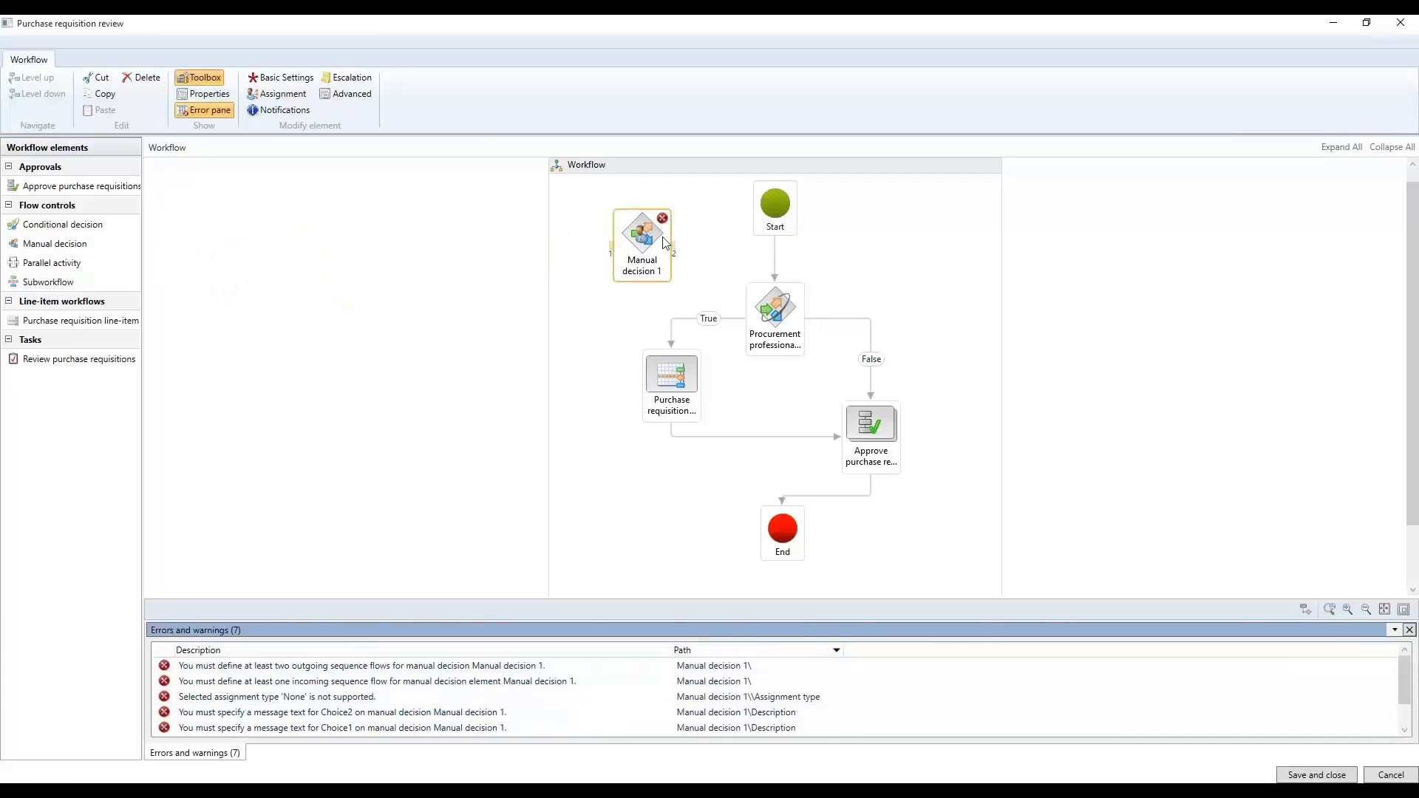
{"action": "right_click", "coordinate": [643, 244]}
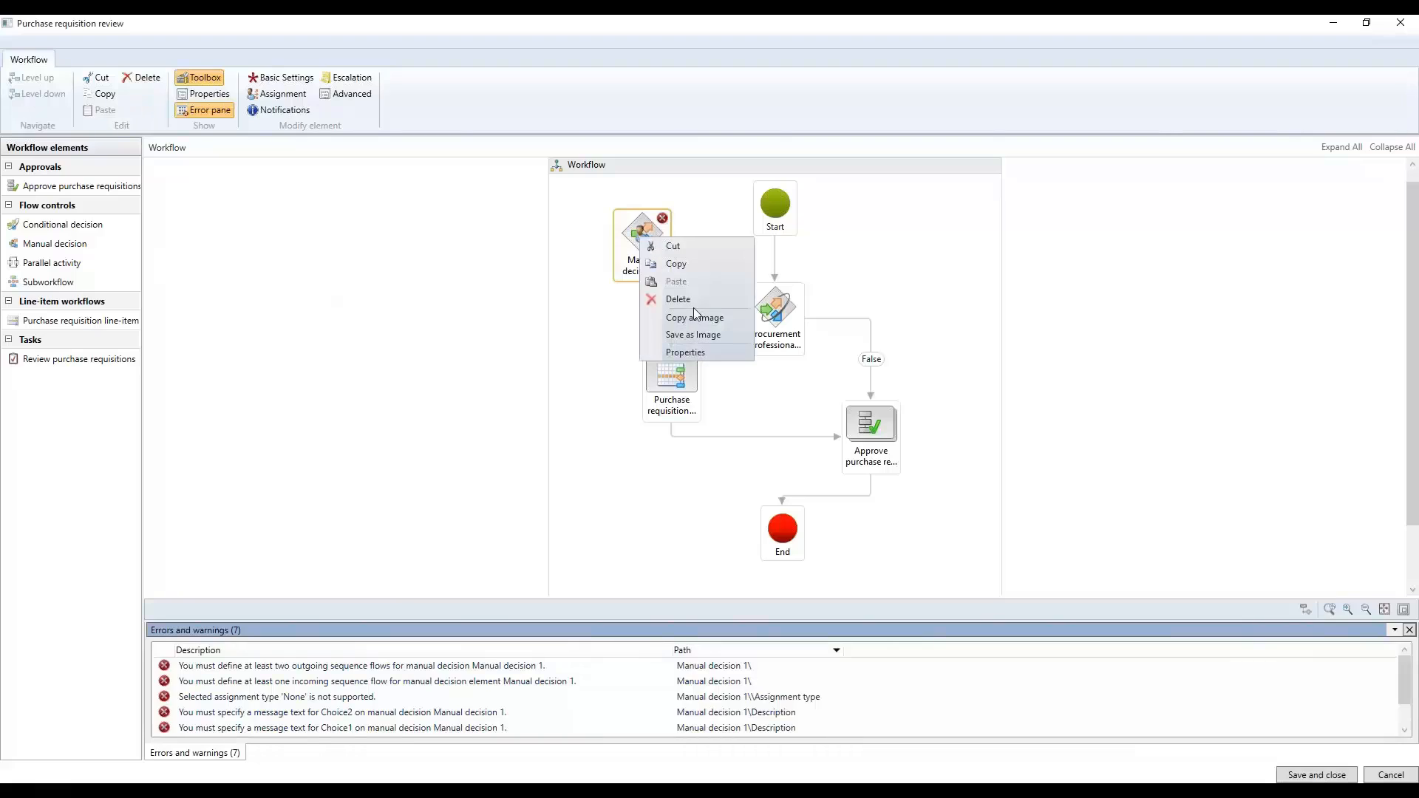
{"action": "left_click", "coordinate": [677, 299]}
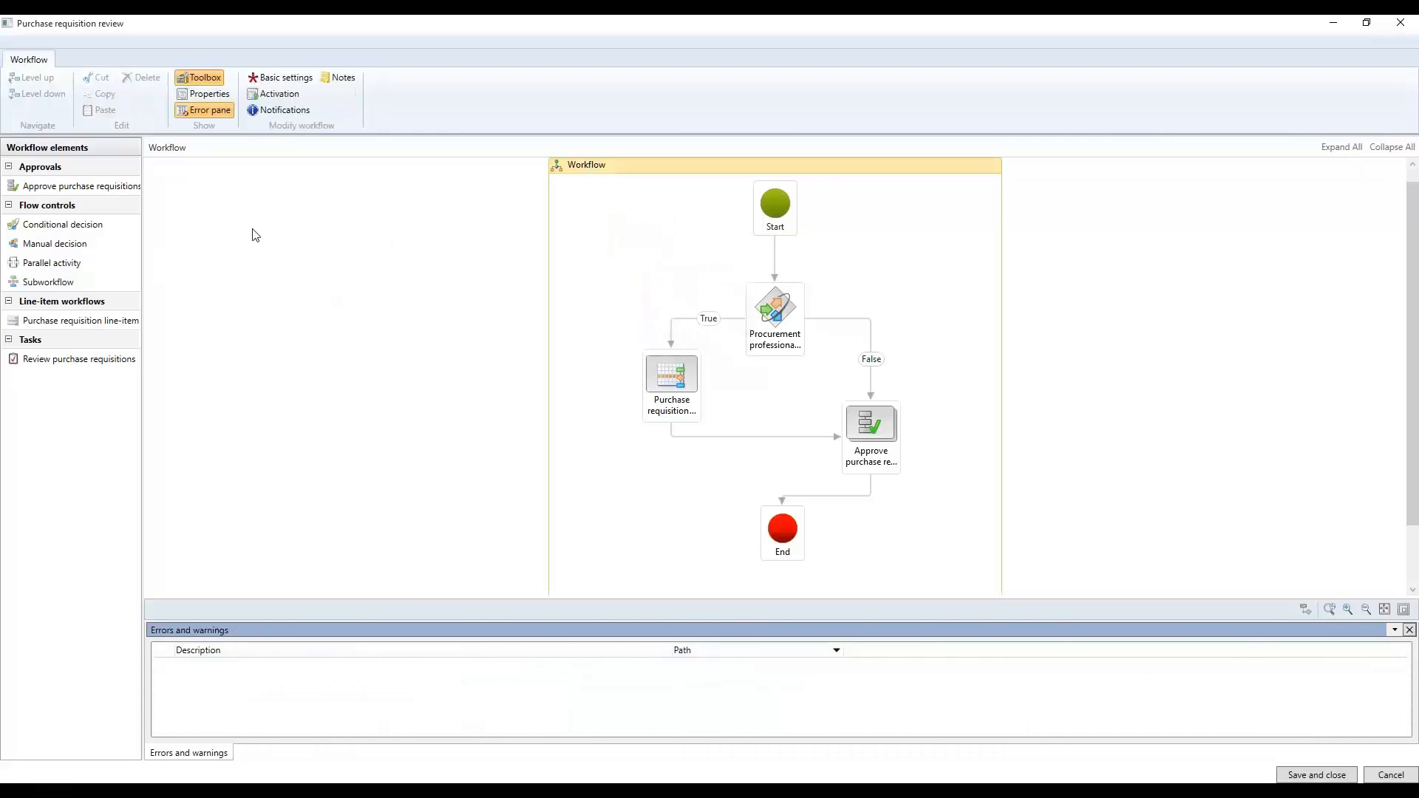
{"action": "scroll", "scroll_direction": "up", "scroll_amount": 3}
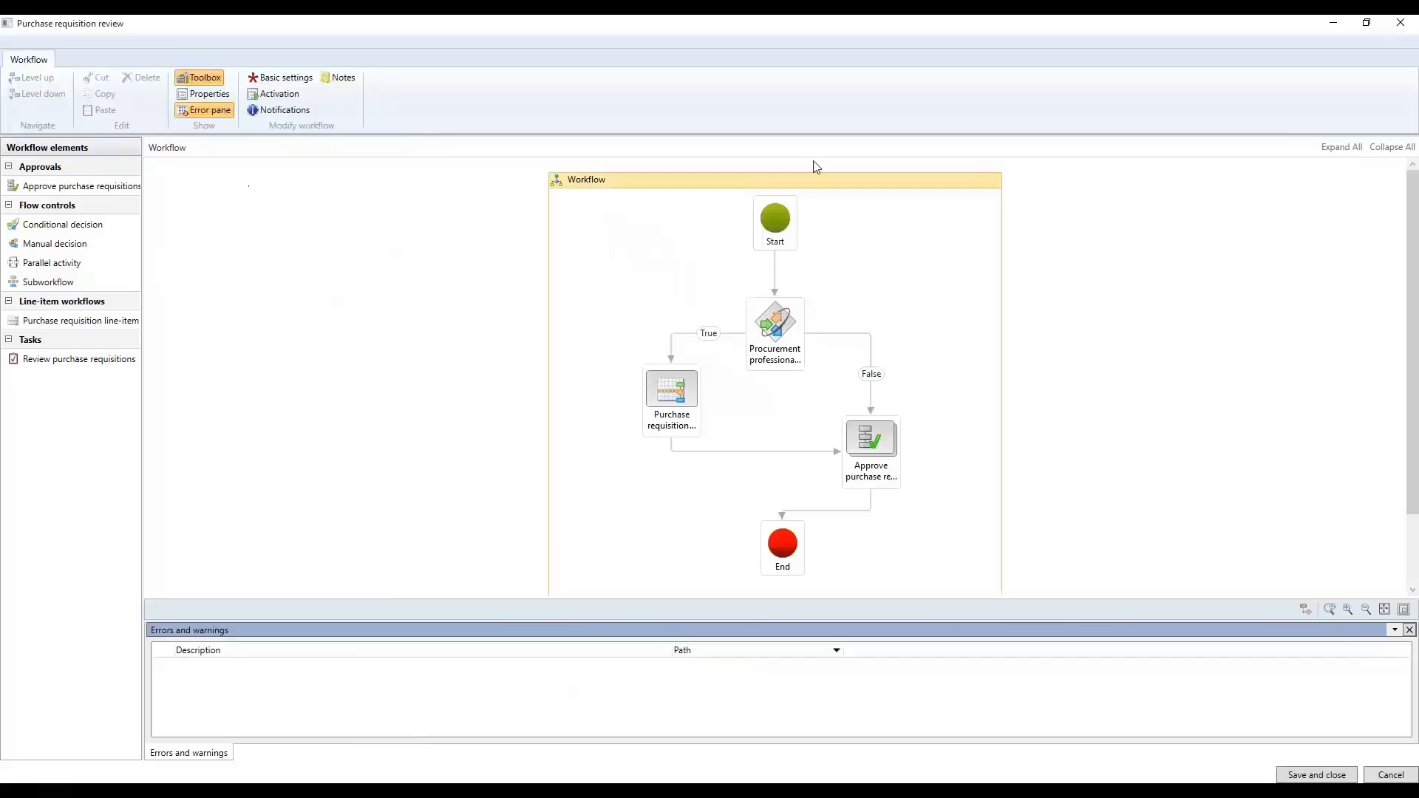
{"action": "mouse_move", "coordinate": [941, 195]}
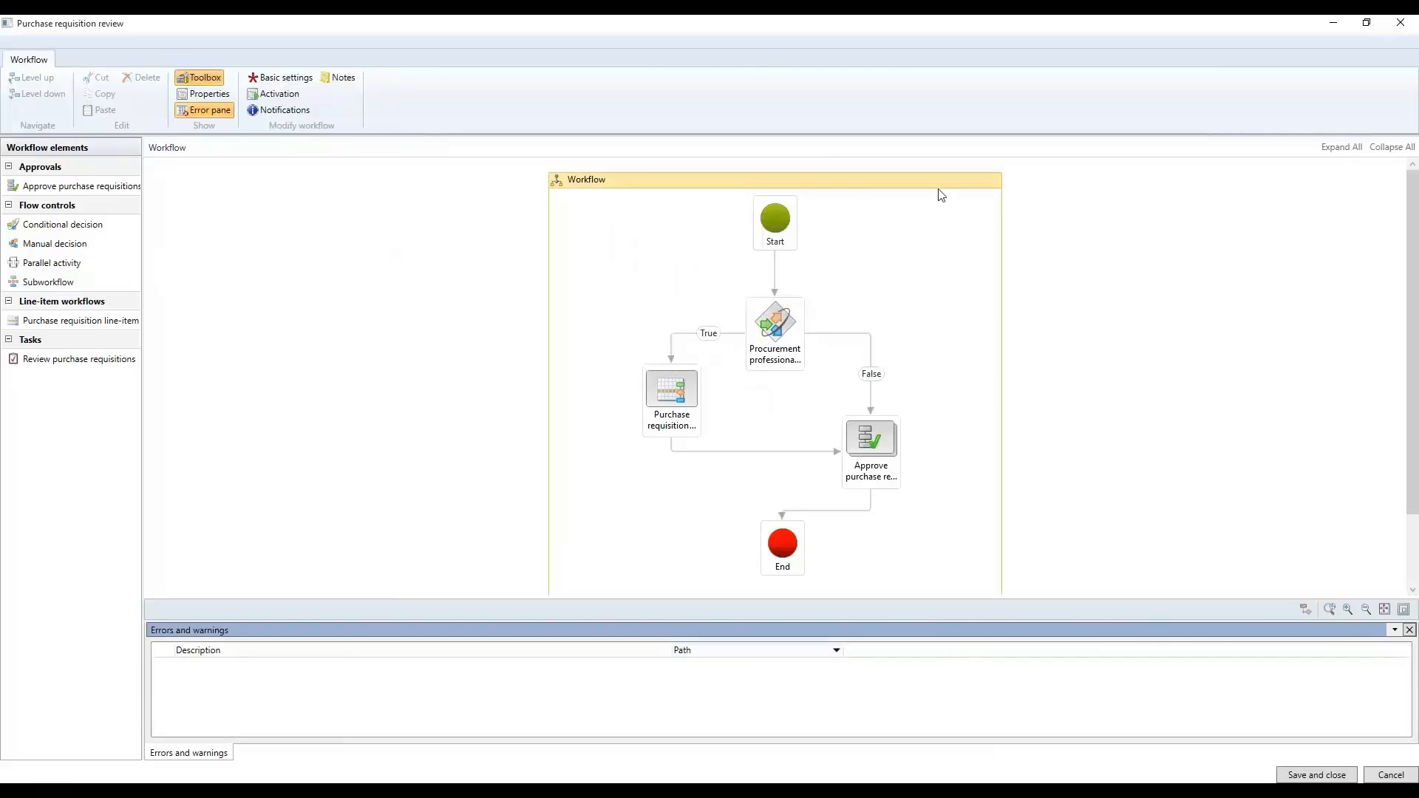
{"action": "mouse_move", "coordinate": [893, 183]}
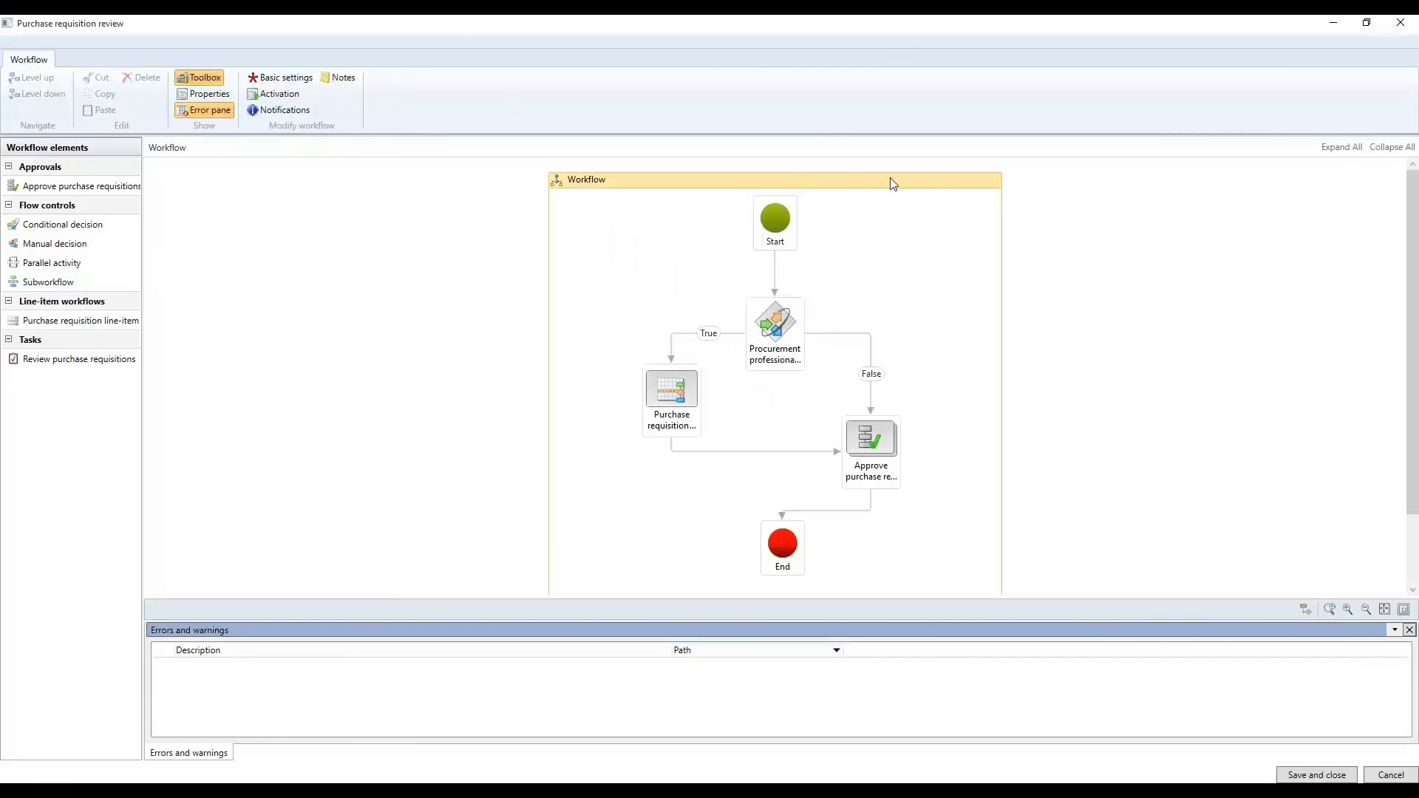
{"action": "mouse_move", "coordinate": [474, 216]}
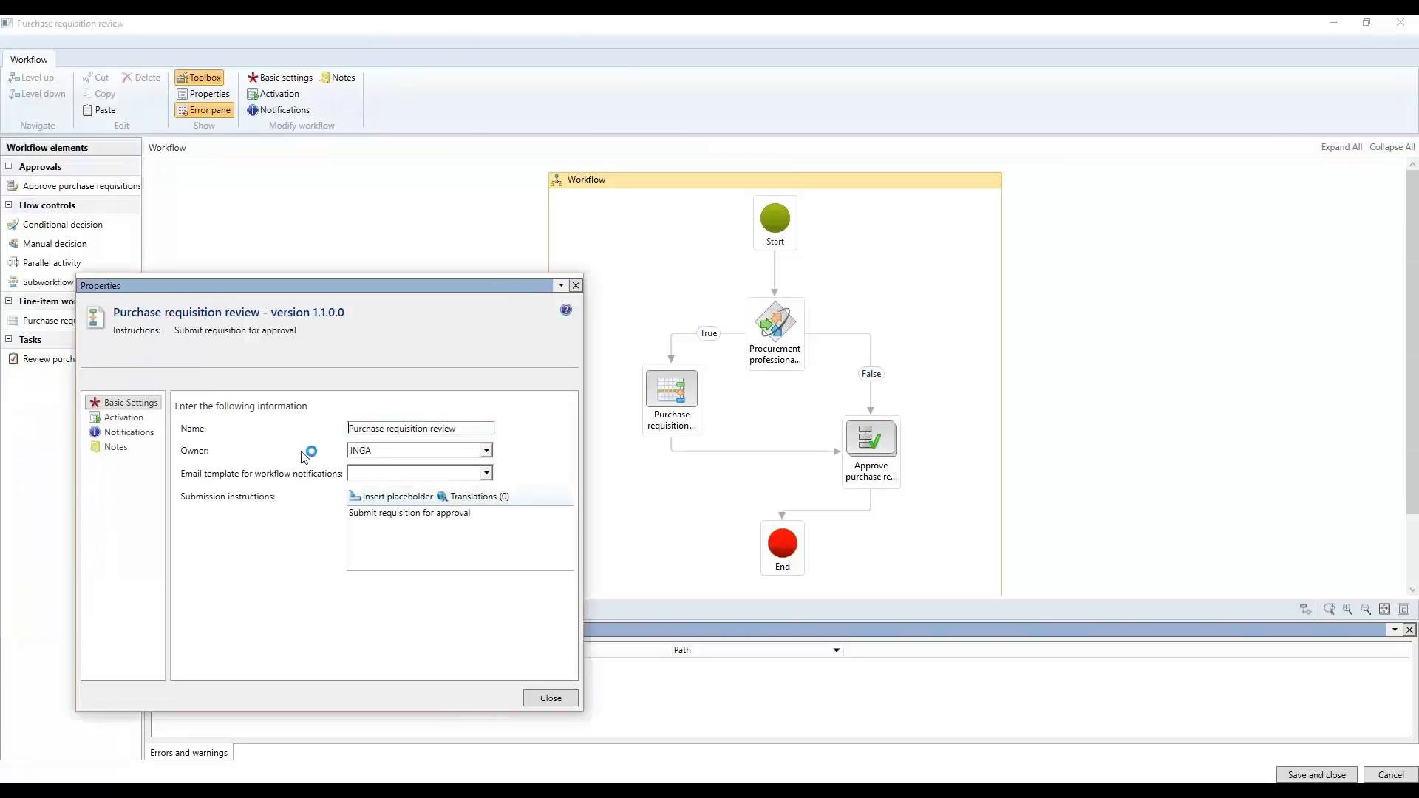
{"action": "mouse_move", "coordinate": [408, 482]}
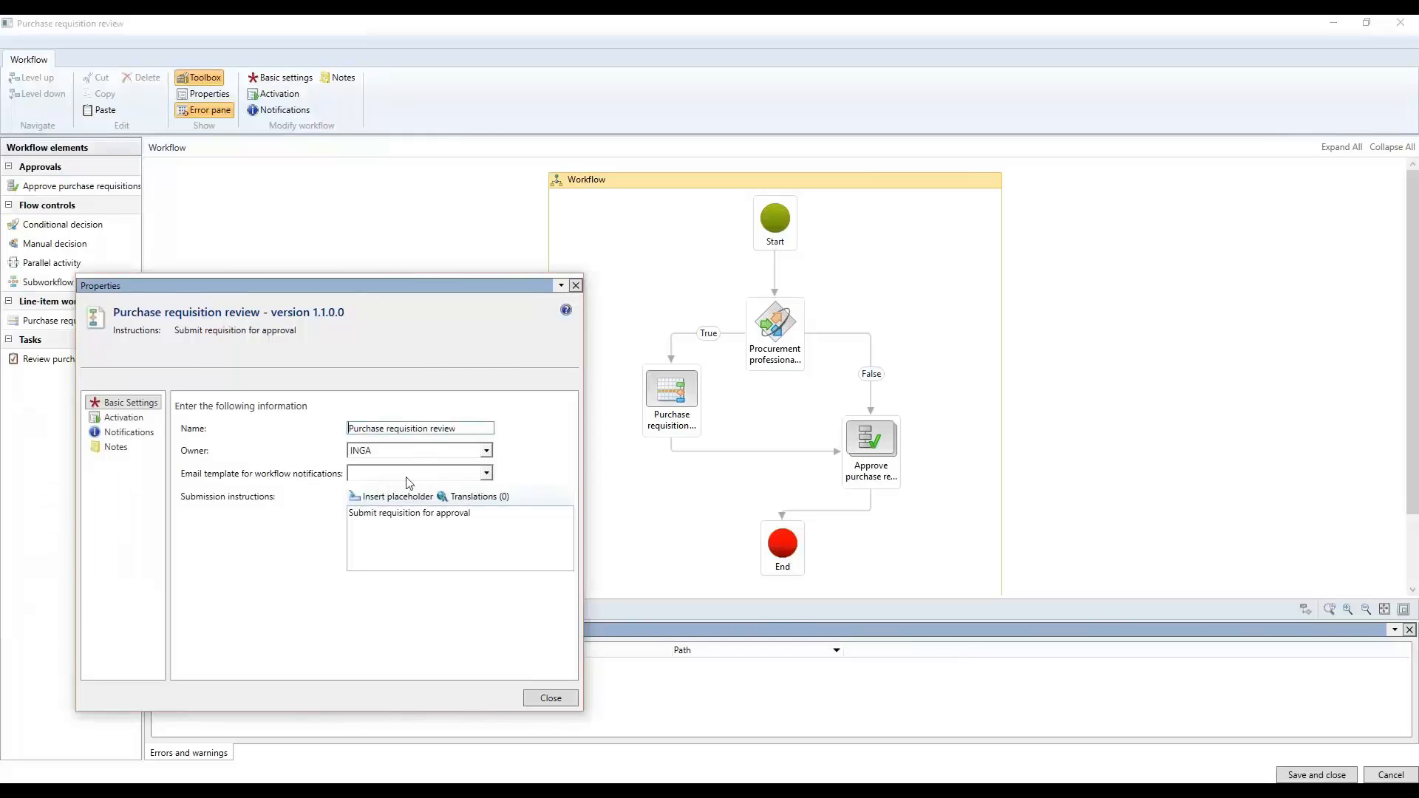
- Choose WFEmail as the workflow's notification email template in Basic Settings
{"action": "left_click", "coordinate": [487, 472]}
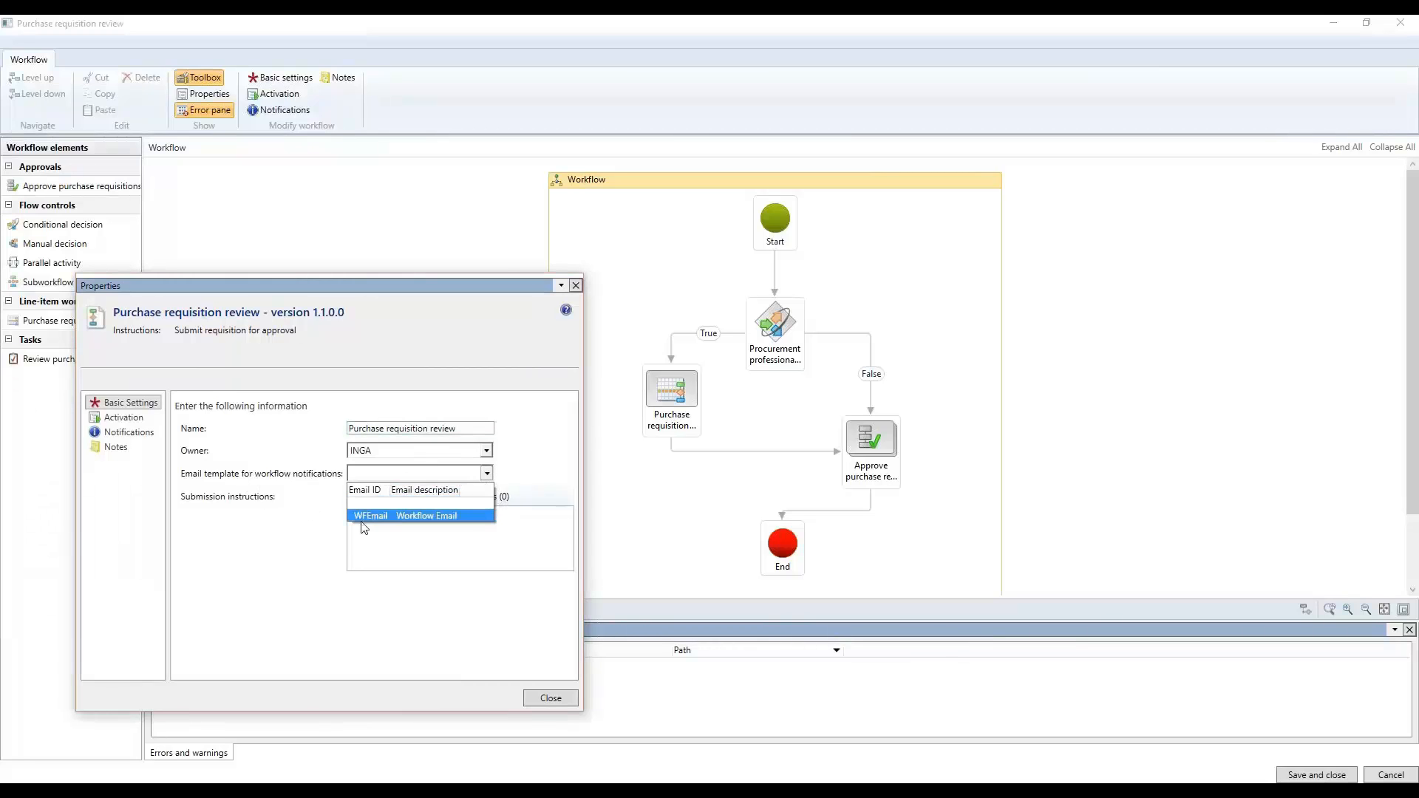
{"action": "mouse_move", "coordinate": [402, 525]}
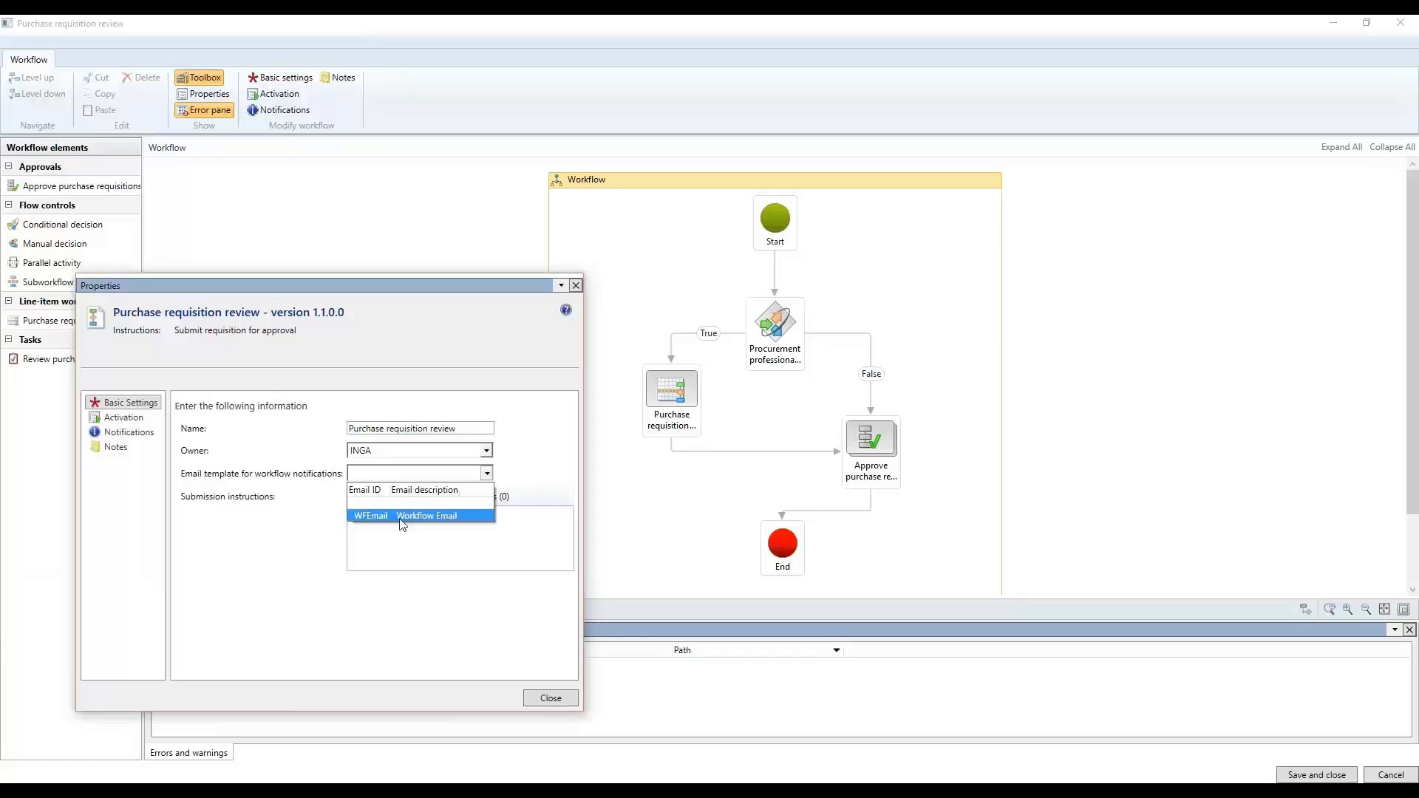
{"action": "left_click", "coordinate": [425, 516]}
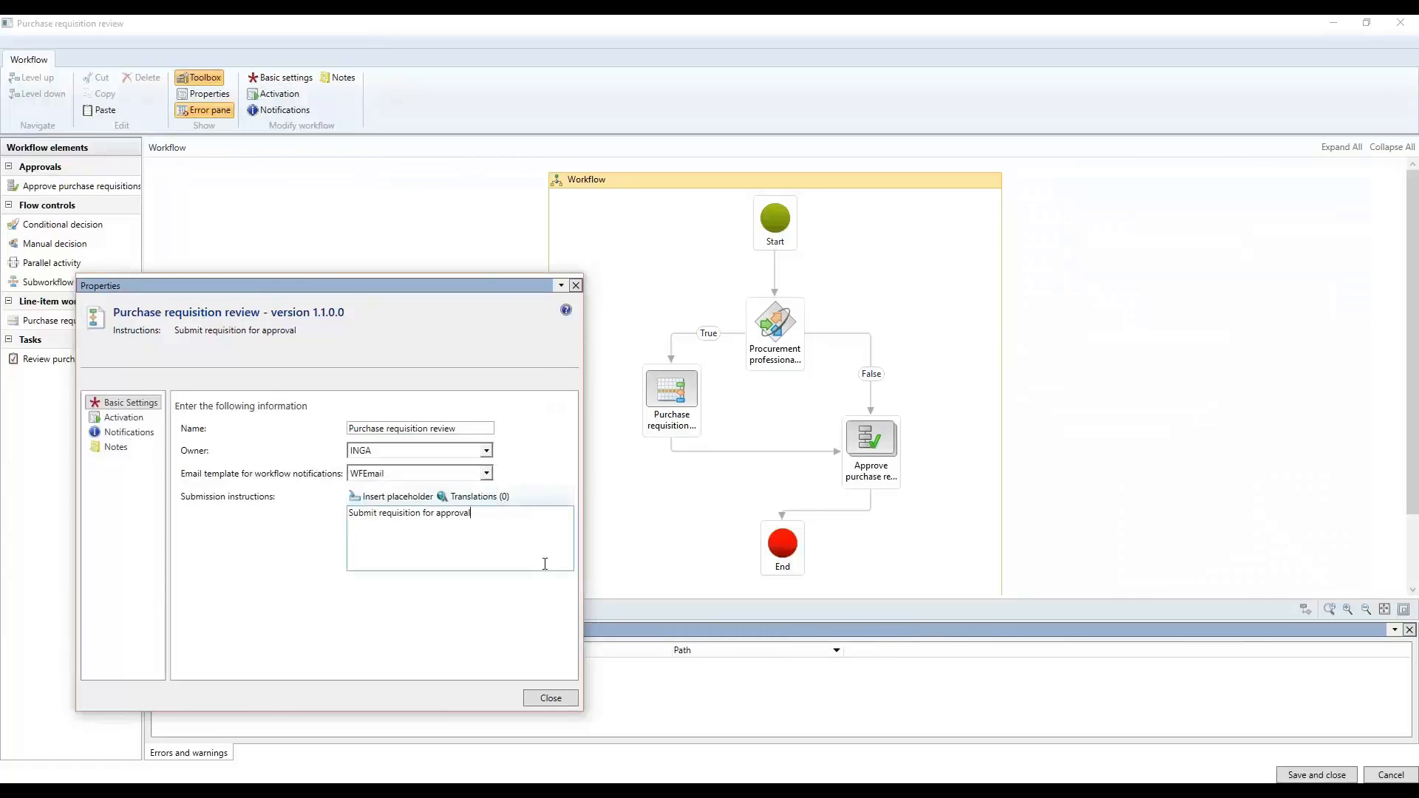
{"action": "mouse_move", "coordinate": [470, 528]}
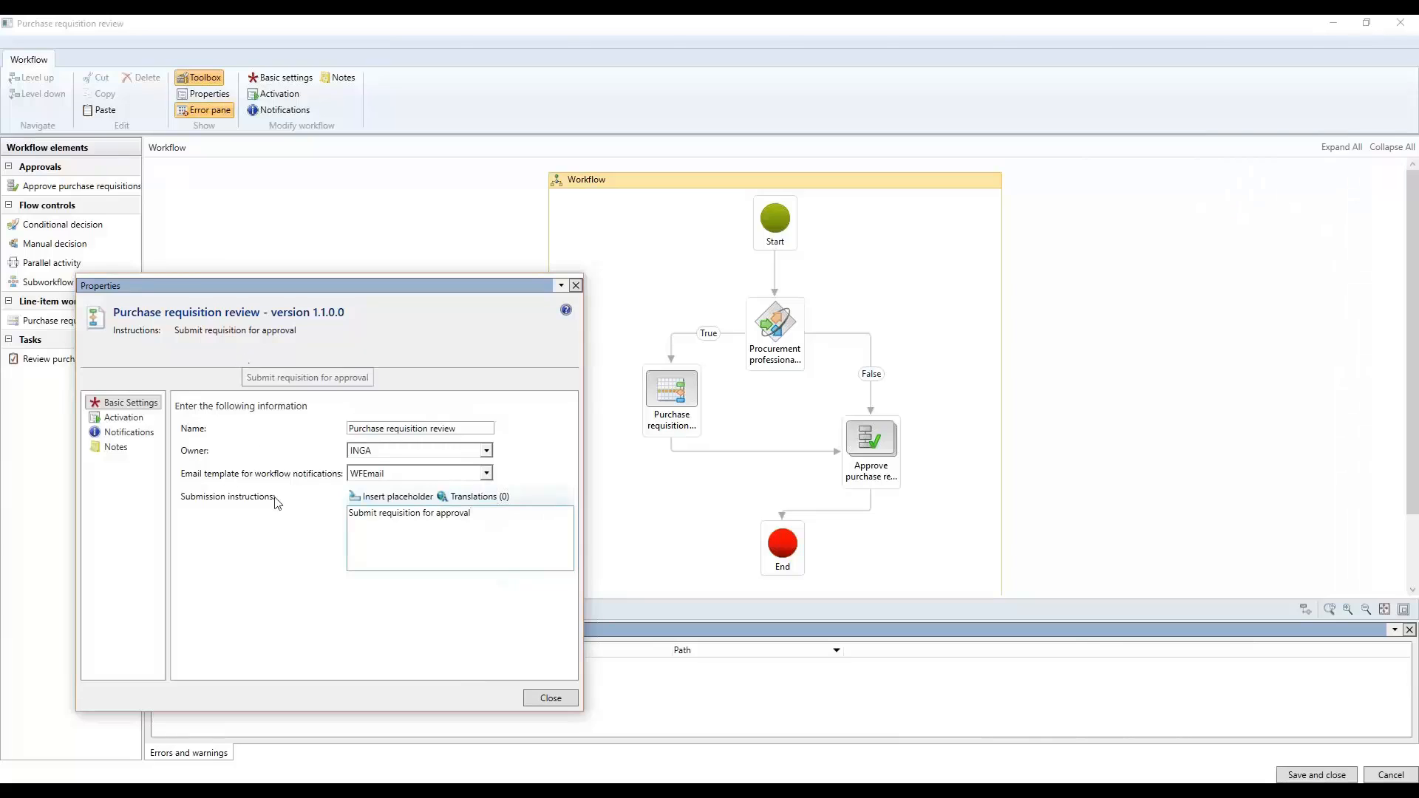
{"action": "left_click", "coordinate": [452, 513]}
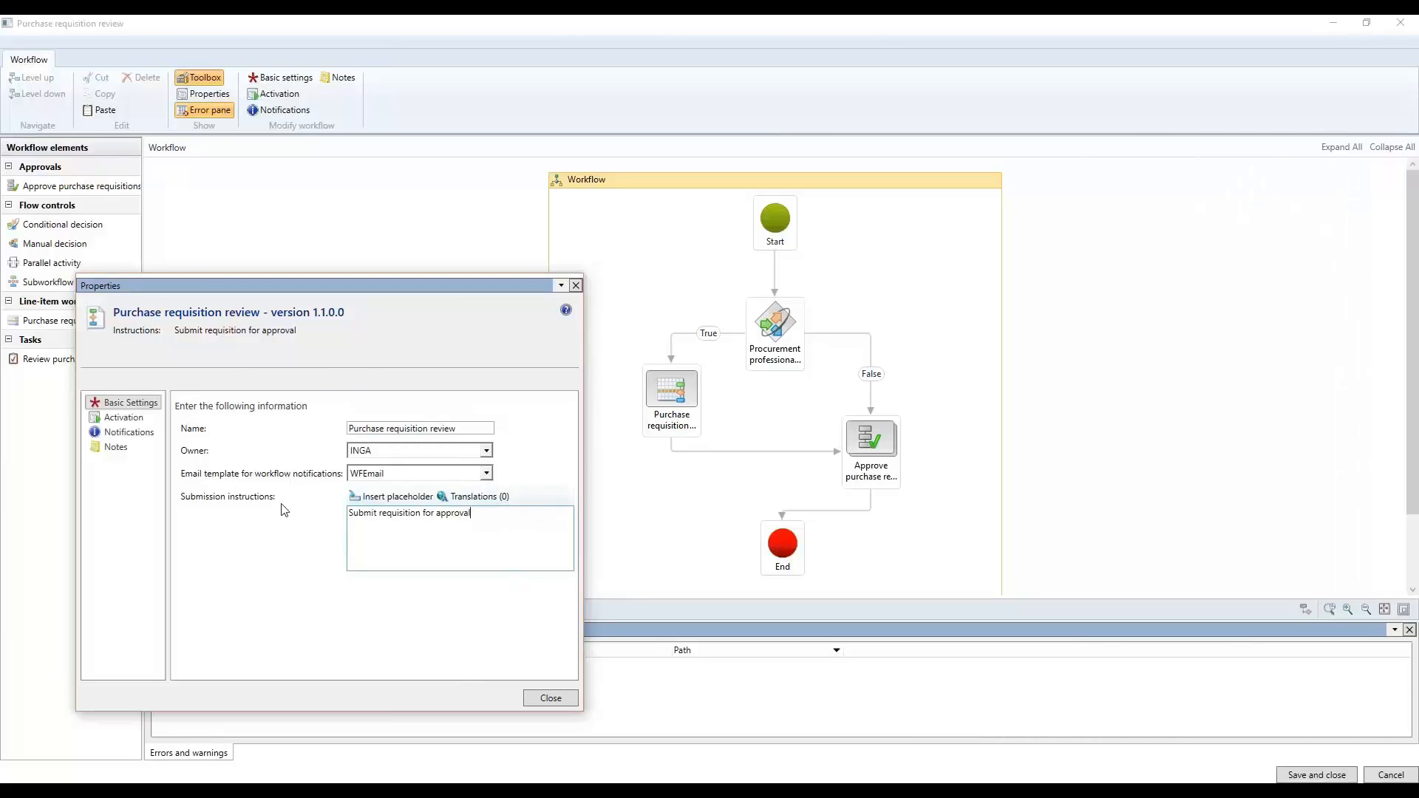
{"action": "mouse_move", "coordinate": [320, 518]}
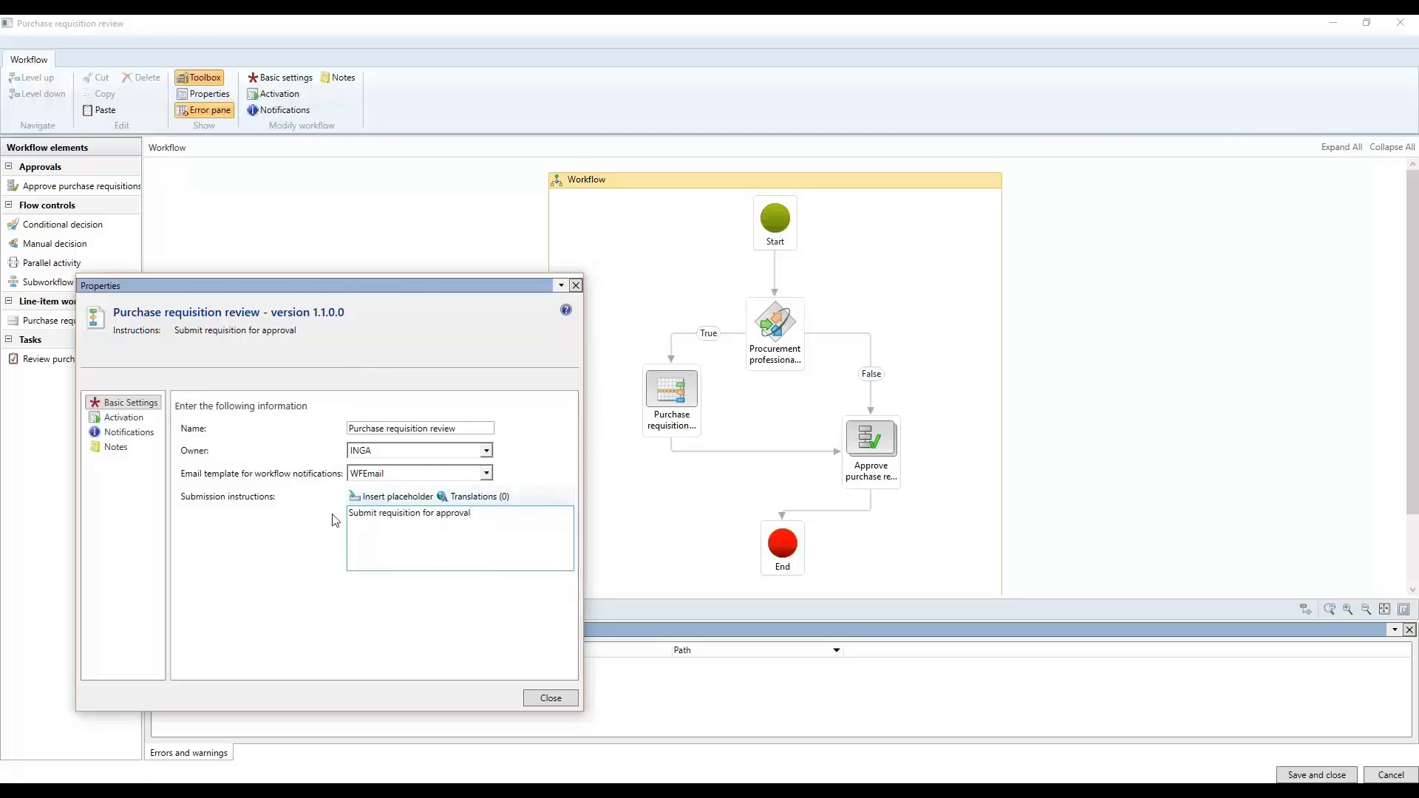
{"action": "left_click", "coordinate": [459, 513]}
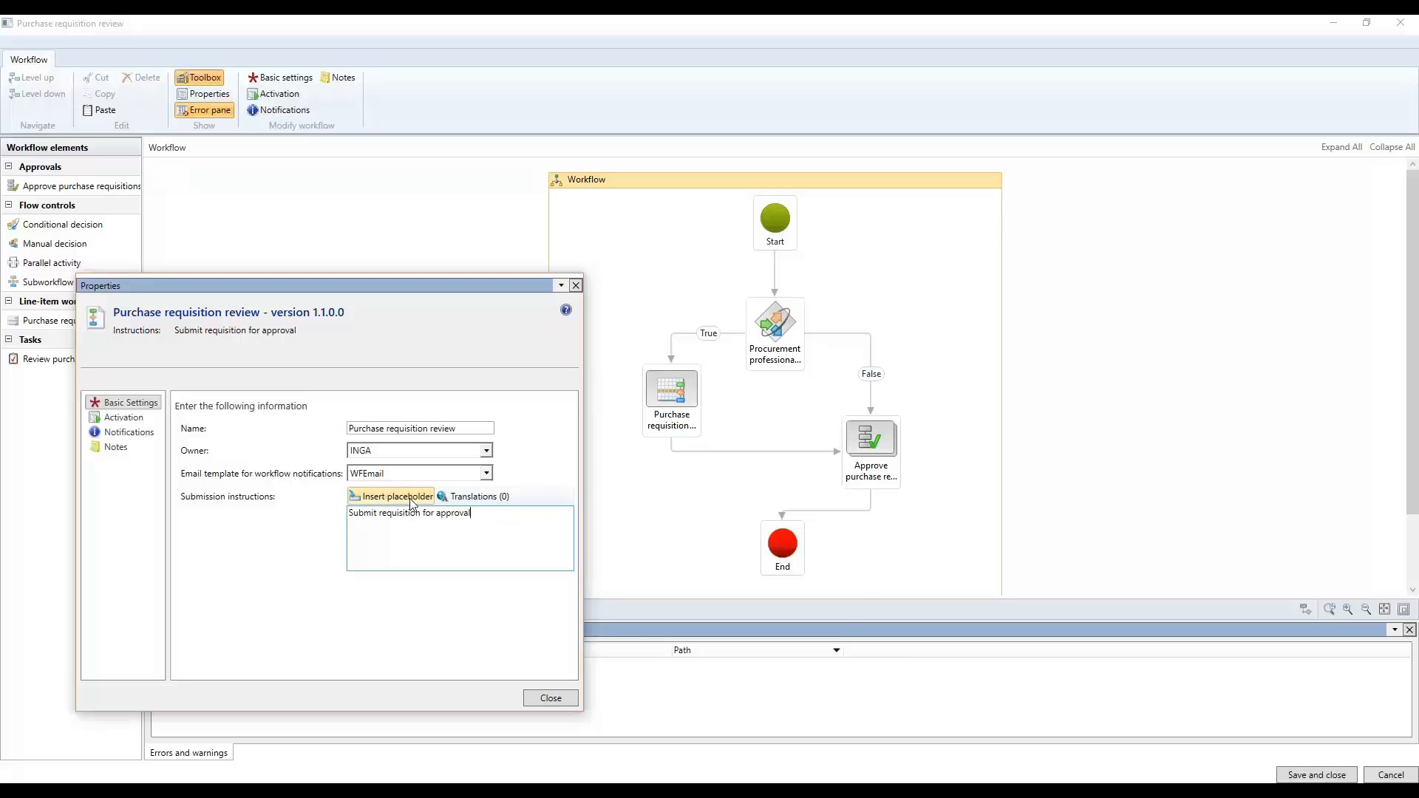
- Browse the Insert placeholder list, keeping the existing submission instructions
{"action": "left_click", "coordinate": [390, 496]}
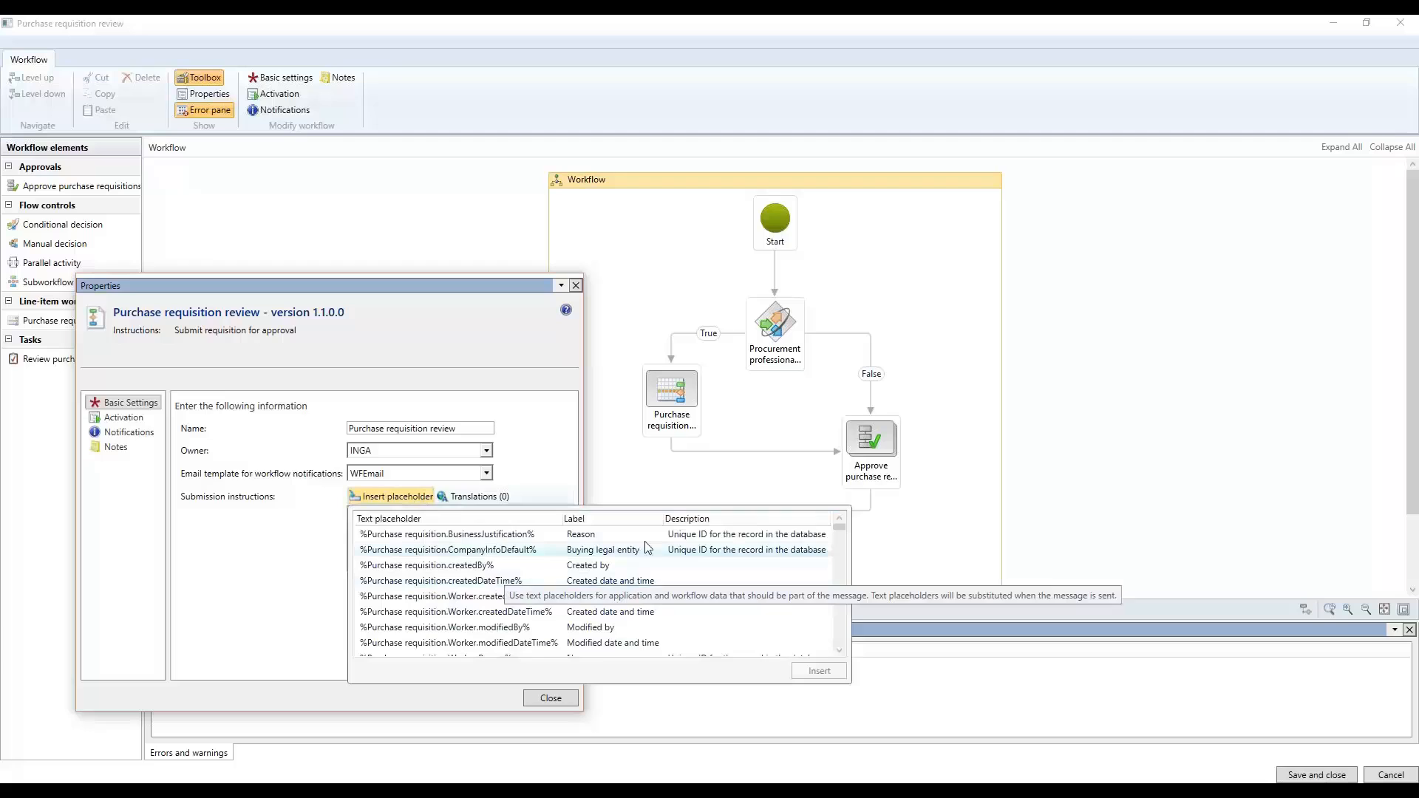
{"action": "scroll", "scroll_direction": "down", "scroll_amount": 3}
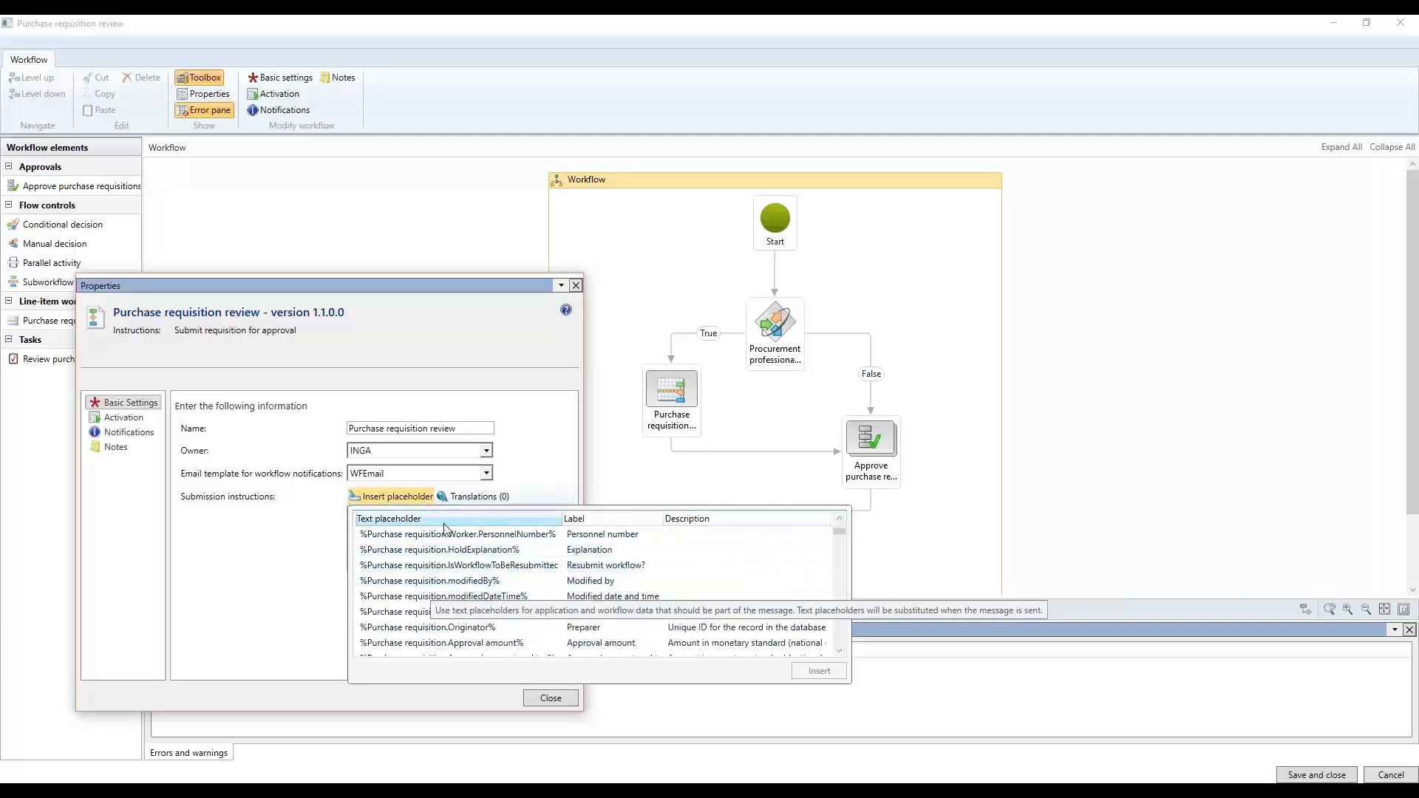
{"action": "mouse_move", "coordinate": [371, 618]}
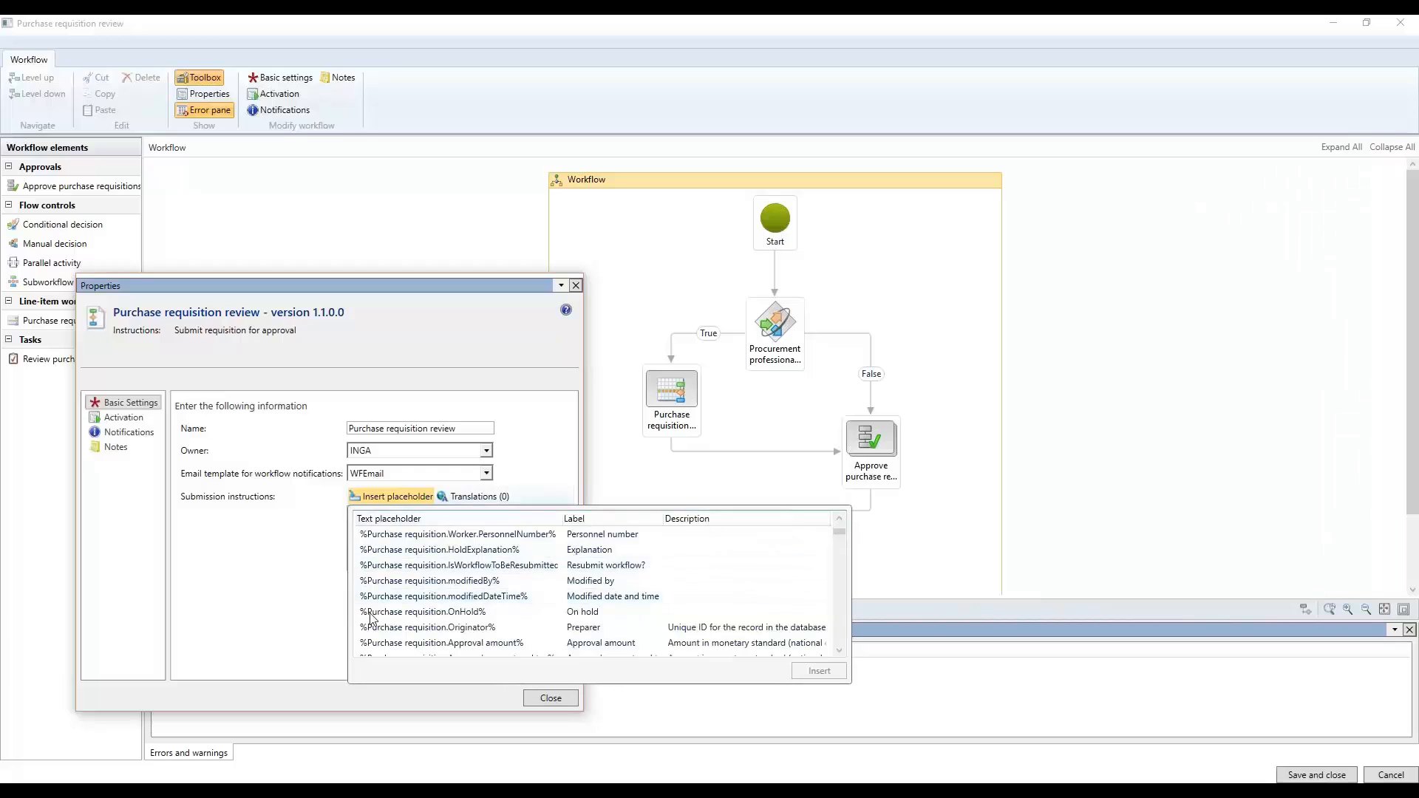
{"action": "mouse_move", "coordinate": [255, 579]}
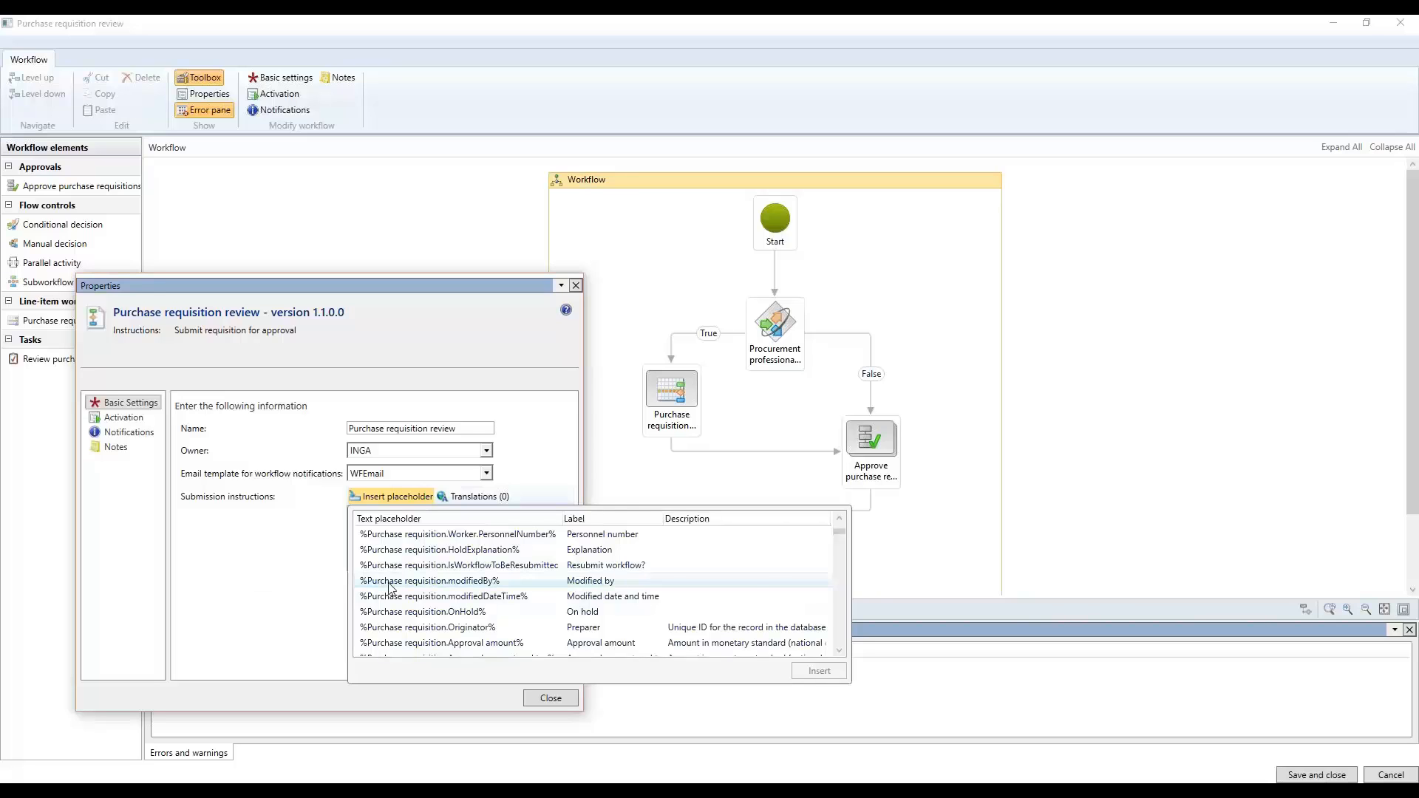
{"action": "scroll", "scroll_direction": "down", "scroll_amount": 3}
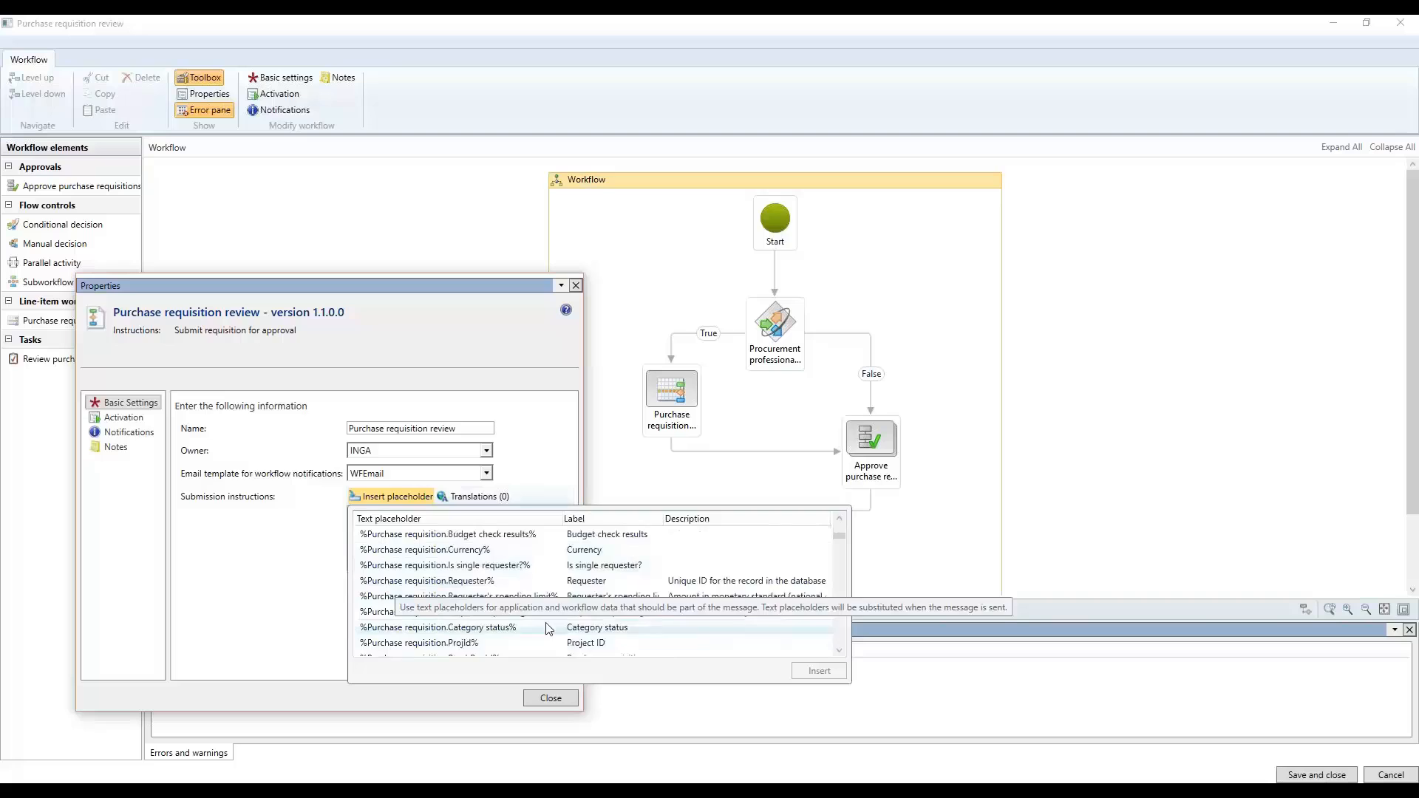
{"action": "scroll", "scroll_direction": "down", "scroll_amount": 3}
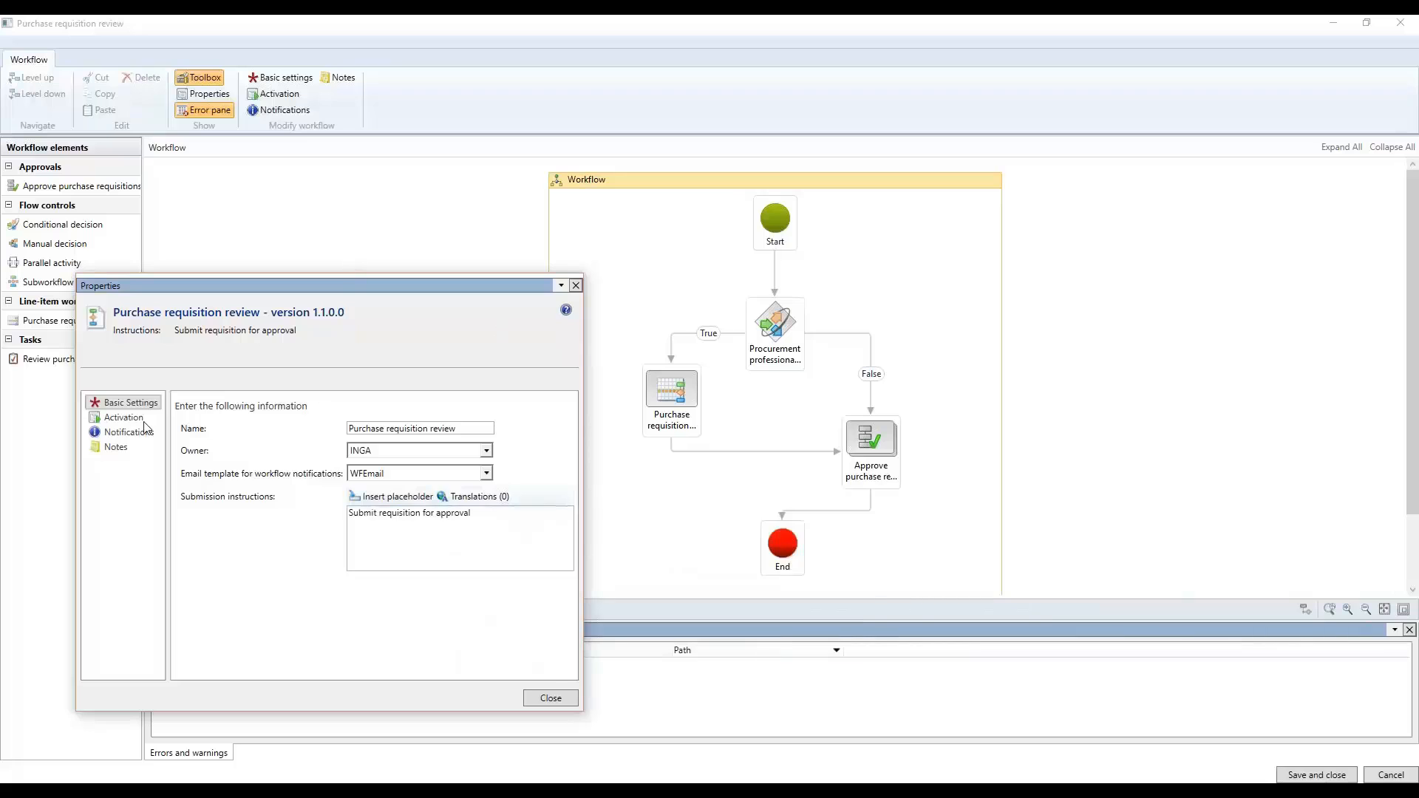
- Show the Activation conditions, where Requisition purpose is Consumption
{"action": "left_click", "coordinate": [124, 417]}
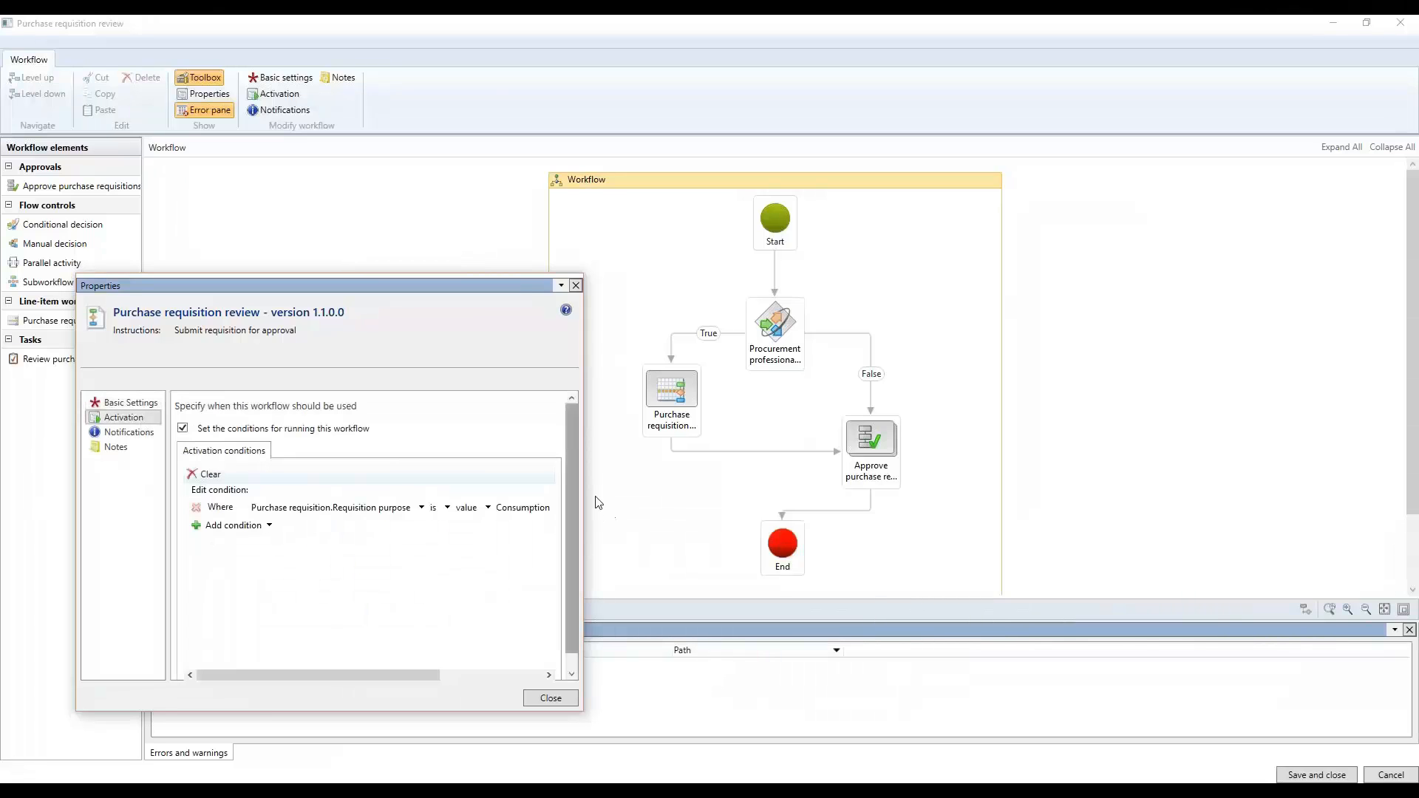
{"action": "mouse_move", "coordinate": [619, 742]}
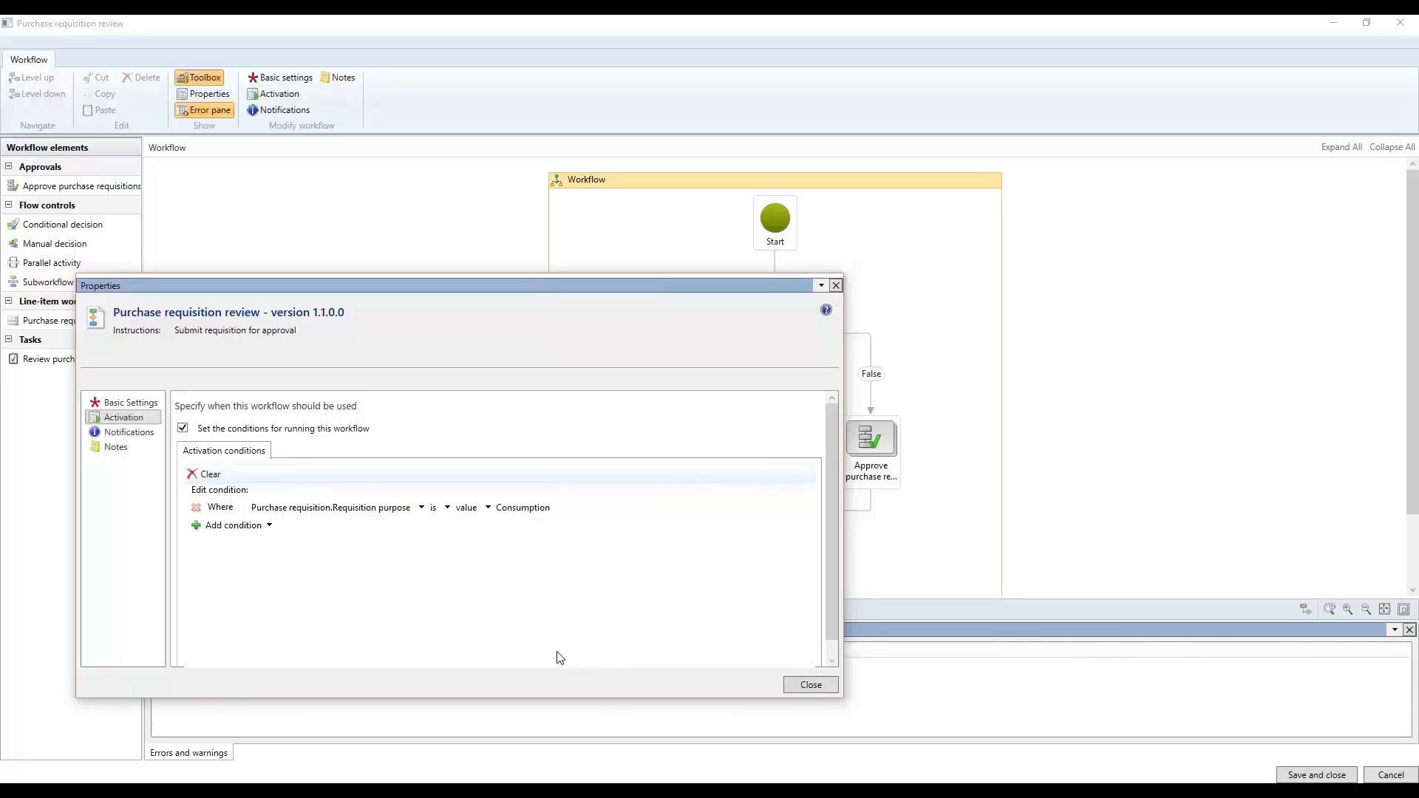
{"action": "mouse_move", "coordinate": [371, 668]}
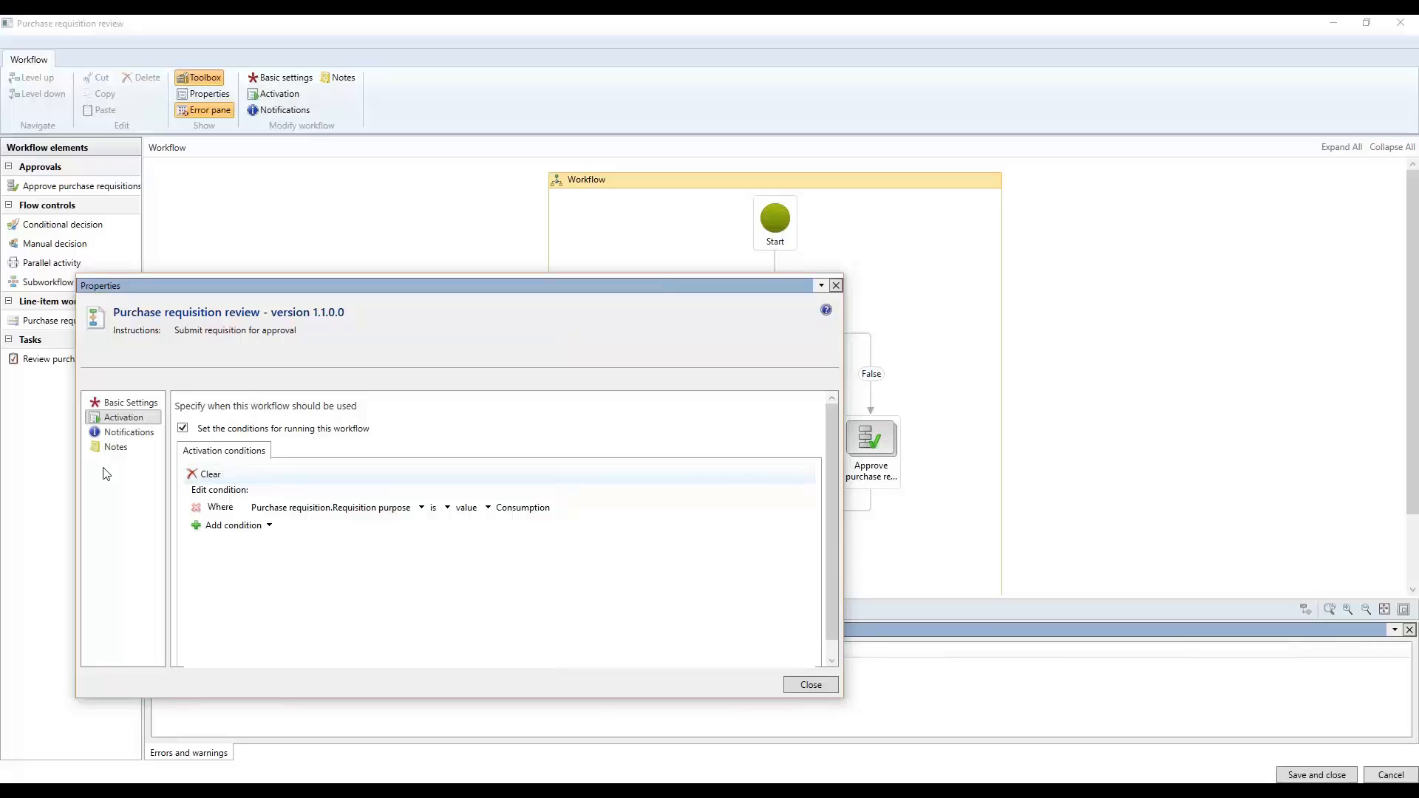
- Show the Notifications settings with all workflow events disabled
{"action": "left_click", "coordinate": [130, 432]}
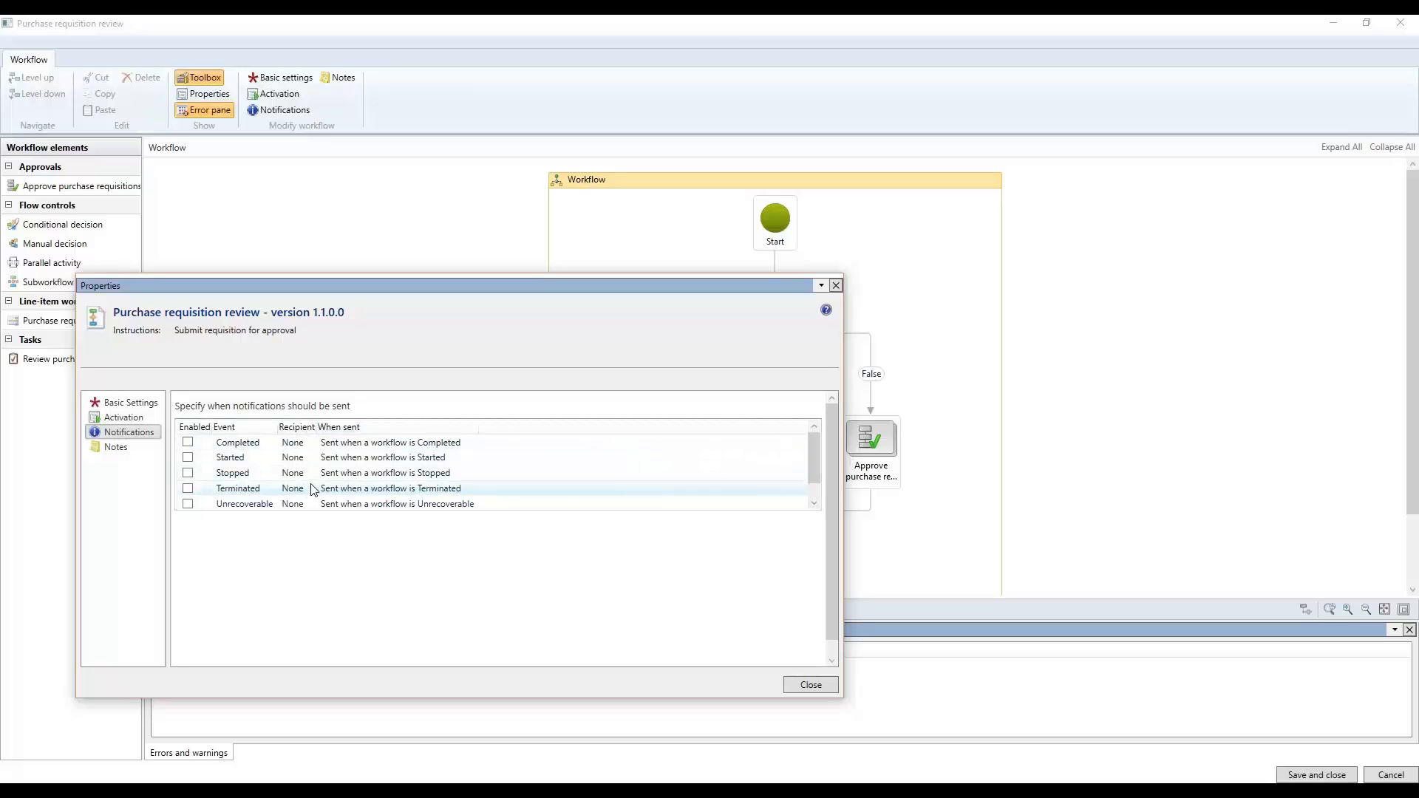
{"action": "mouse_move", "coordinate": [263, 424]}
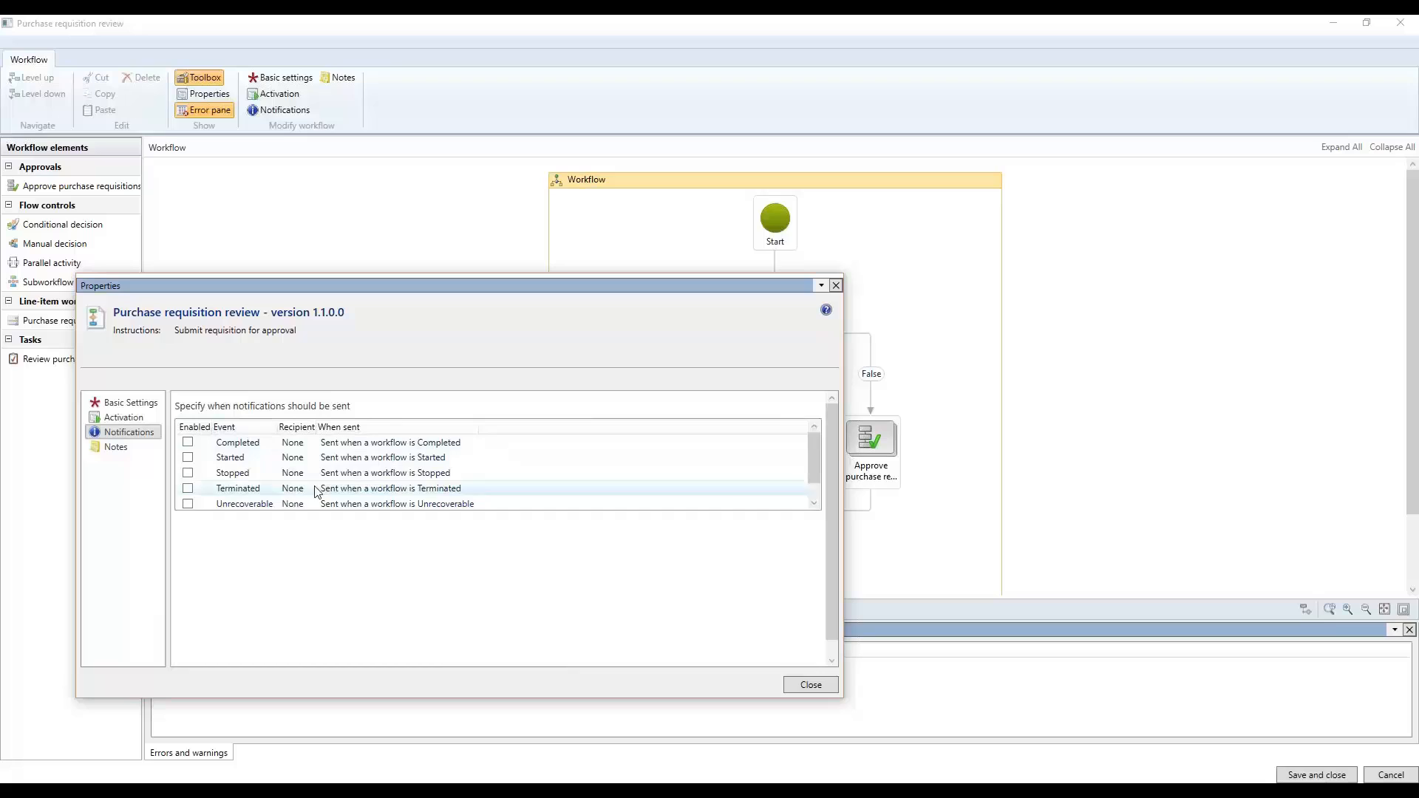
{"action": "mouse_move", "coordinate": [820, 539]}
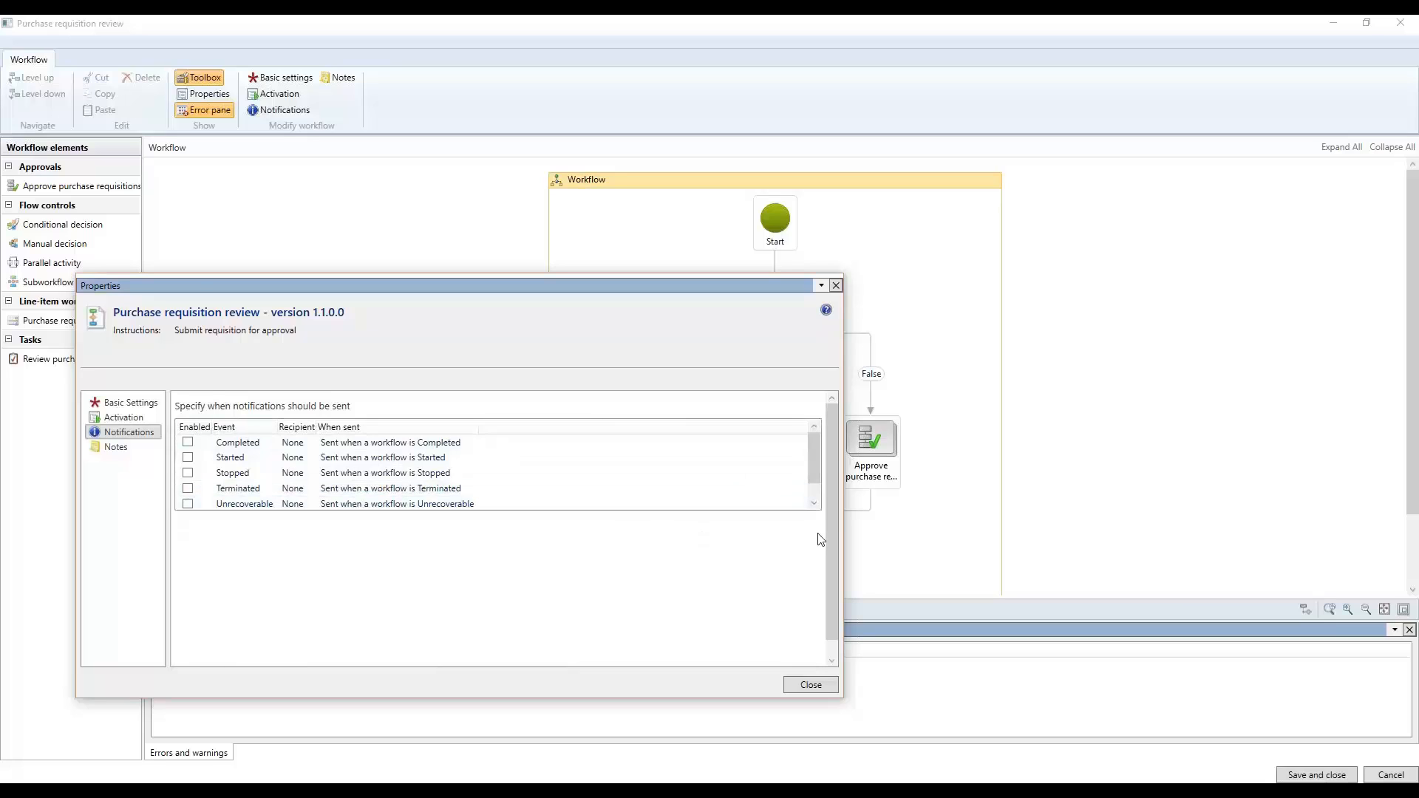
{"action": "mouse_move", "coordinate": [604, 510]}
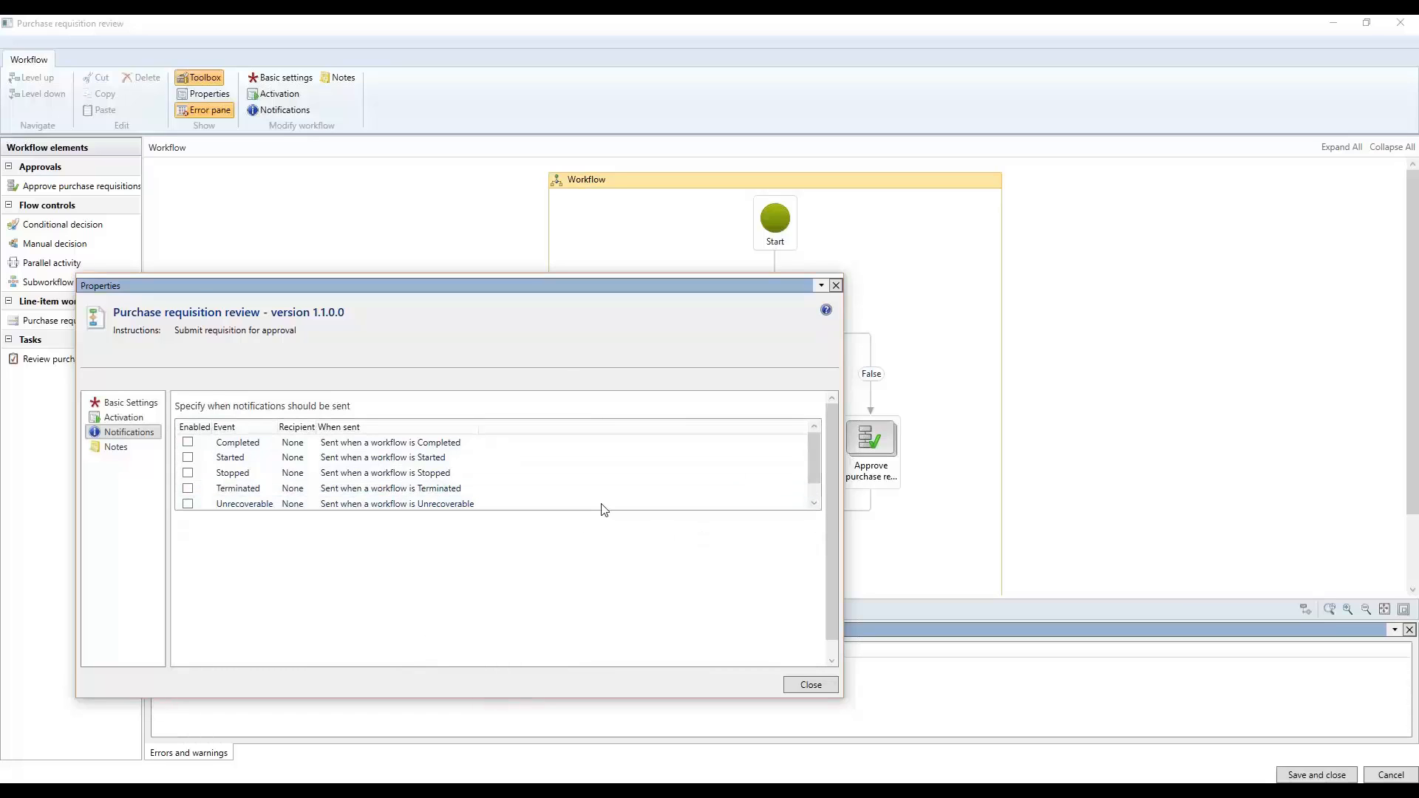
- Show the Notes page listing comment history from Admin, SARA and INGA
{"action": "left_click", "coordinate": [115, 446]}
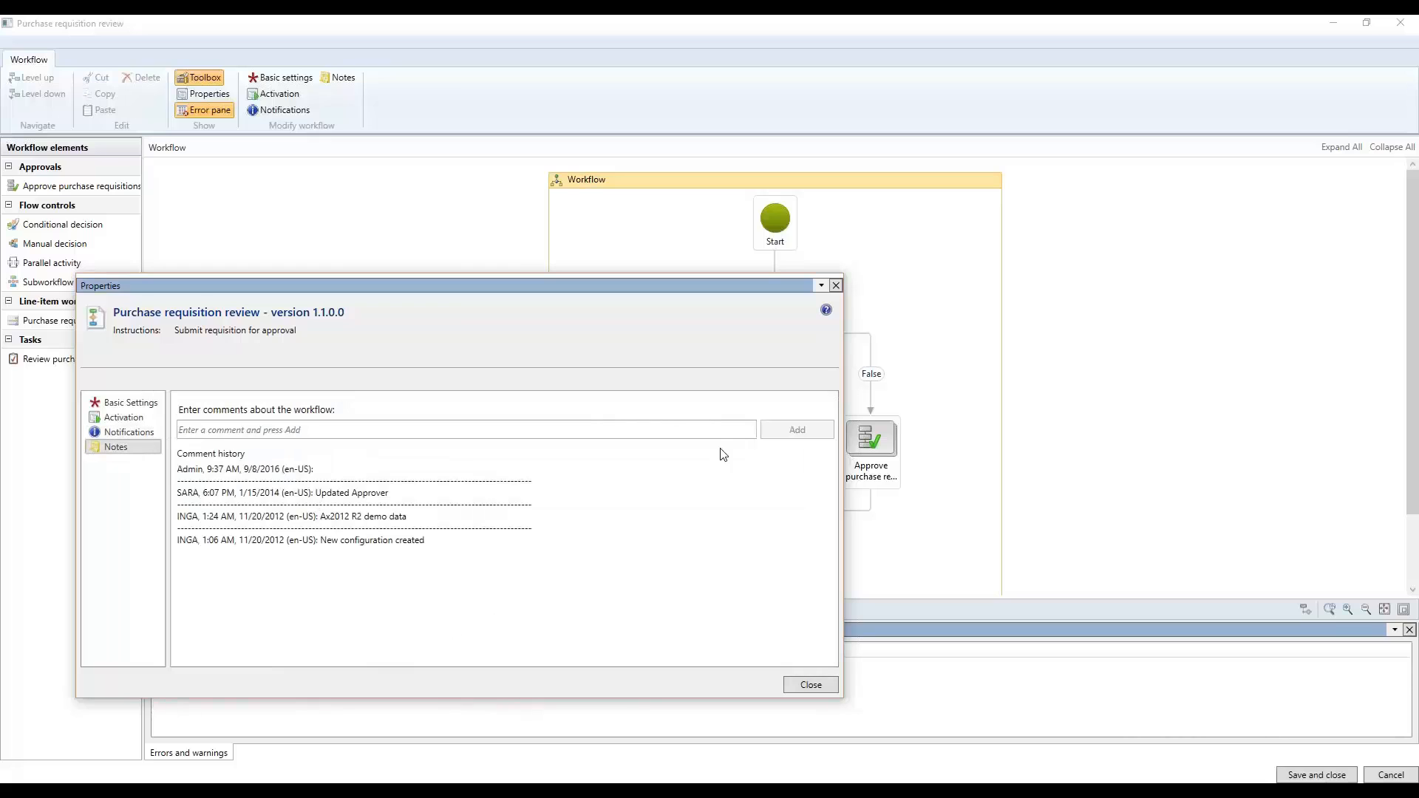
{"action": "mouse_move", "coordinate": [312, 593]}
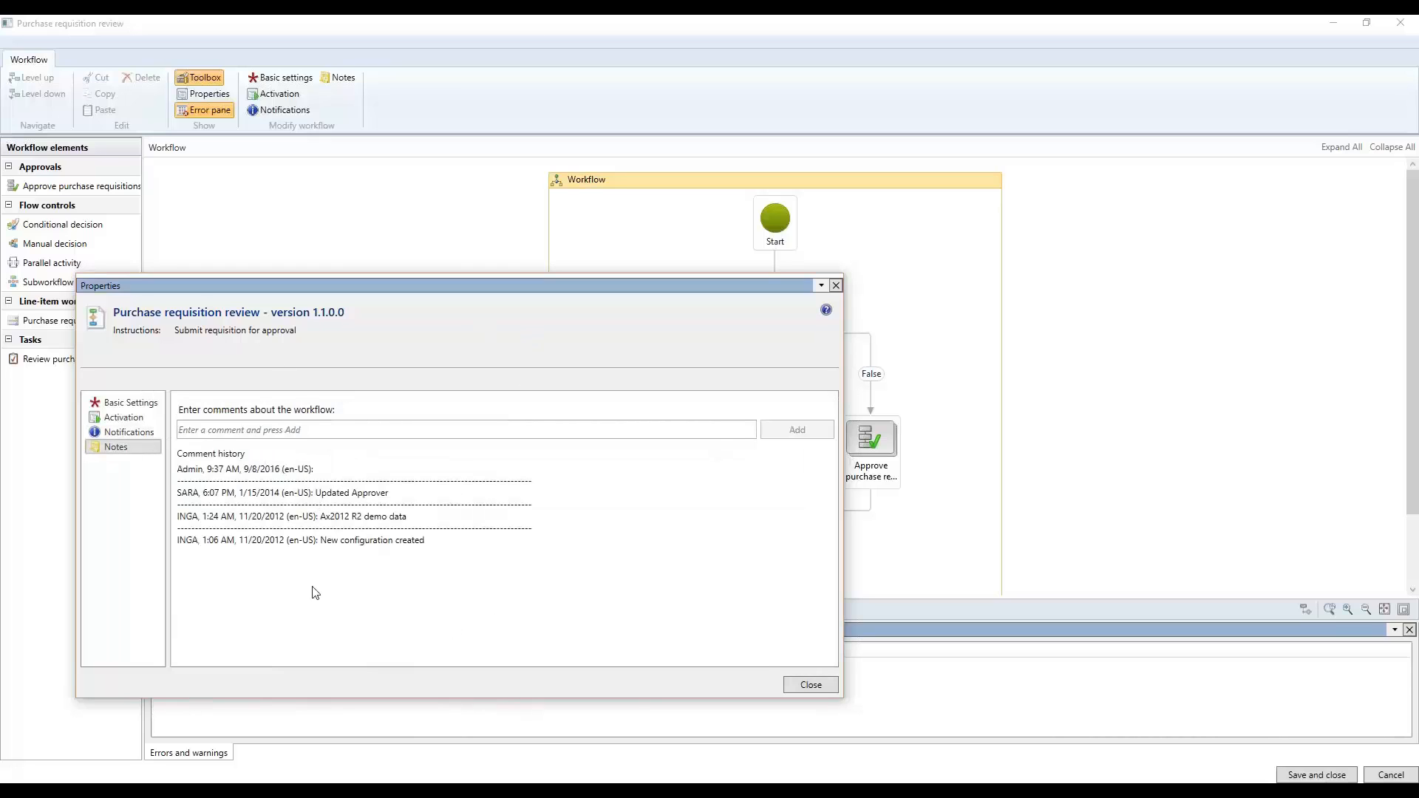
{"action": "mouse_move", "coordinate": [329, 586]}
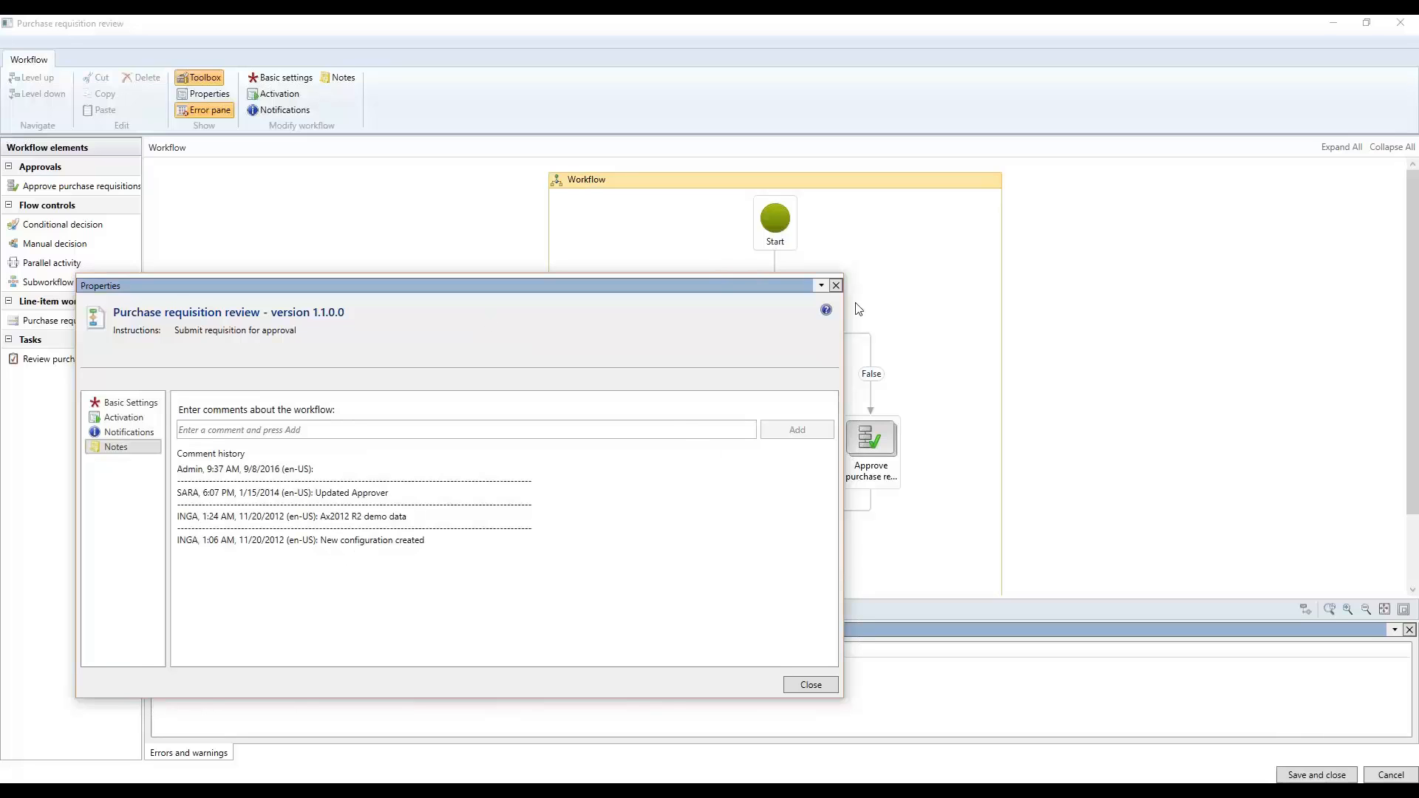
- Close Properties and inspect diagram elements, ending on the Procurement professional decision
{"action": "left_click", "coordinate": [809, 684]}
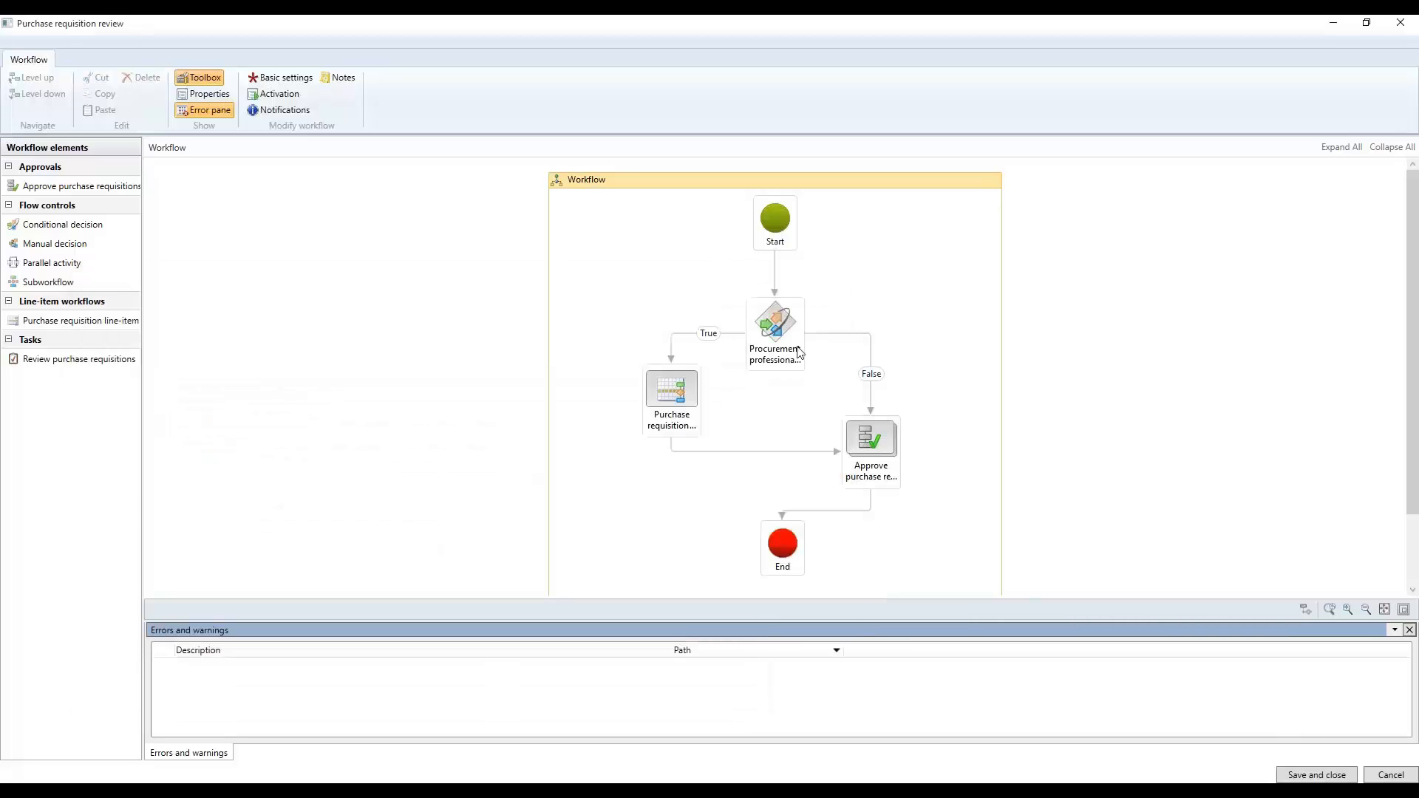
{"action": "left_click", "coordinate": [671, 398]}
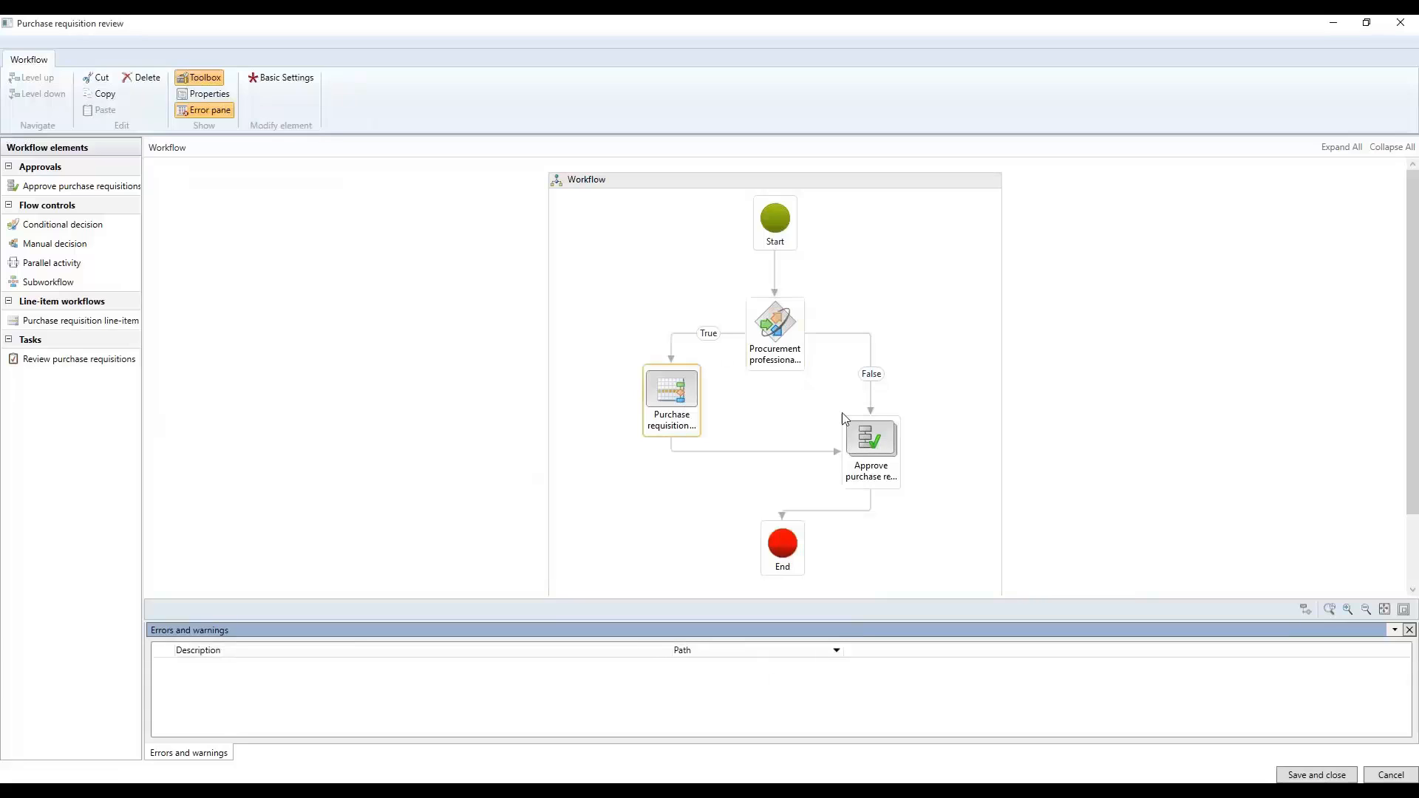
{"action": "left_click", "coordinate": [869, 451]}
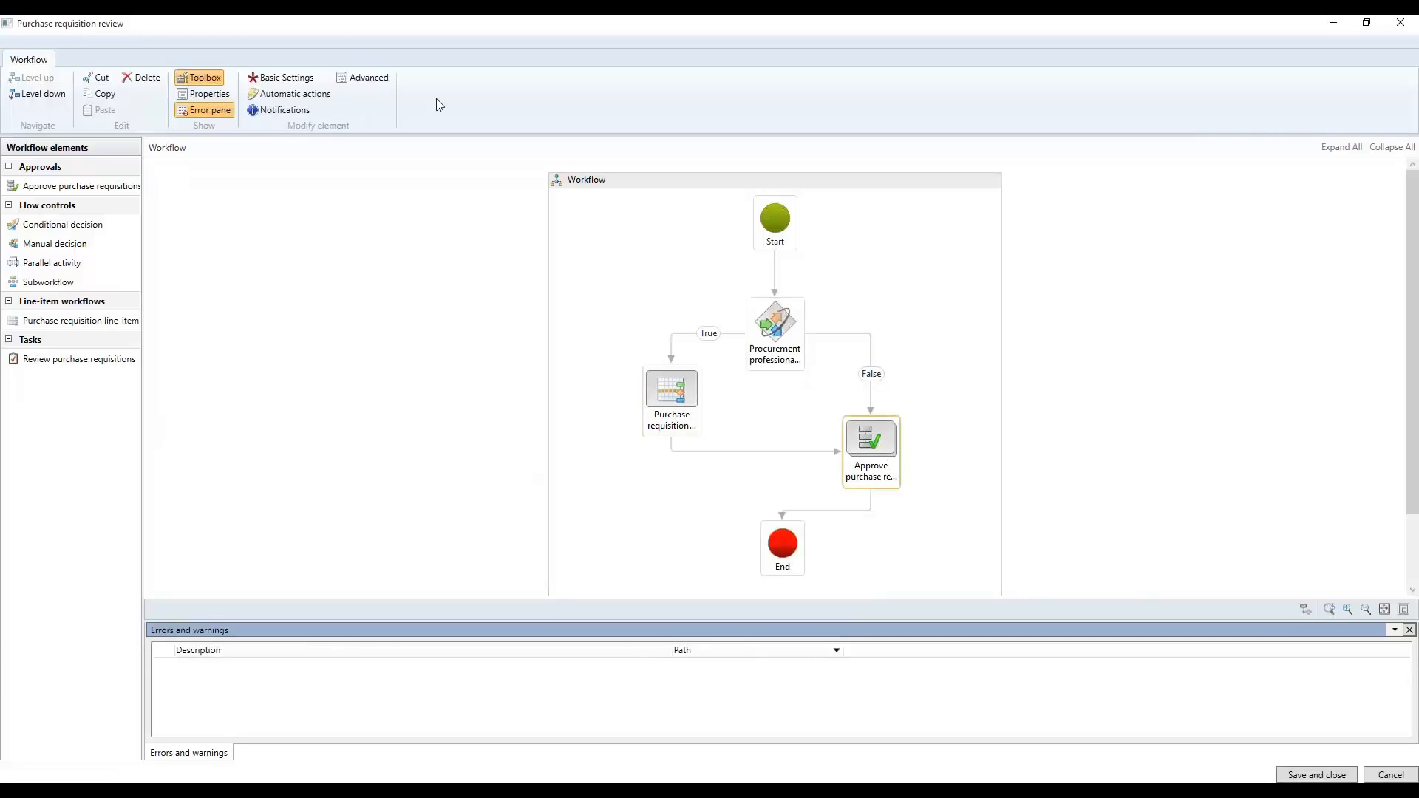
{"action": "left_click", "coordinate": [773, 333]}
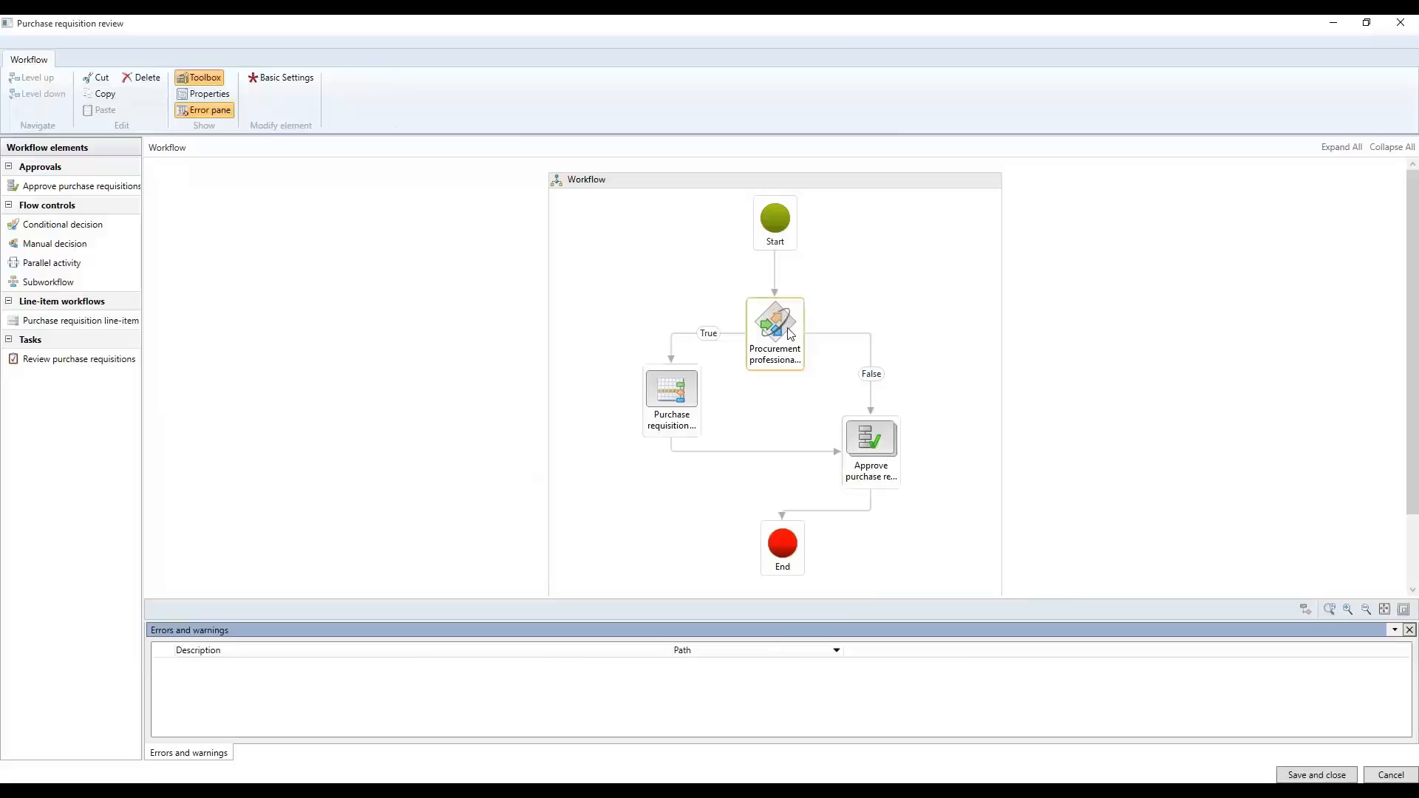
{"action": "left_click", "coordinate": [870, 451]}
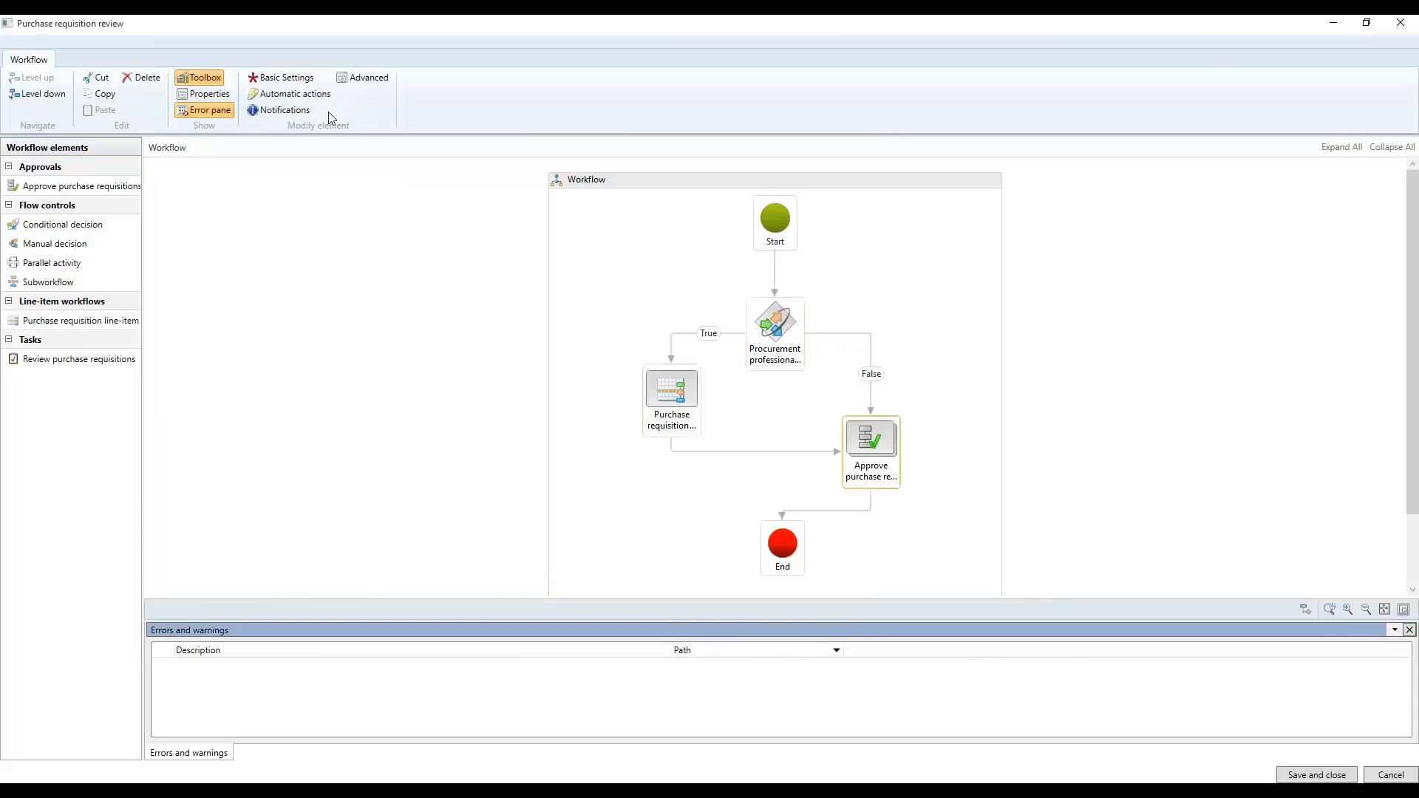
{"action": "left_click", "coordinate": [773, 332]}
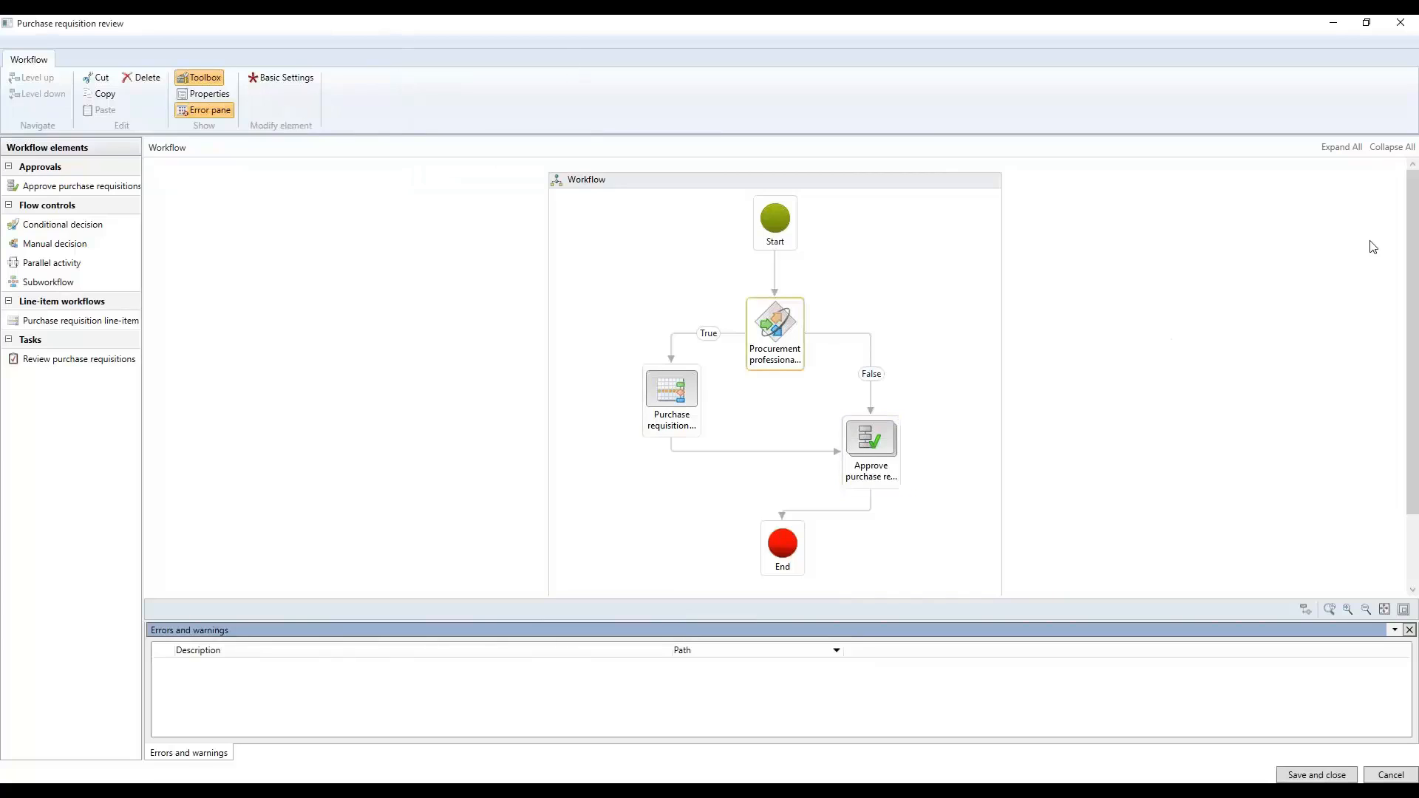
{"action": "mouse_move", "coordinate": [784, 337]}
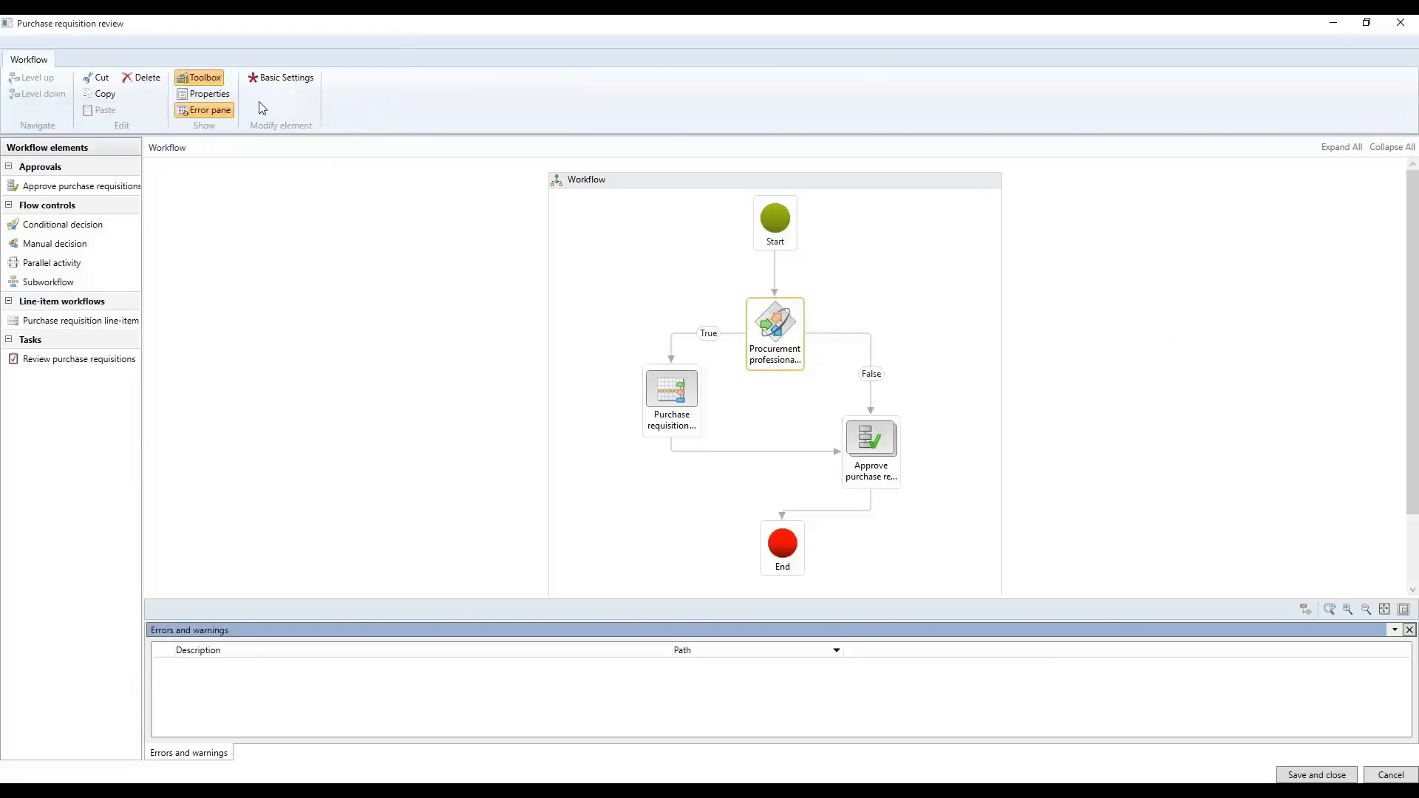
{"action": "double_click", "coordinate": [773, 333]}
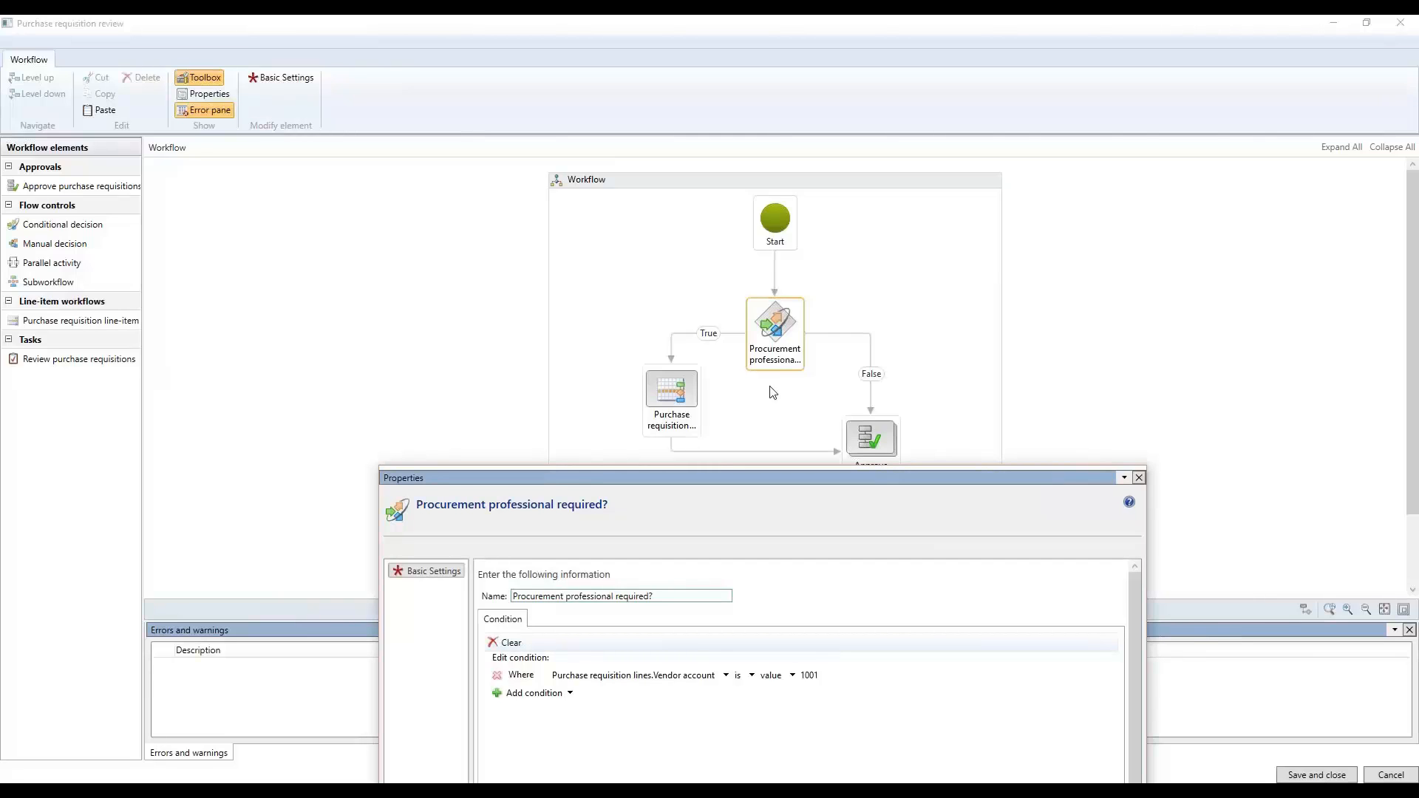
{"action": "mouse_move", "coordinate": [859, 401]}
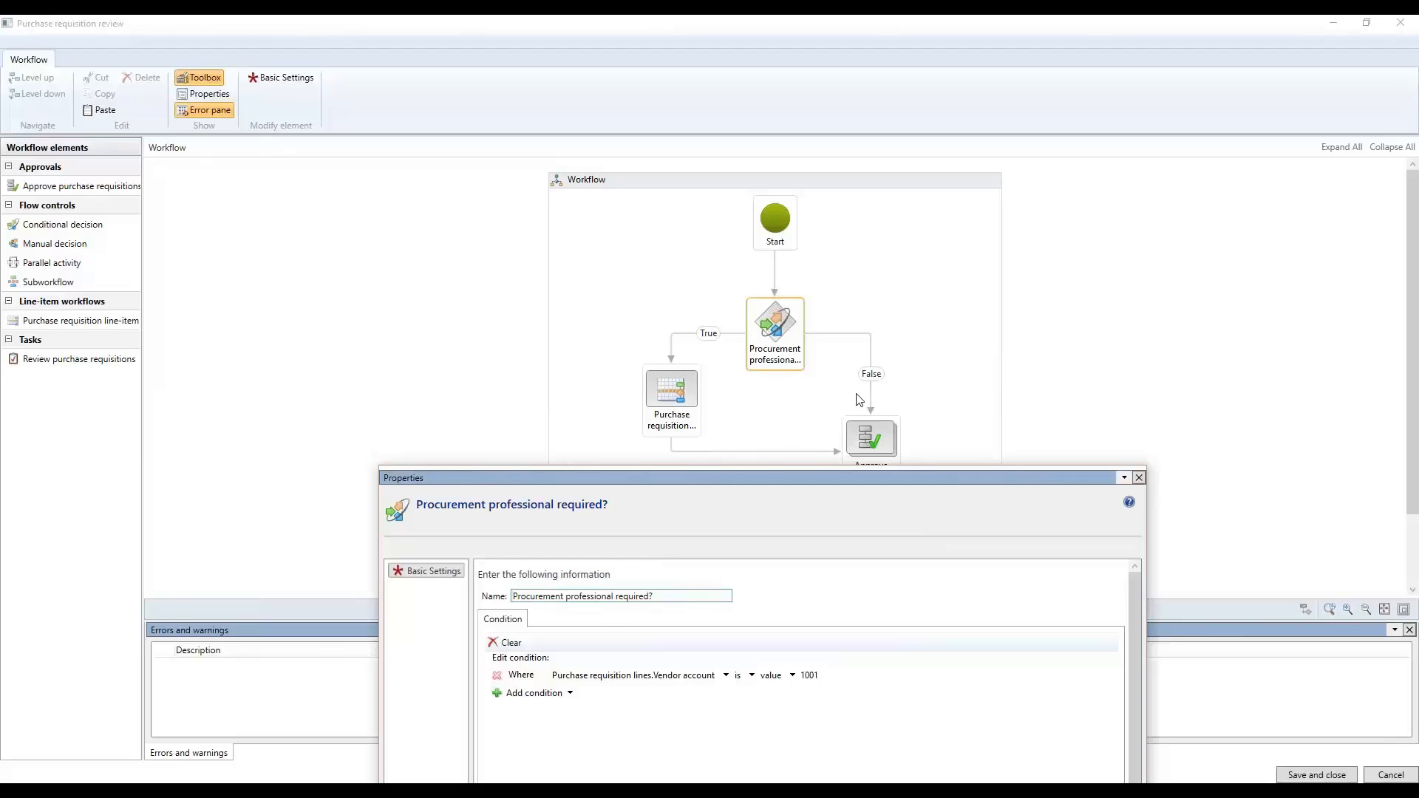
{"action": "mouse_move", "coordinate": [793, 350]}
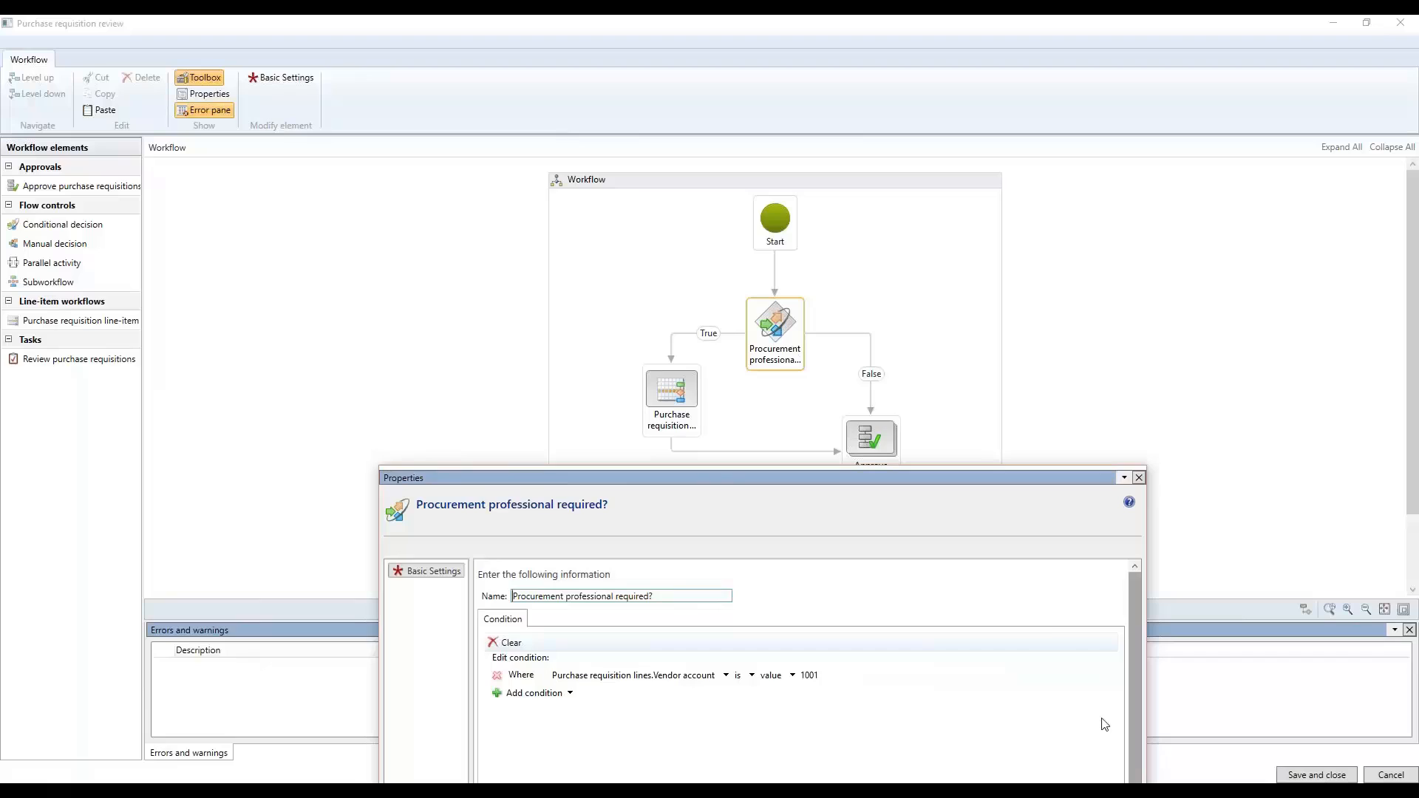
{"action": "mouse_move", "coordinate": [707, 692]}
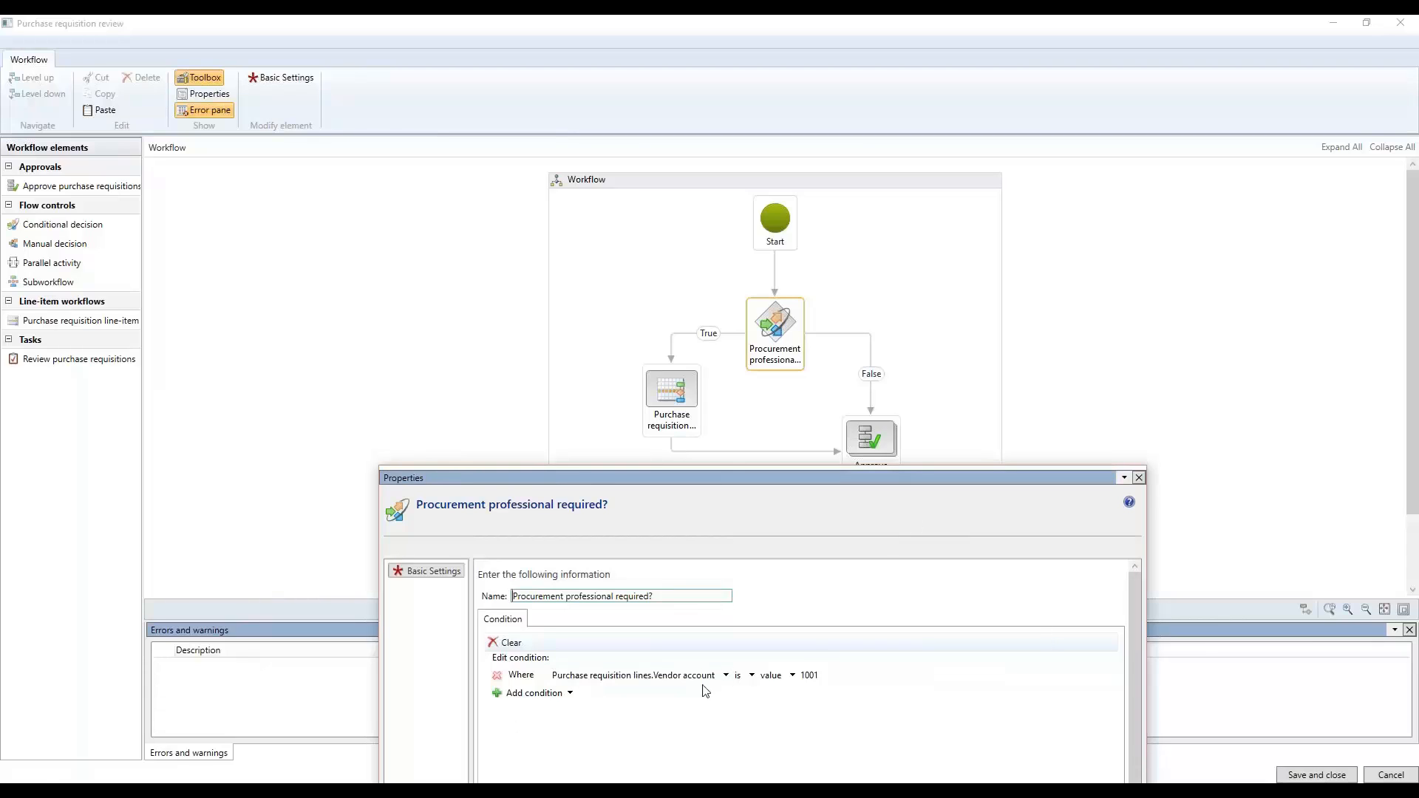
{"action": "mouse_move", "coordinate": [1210, 745]}
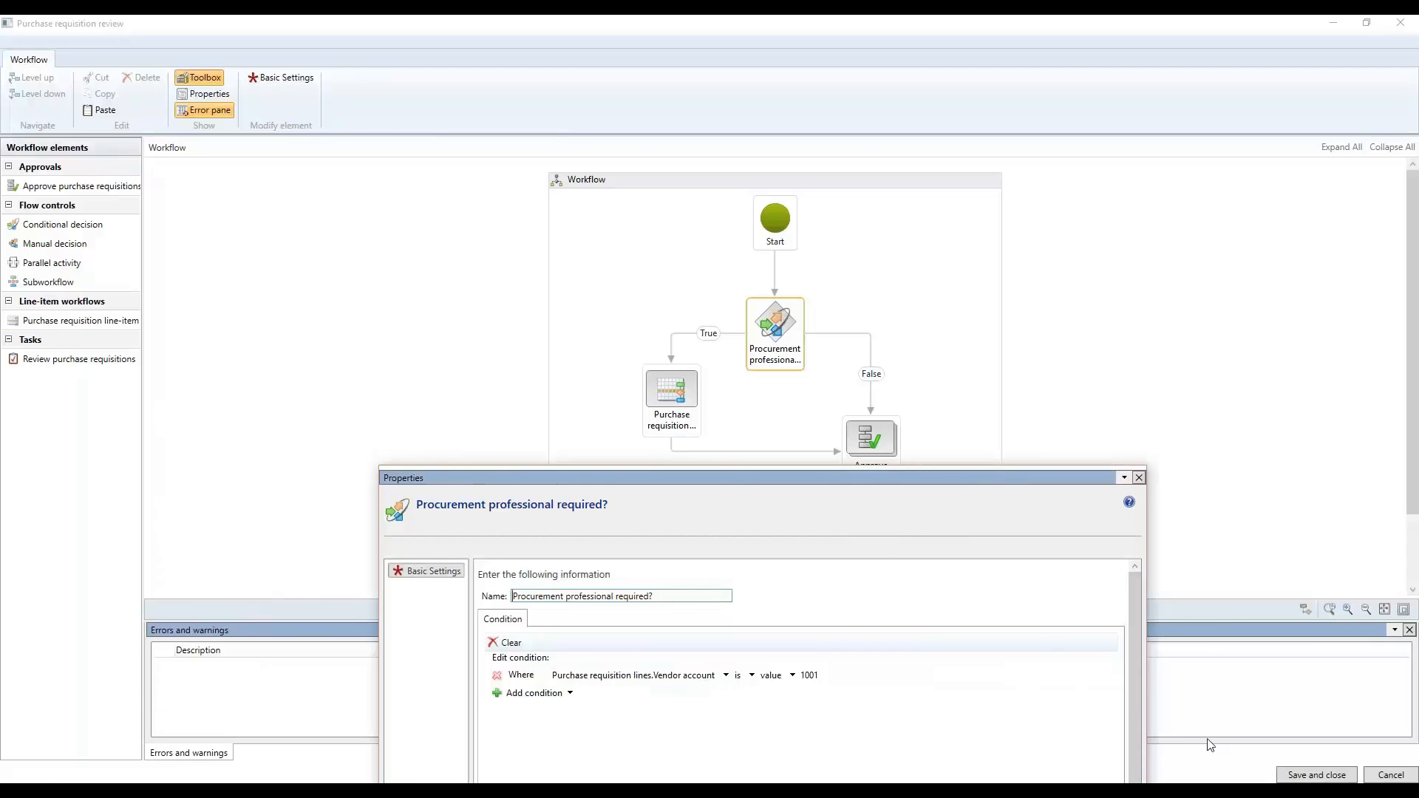
{"action": "mouse_move", "coordinate": [268, 112]}
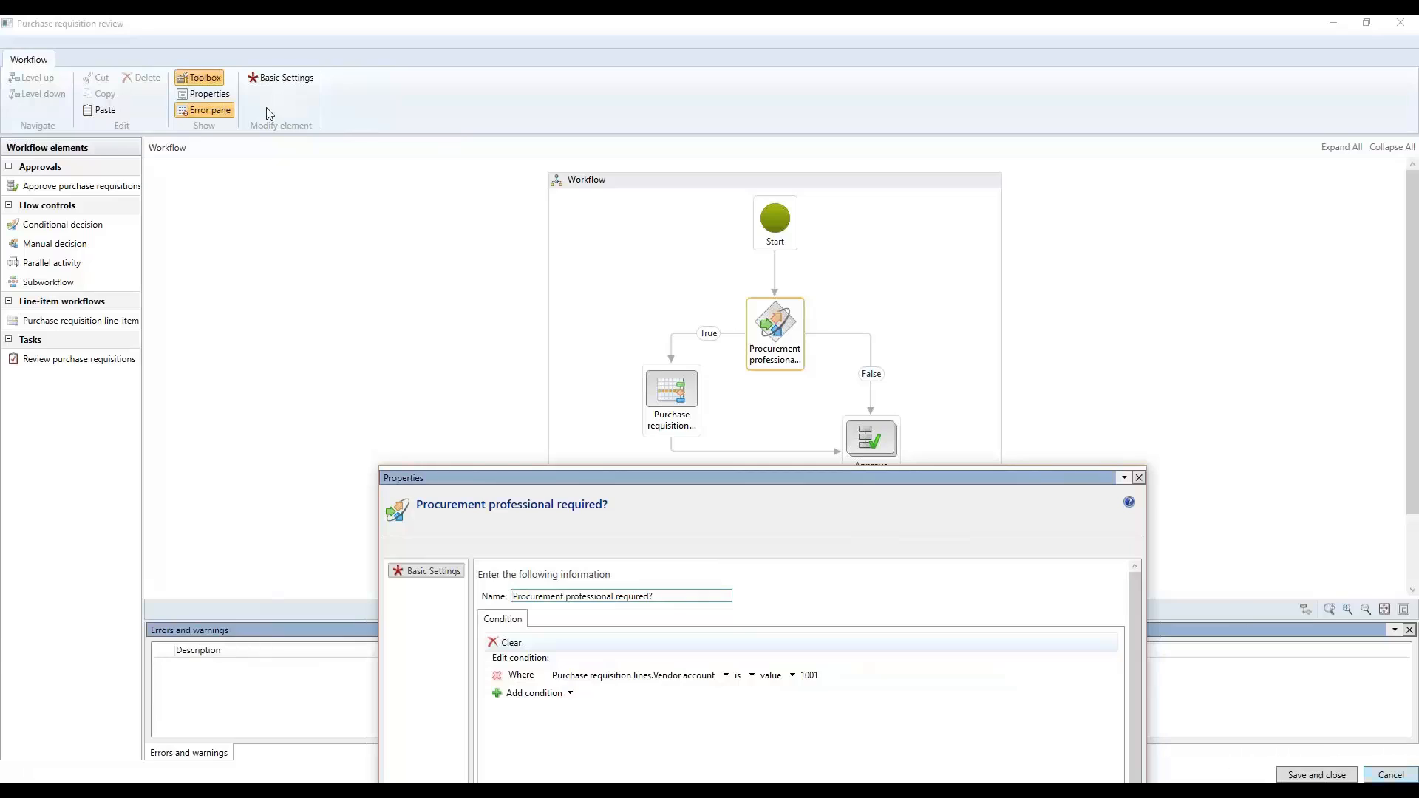
{"action": "mouse_move", "coordinate": [775, 727]}
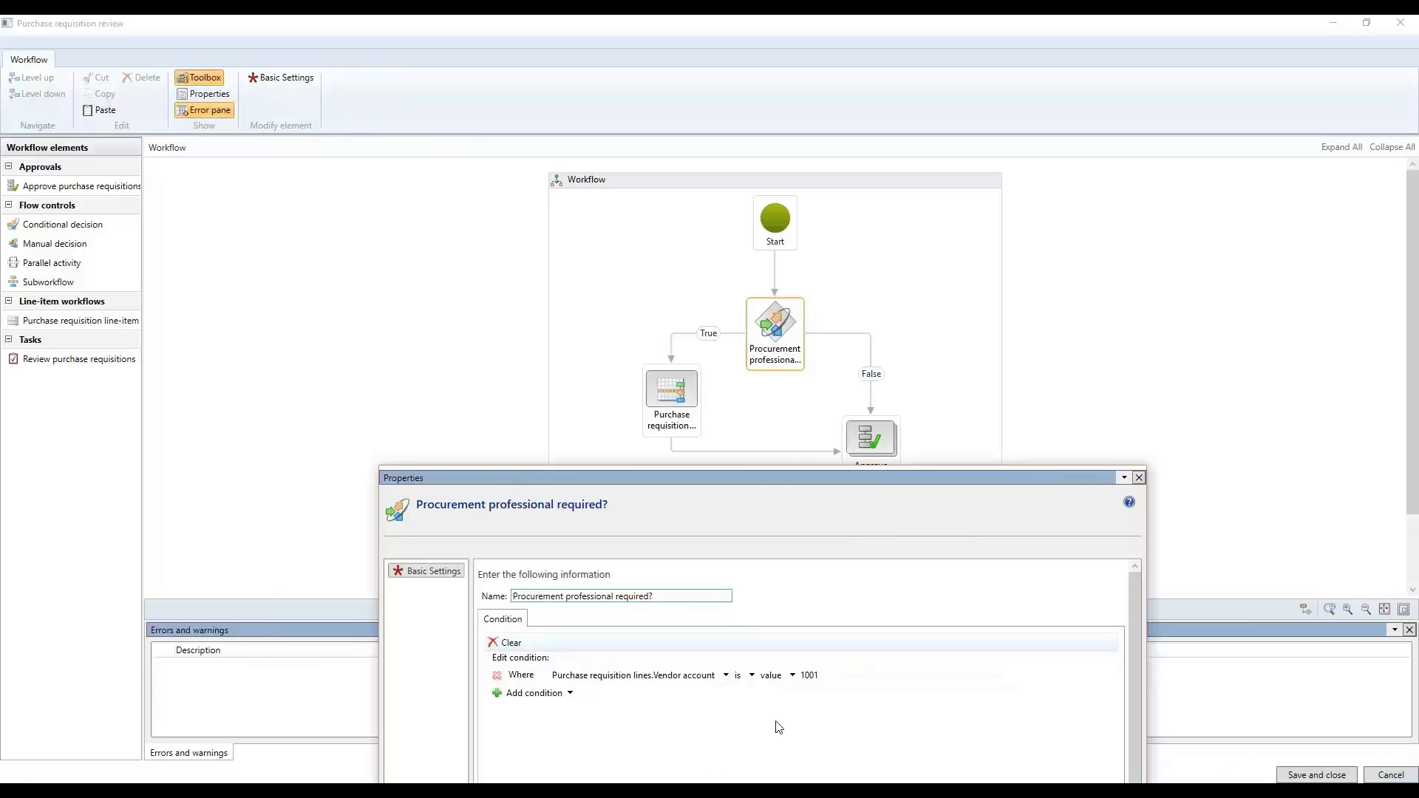
{"action": "mouse_move", "coordinate": [971, 705]}
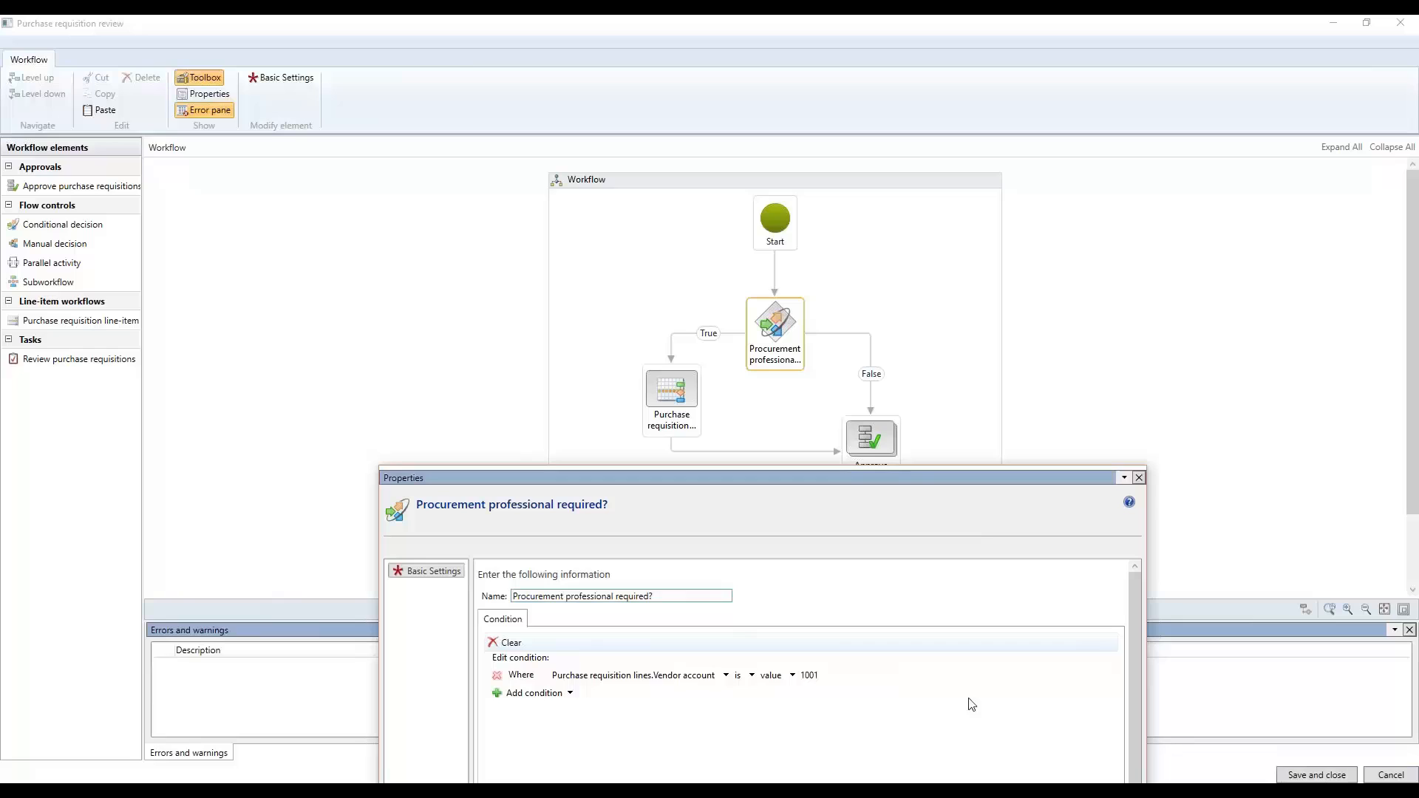
{"action": "mouse_move", "coordinate": [882, 21]}
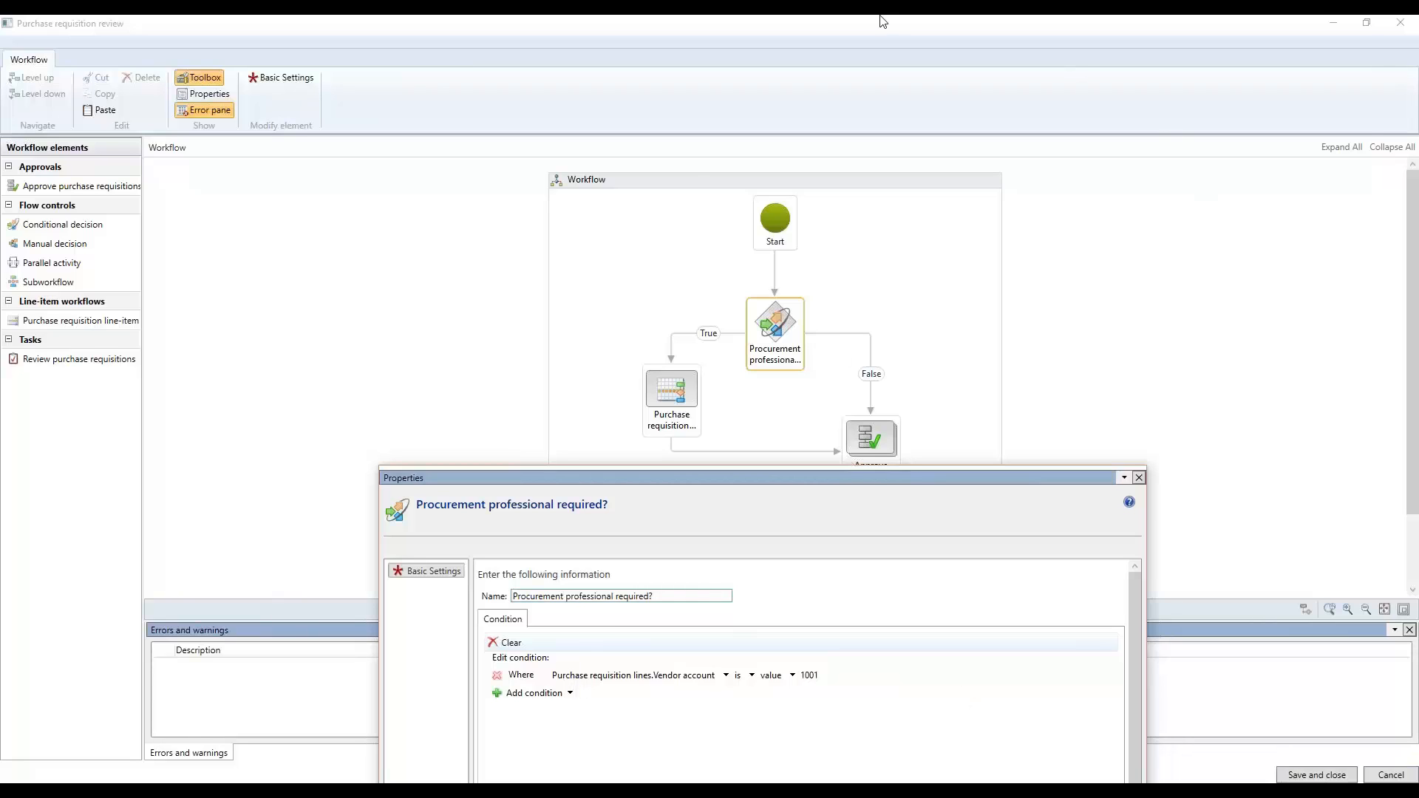
{"action": "mouse_move", "coordinate": [671, 397]}
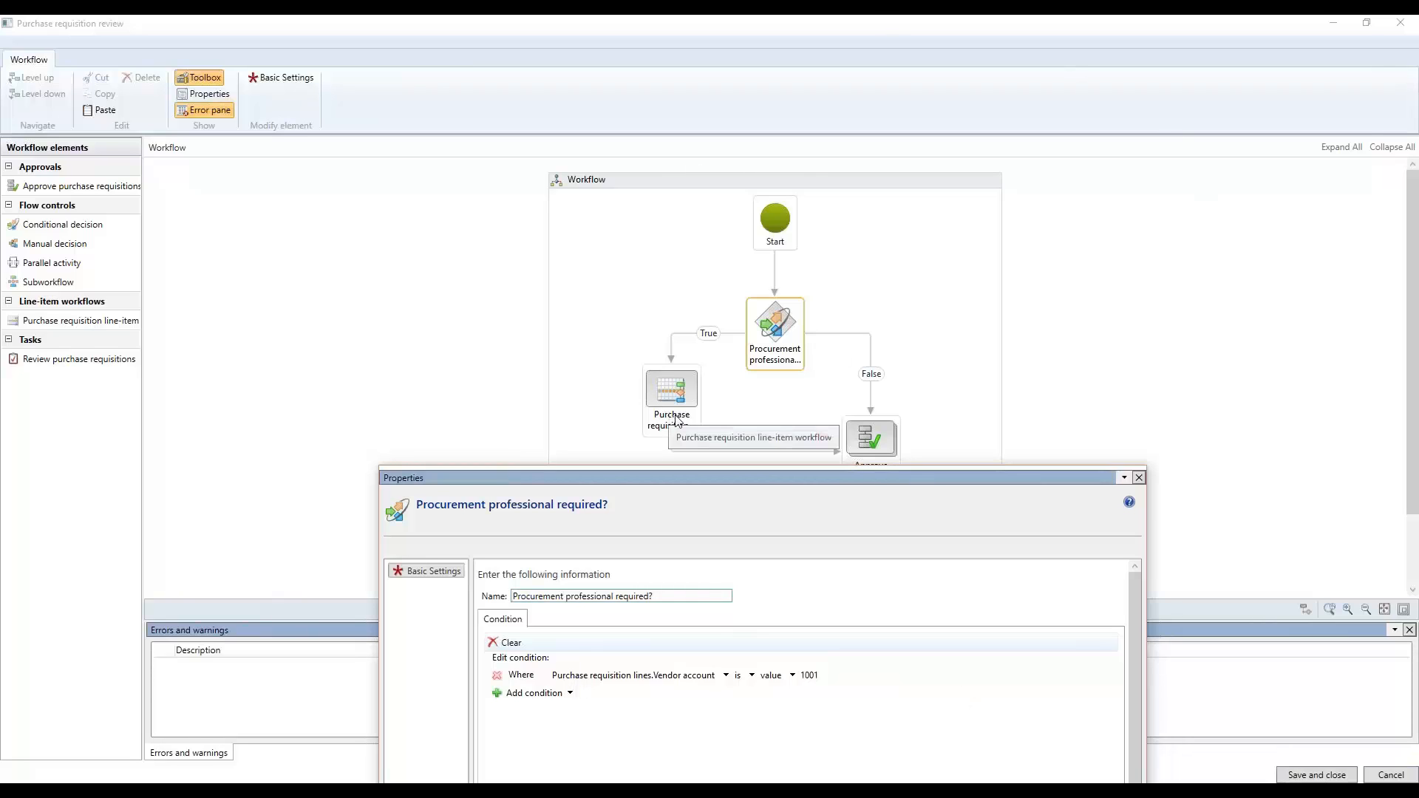
{"action": "mouse_move", "coordinate": [708, 396]}
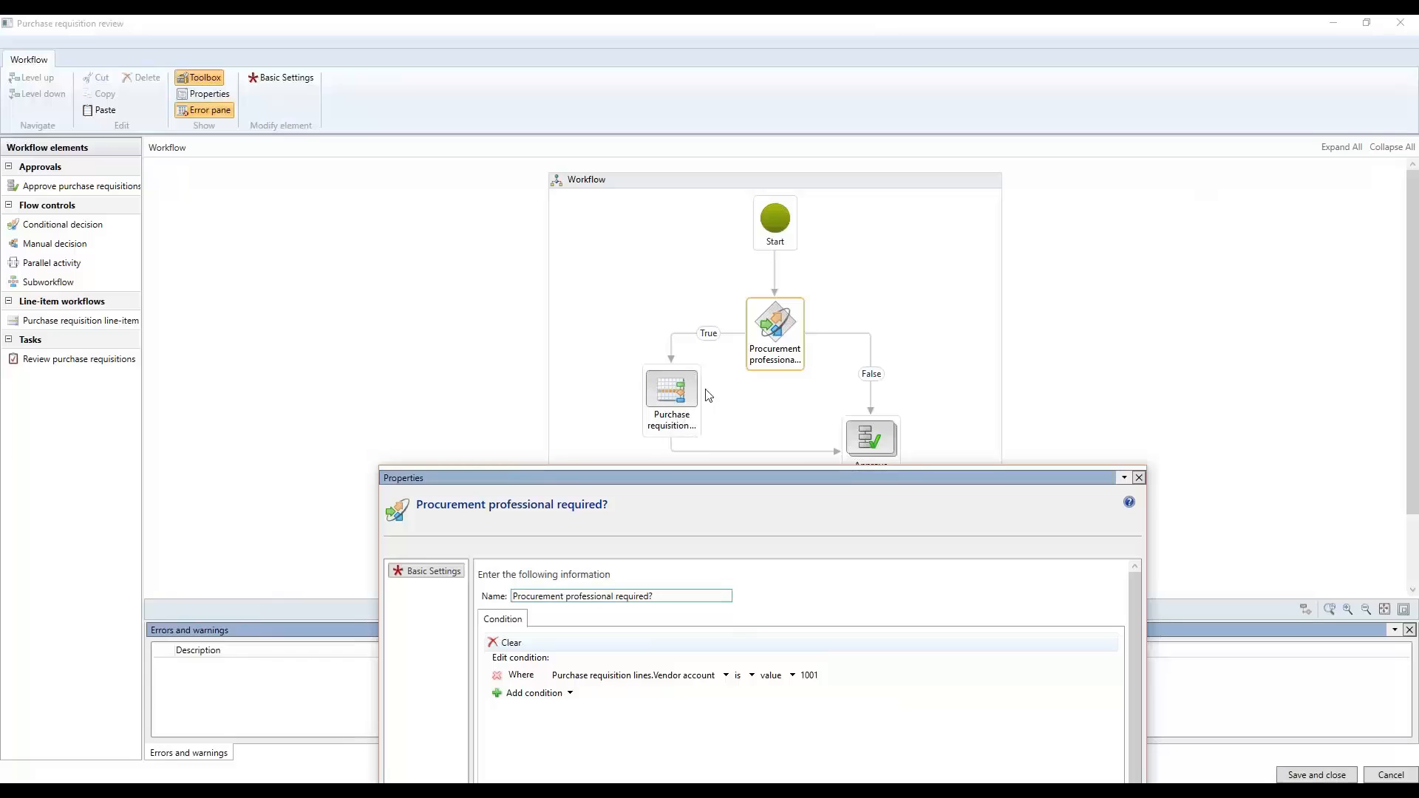
{"action": "mouse_move", "coordinate": [690, 396]}
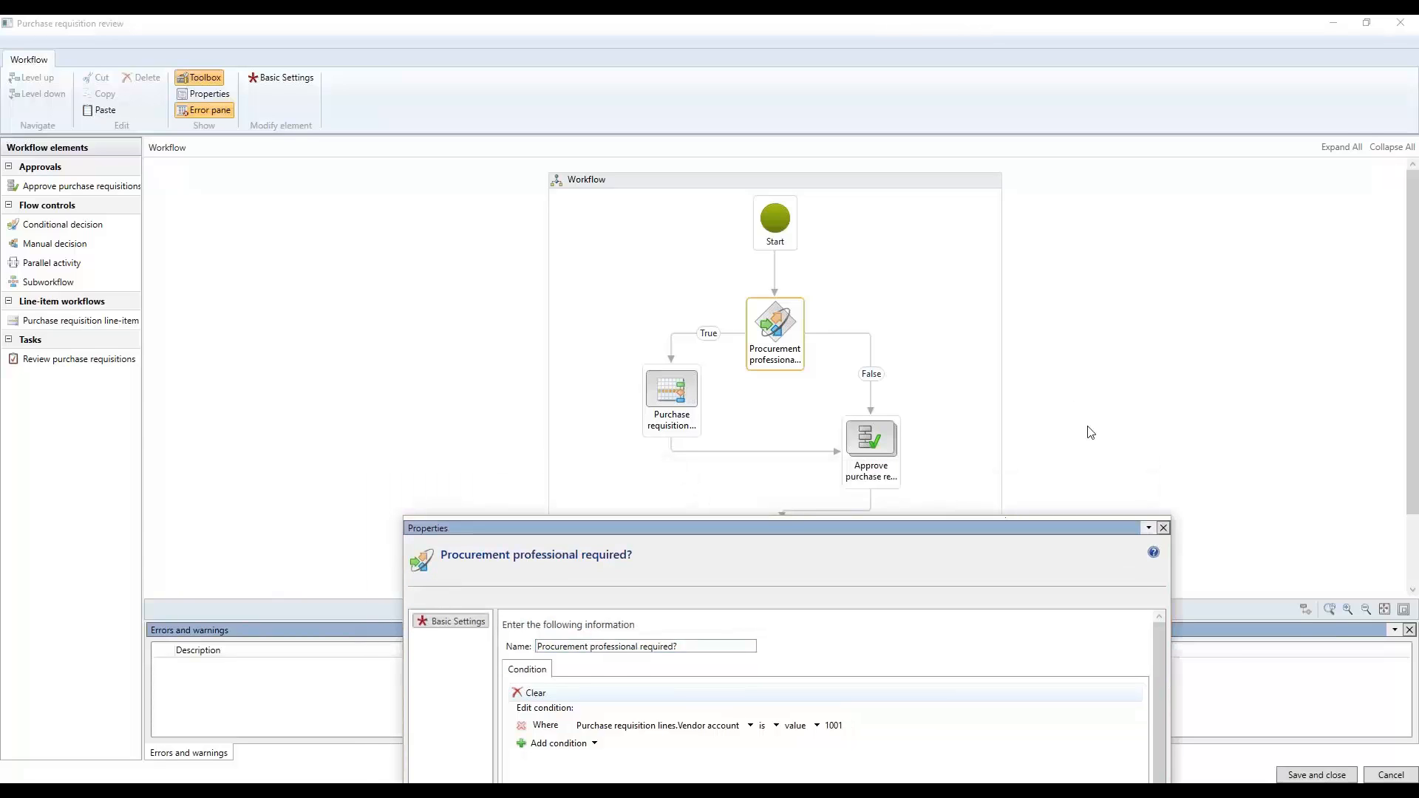
{"action": "mouse_move", "coordinate": [920, 377]}
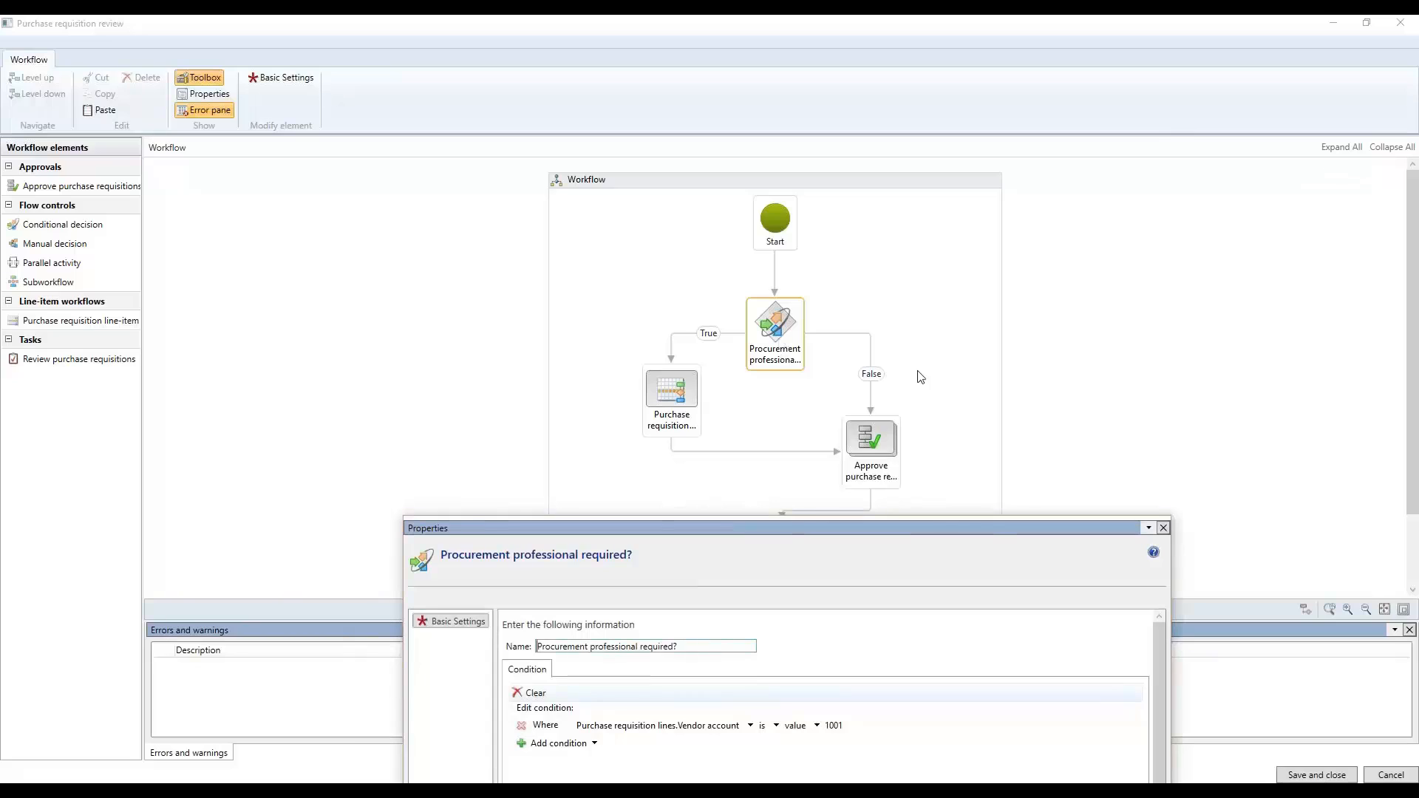
{"action": "mouse_move", "coordinate": [822, 334]}
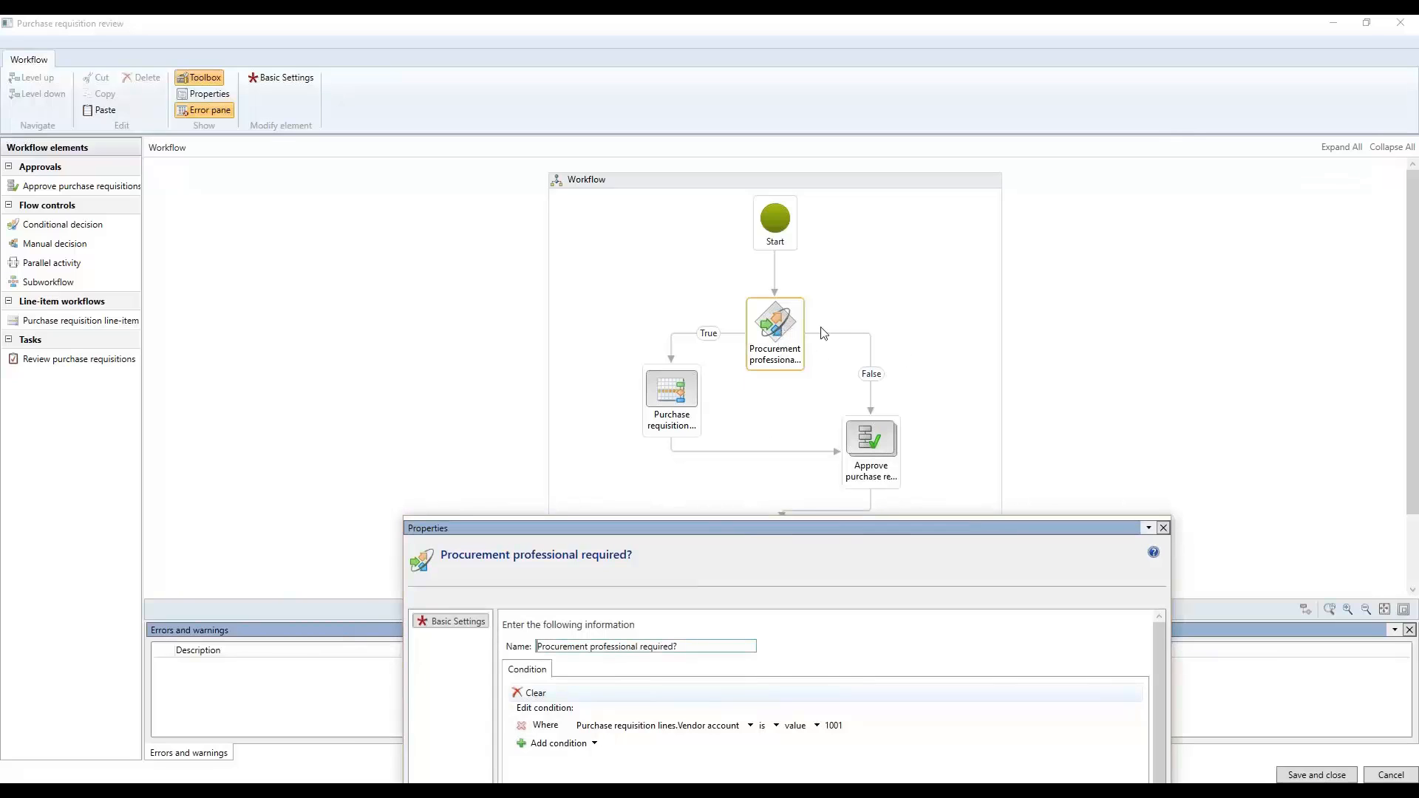
{"action": "mouse_move", "coordinate": [937, 489]}
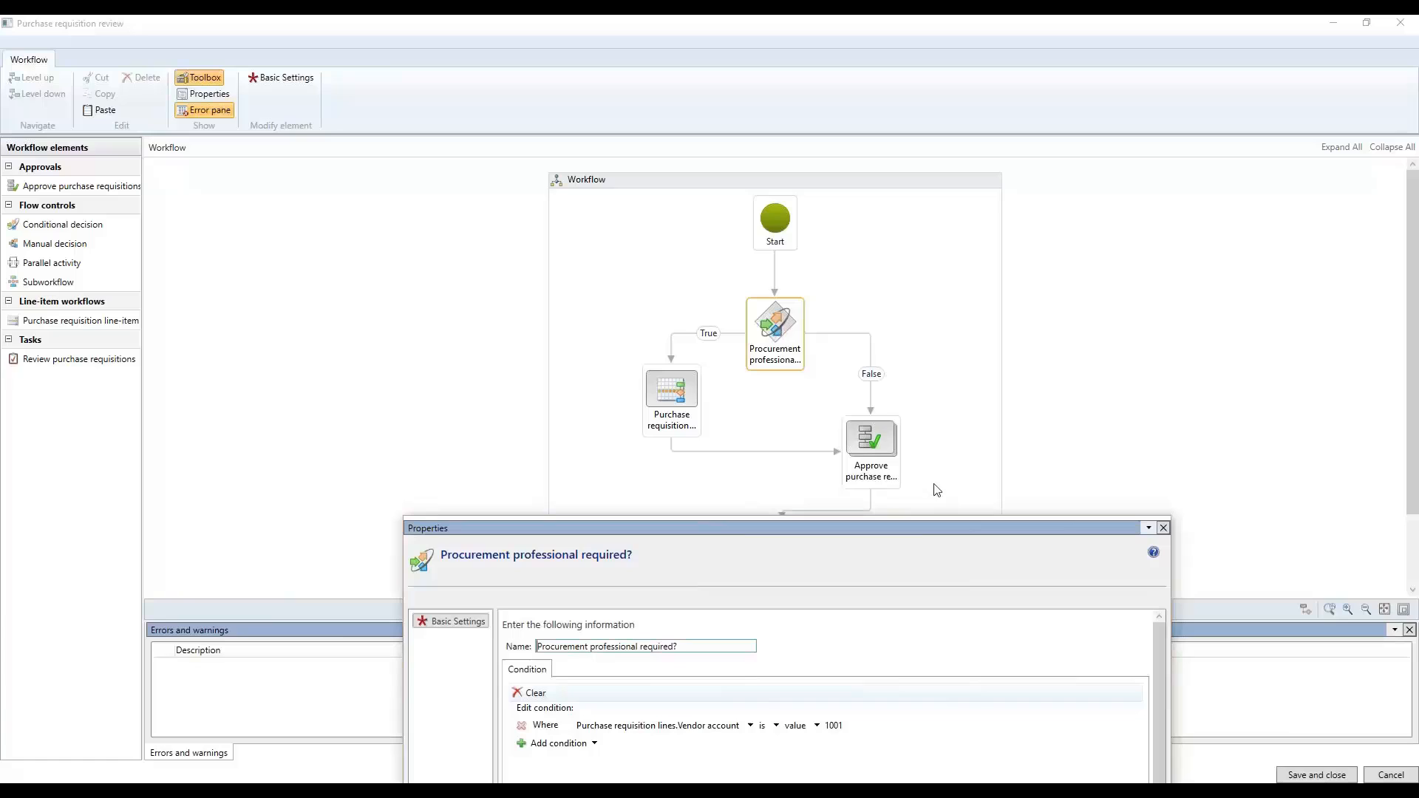
{"action": "mouse_move", "coordinate": [884, 464]}
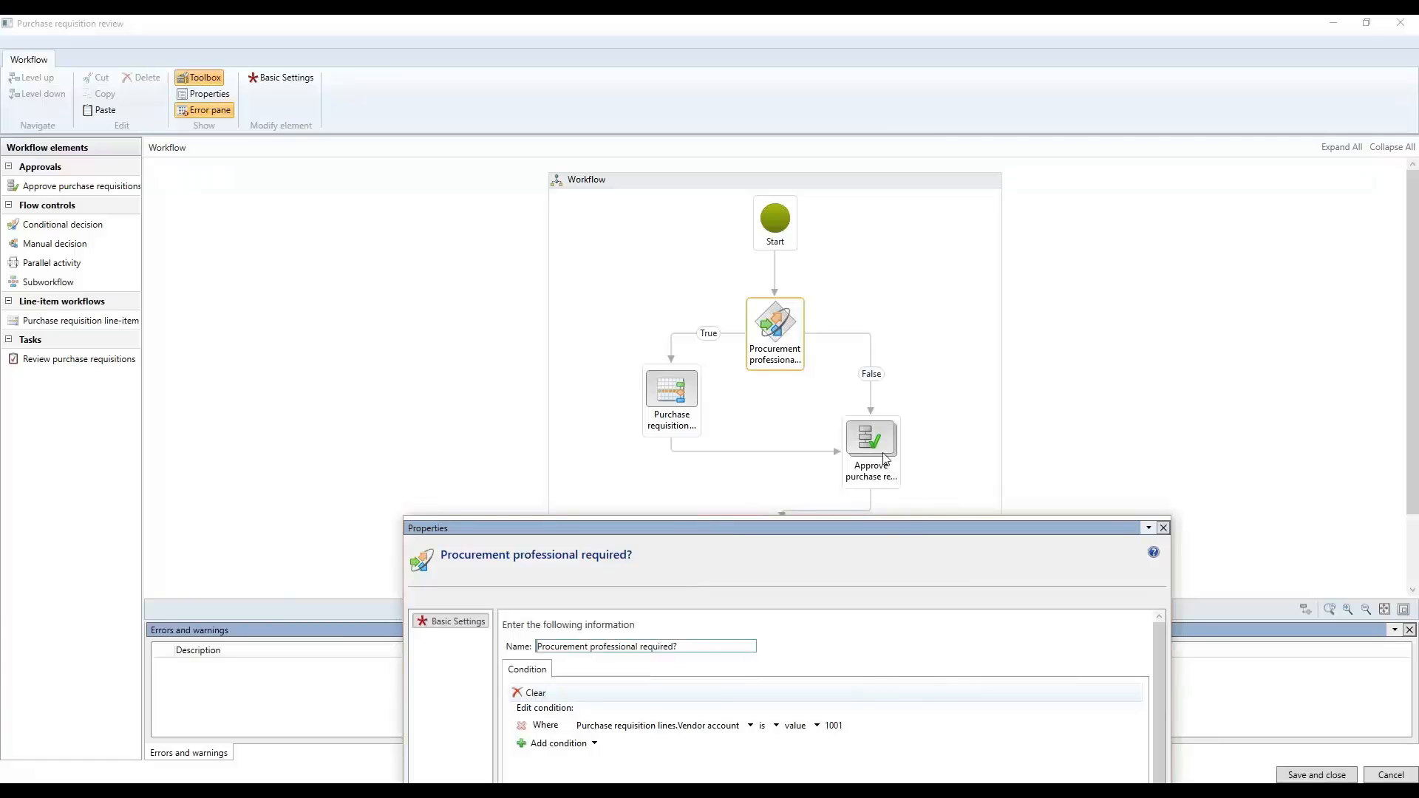
{"action": "mouse_move", "coordinate": [771, 362]}
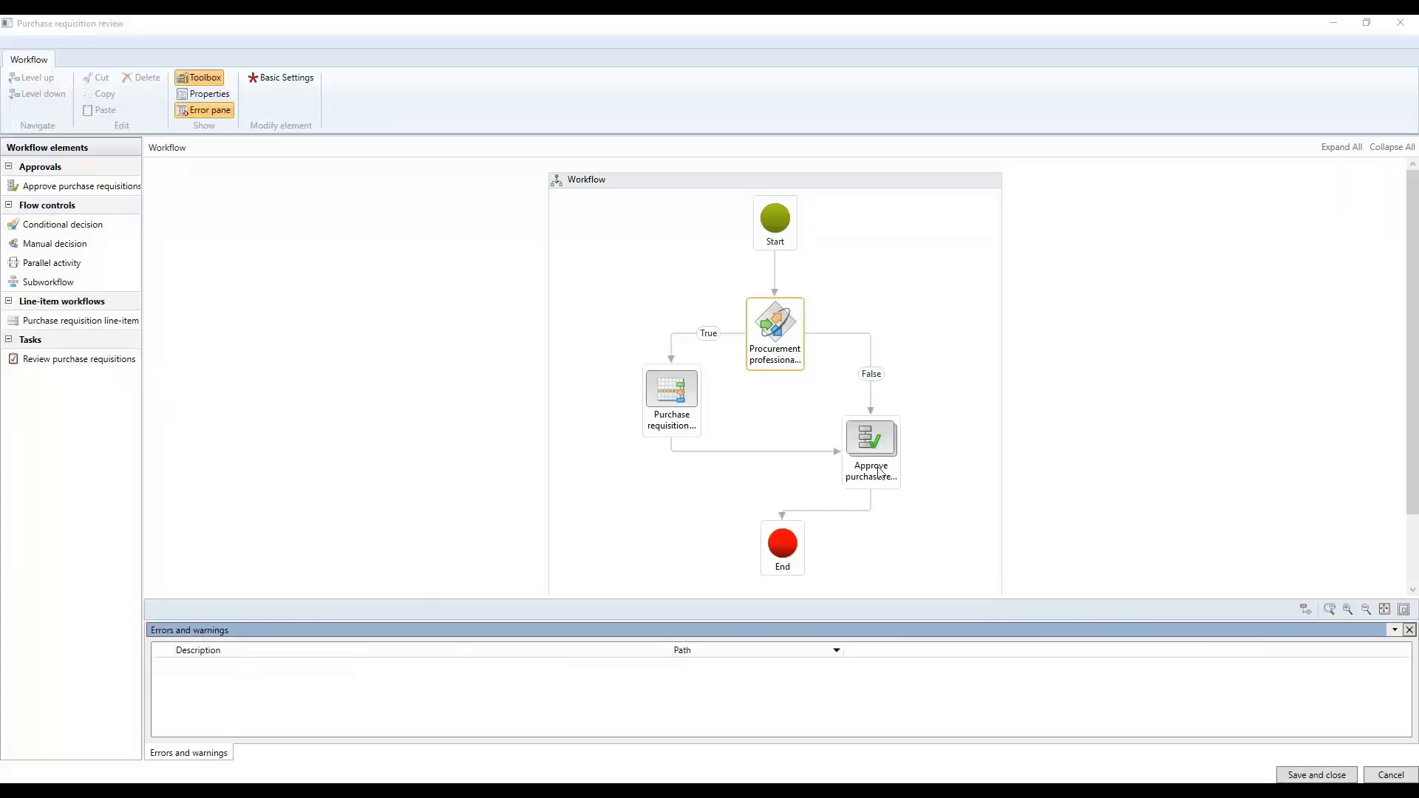
{"action": "left_click", "coordinate": [869, 440]}
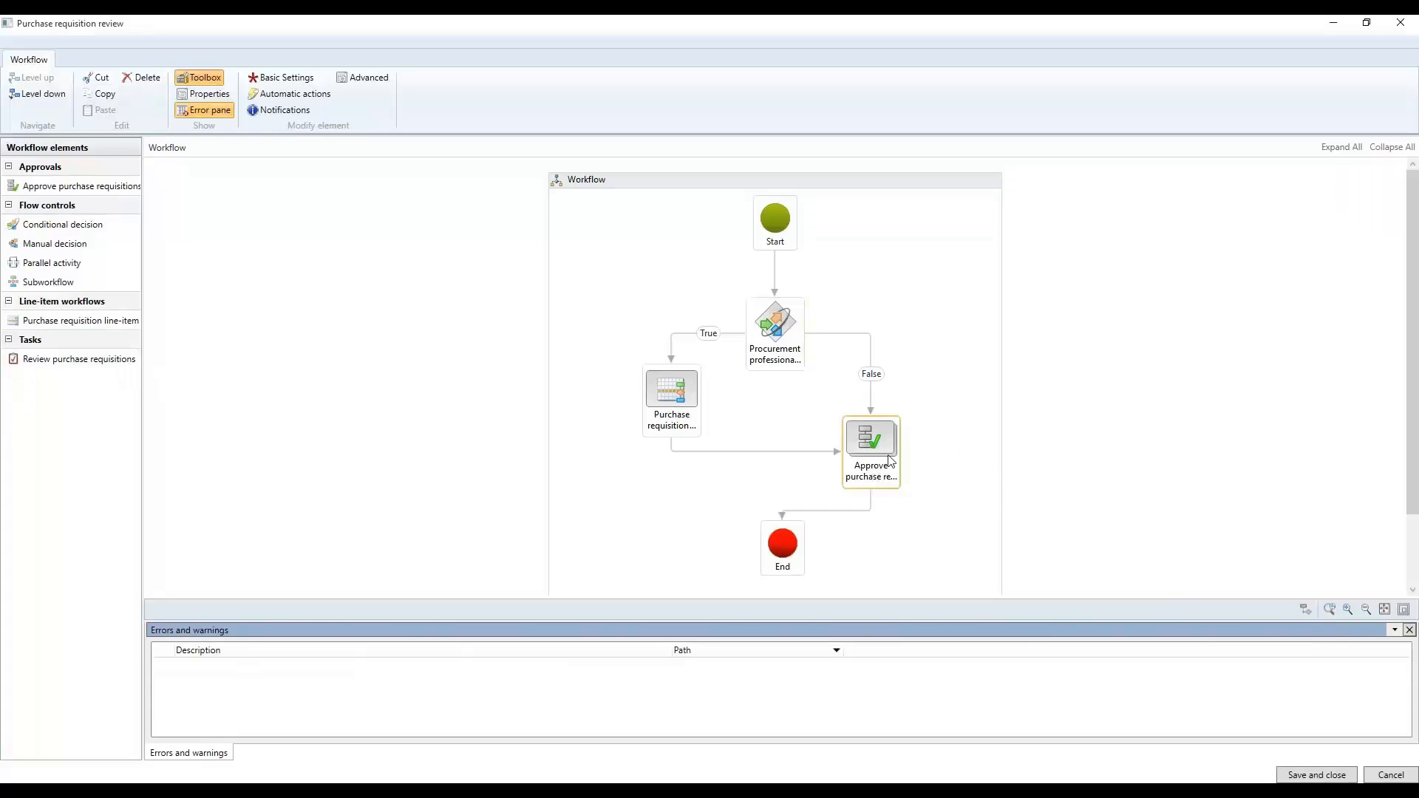
{"action": "mouse_move", "coordinate": [961, 472]}
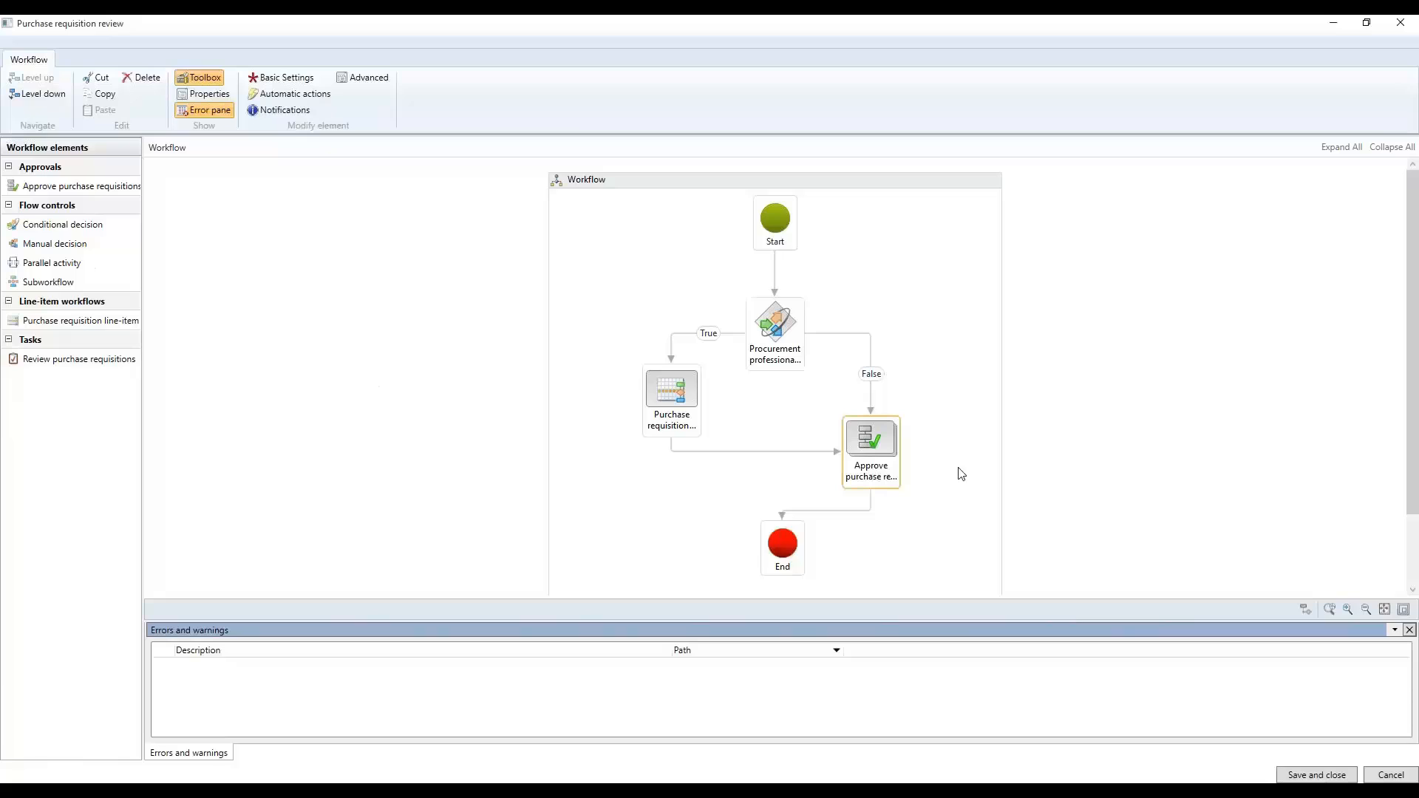
{"action": "mouse_move", "coordinate": [1124, 430]}
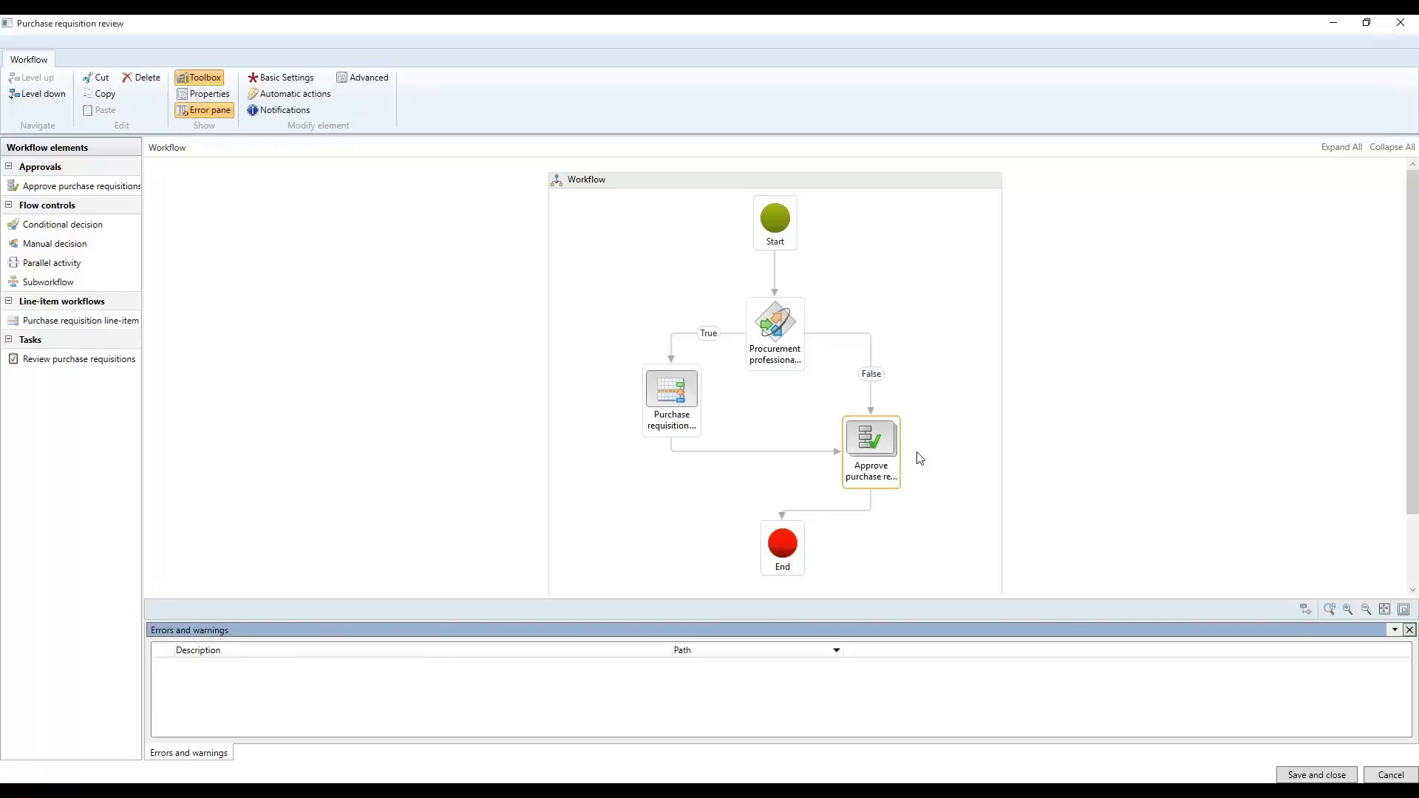
{"action": "mouse_move", "coordinate": [622, 163]}
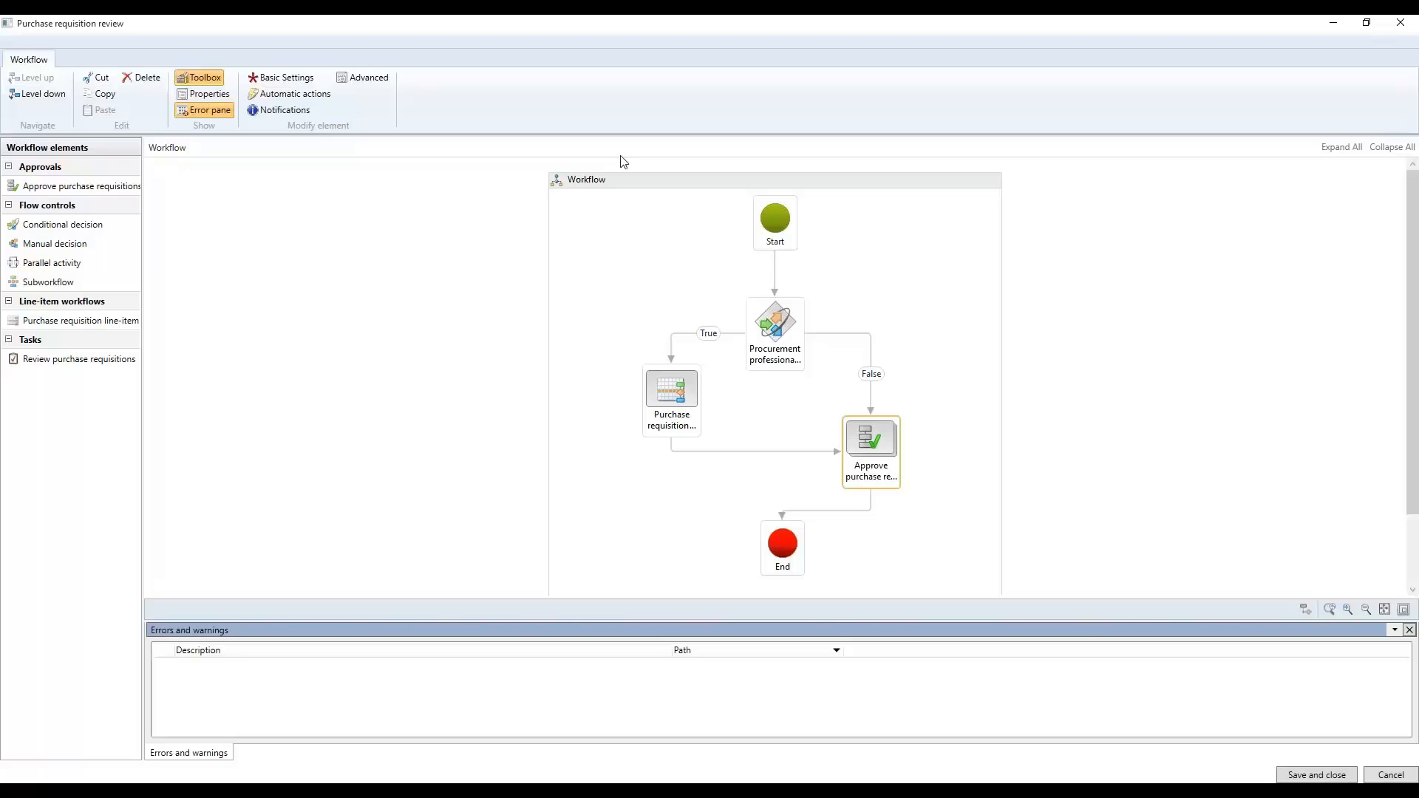
{"action": "mouse_move", "coordinate": [291, 19]}
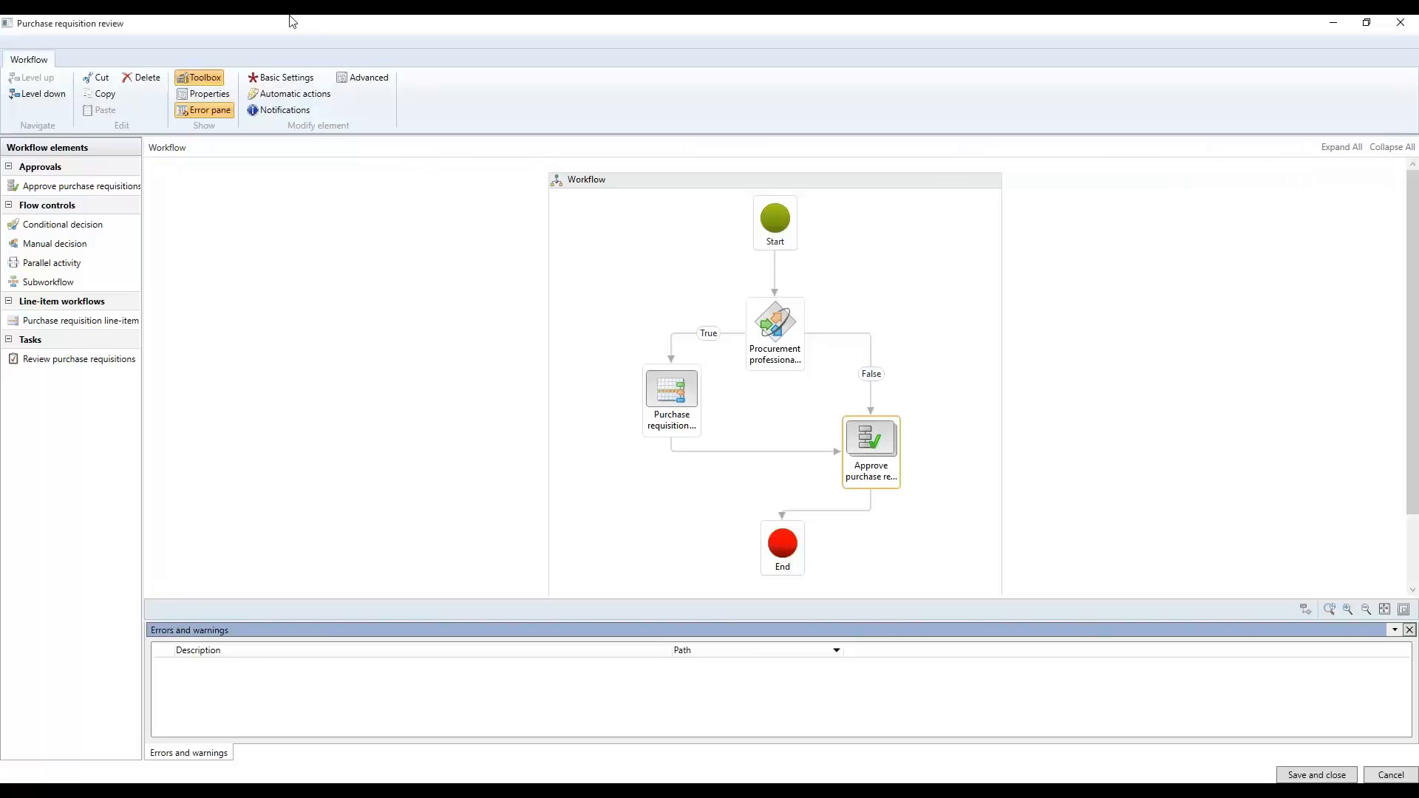
{"action": "mouse_move", "coordinate": [353, 86]}
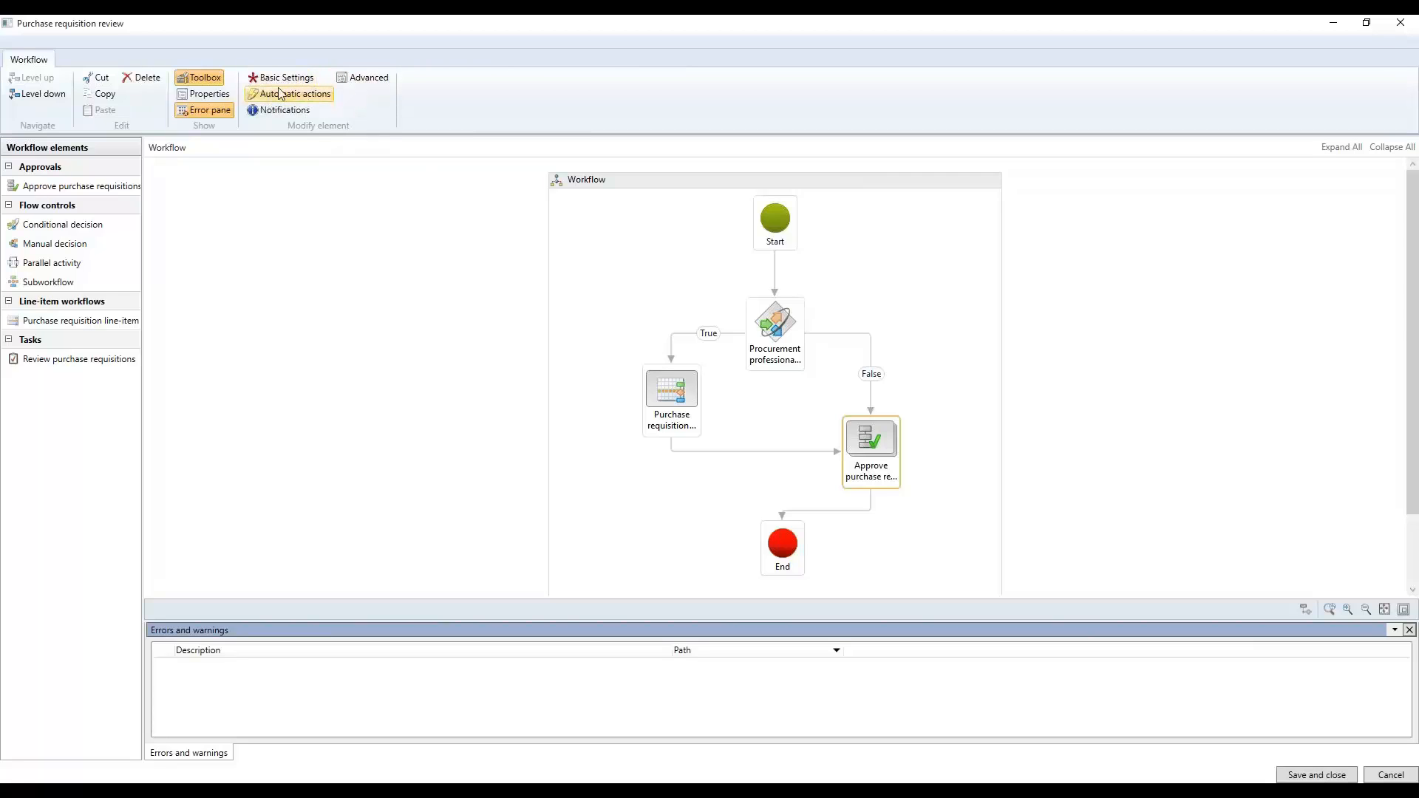
{"action": "mouse_move", "coordinate": [207, 109]}
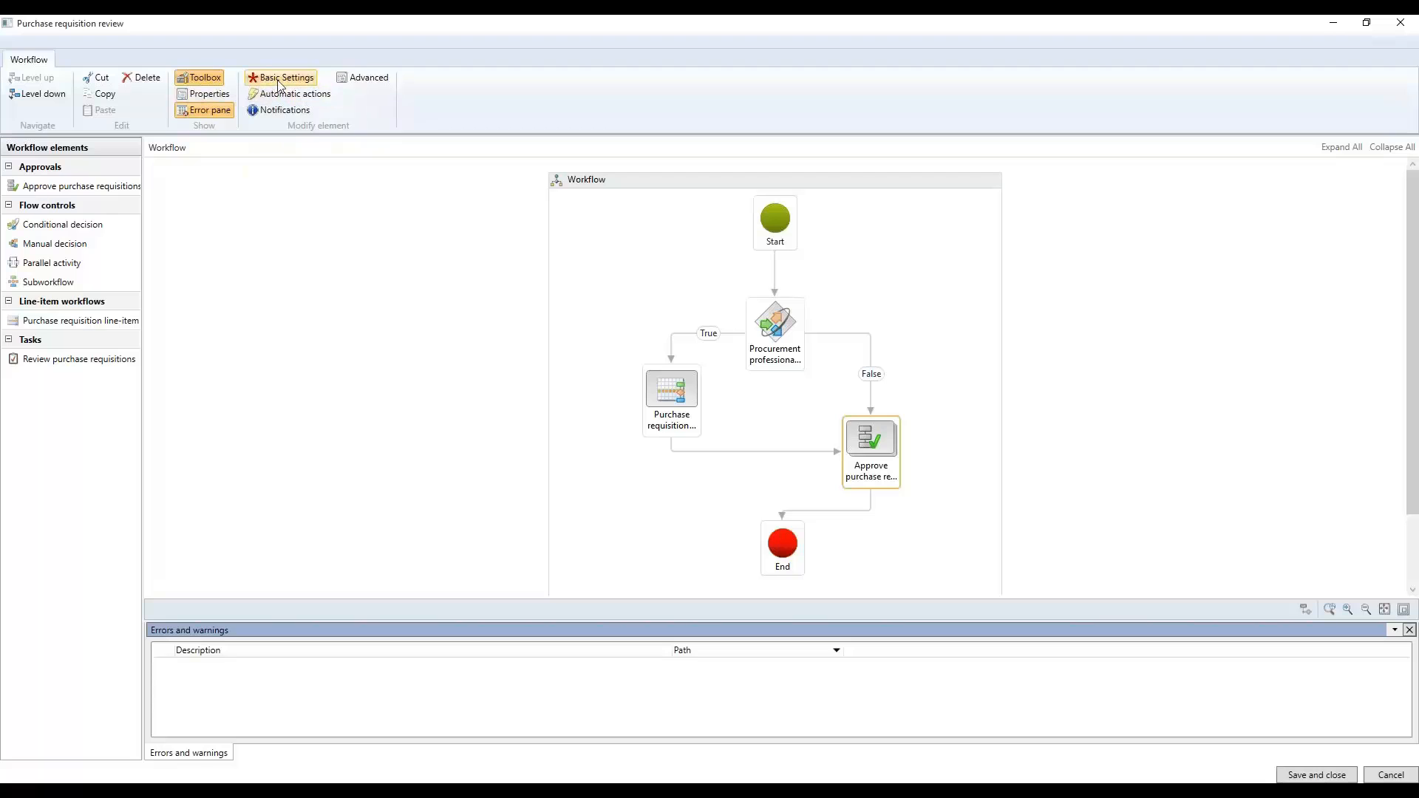
- Show the Automatic actions page in the Approve purchase requisition step's properties
{"action": "left_click", "coordinate": [210, 95]}
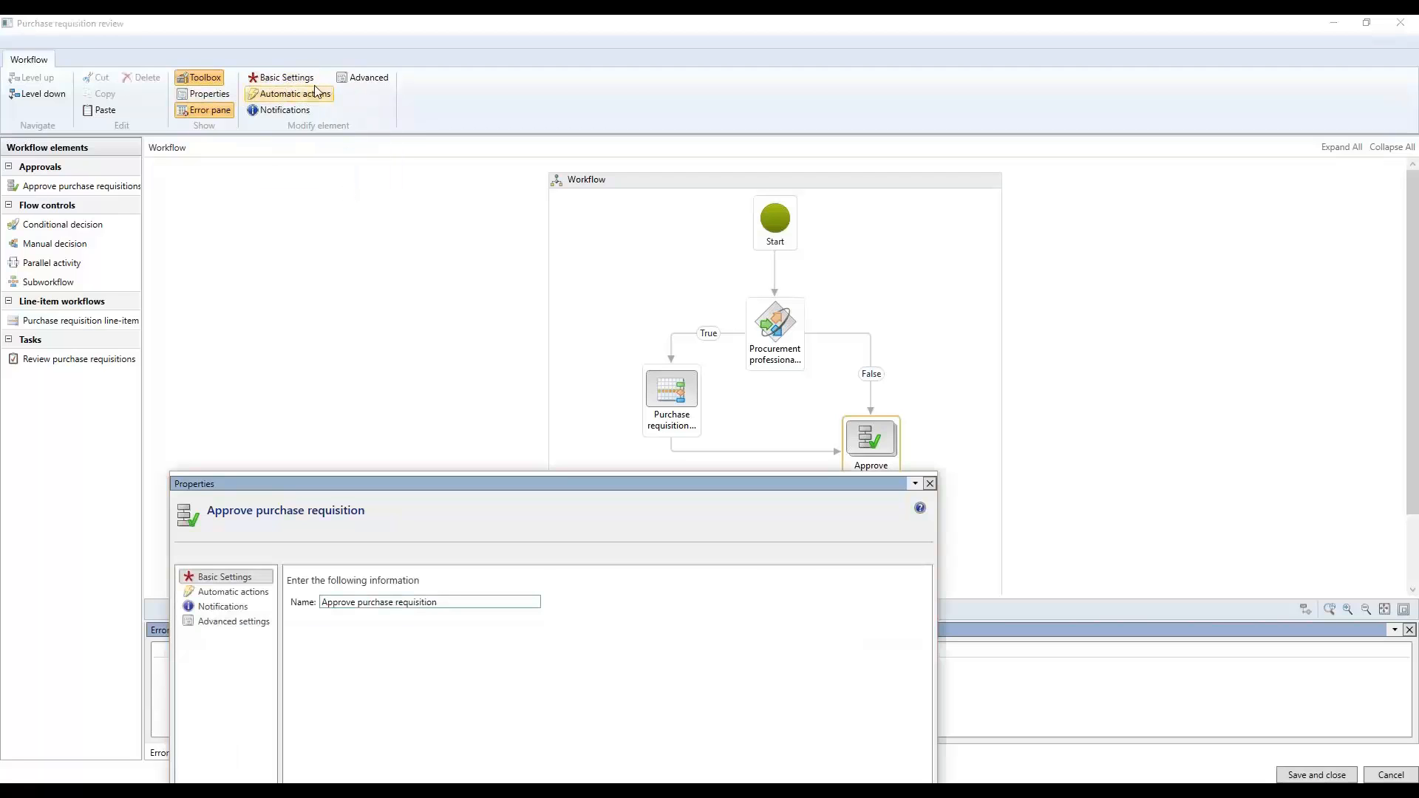
{"action": "mouse_move", "coordinate": [325, 176]}
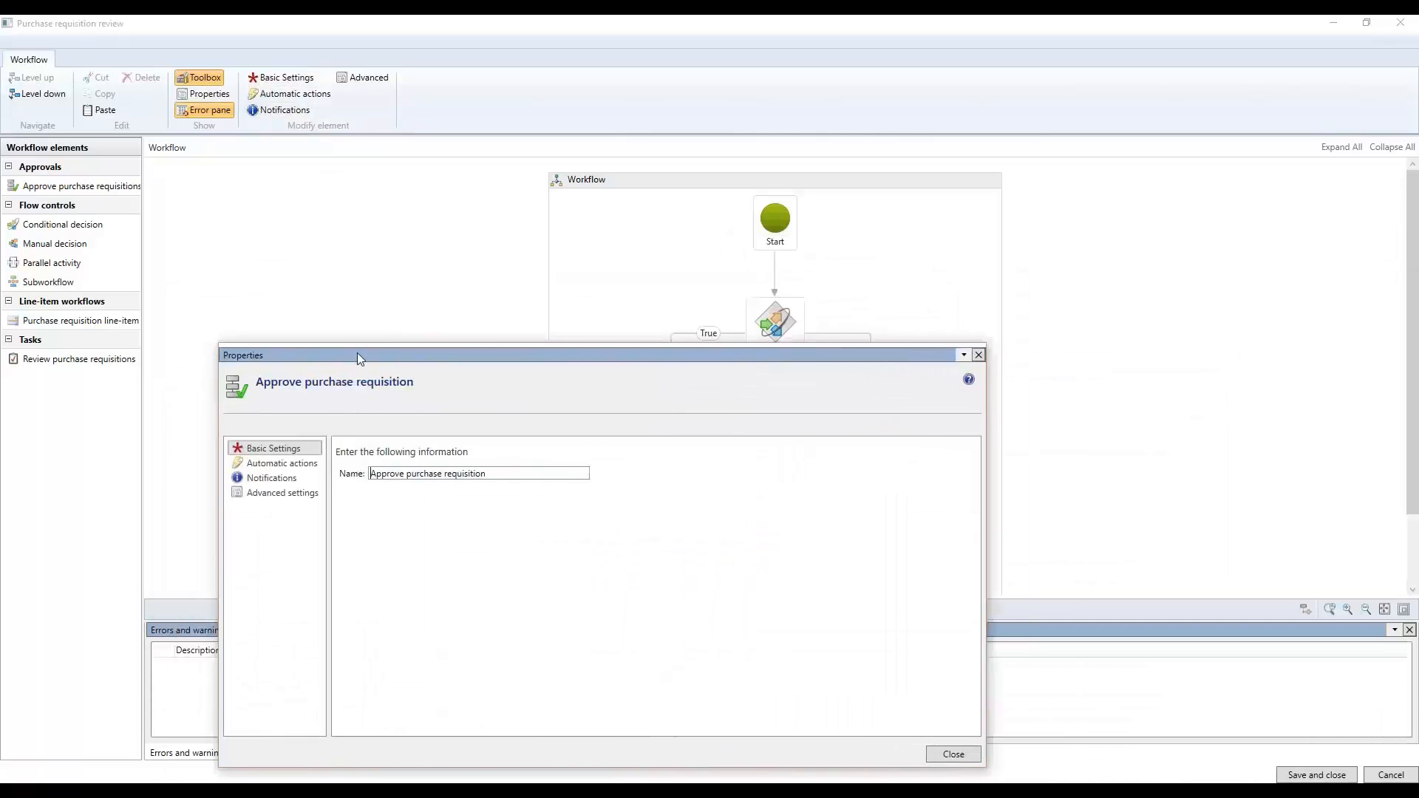
{"action": "mouse_move", "coordinate": [1072, 535]}
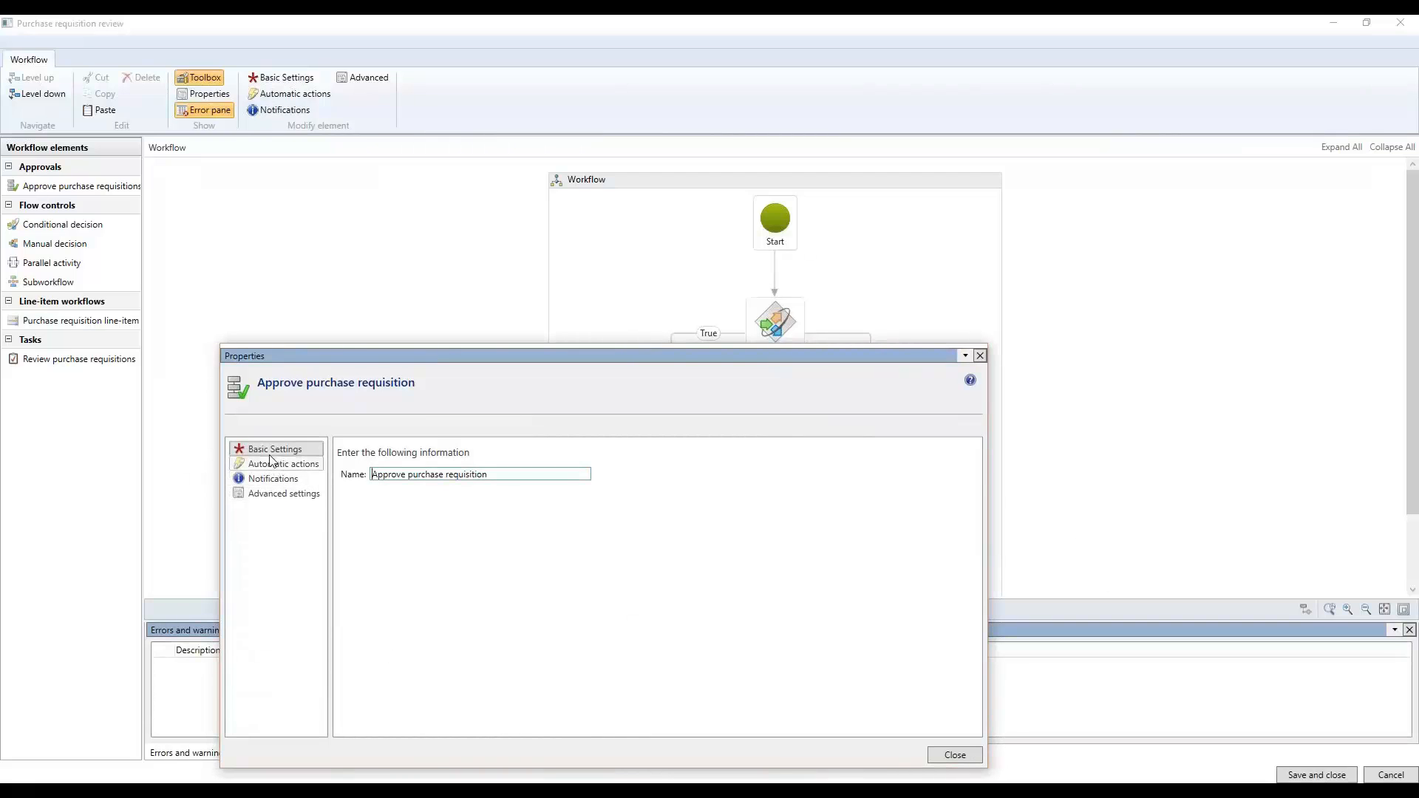
{"action": "left_click", "coordinate": [284, 463]}
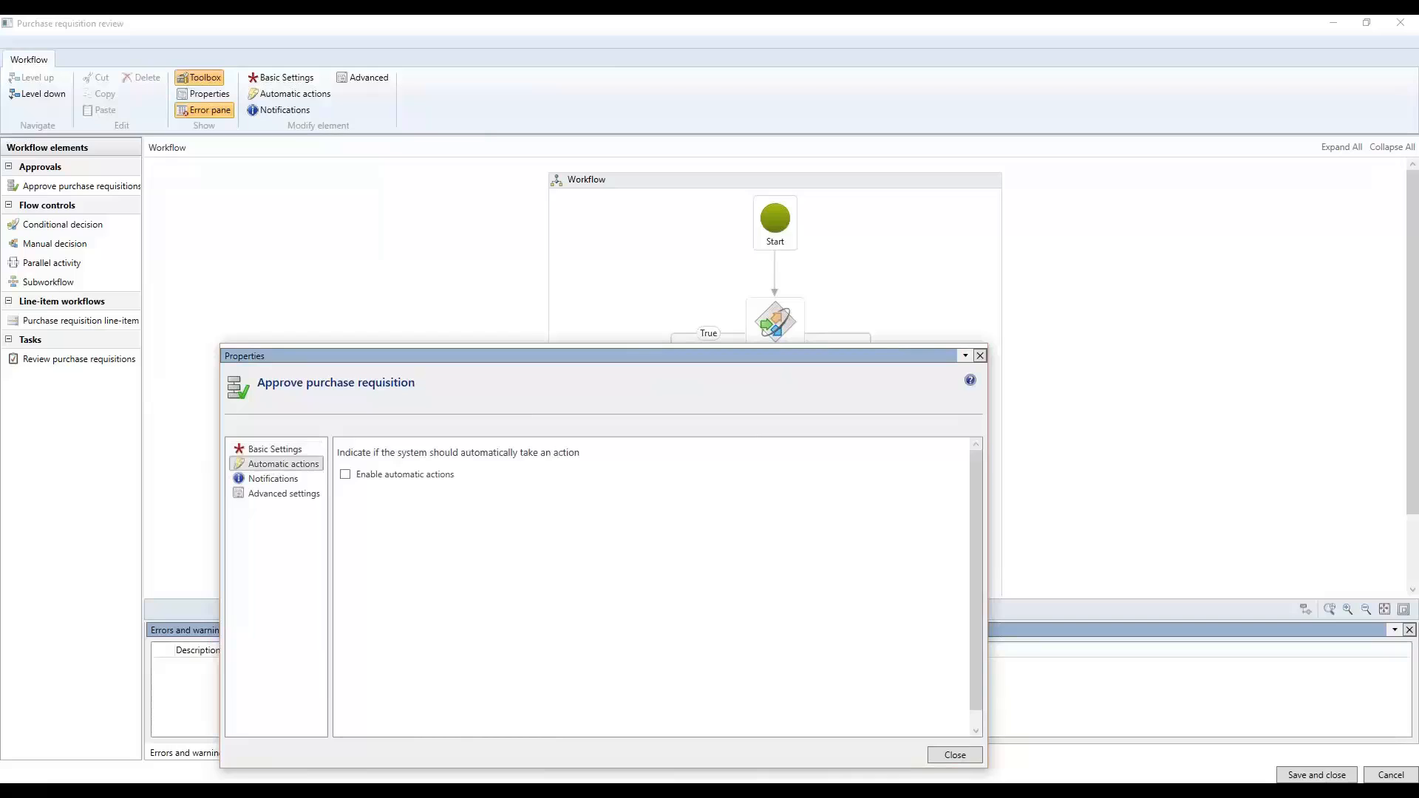
{"action": "mouse_move", "coordinate": [674, 493]}
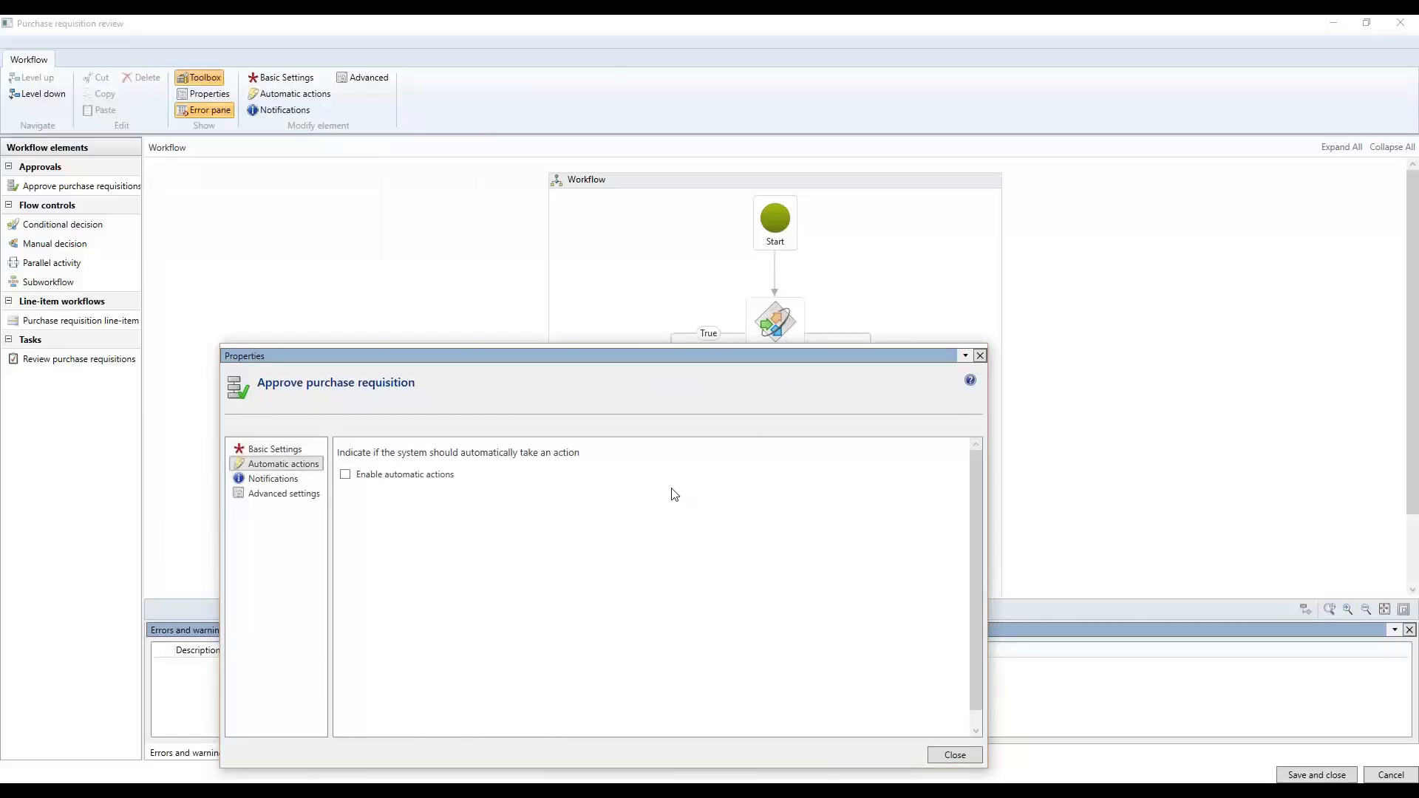
{"action": "mouse_move", "coordinate": [625, 463]}
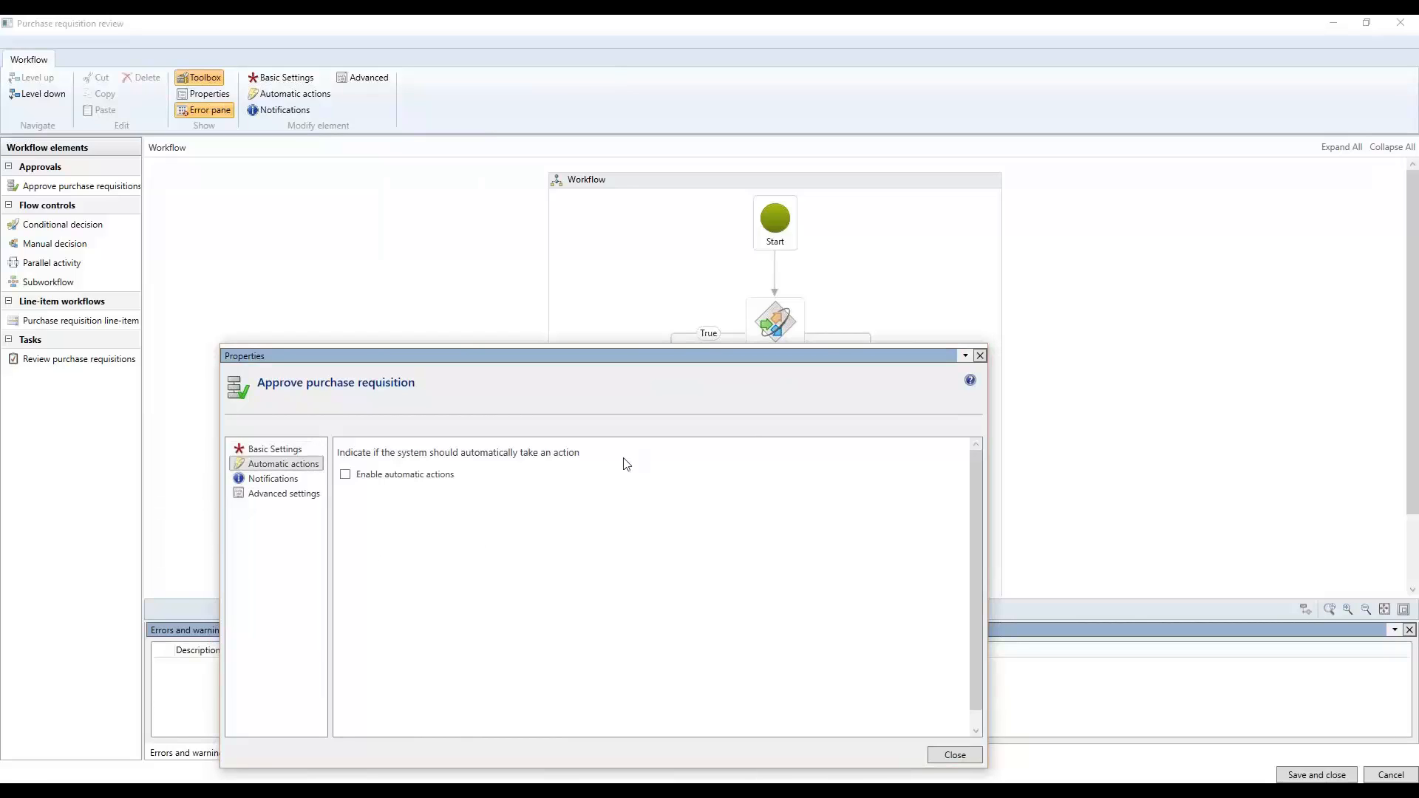
{"action": "mouse_move", "coordinate": [550, 498]}
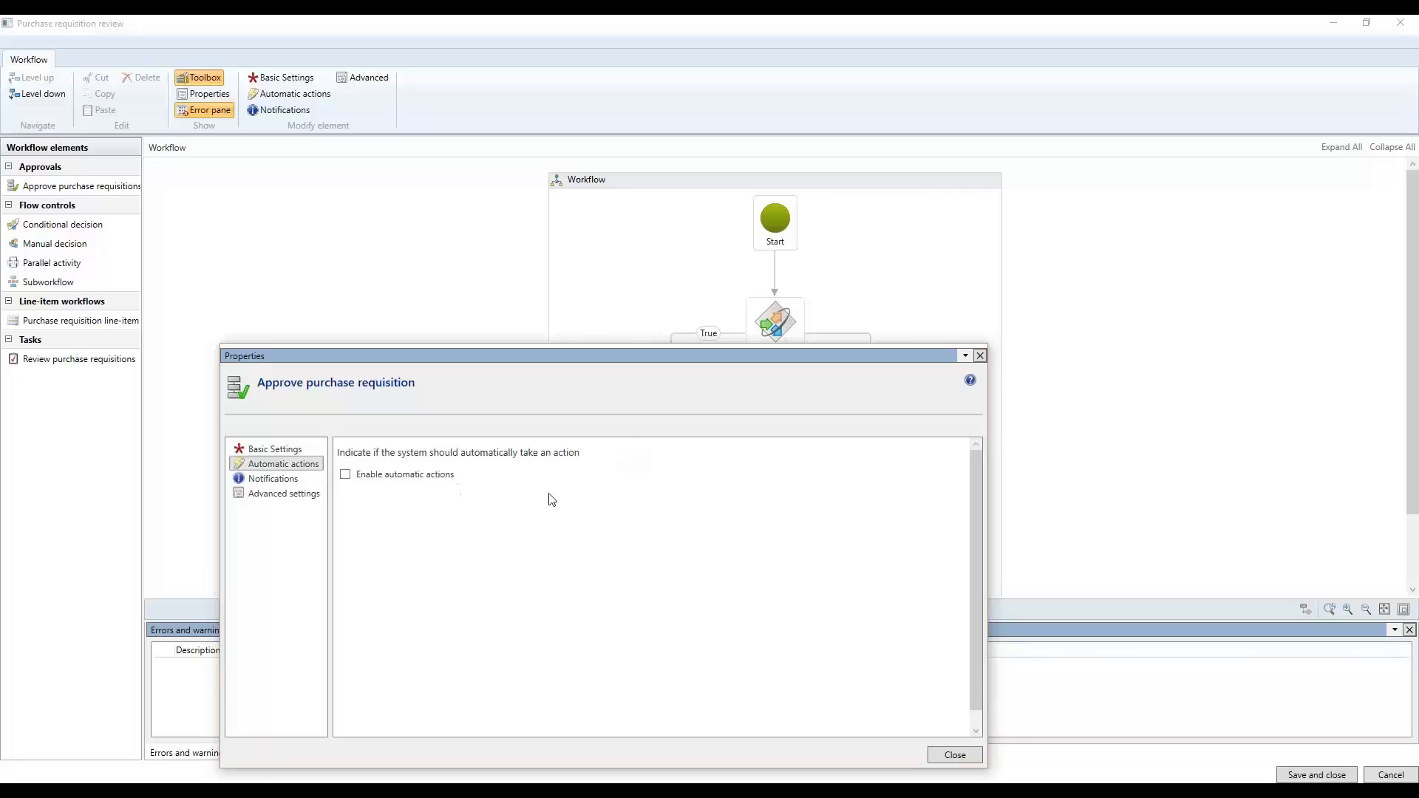
{"action": "mouse_move", "coordinate": [380, 498]}
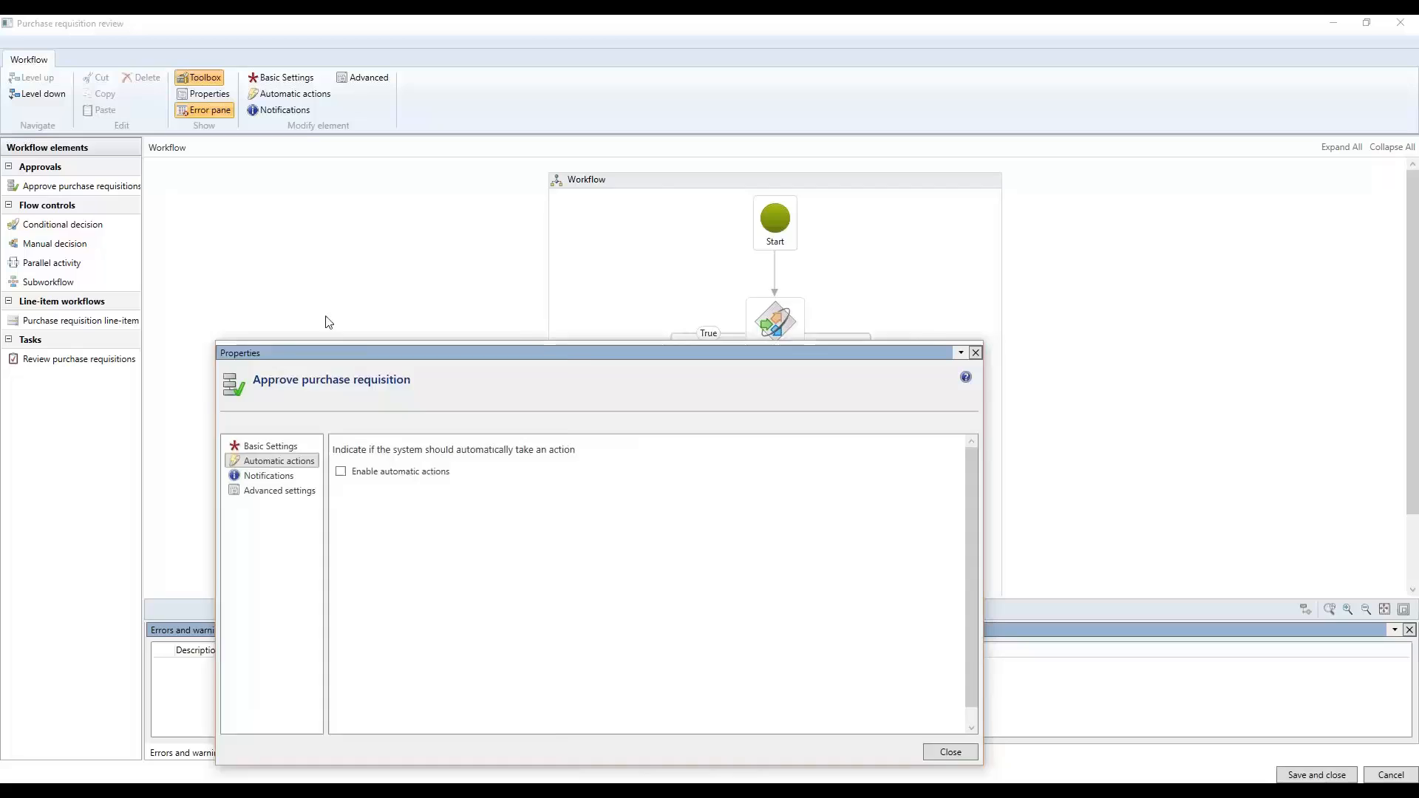
- Enable automatic actions for the approval and add a basic condition row
{"action": "left_click", "coordinate": [342, 470]}
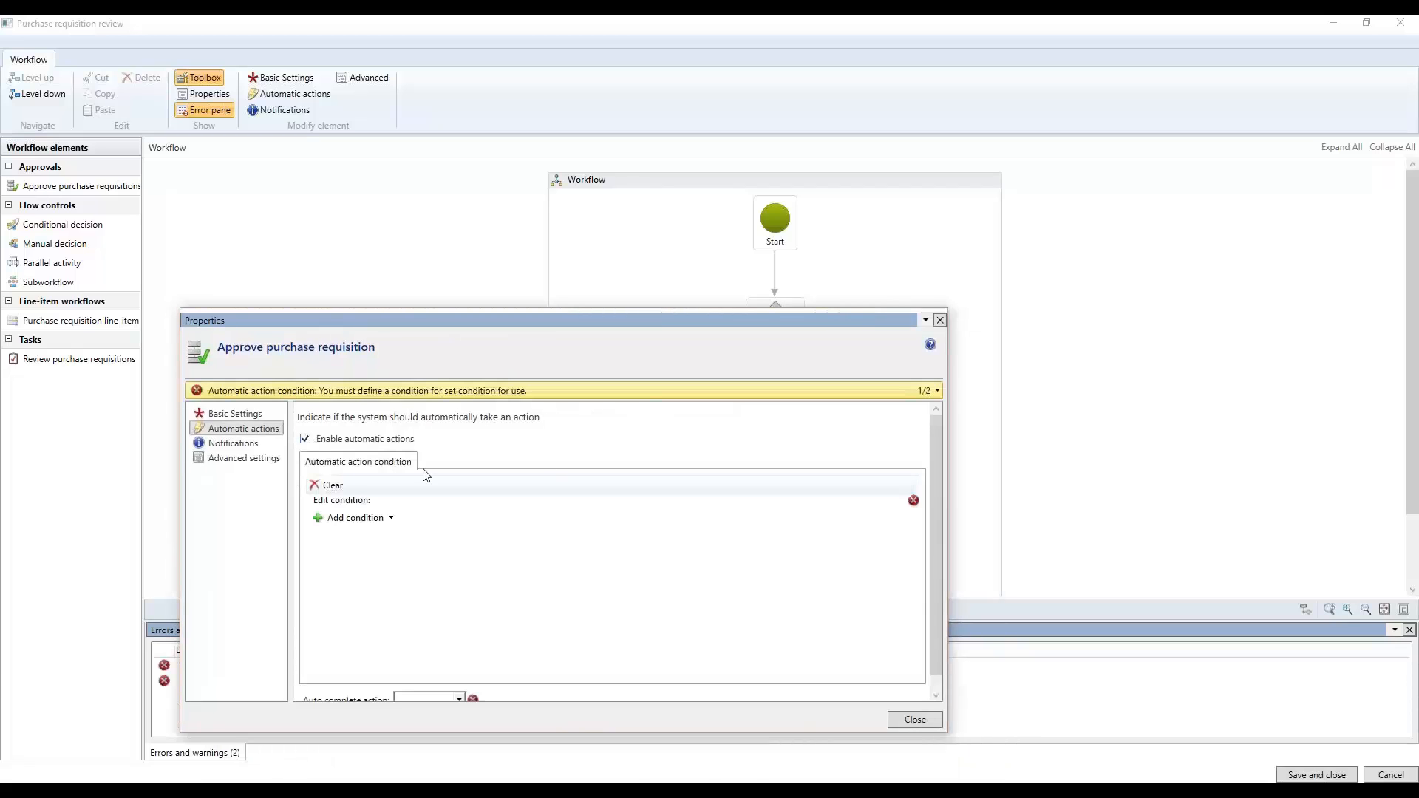
{"action": "mouse_move", "coordinate": [481, 571]}
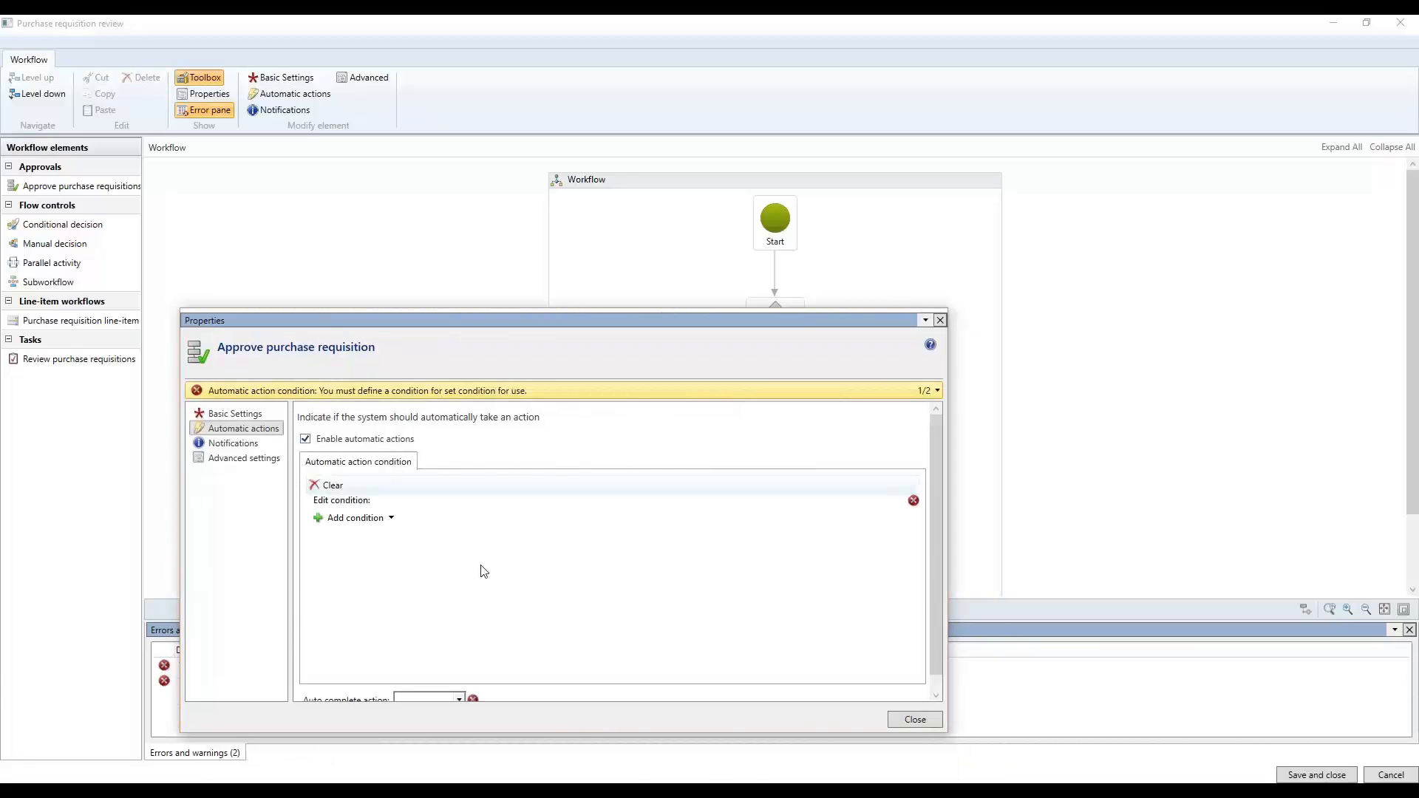
{"action": "mouse_move", "coordinate": [512, 541]}
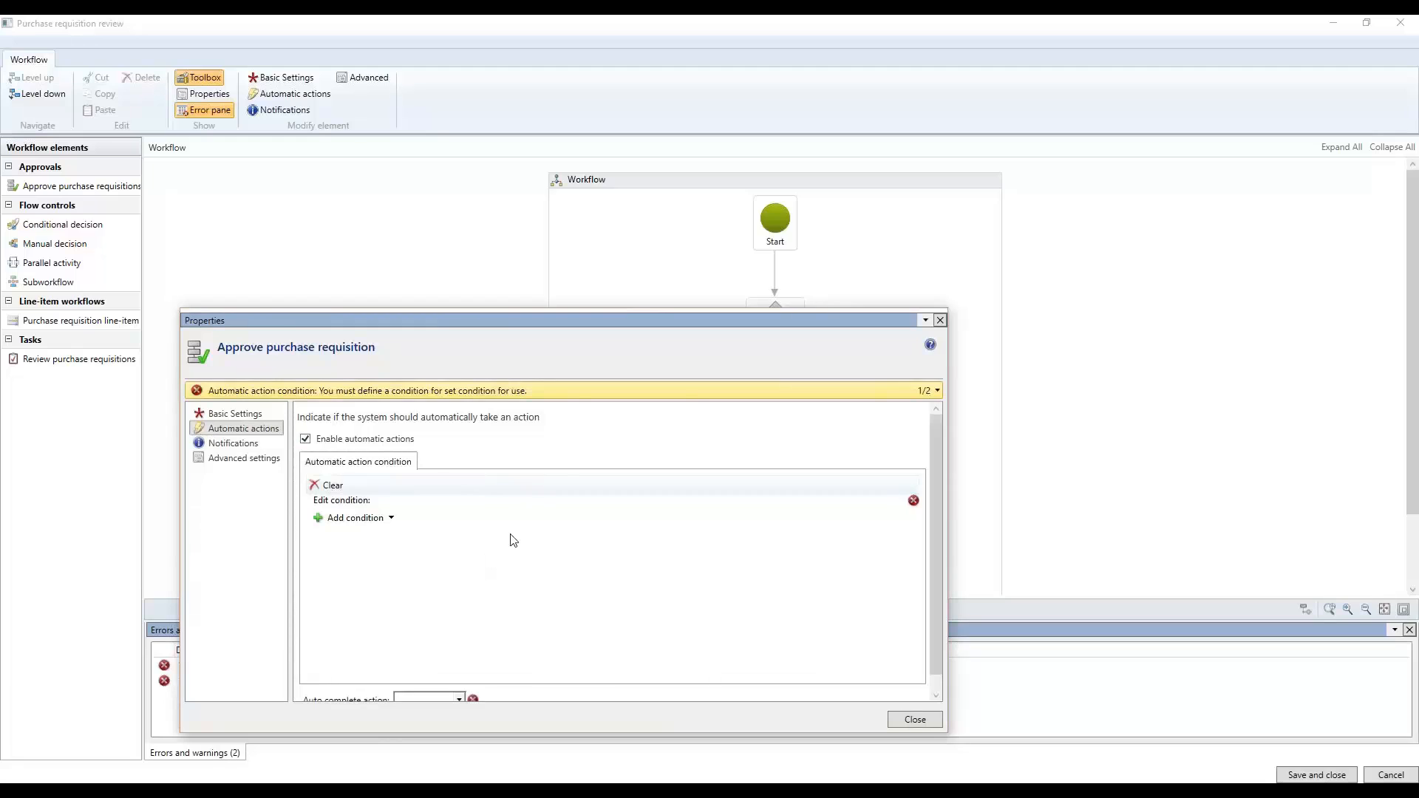
{"action": "mouse_move", "coordinate": [946, 738]}
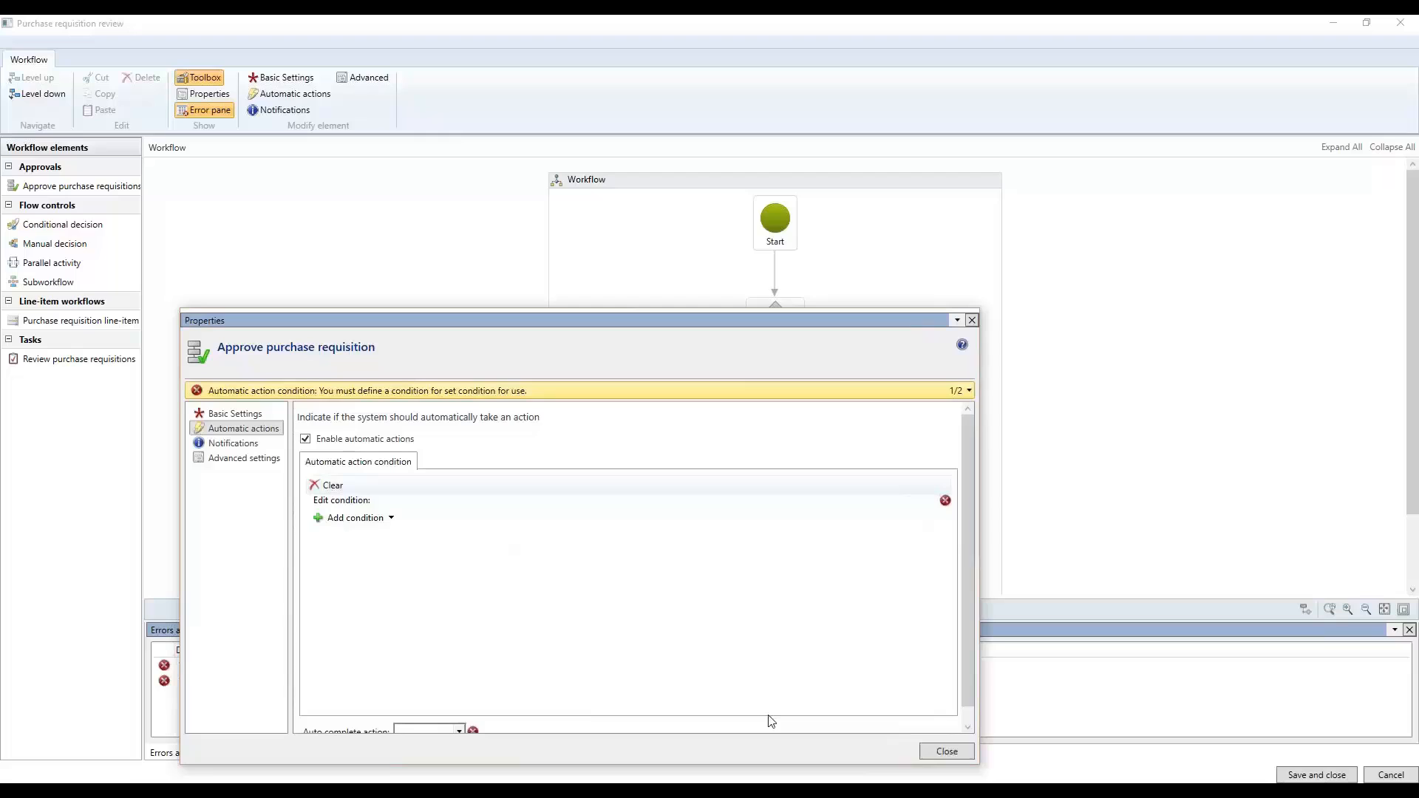
{"action": "scroll", "scroll_direction": "down", "scroll_amount": 3}
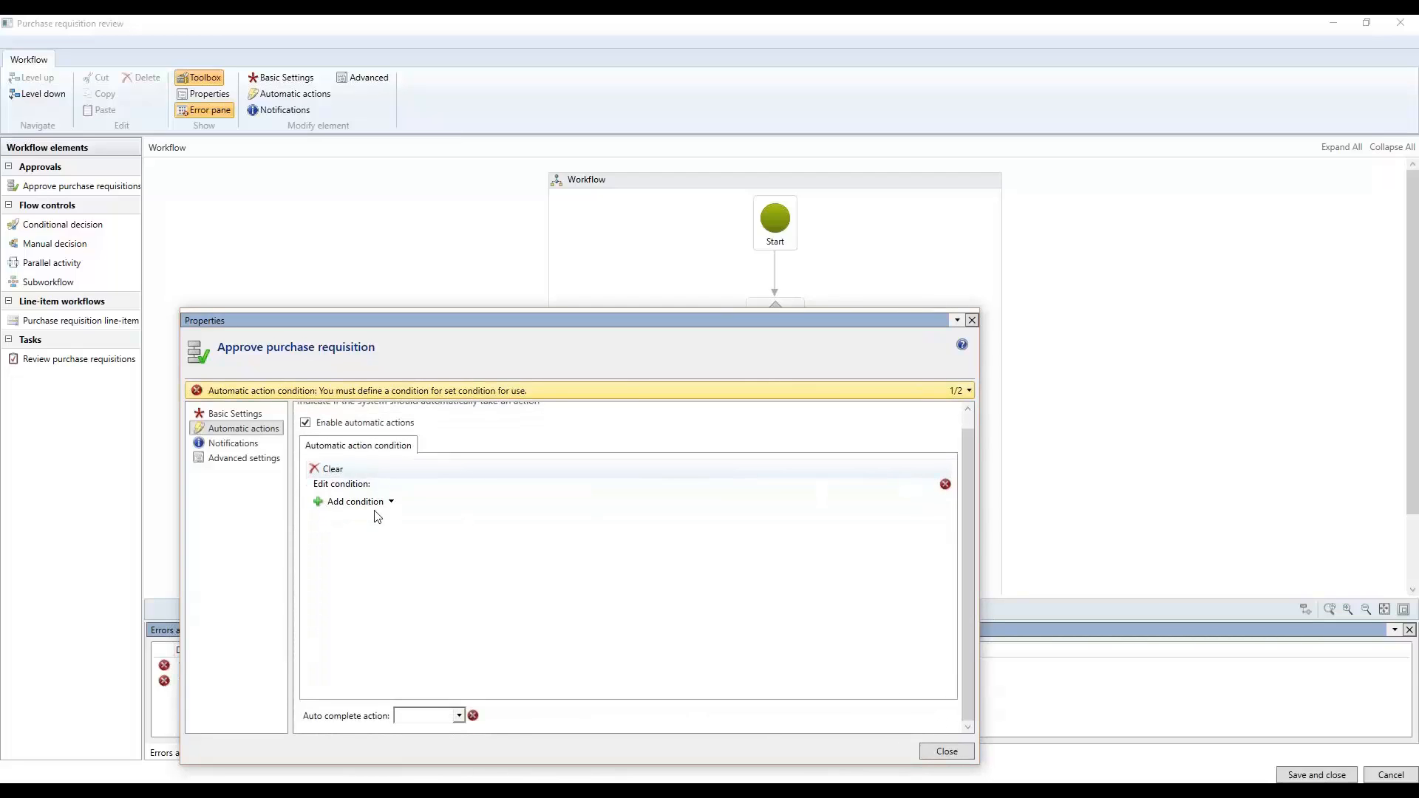
{"action": "left_click", "coordinate": [353, 501]}
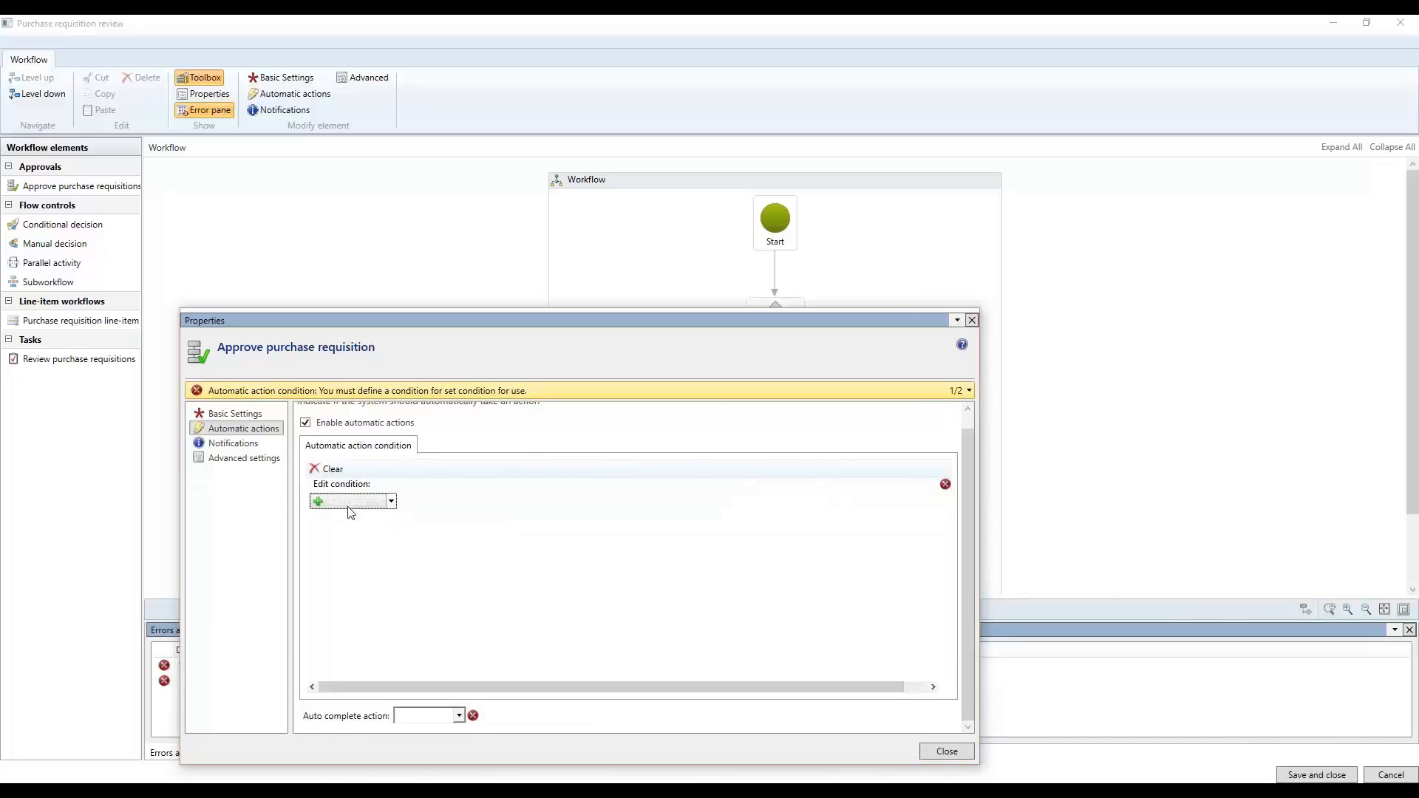
{"action": "left_click", "coordinate": [346, 501]}
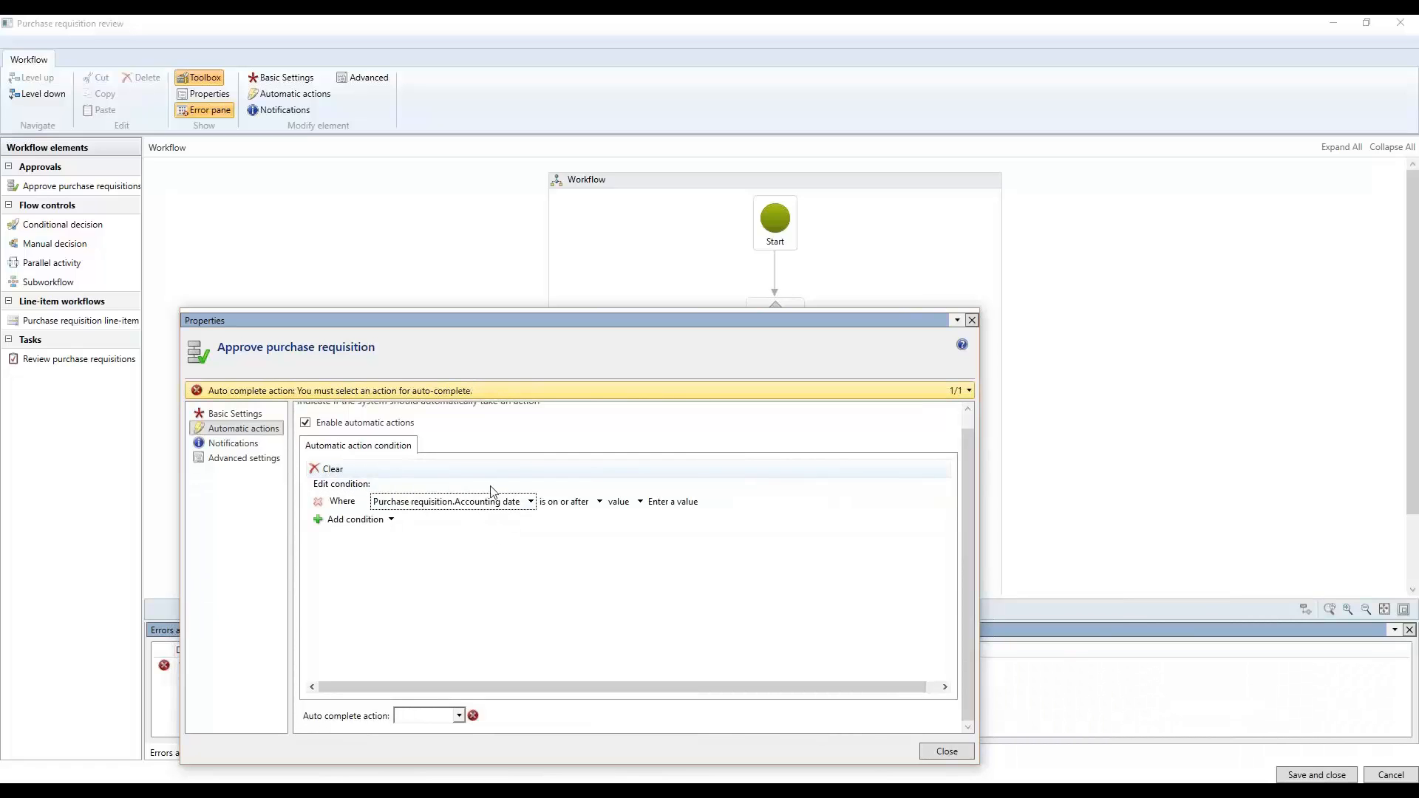
- Browse the Purchase requisition and requisition lines fields for the condition
{"action": "left_click", "coordinate": [529, 501]}
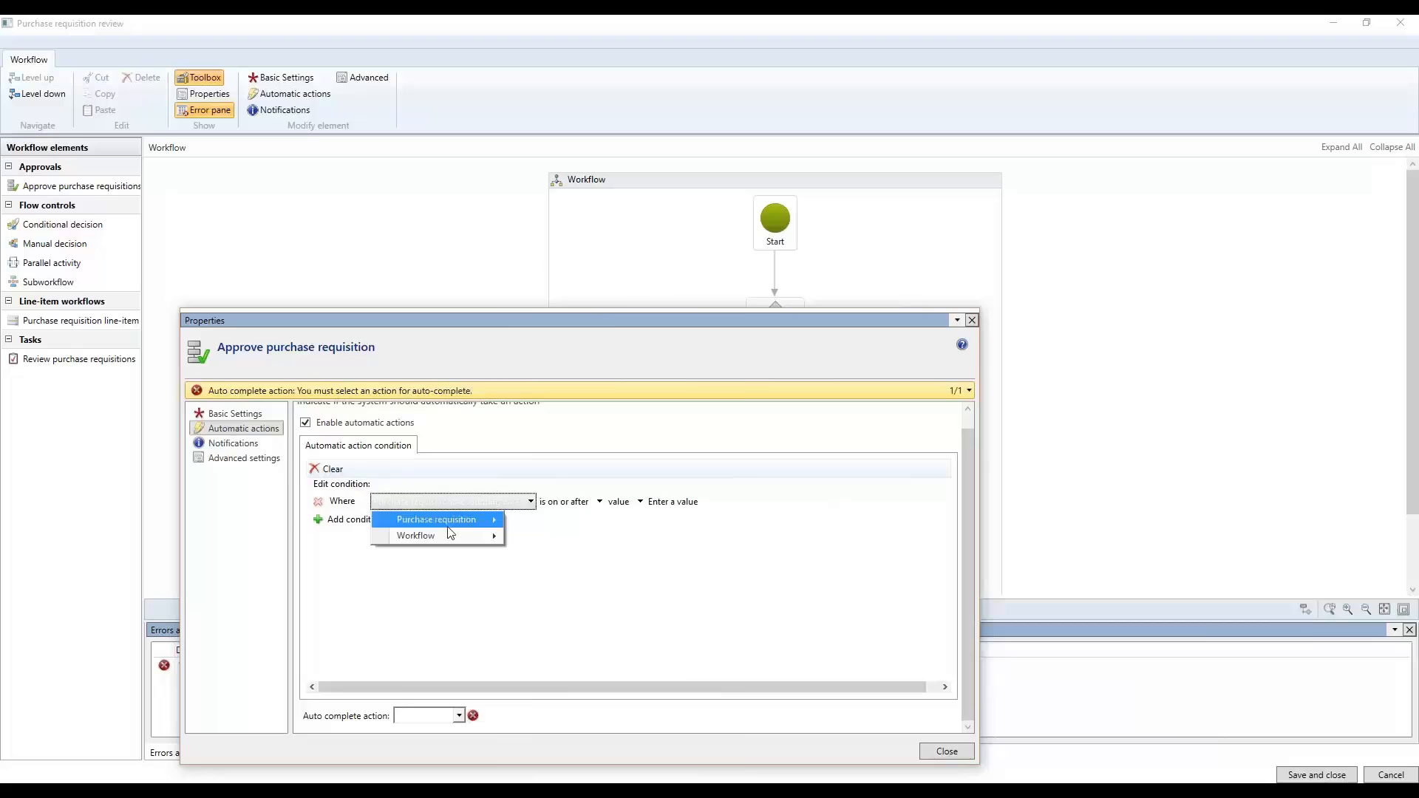
{"action": "left_click", "coordinate": [434, 519]}
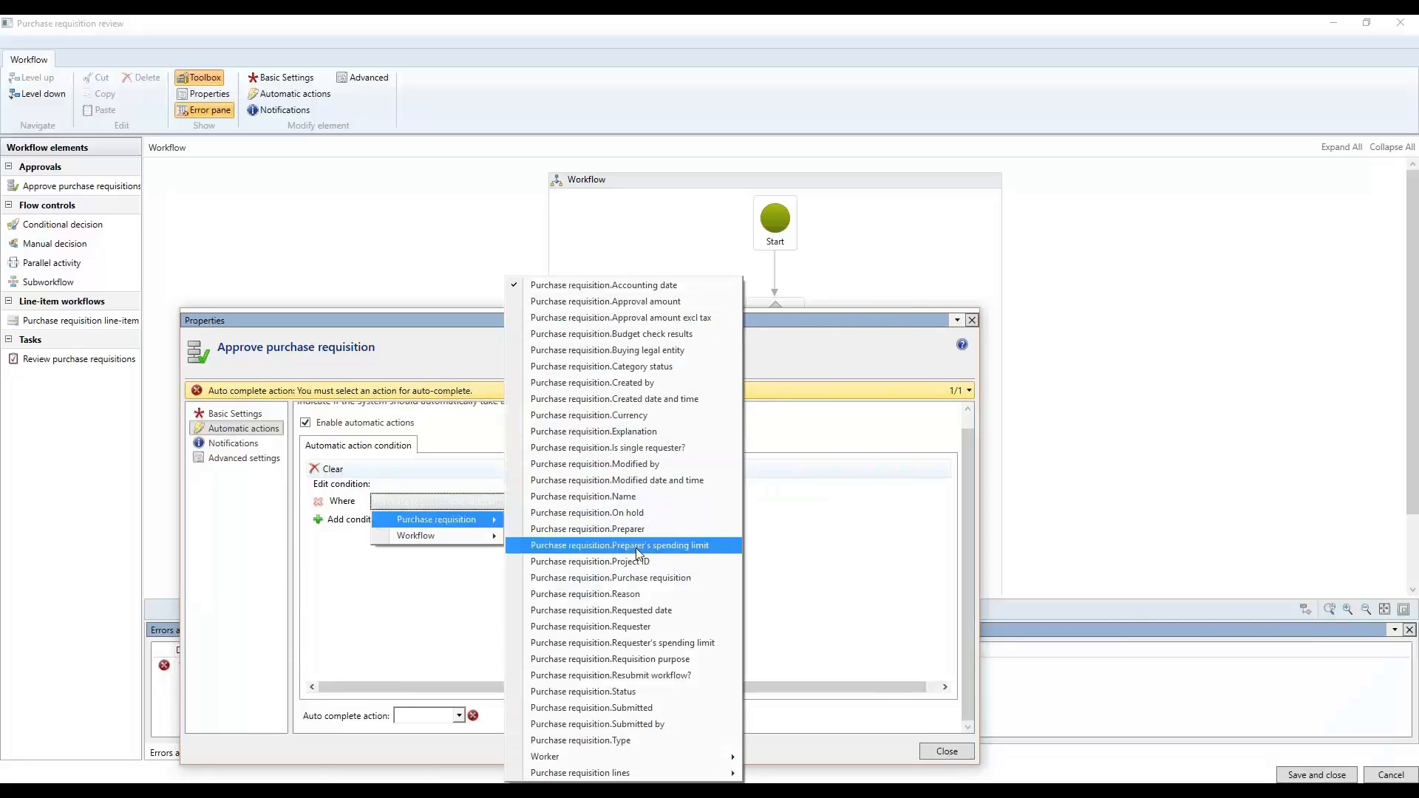
{"action": "mouse_move", "coordinate": [628, 724]}
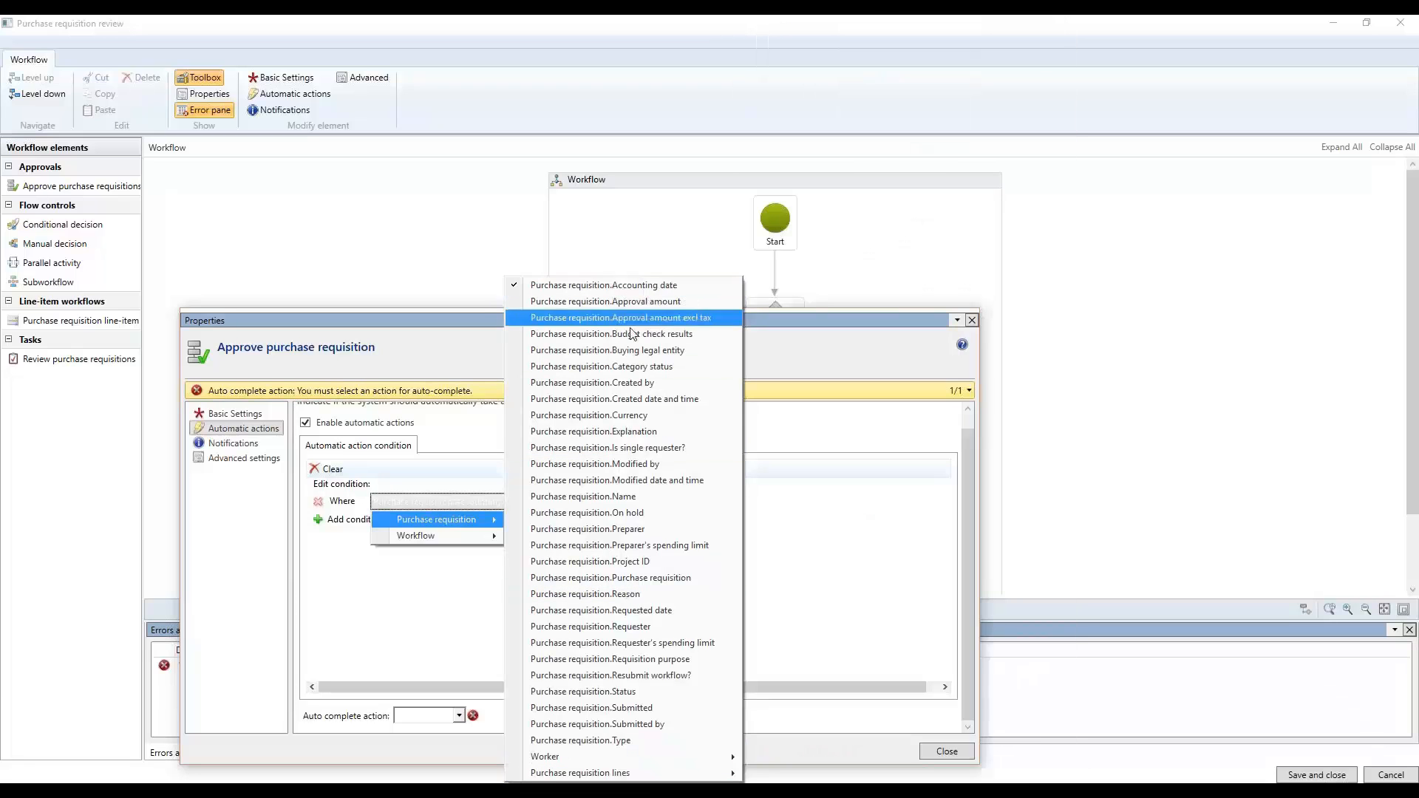
{"action": "mouse_move", "coordinate": [659, 657]}
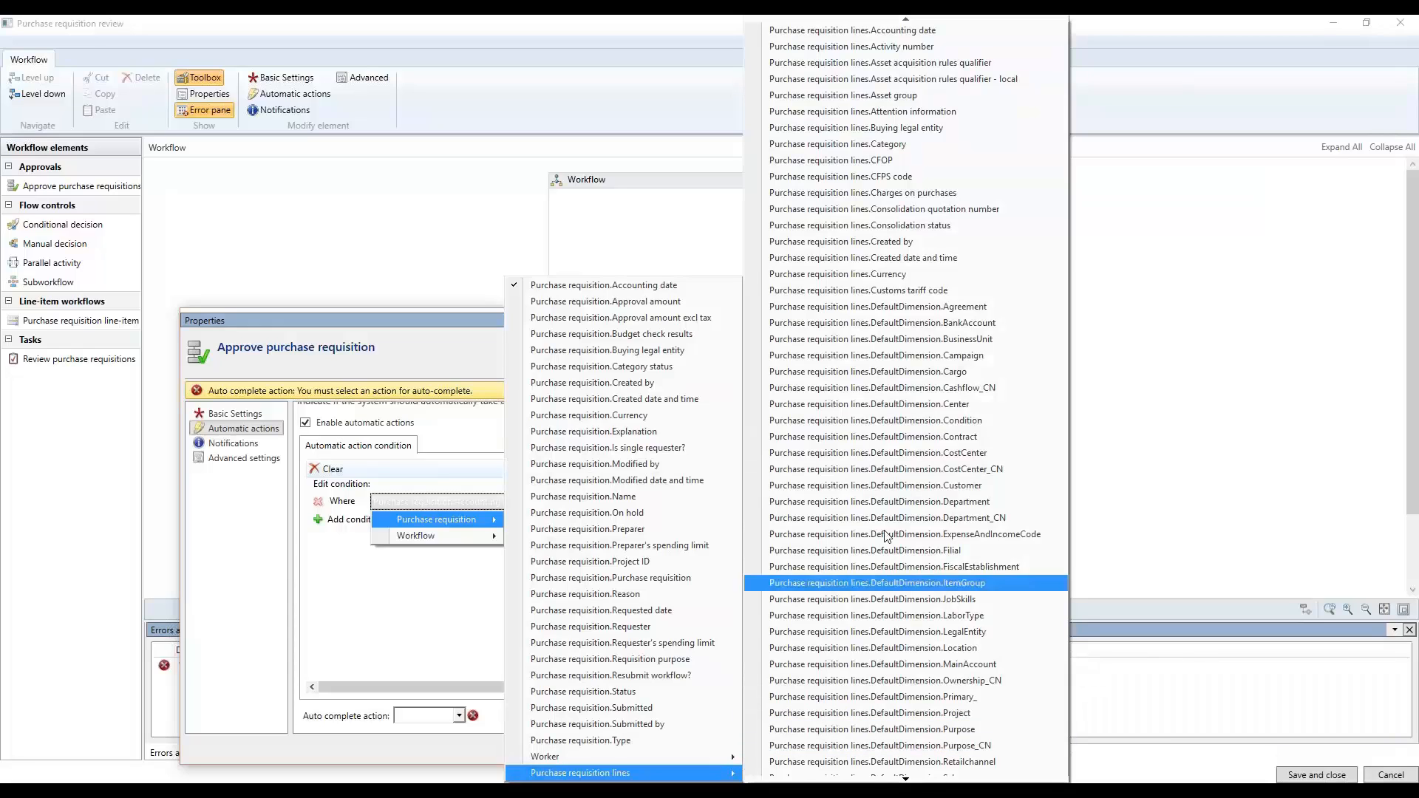
{"action": "mouse_move", "coordinate": [916, 280]}
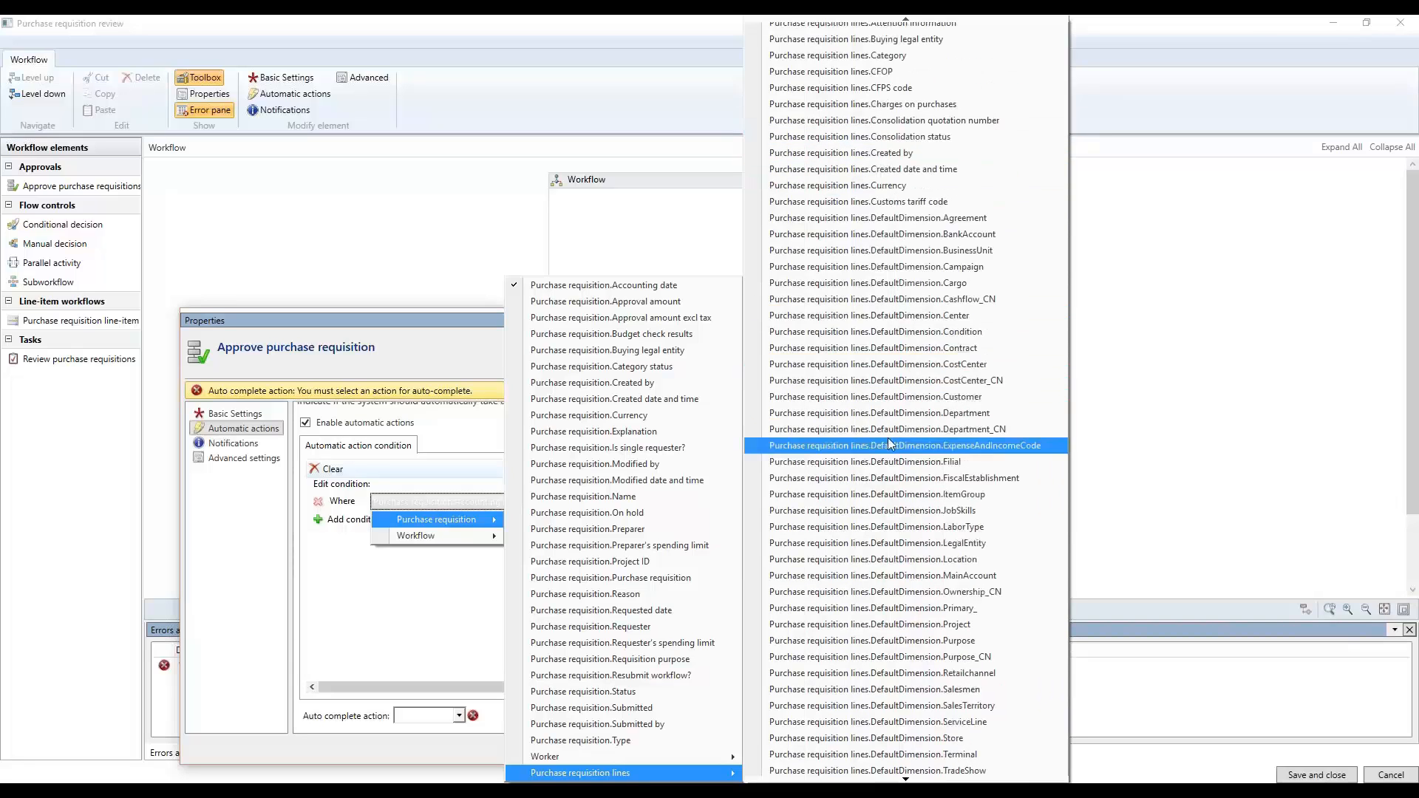
{"action": "scroll", "scroll_direction": "down", "scroll_amount": 3}
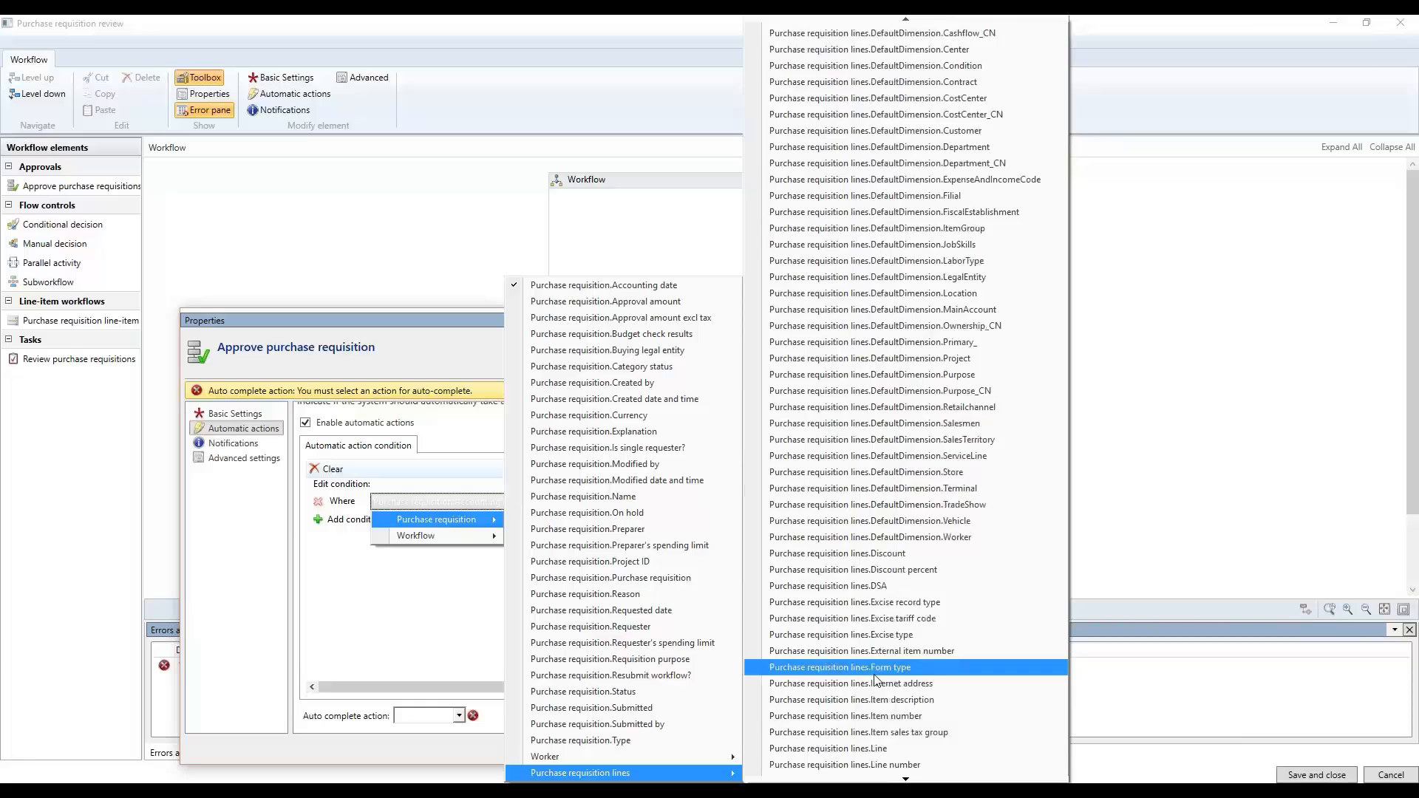
{"action": "scroll", "scroll_direction": "down", "scroll_amount": 3}
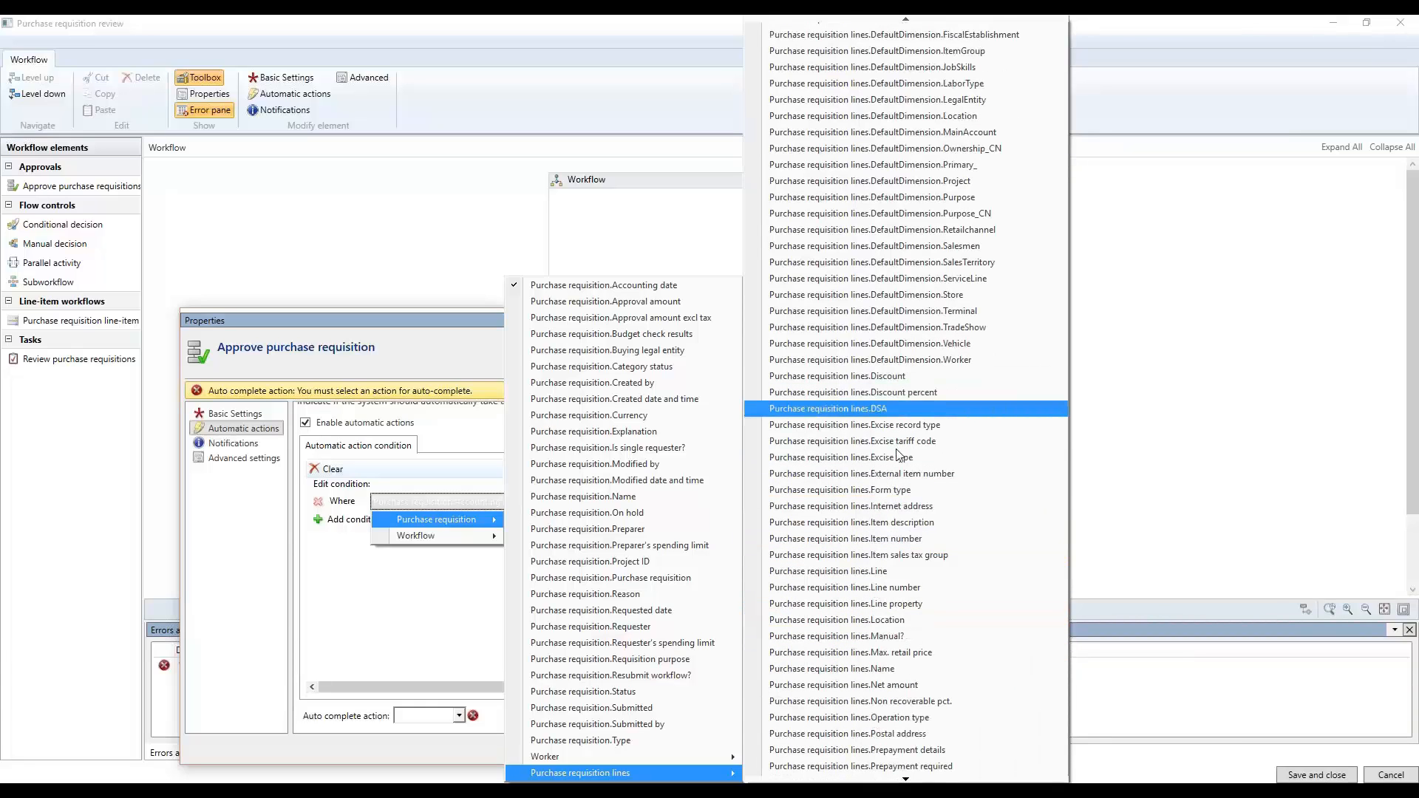
- Set the condition to Purchase requisition lines.Net amount compared against a fixed value in USD
{"action": "left_click", "coordinate": [828, 408]}
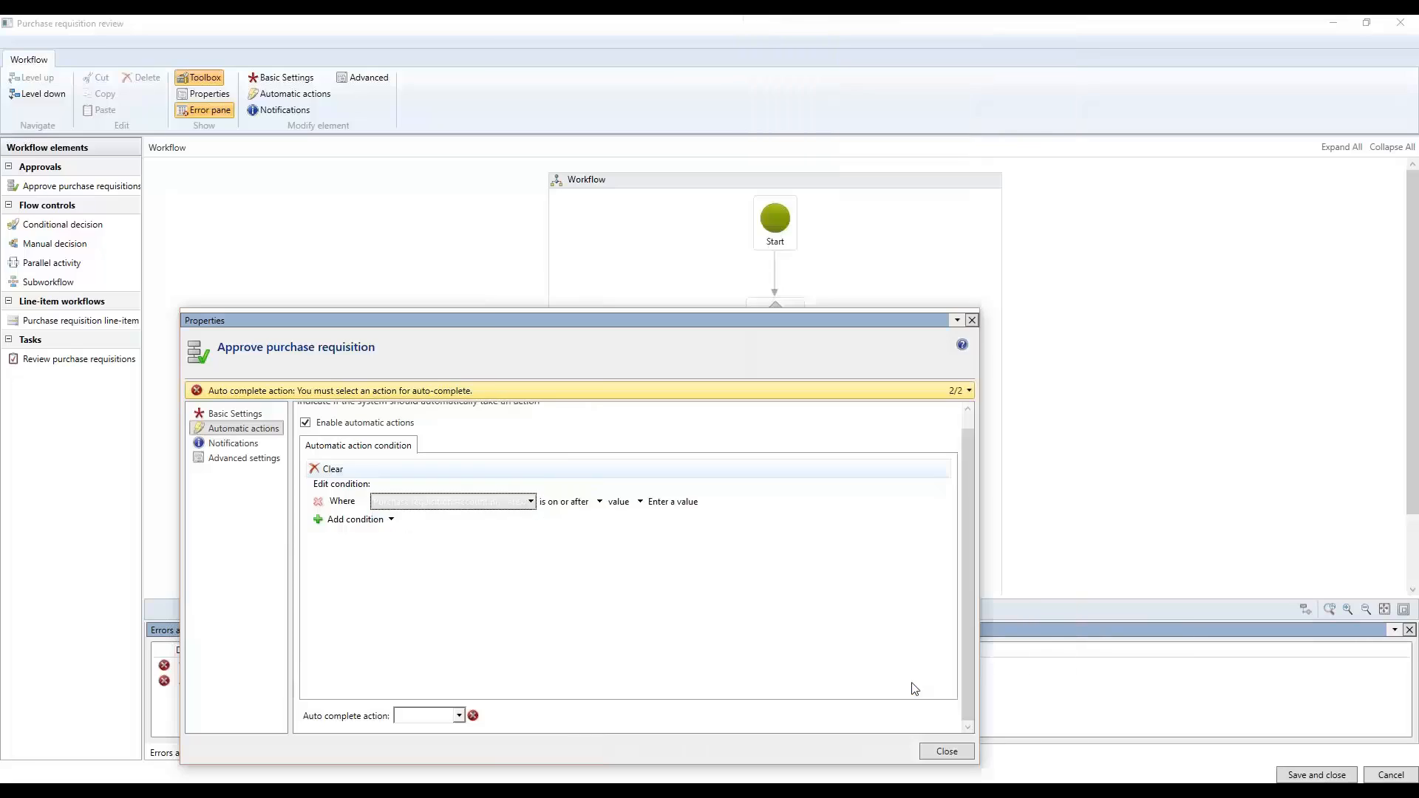
{"action": "left_click", "coordinate": [586, 501]}
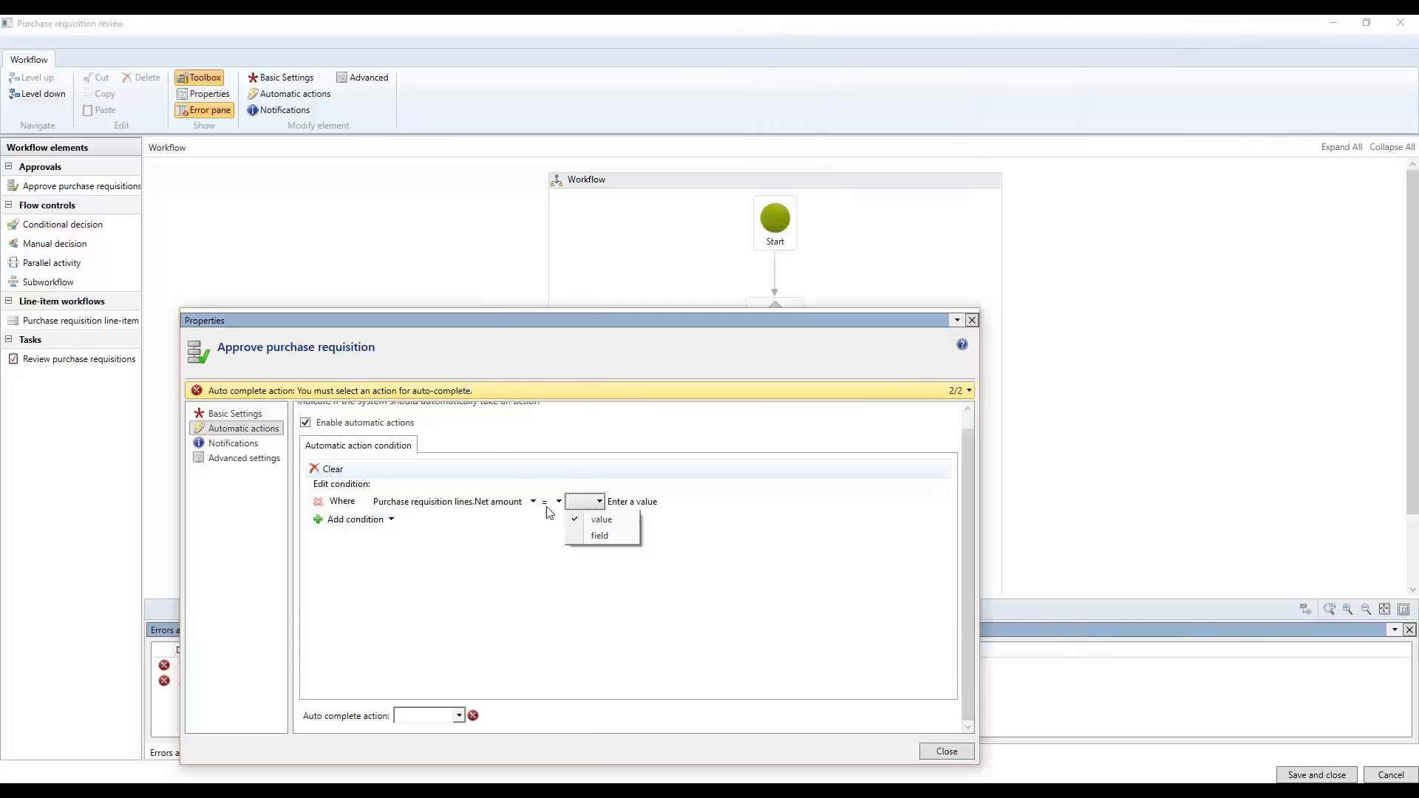
{"action": "left_click", "coordinate": [601, 519]}
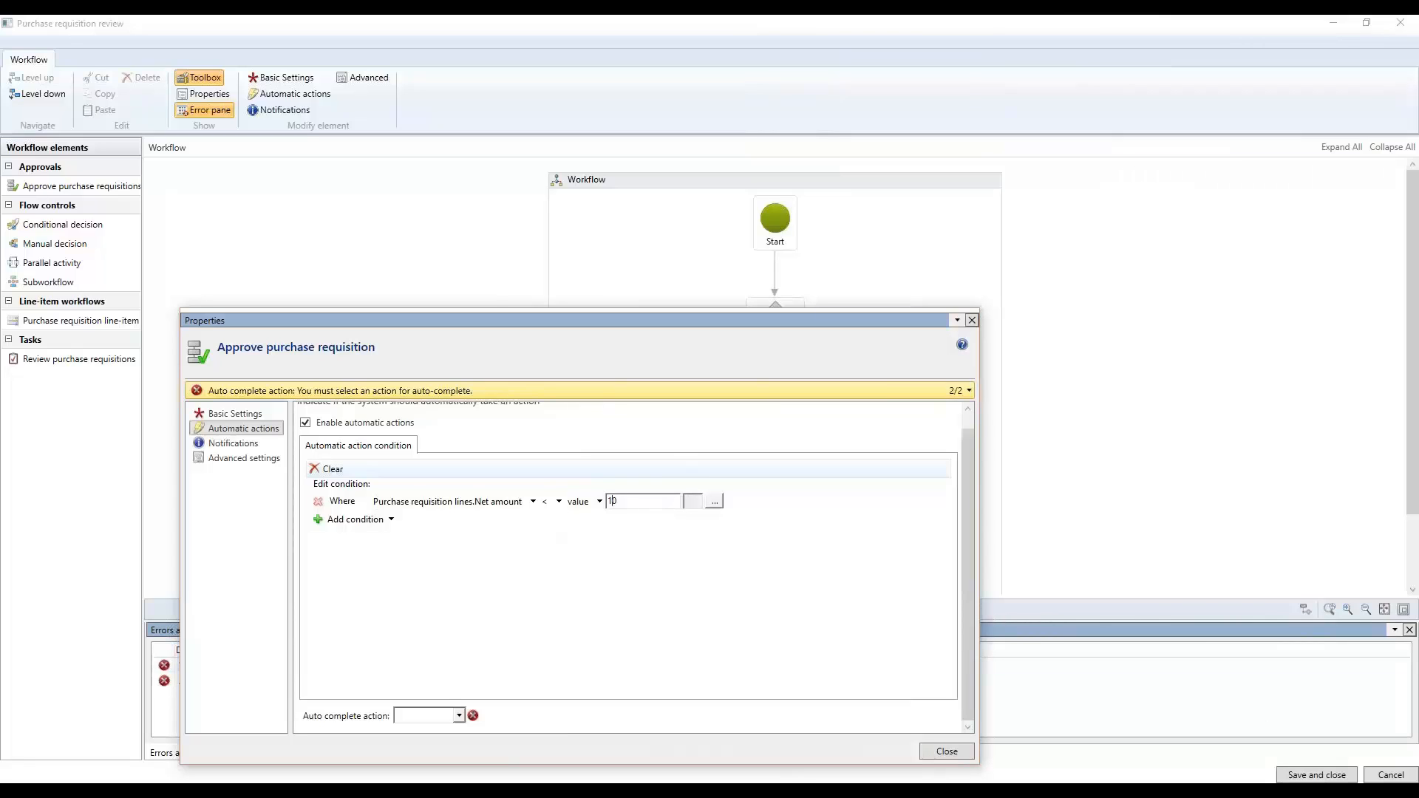
{"action": "type", "text": "0"}
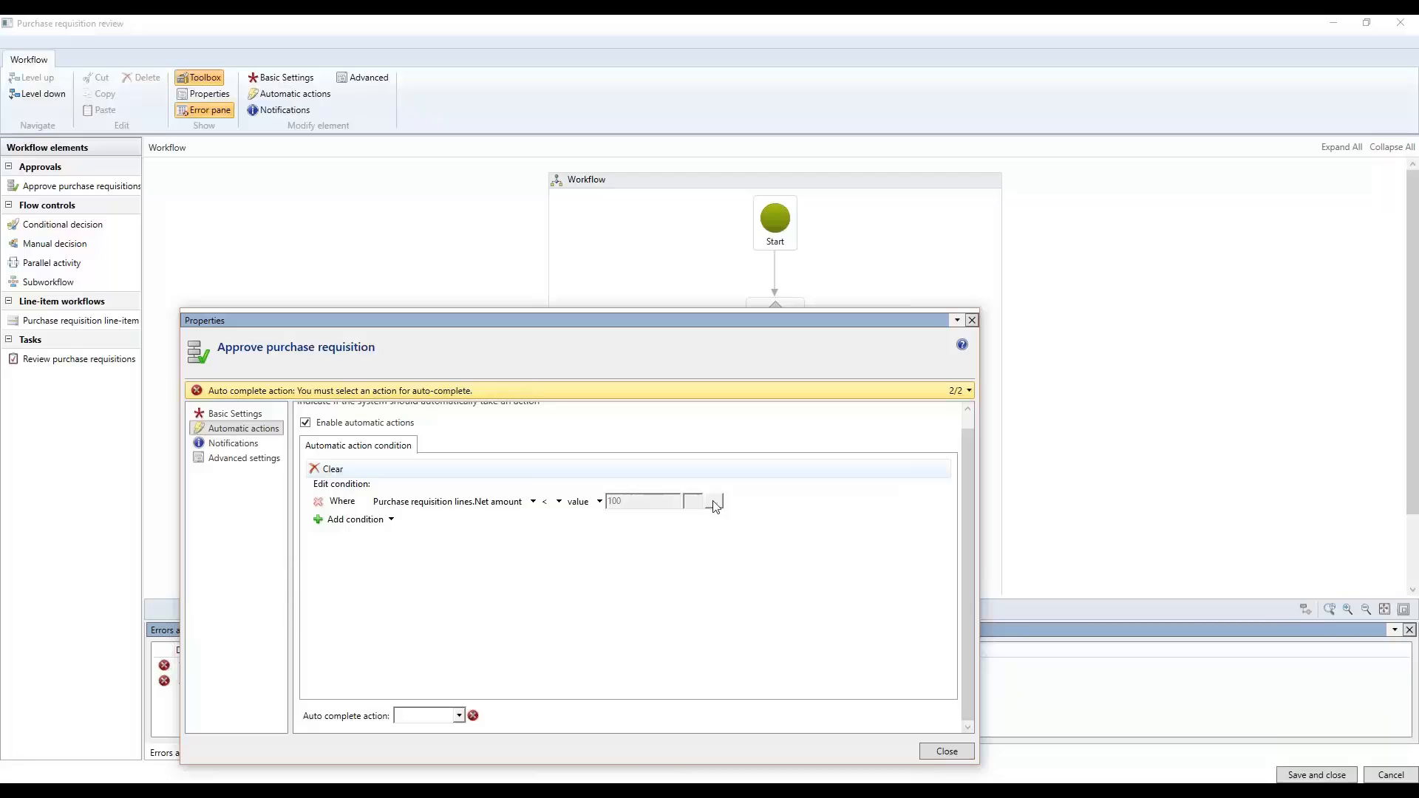
{"action": "mouse_move", "coordinate": [818, 578]}
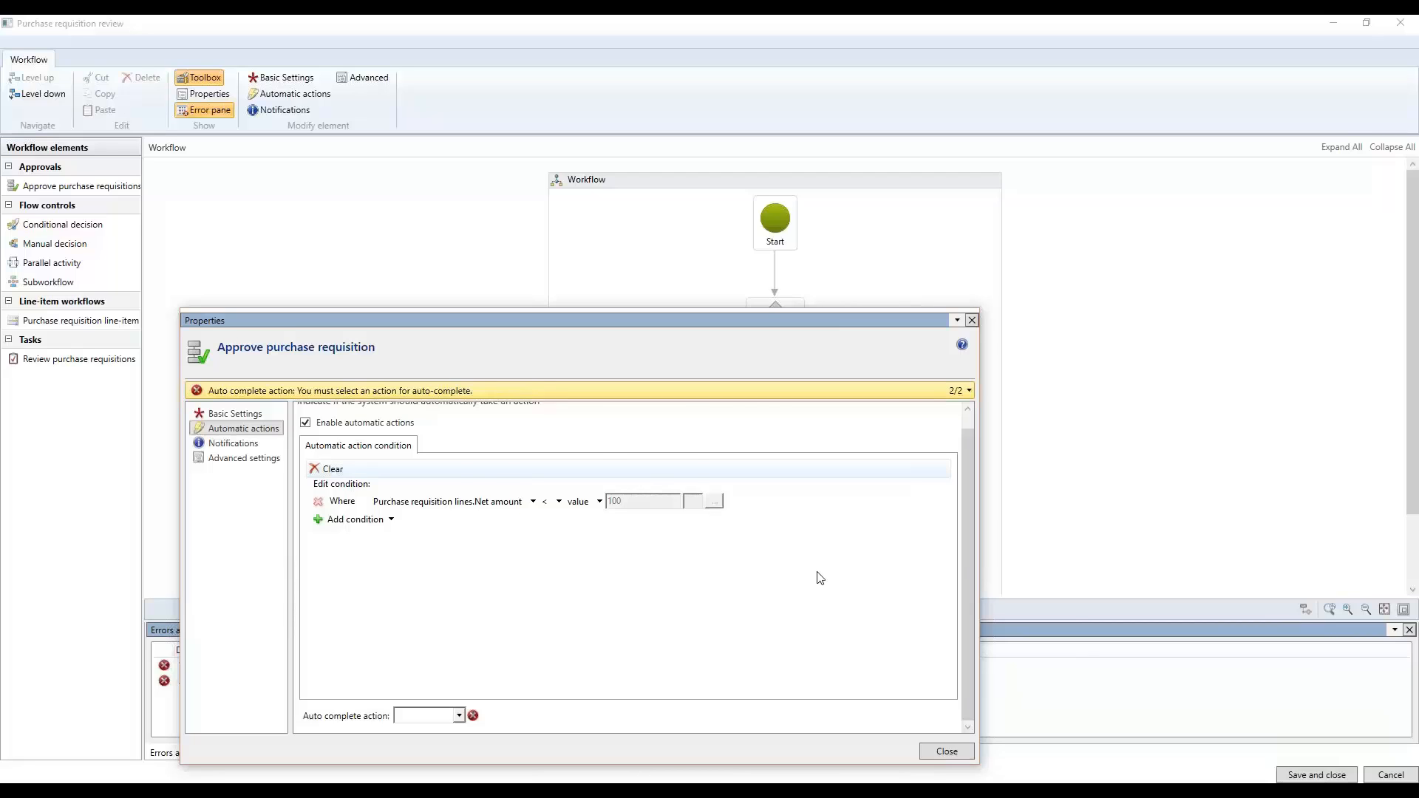
{"action": "left_click", "coordinate": [713, 501]}
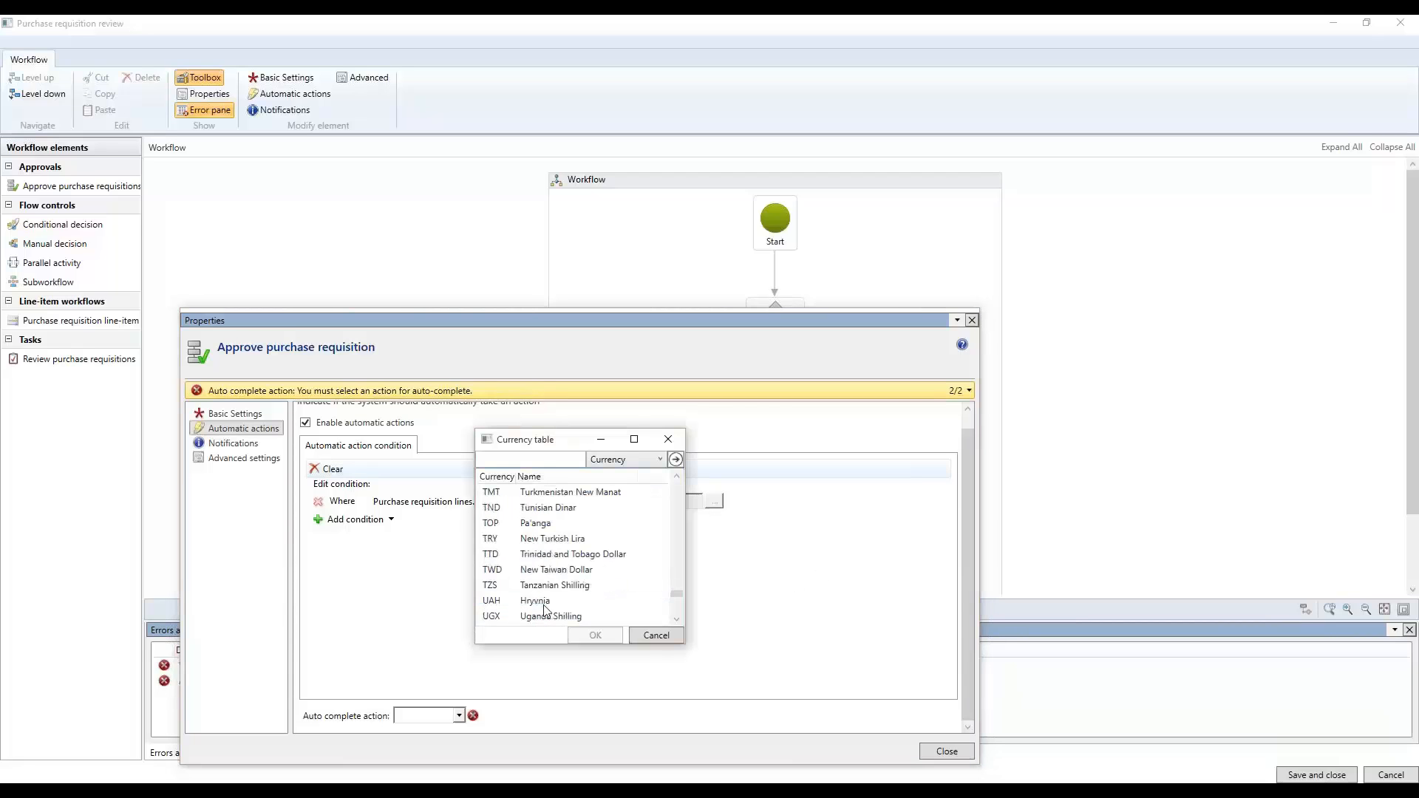
{"action": "scroll", "scroll_direction": "down", "scroll_amount": 3}
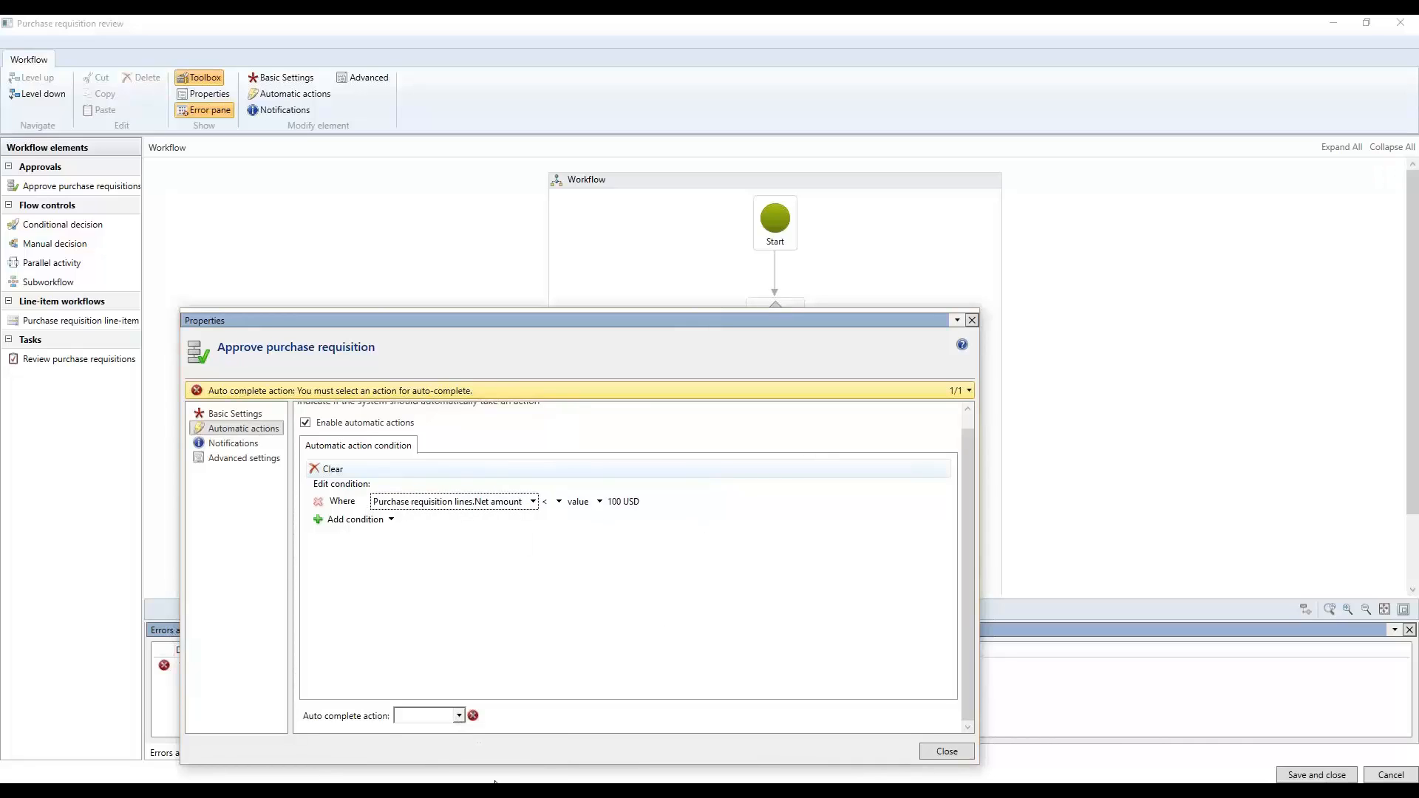
{"action": "mouse_move", "coordinate": [457, 716]}
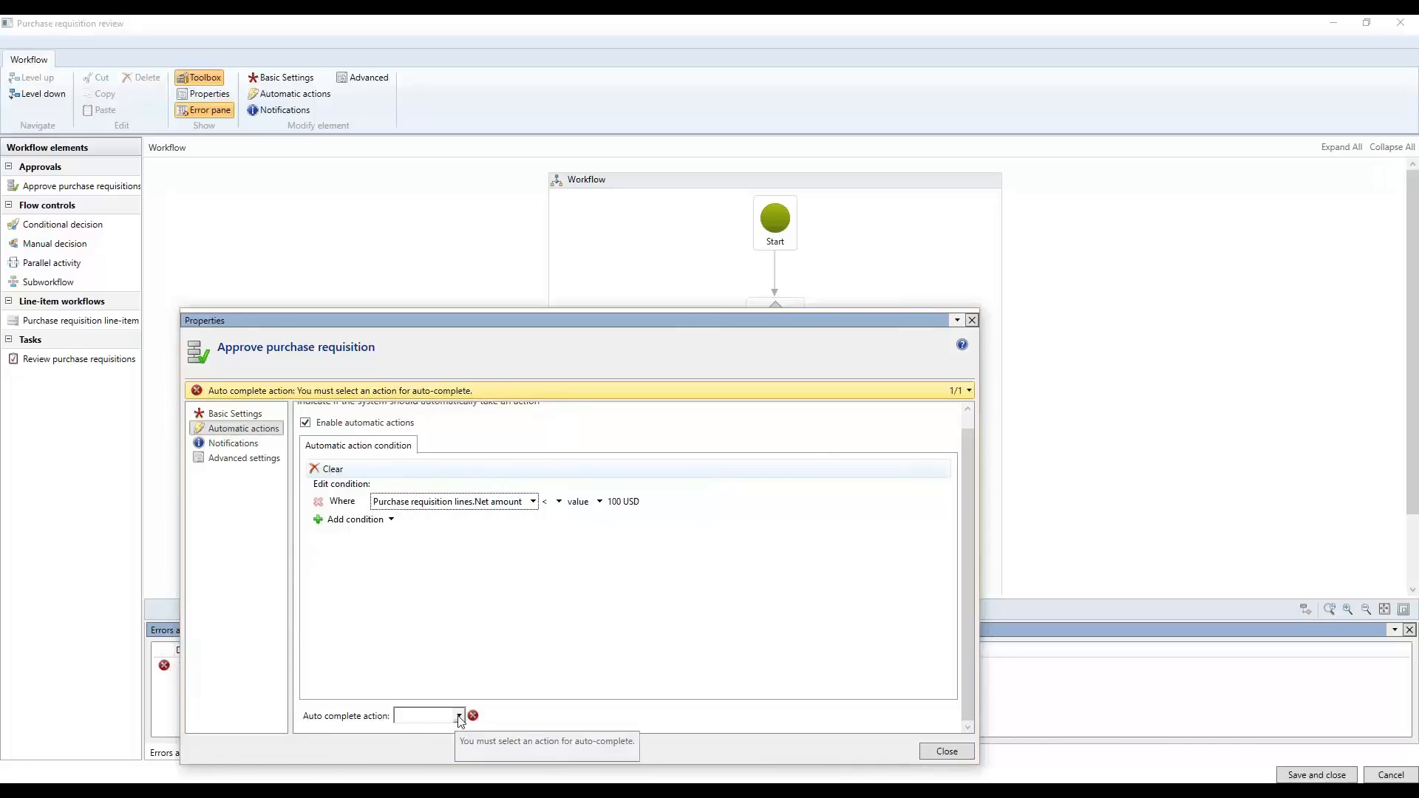
- Choose Approve as the auto-complete action and enter 100 USD as the condition value
{"action": "left_click", "coordinate": [458, 715]}
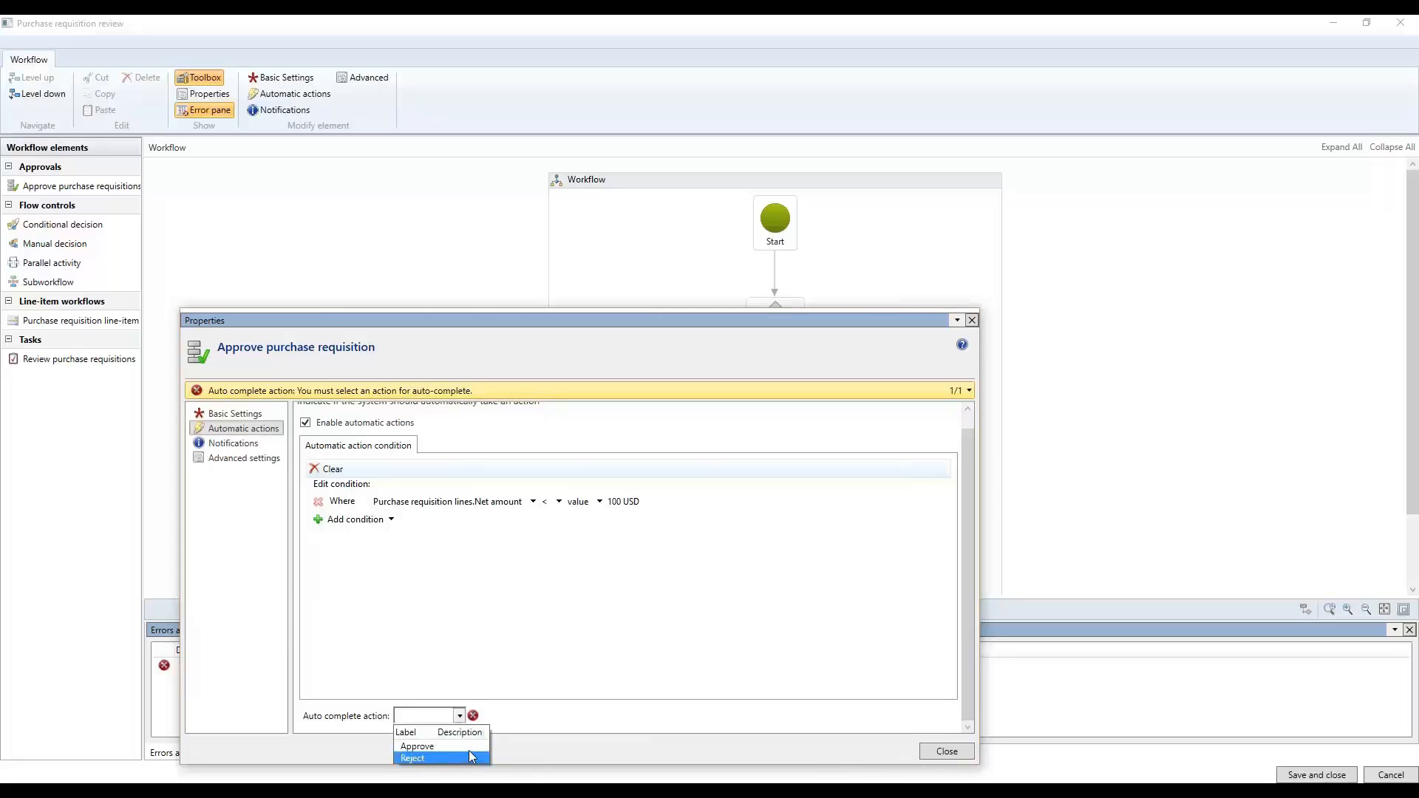
{"action": "mouse_move", "coordinate": [439, 745]}
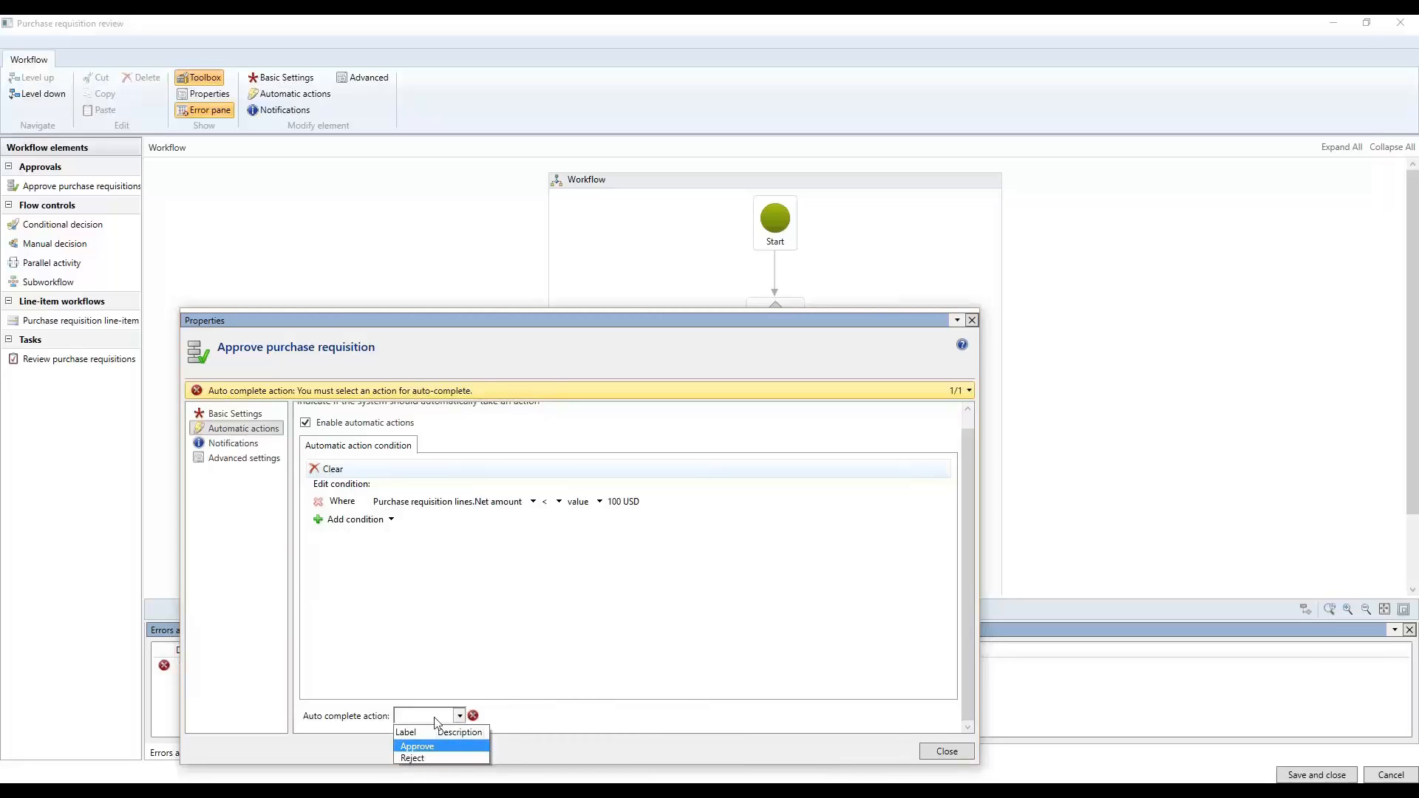
{"action": "left_click", "coordinate": [417, 744]}
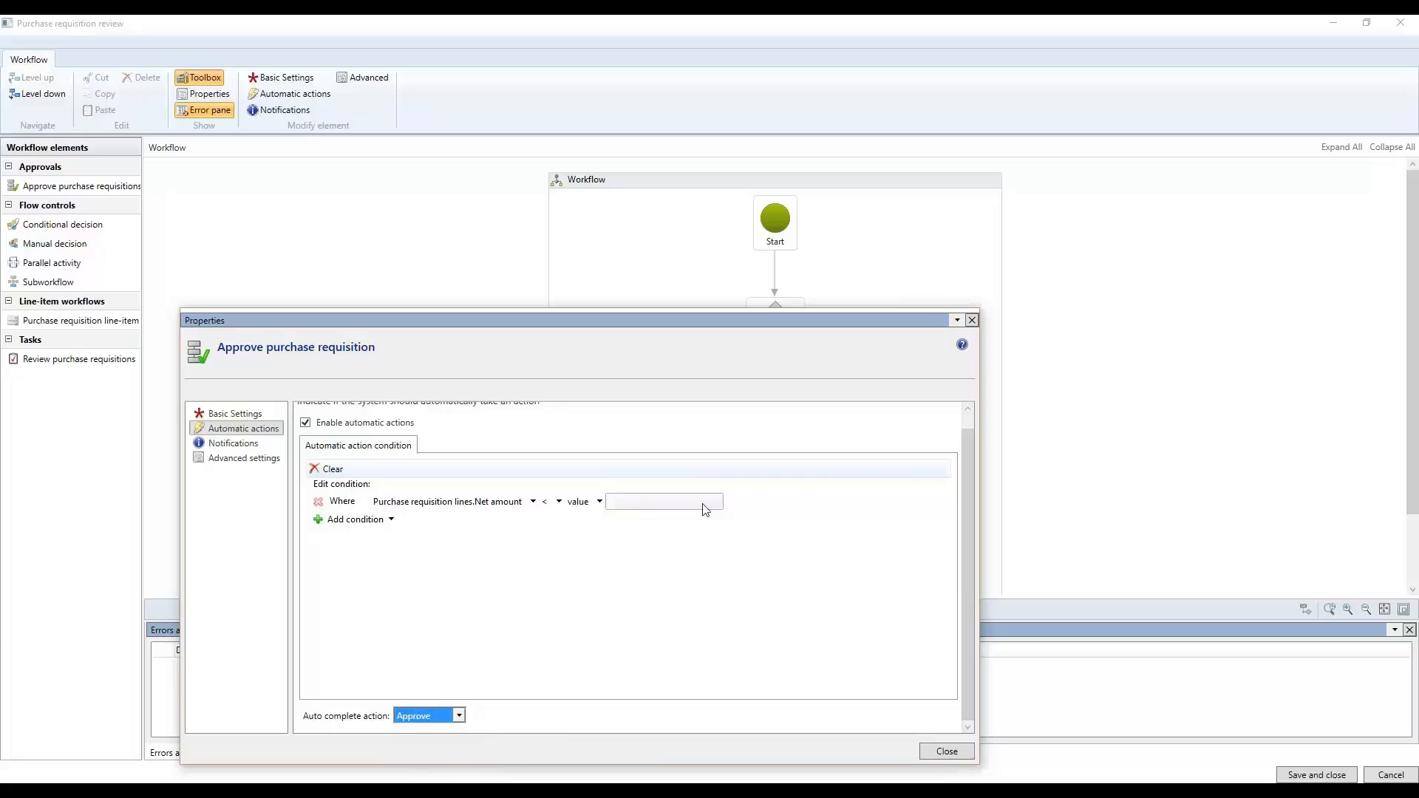
{"action": "type", "text": "100 USD"}
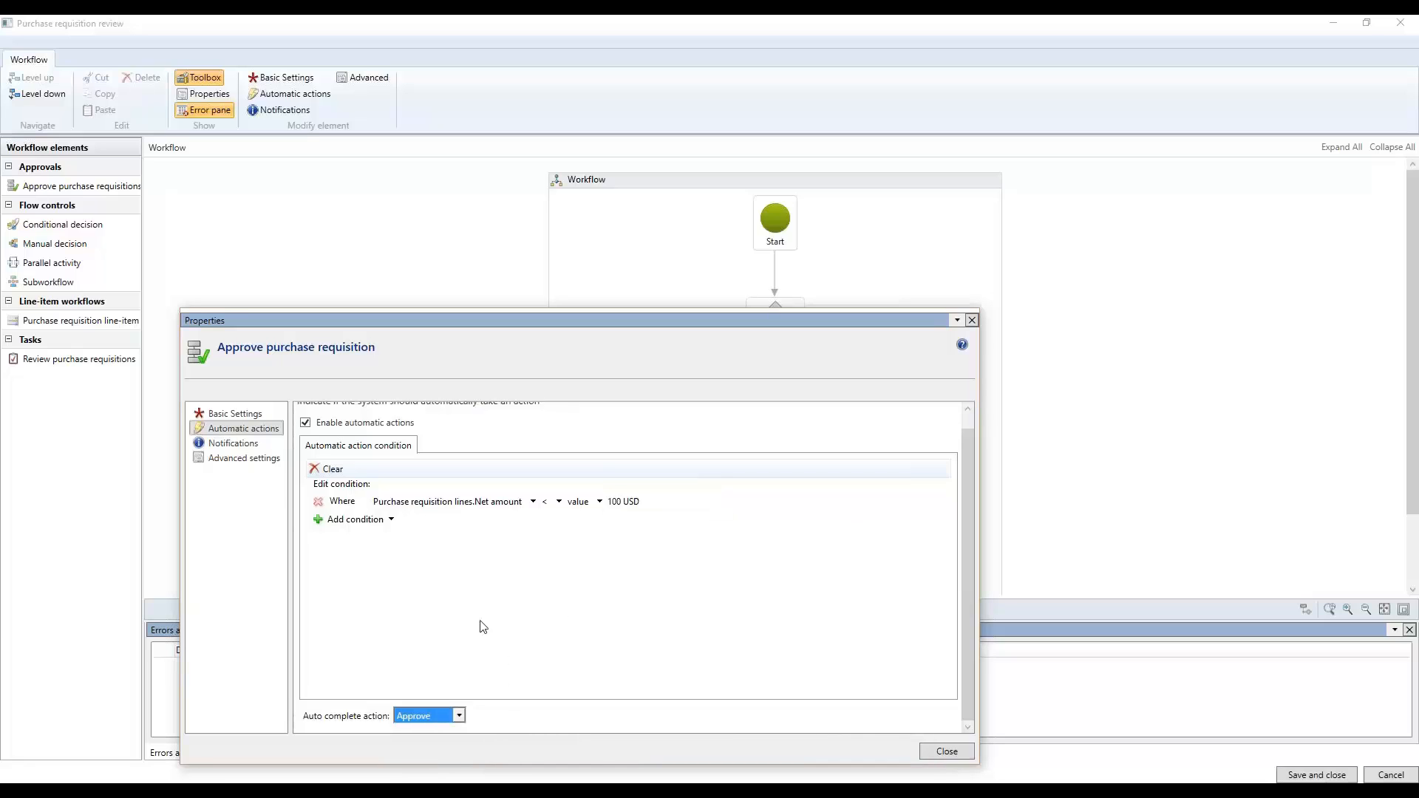
{"action": "mouse_move", "coordinate": [748, 579]}
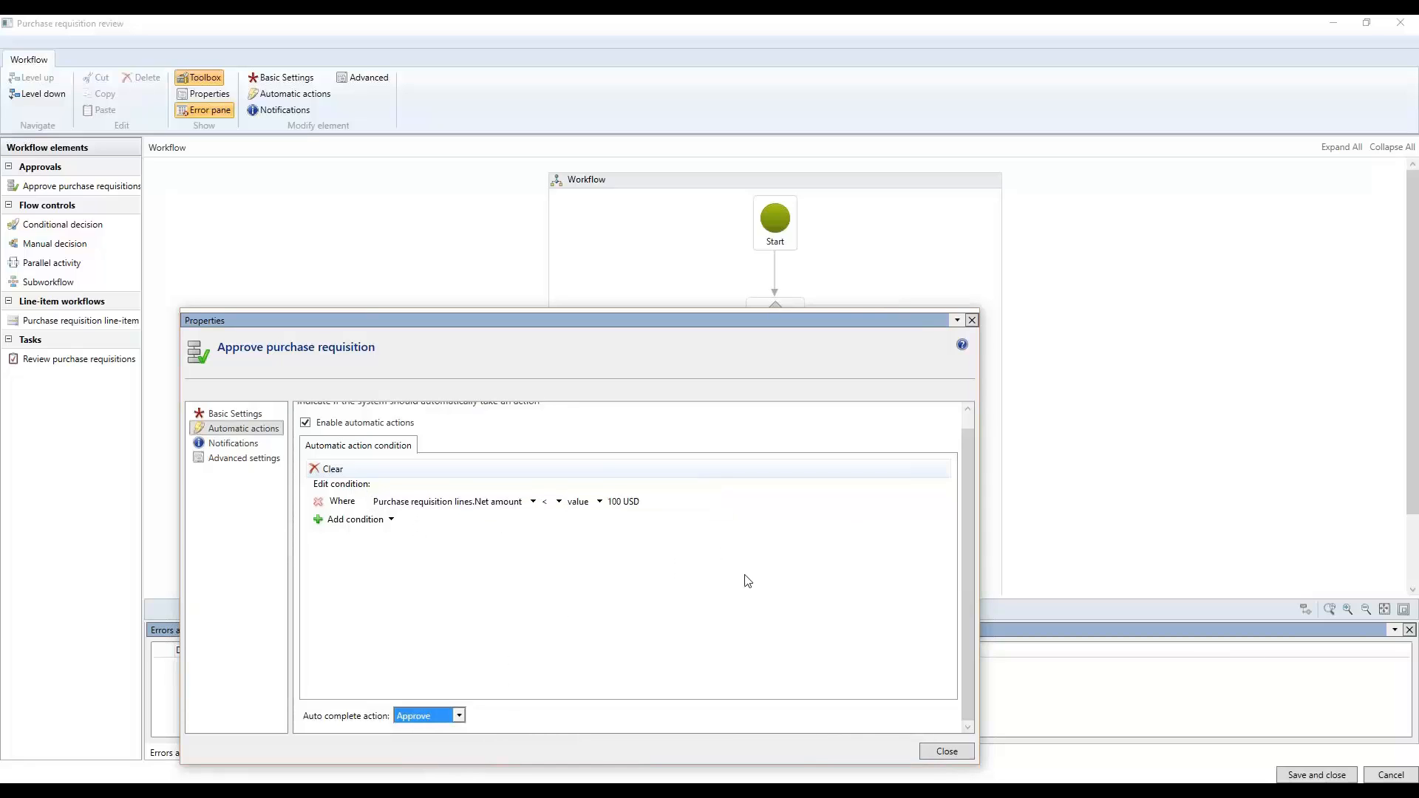
{"action": "mouse_move", "coordinate": [893, 721]}
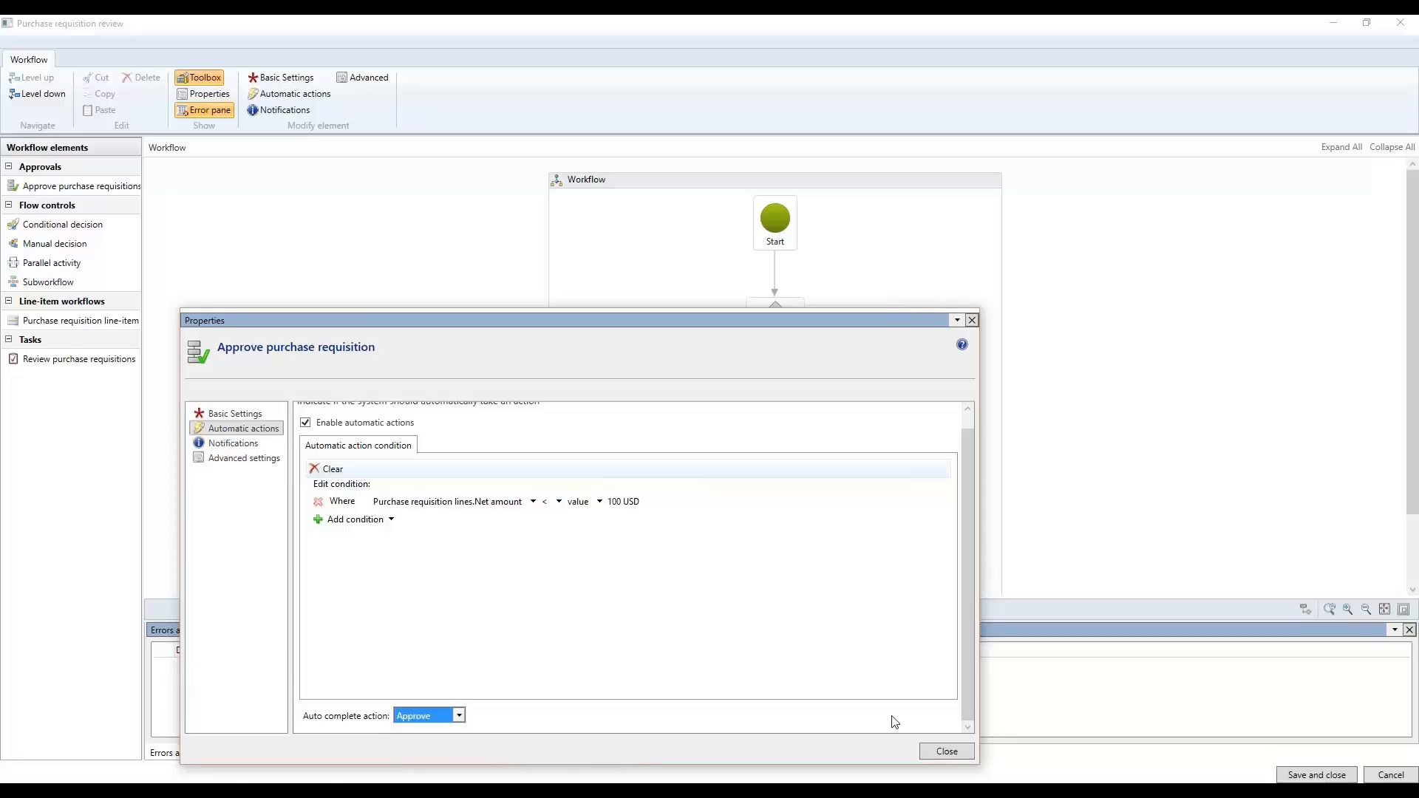
{"action": "mouse_move", "coordinate": [912, 666]}
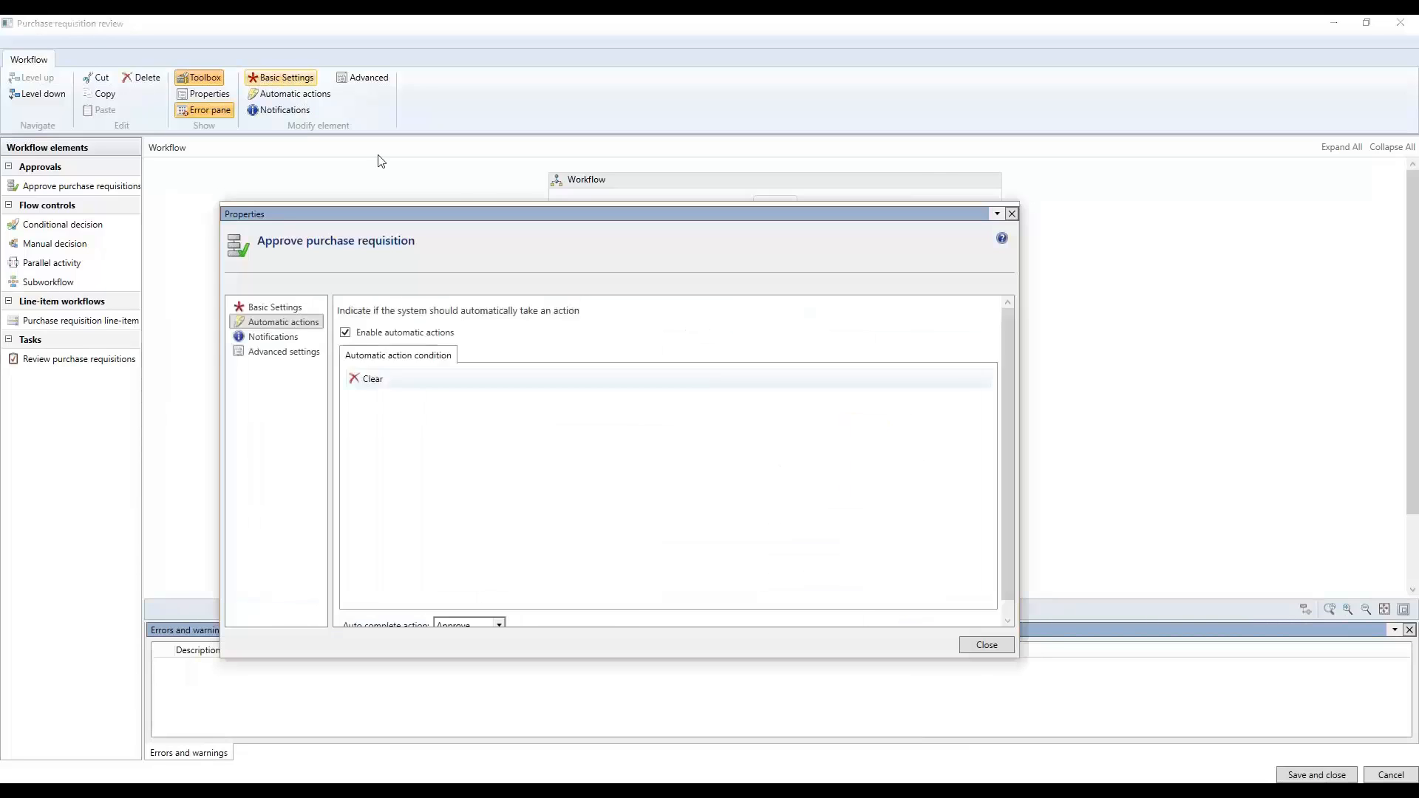
- Review the approval's Notifications page and settle on Advanced settings
{"action": "left_click", "coordinate": [273, 337]}
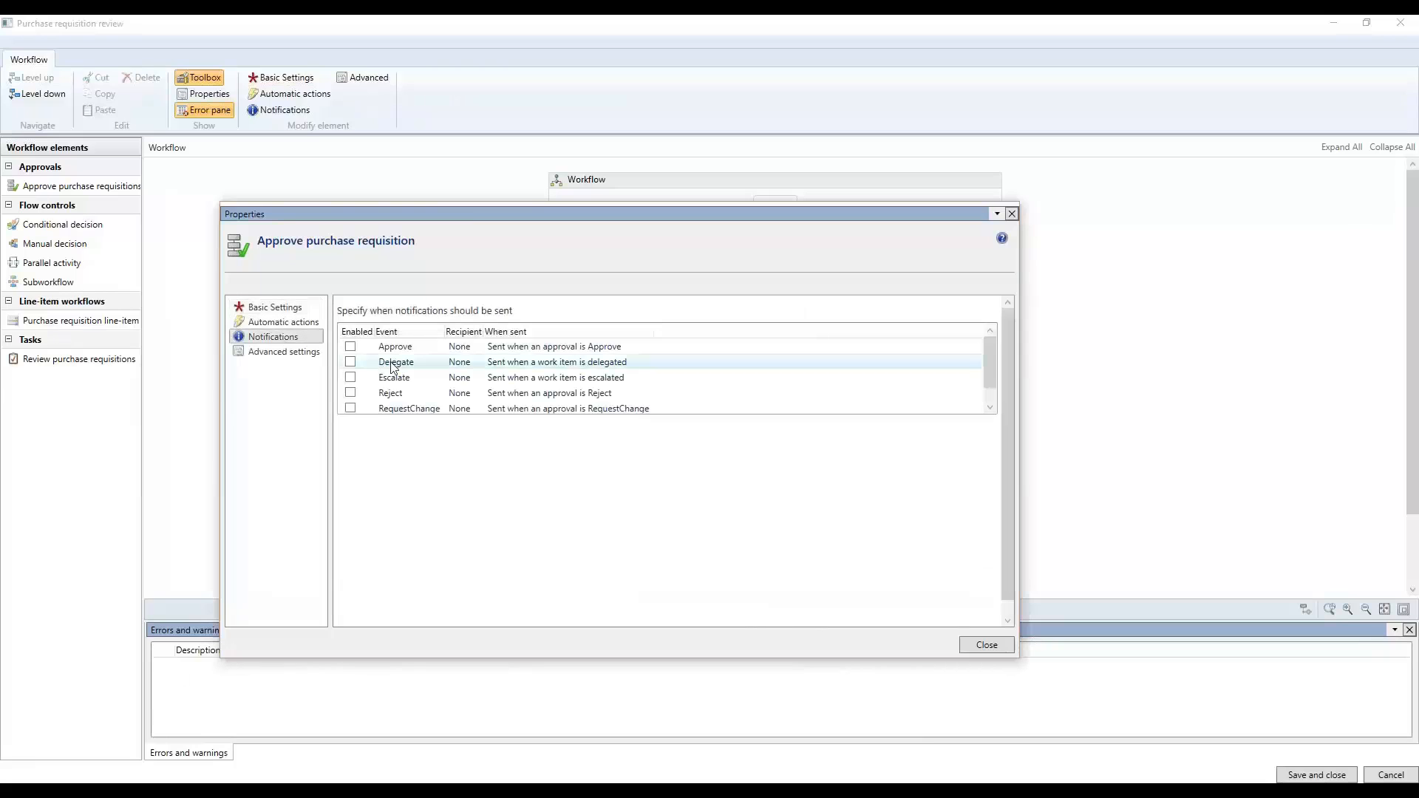
{"action": "left_click", "coordinate": [284, 351]}
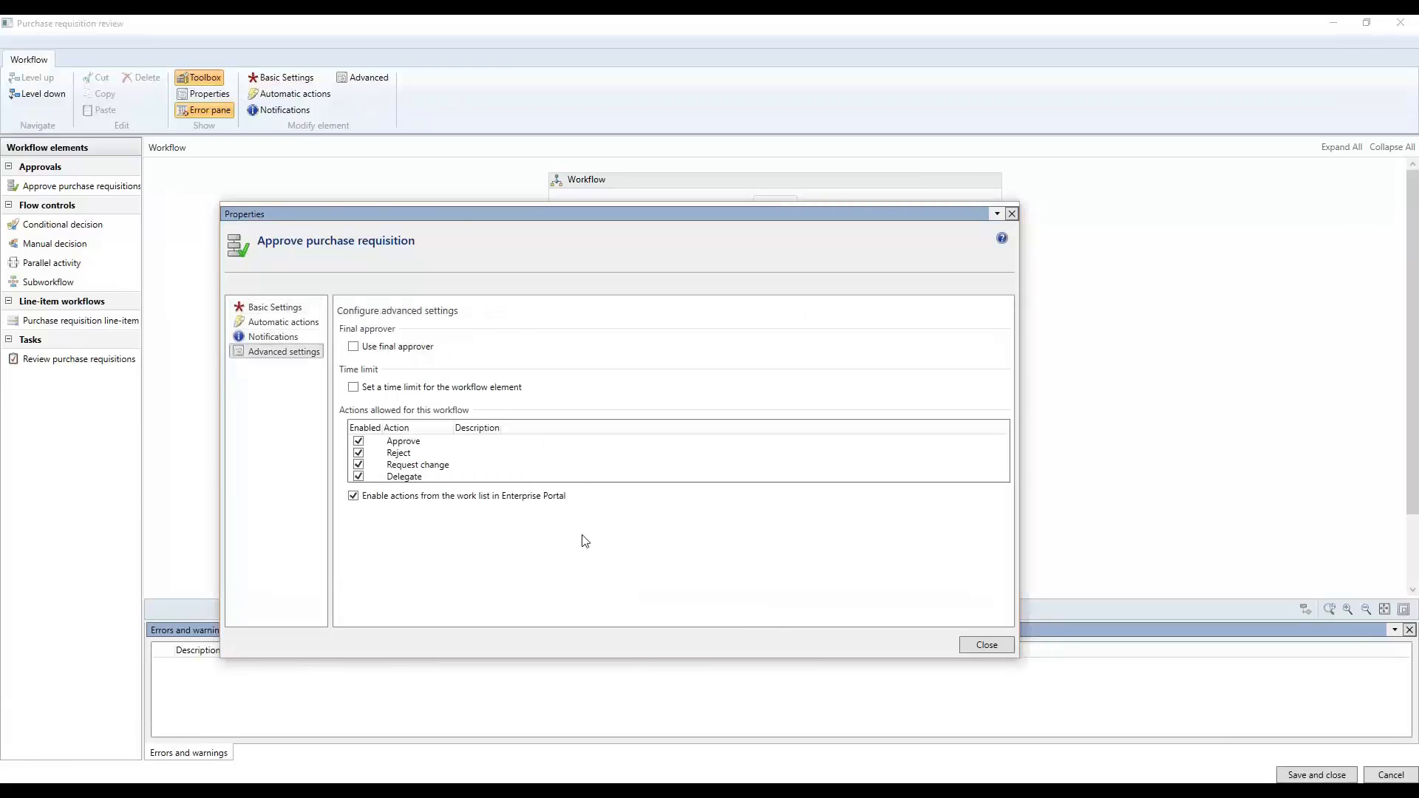
{"action": "left_click", "coordinate": [273, 337]}
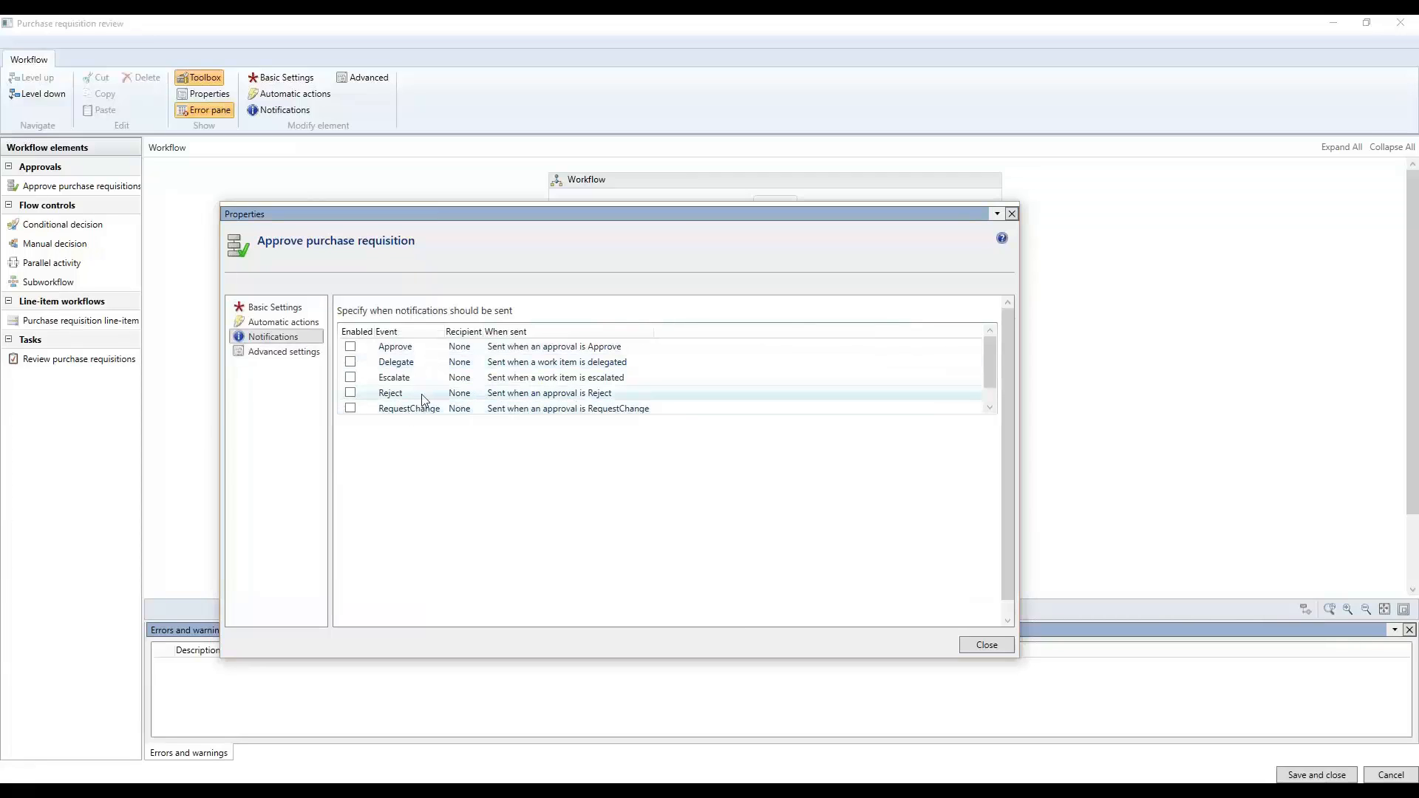
{"action": "mouse_move", "coordinate": [344, 387]}
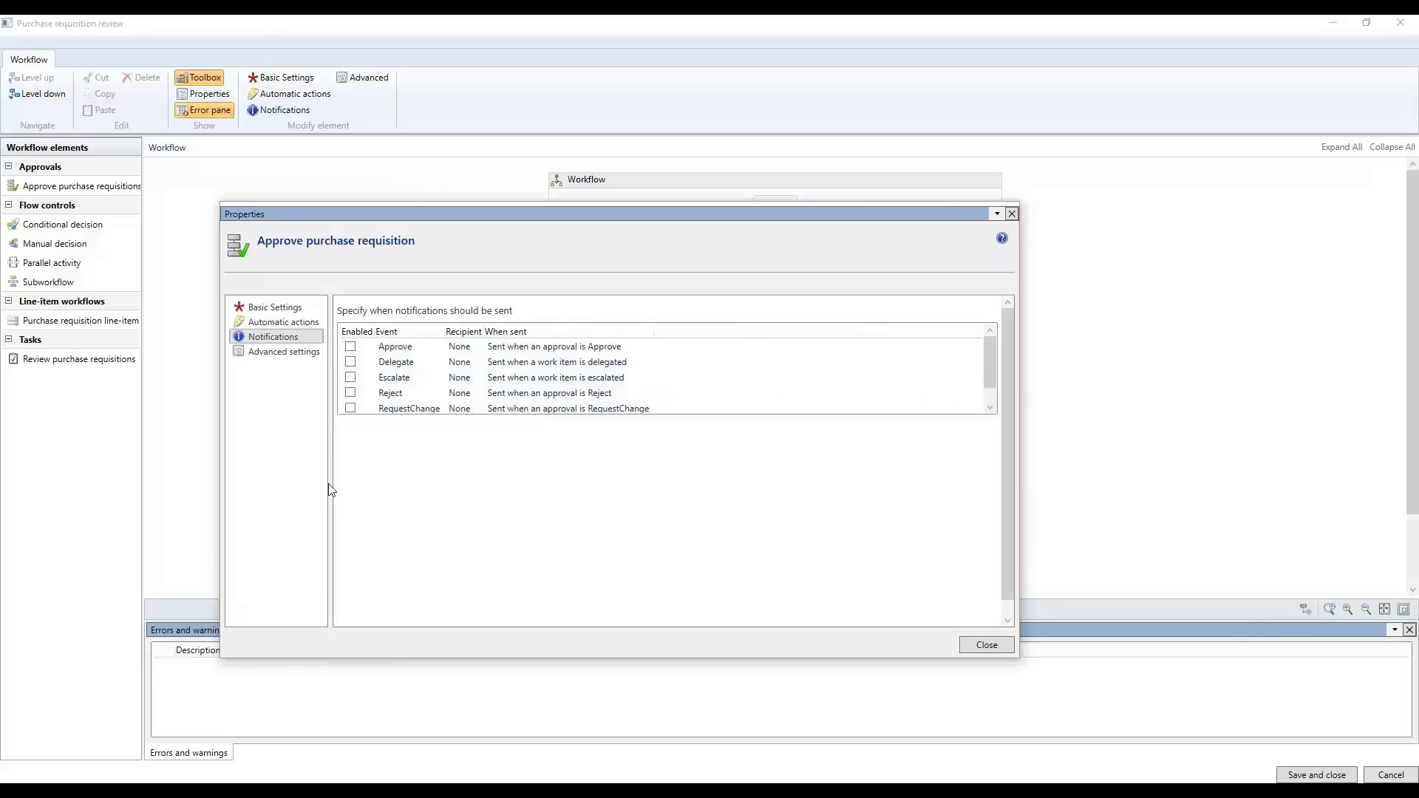
{"action": "left_click", "coordinate": [285, 352]}
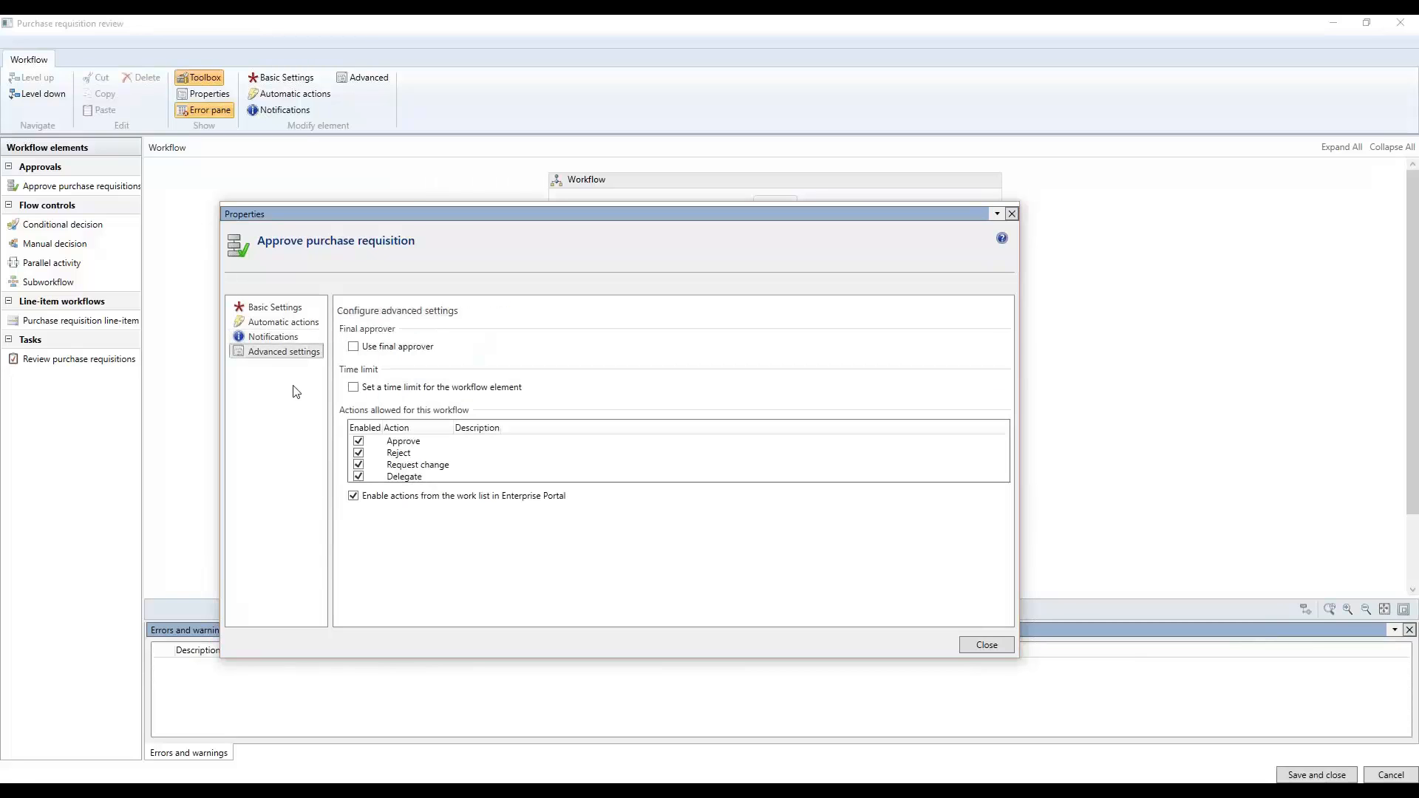
{"action": "mouse_move", "coordinate": [694, 361]}
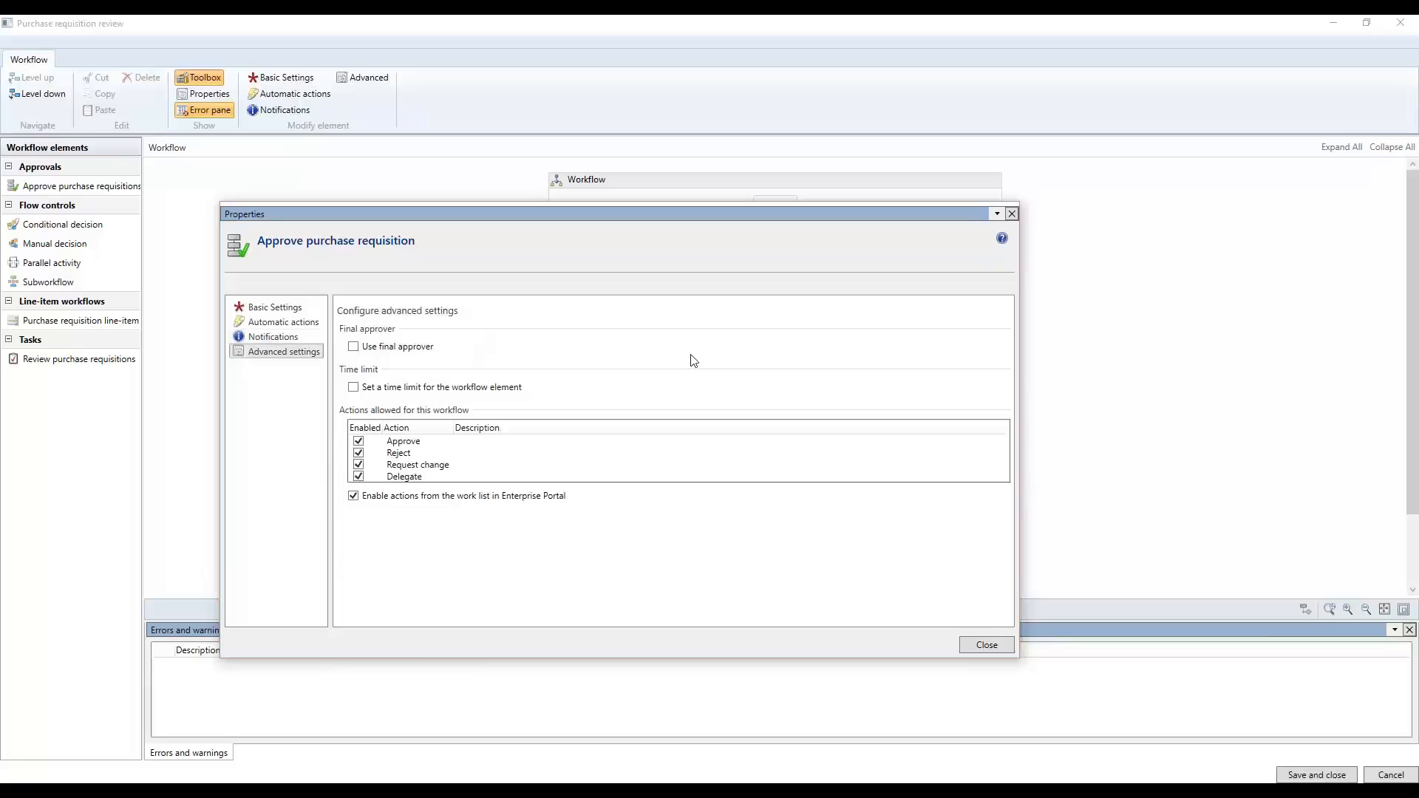
{"action": "mouse_move", "coordinate": [659, 275]}
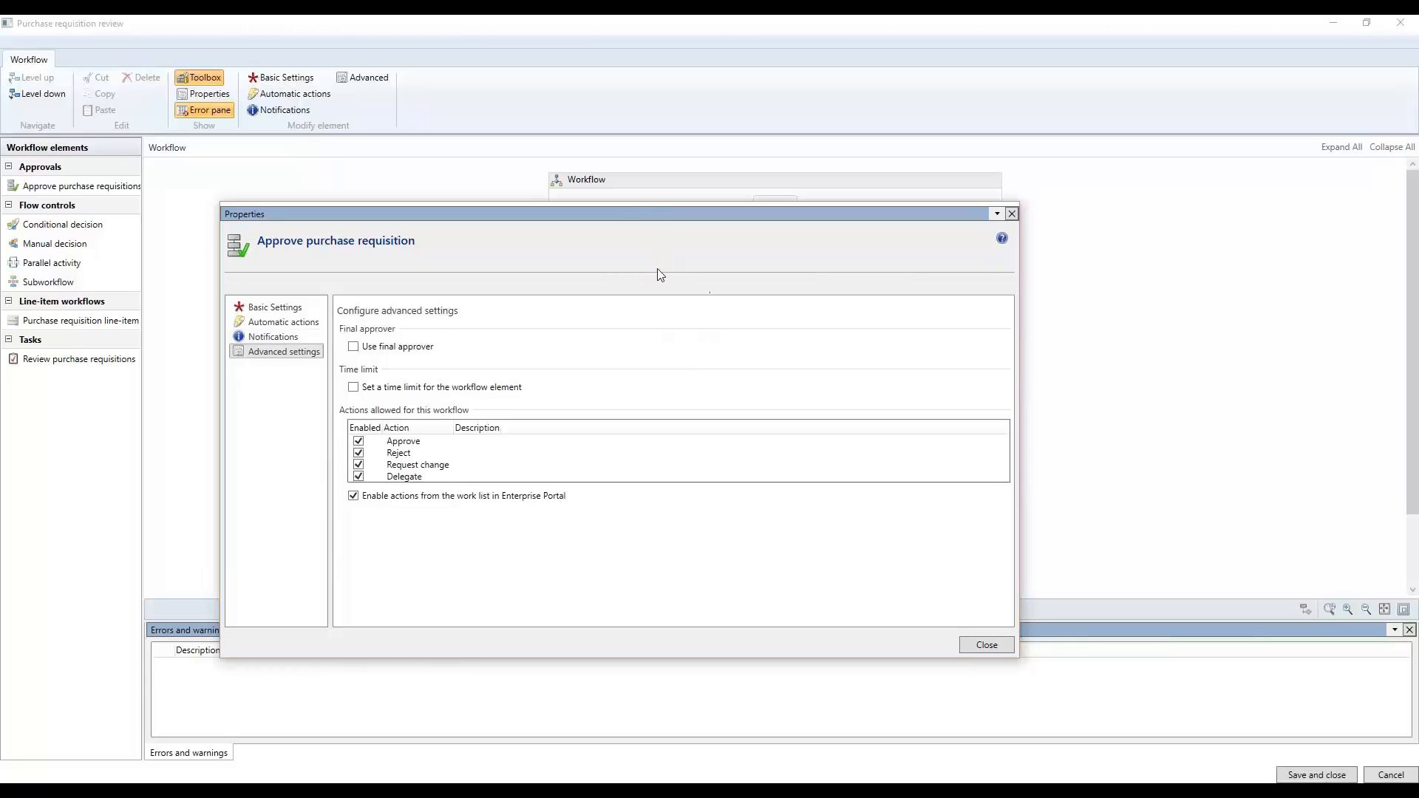
{"action": "mouse_move", "coordinate": [359, 399]}
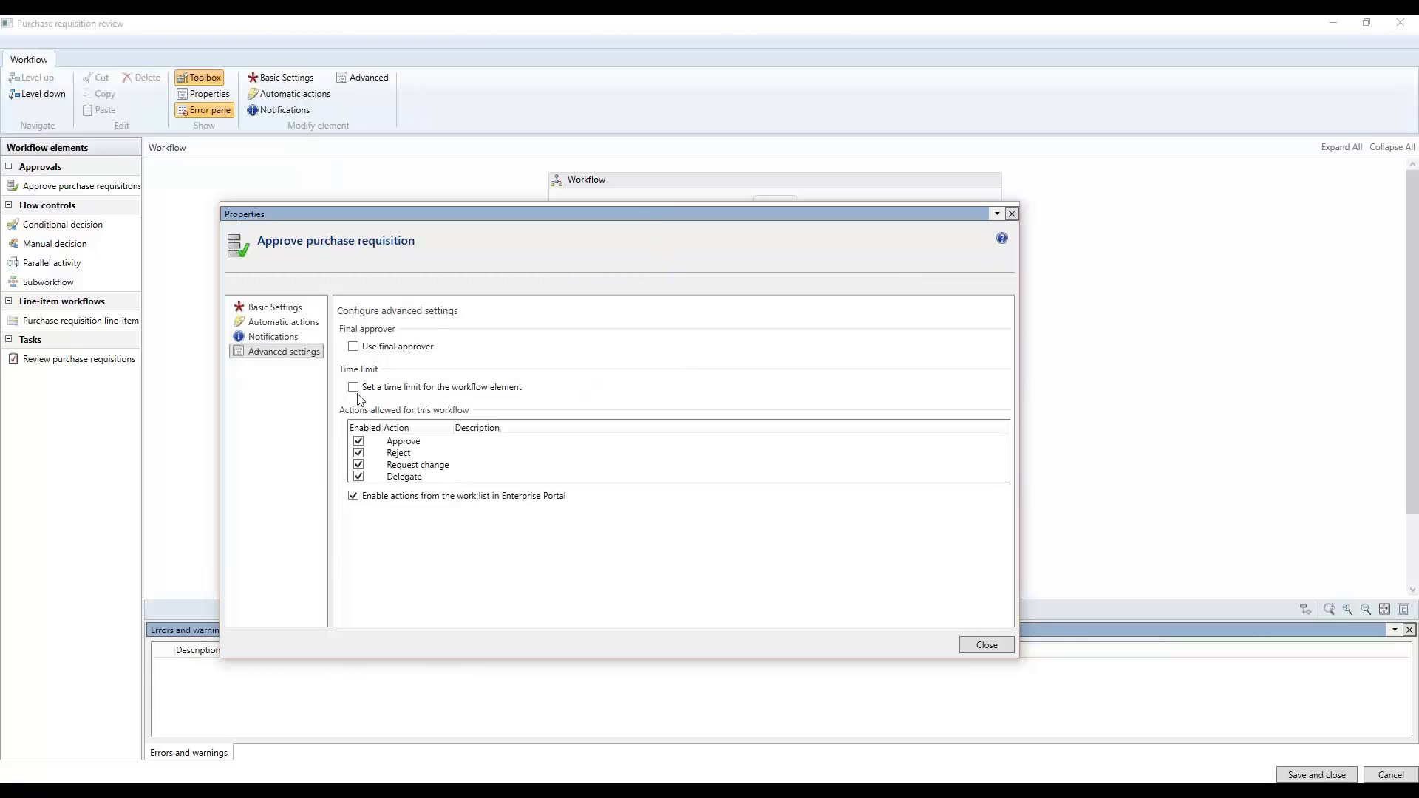
{"action": "mouse_move", "coordinate": [485, 470]}
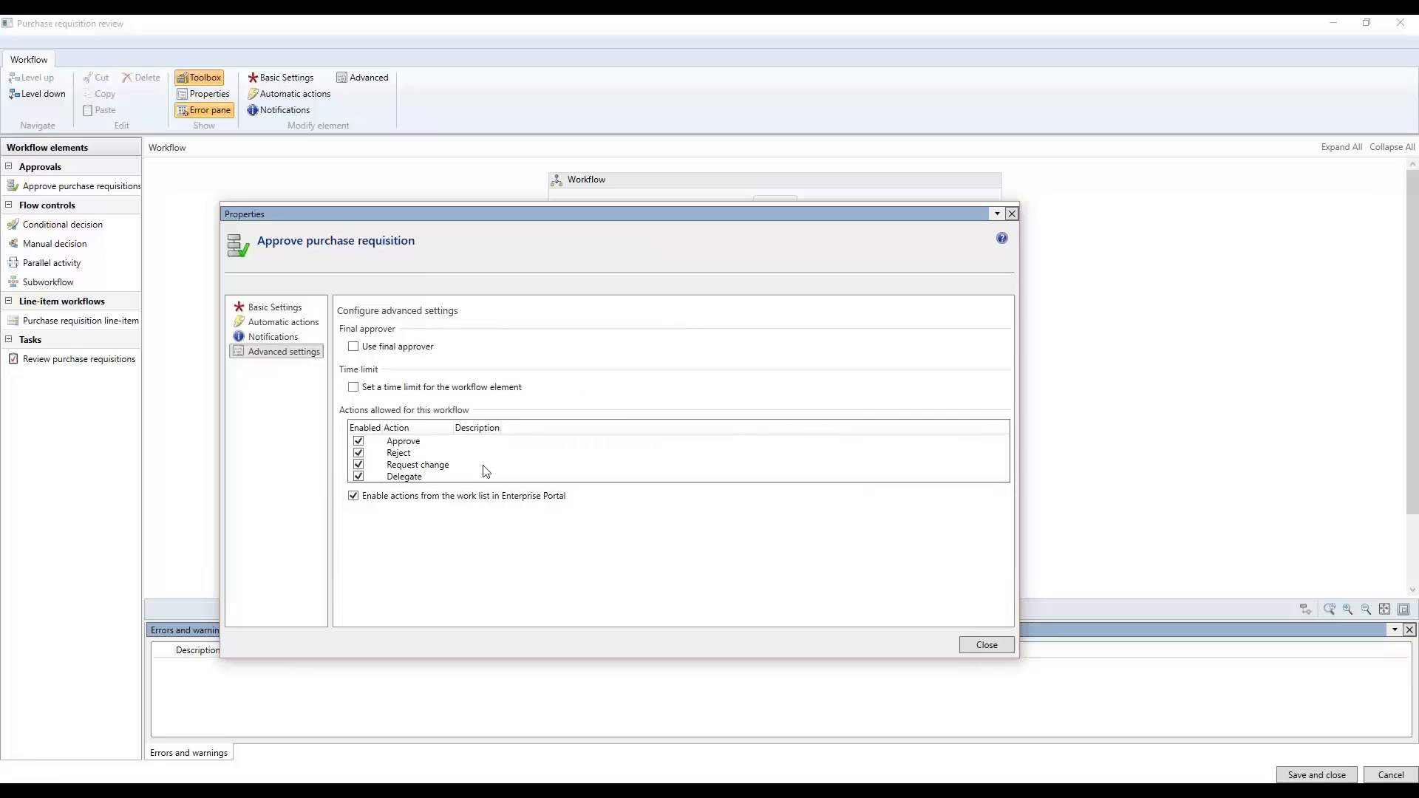
- Enable a time limit for the approval element and view the timeout action choices
{"action": "left_click", "coordinate": [353, 386]}
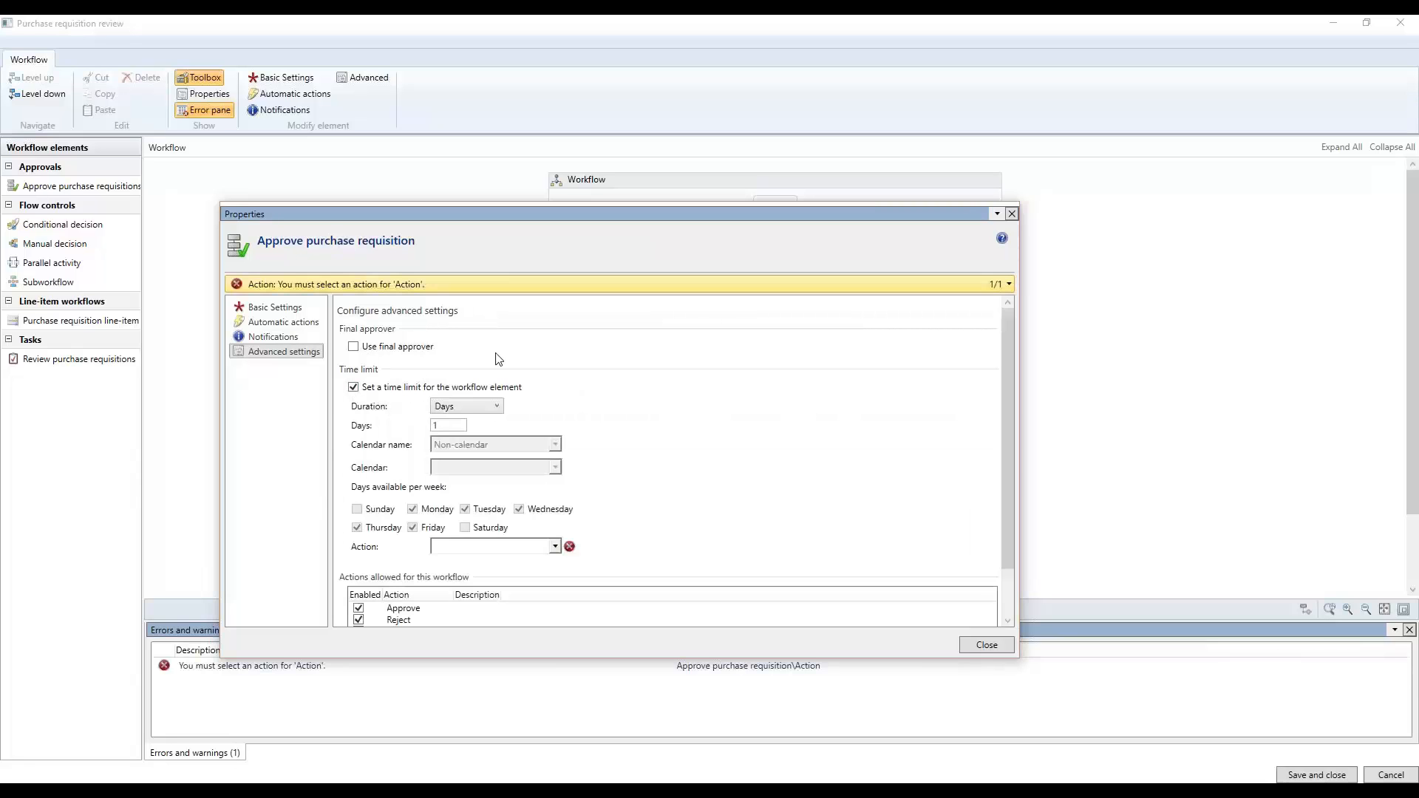
{"action": "mouse_move", "coordinate": [420, 445]}
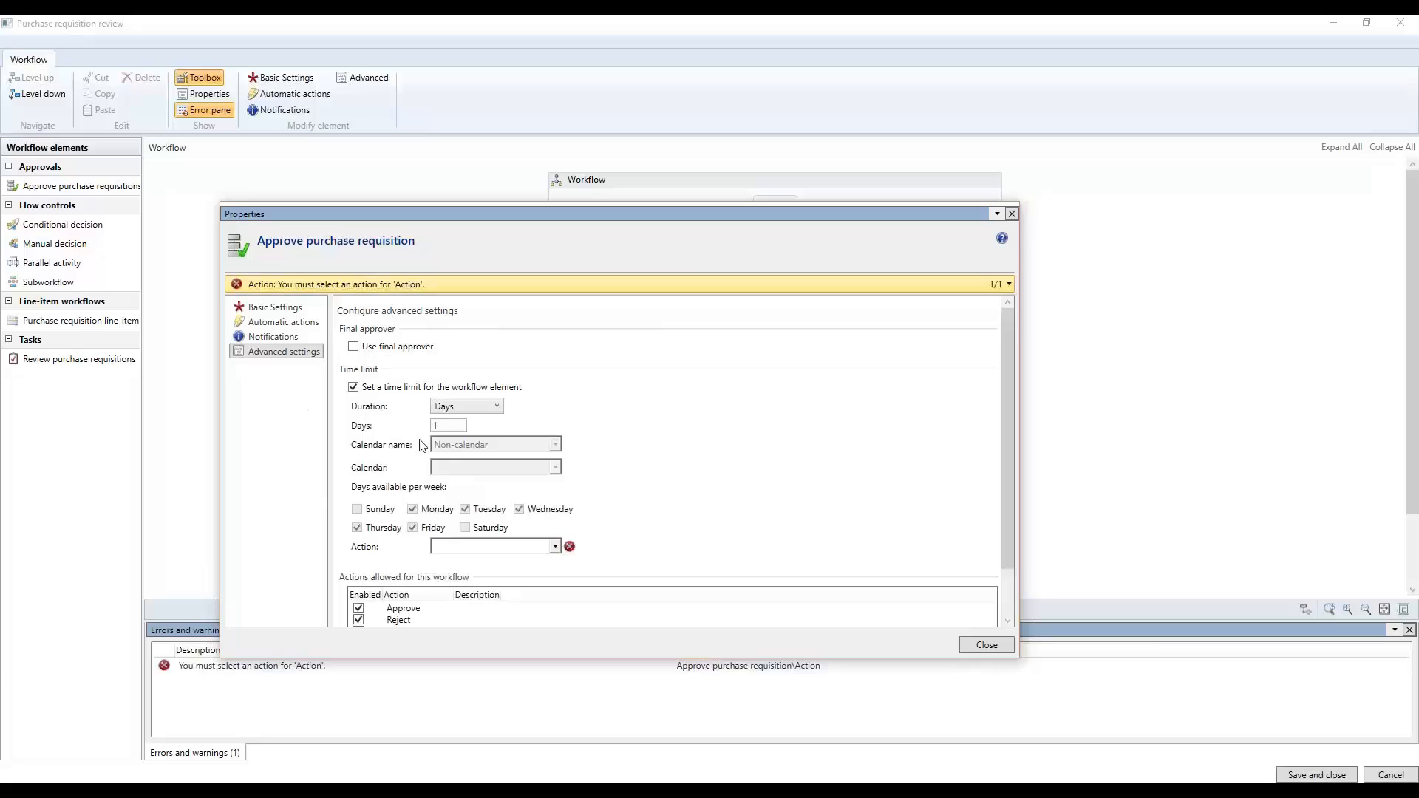
{"action": "mouse_move", "coordinate": [548, 507]}
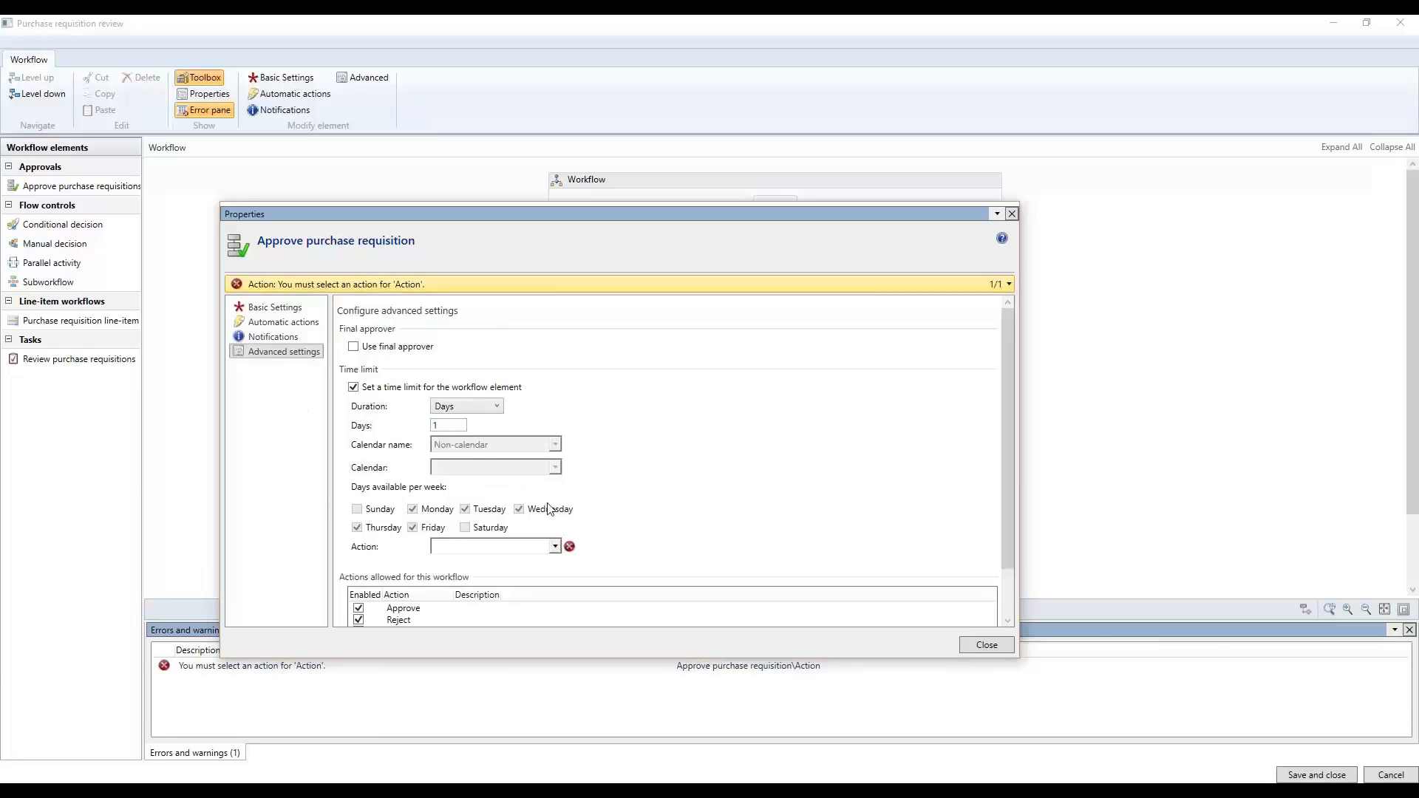
{"action": "mouse_move", "coordinate": [368, 463]}
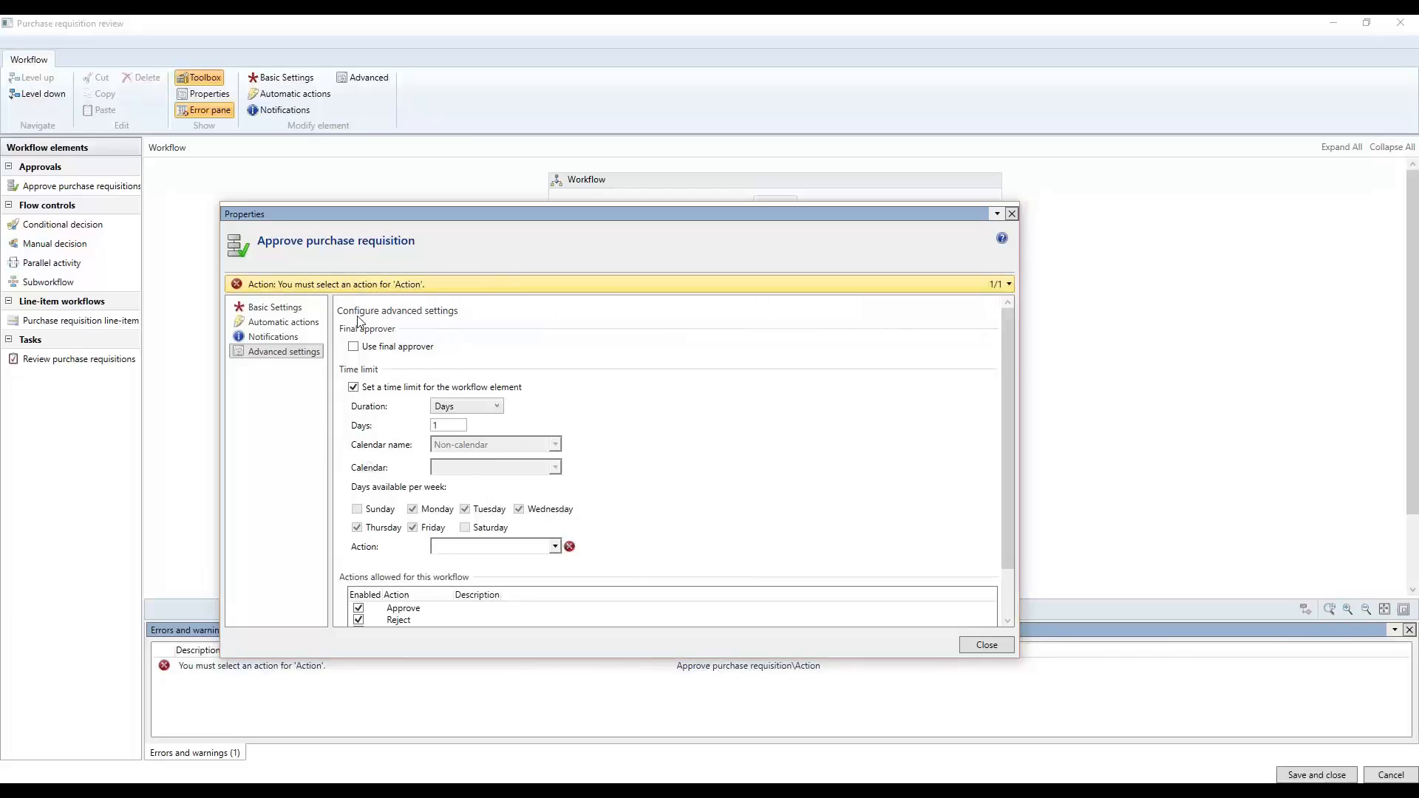
{"action": "mouse_move", "coordinate": [567, 563]}
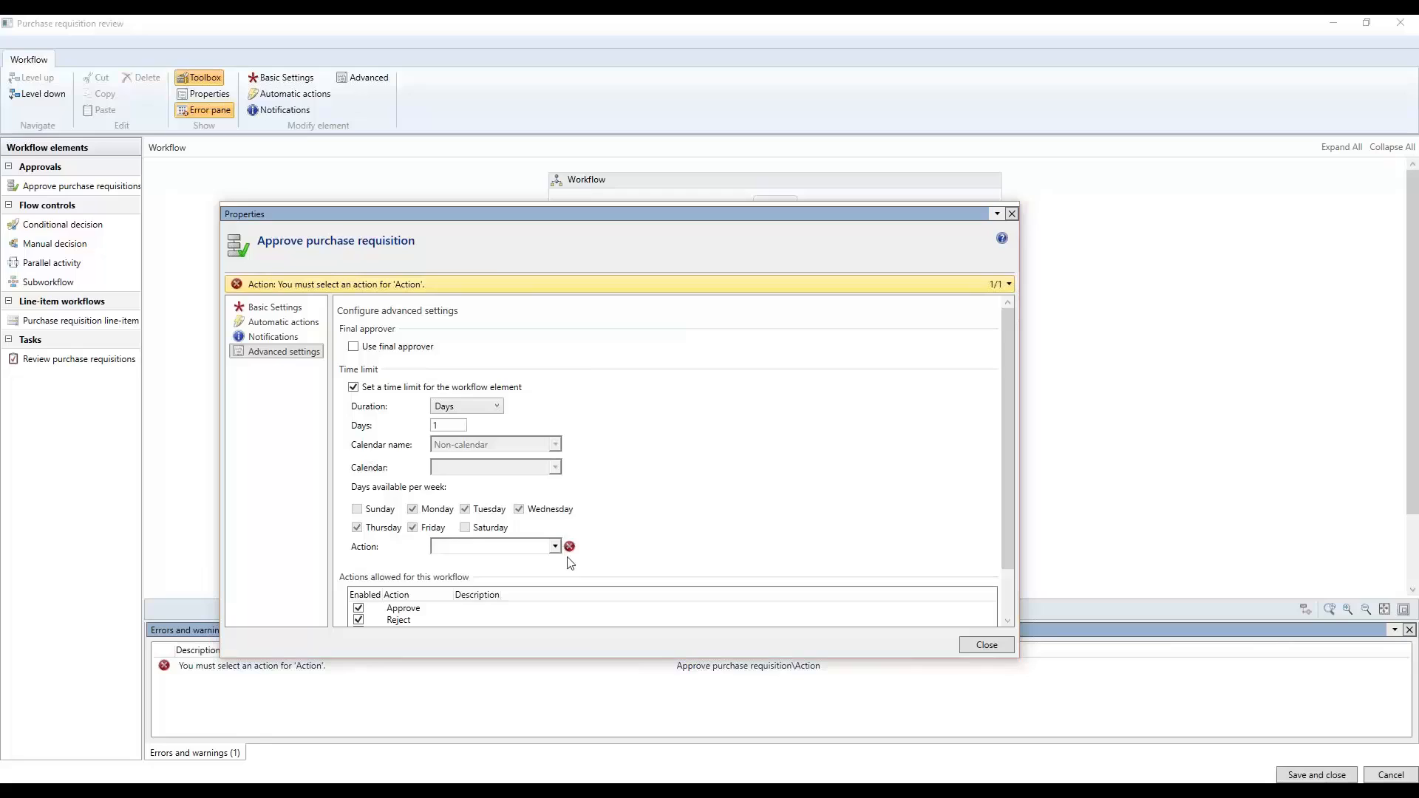
{"action": "left_click", "coordinate": [555, 545]}
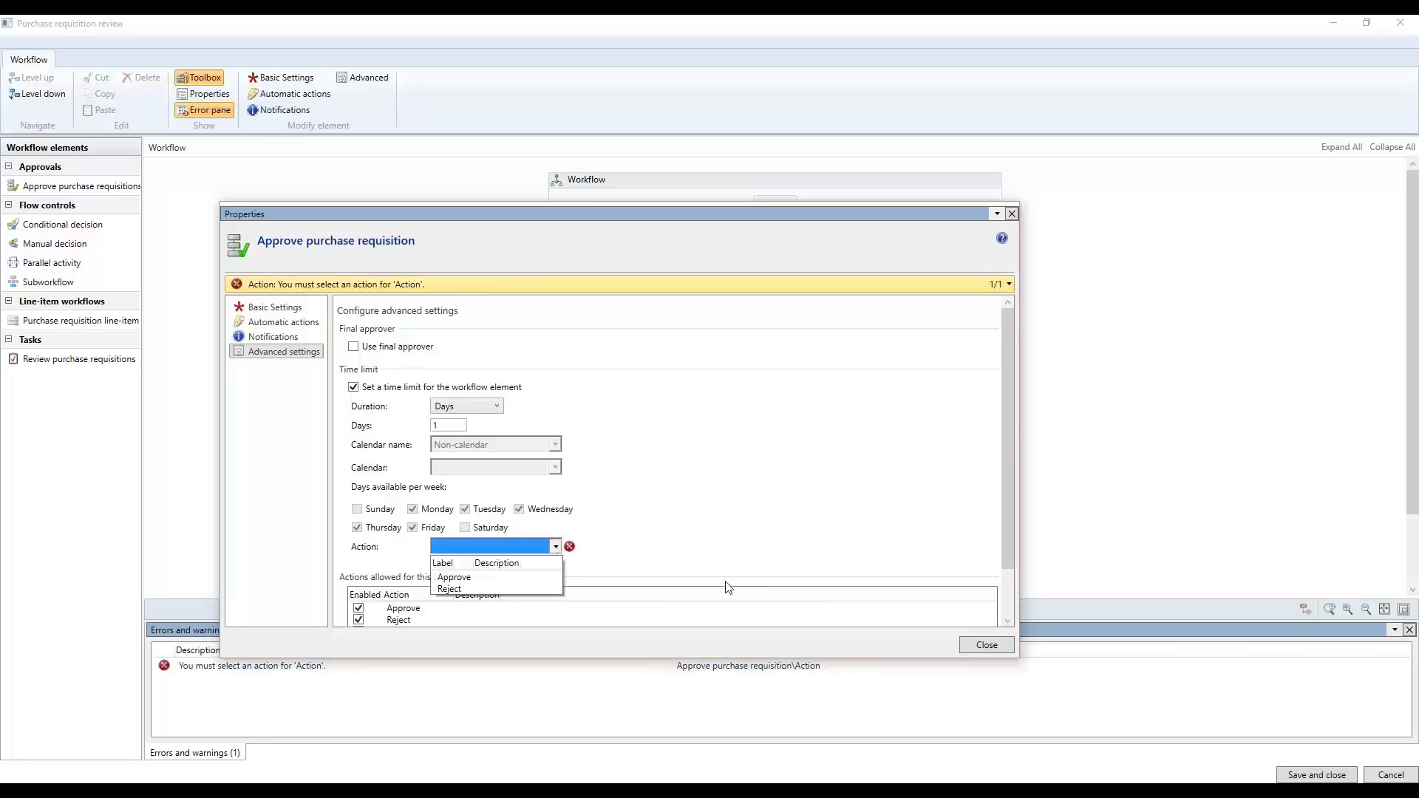
{"action": "mouse_move", "coordinate": [808, 575]}
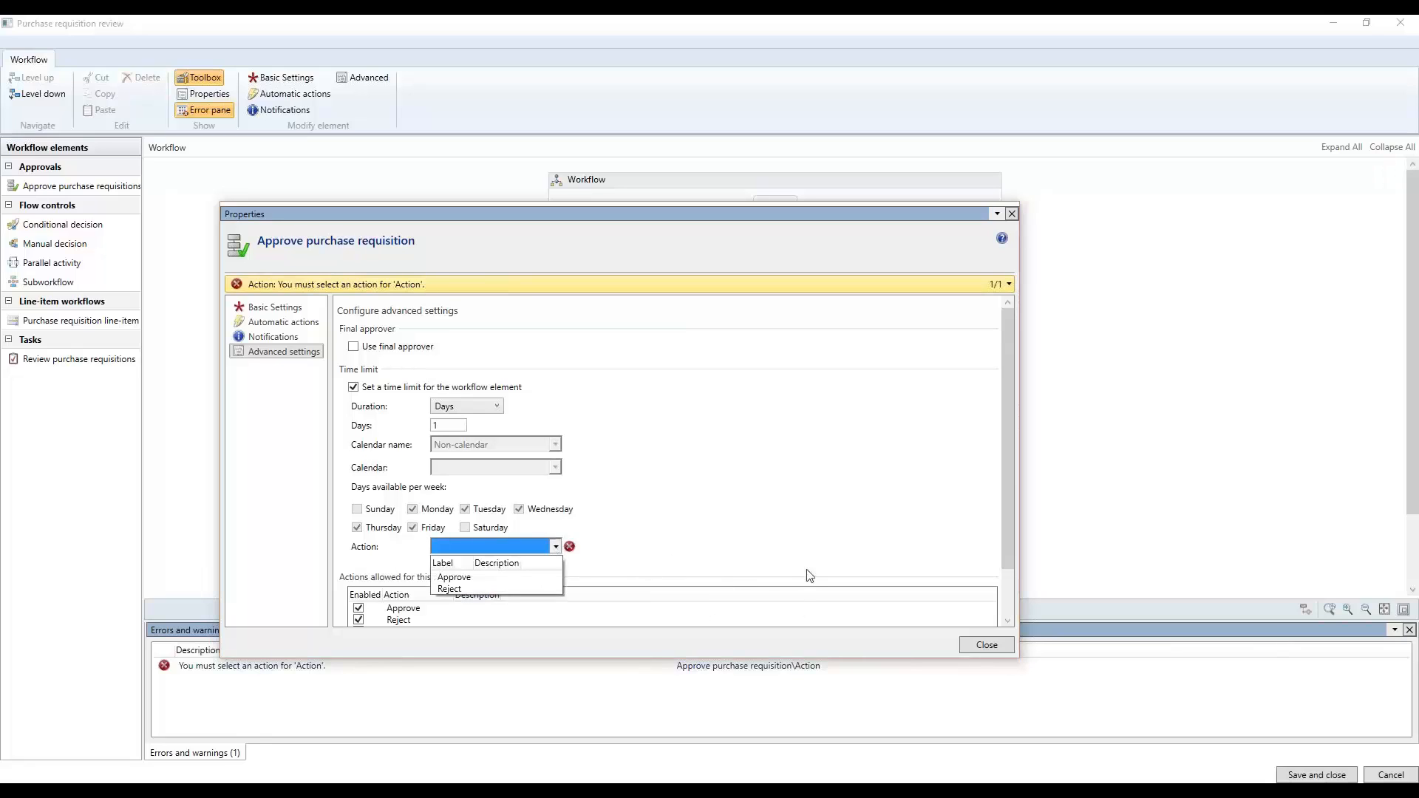
{"action": "mouse_move", "coordinate": [764, 479]}
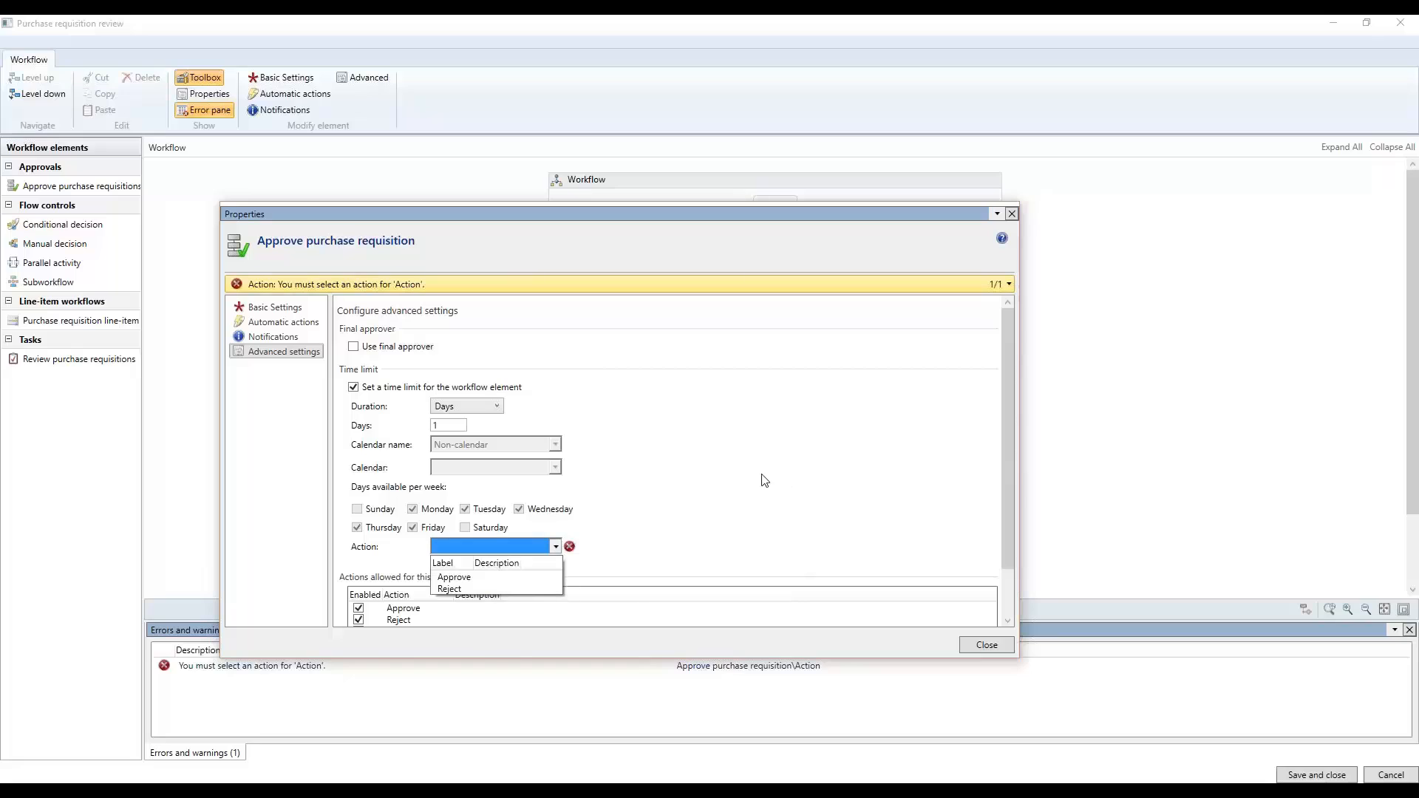
{"action": "mouse_move", "coordinate": [759, 491]}
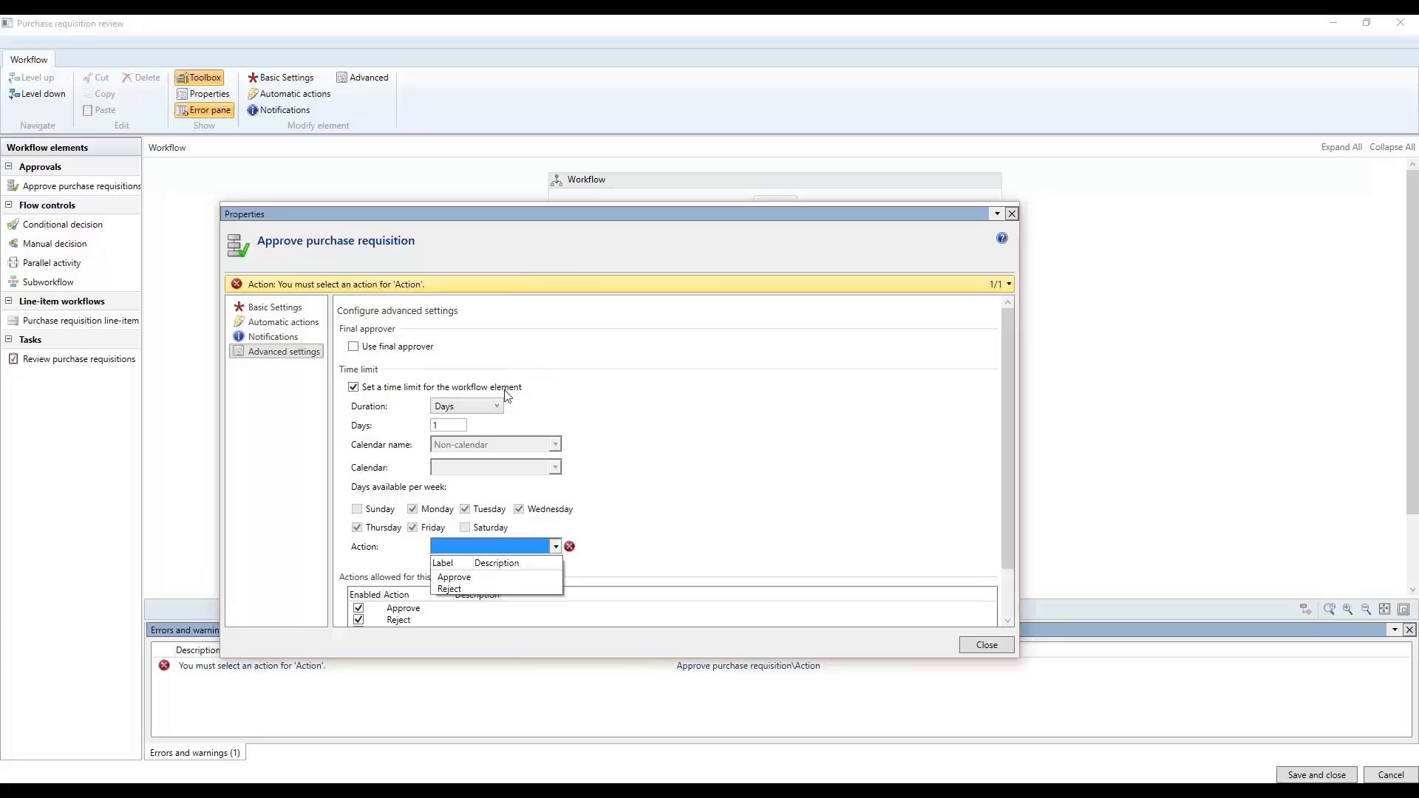
{"action": "mouse_move", "coordinate": [478, 428]}
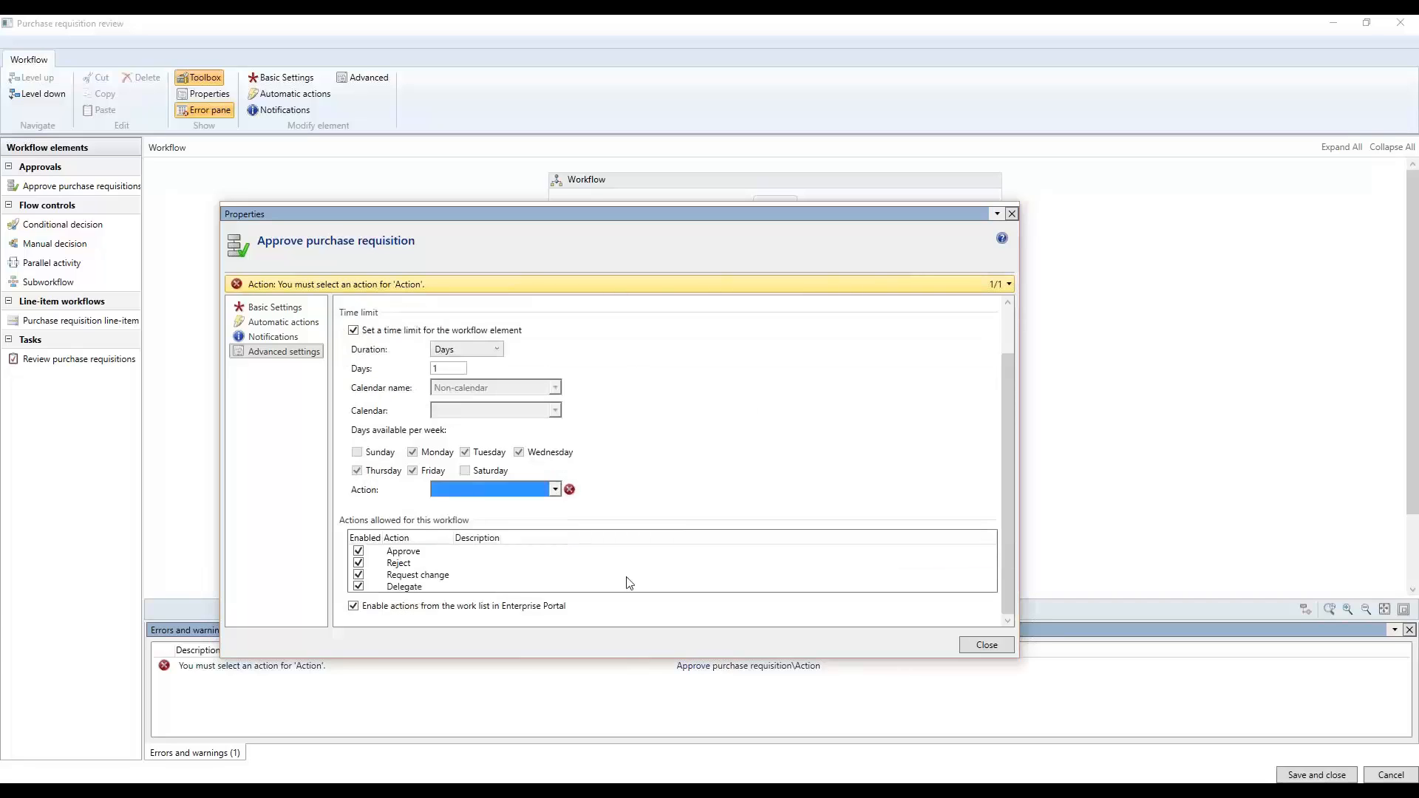
{"action": "mouse_move", "coordinate": [498, 583]}
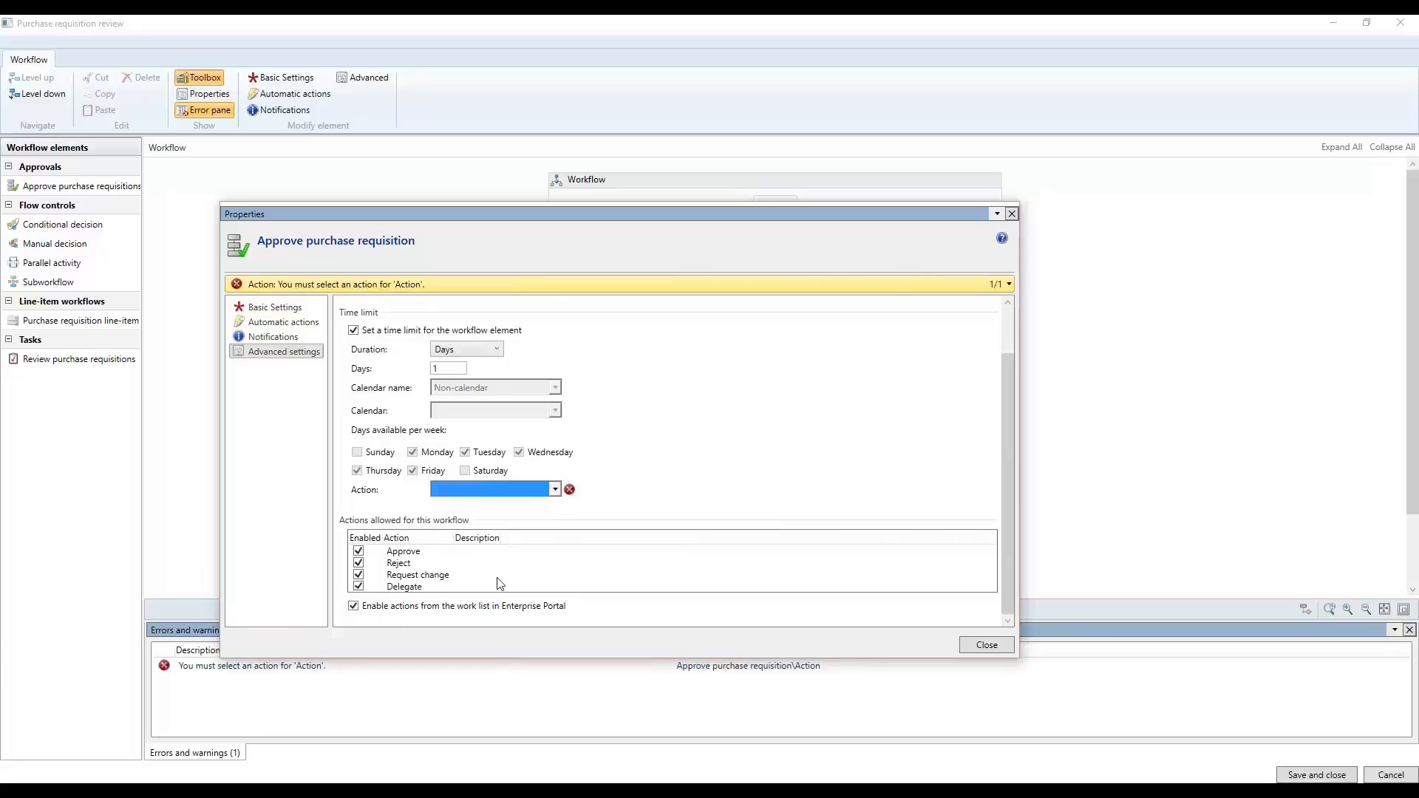
{"action": "mouse_move", "coordinate": [557, 576]}
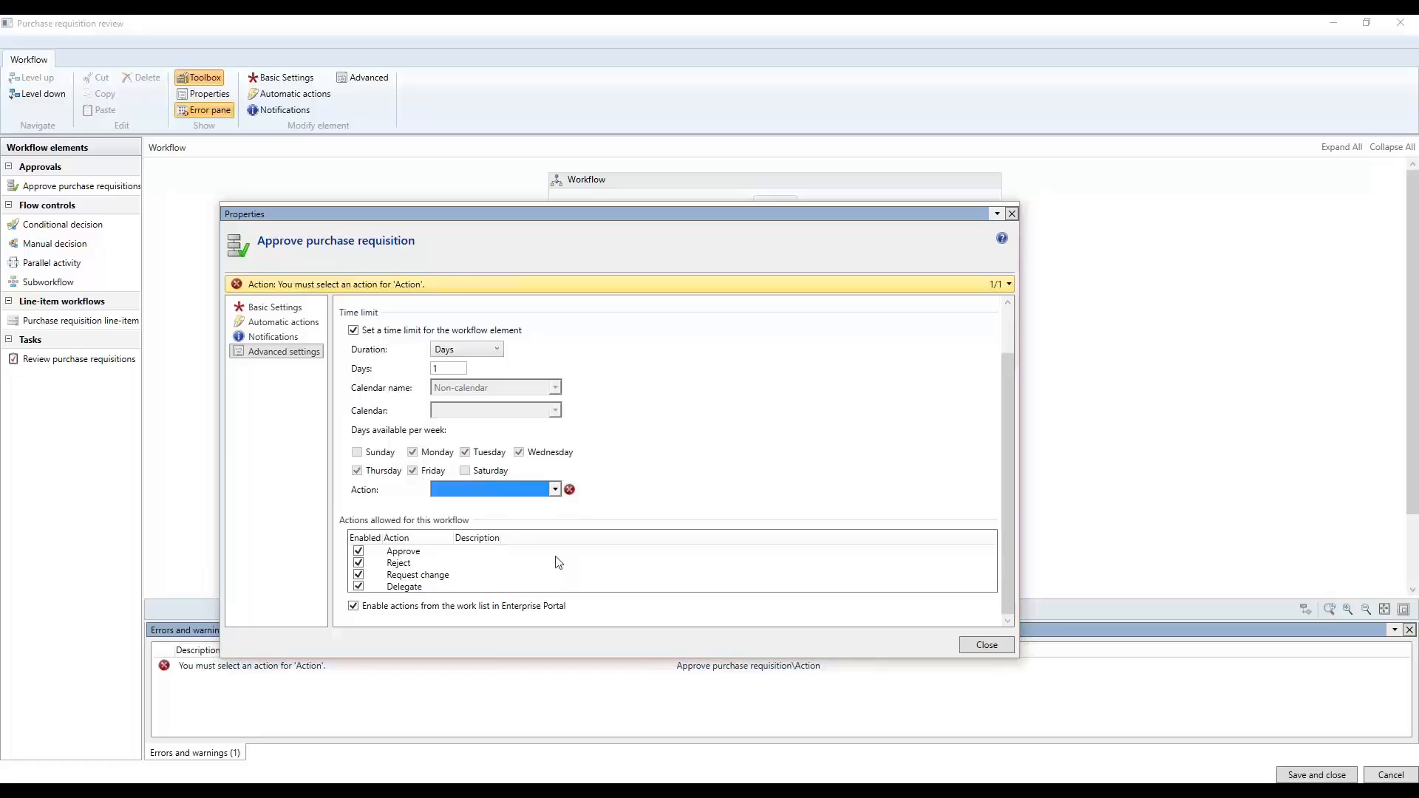
{"action": "mouse_move", "coordinate": [596, 570]}
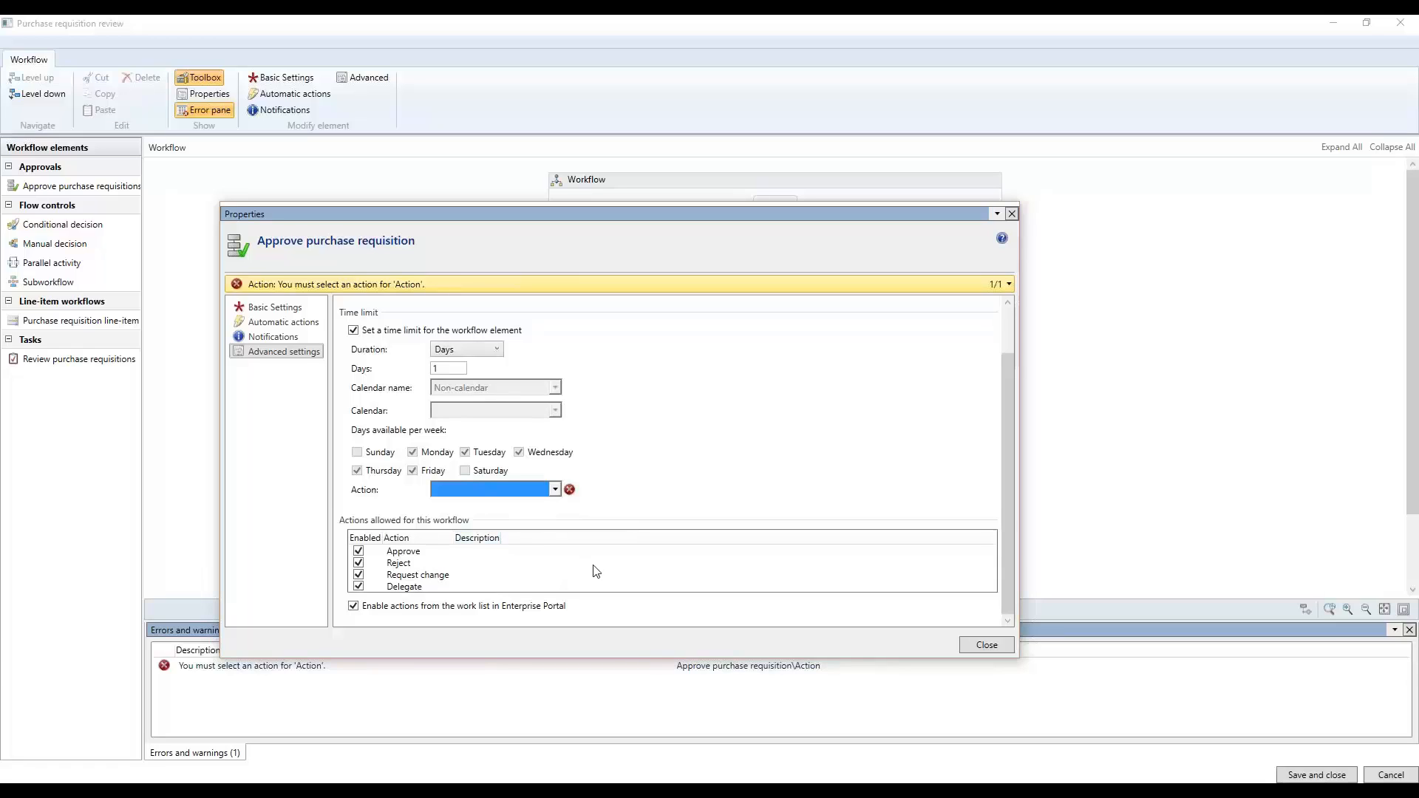
{"action": "mouse_move", "coordinate": [559, 570]}
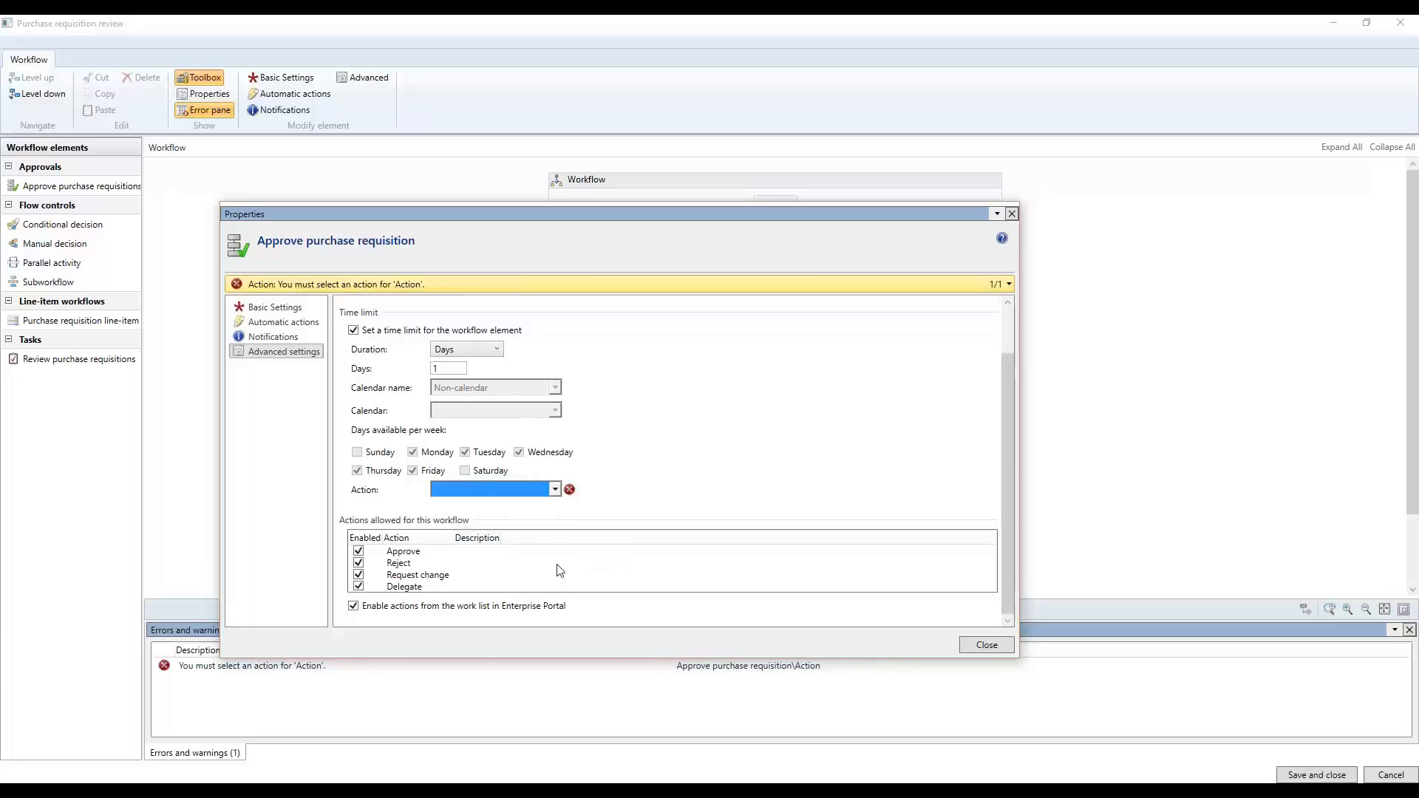
{"action": "mouse_move", "coordinate": [696, 516]}
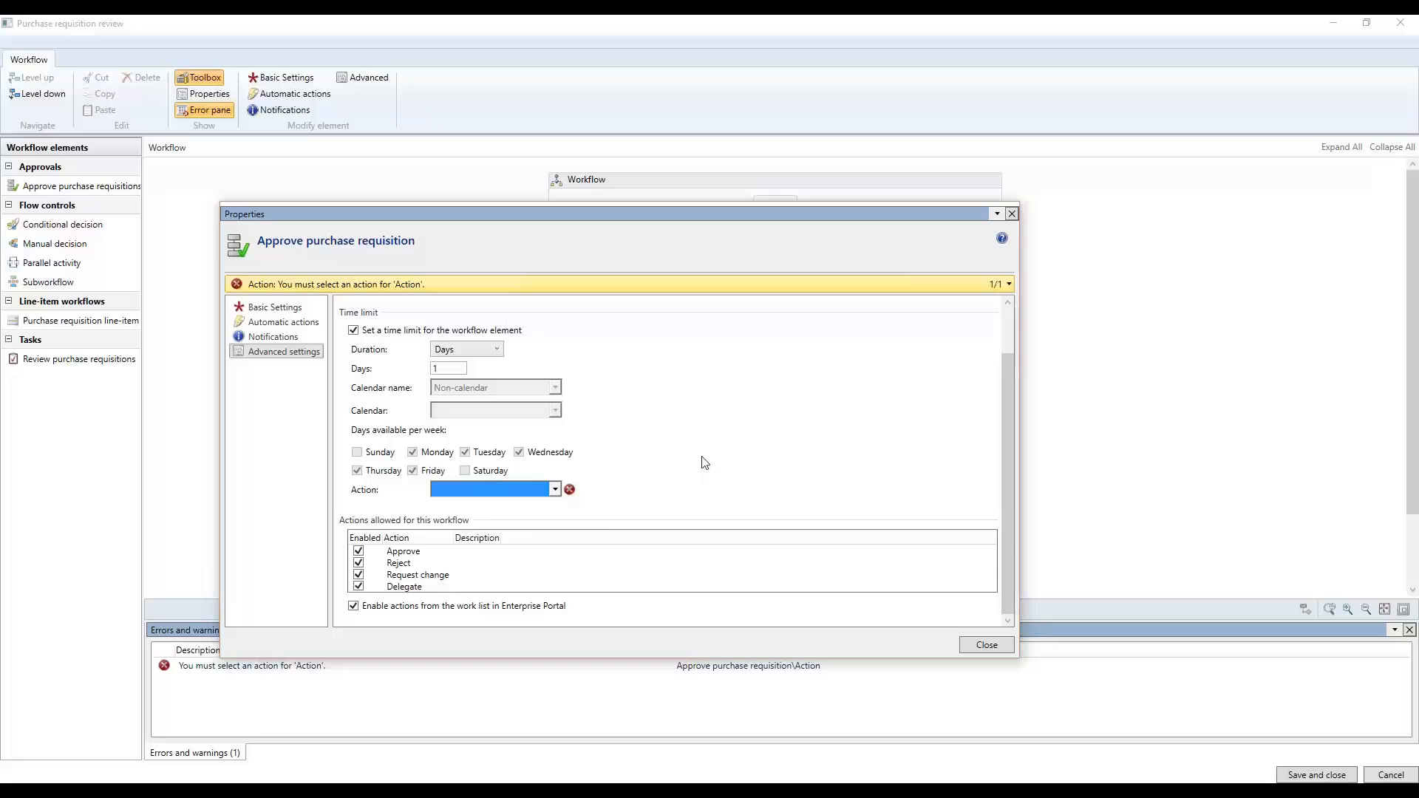
{"action": "mouse_move", "coordinate": [559, 400]}
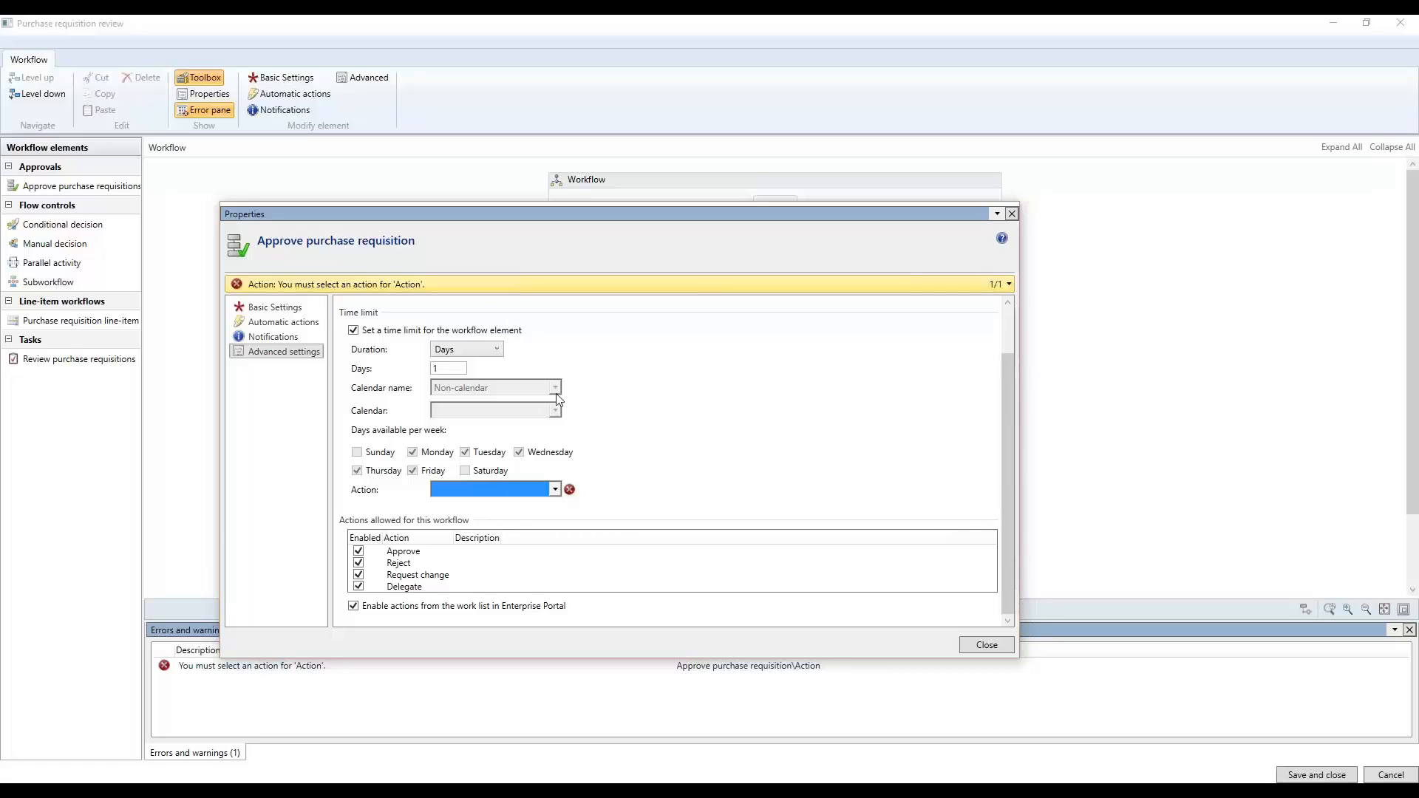
{"action": "mouse_move", "coordinate": [516, 340]}
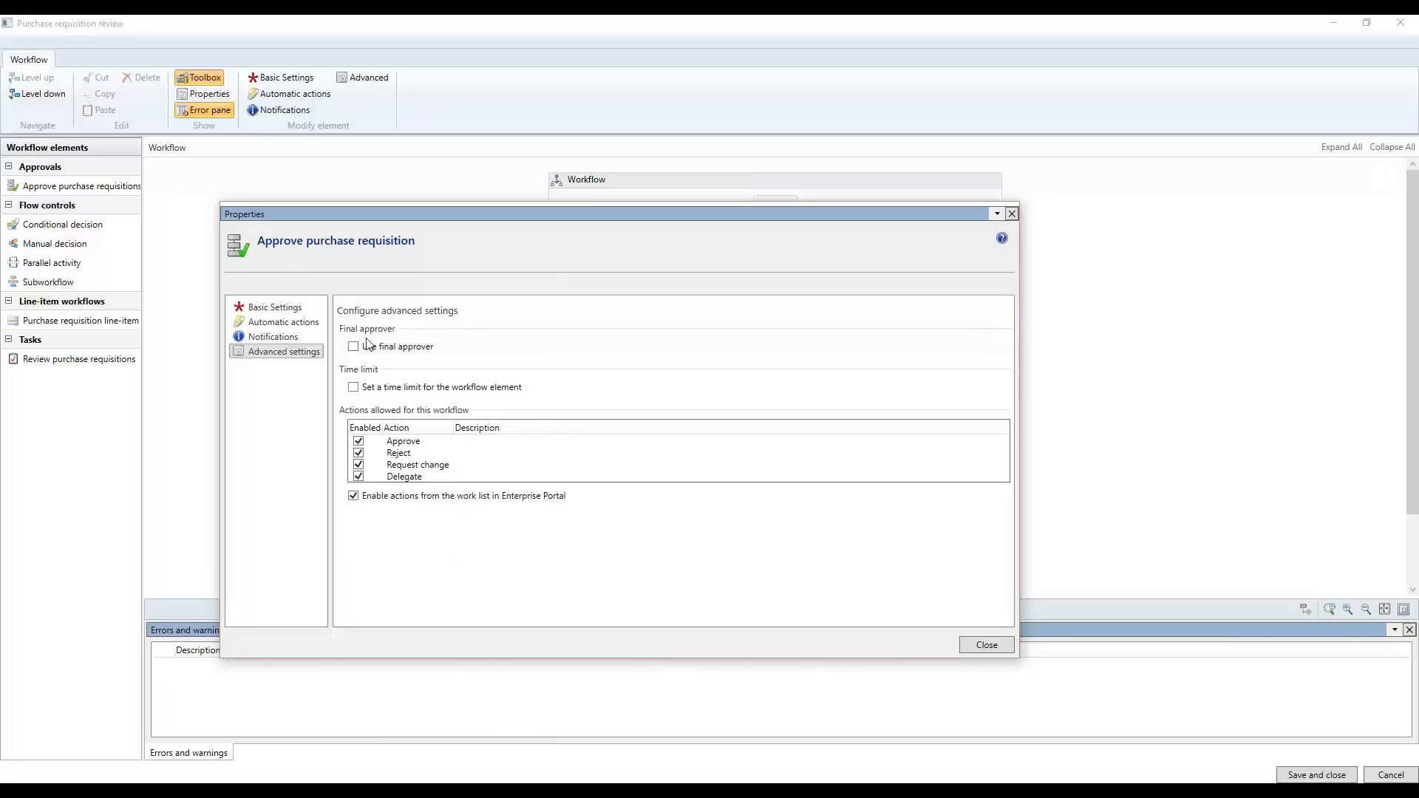
{"action": "left_click", "coordinate": [354, 386]}
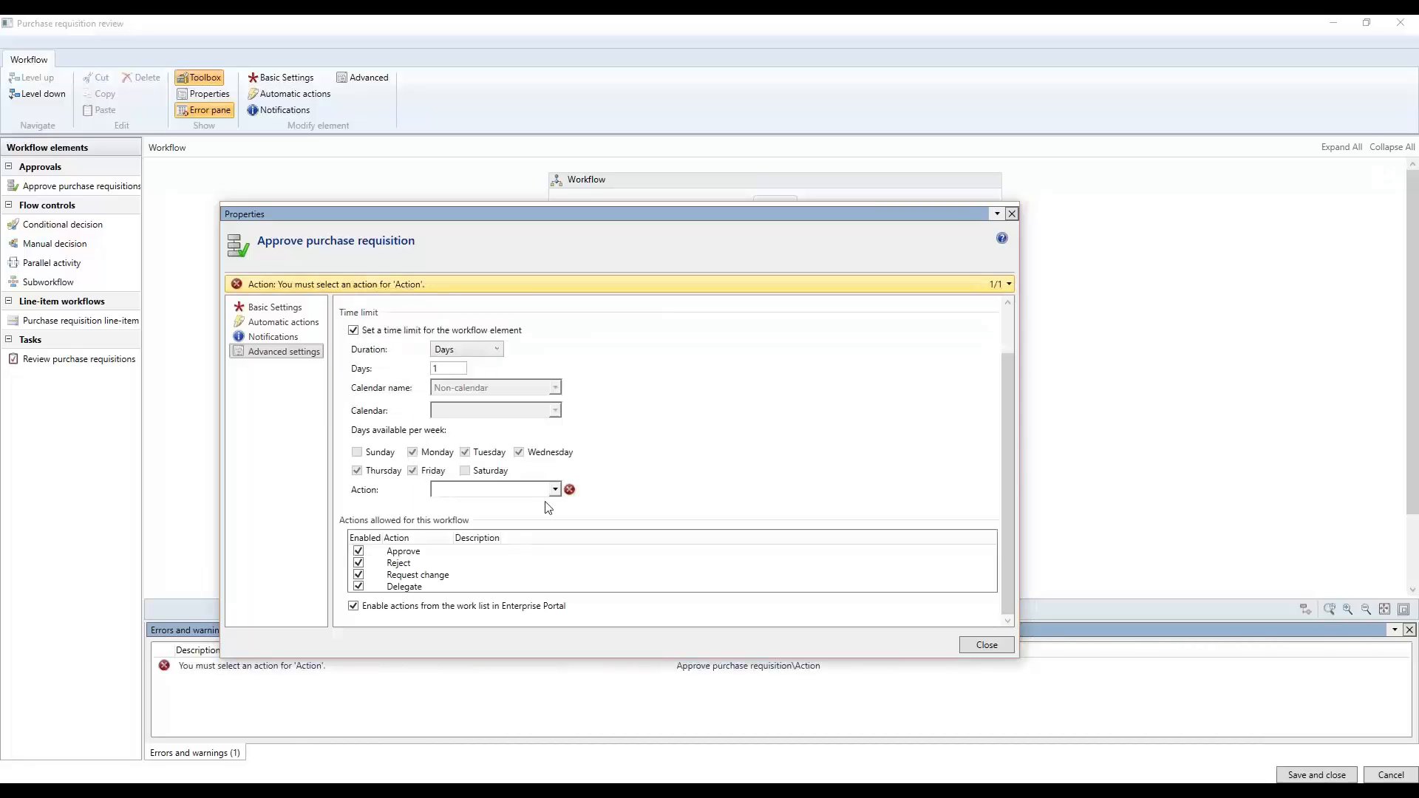
{"action": "left_click", "coordinate": [555, 490]}
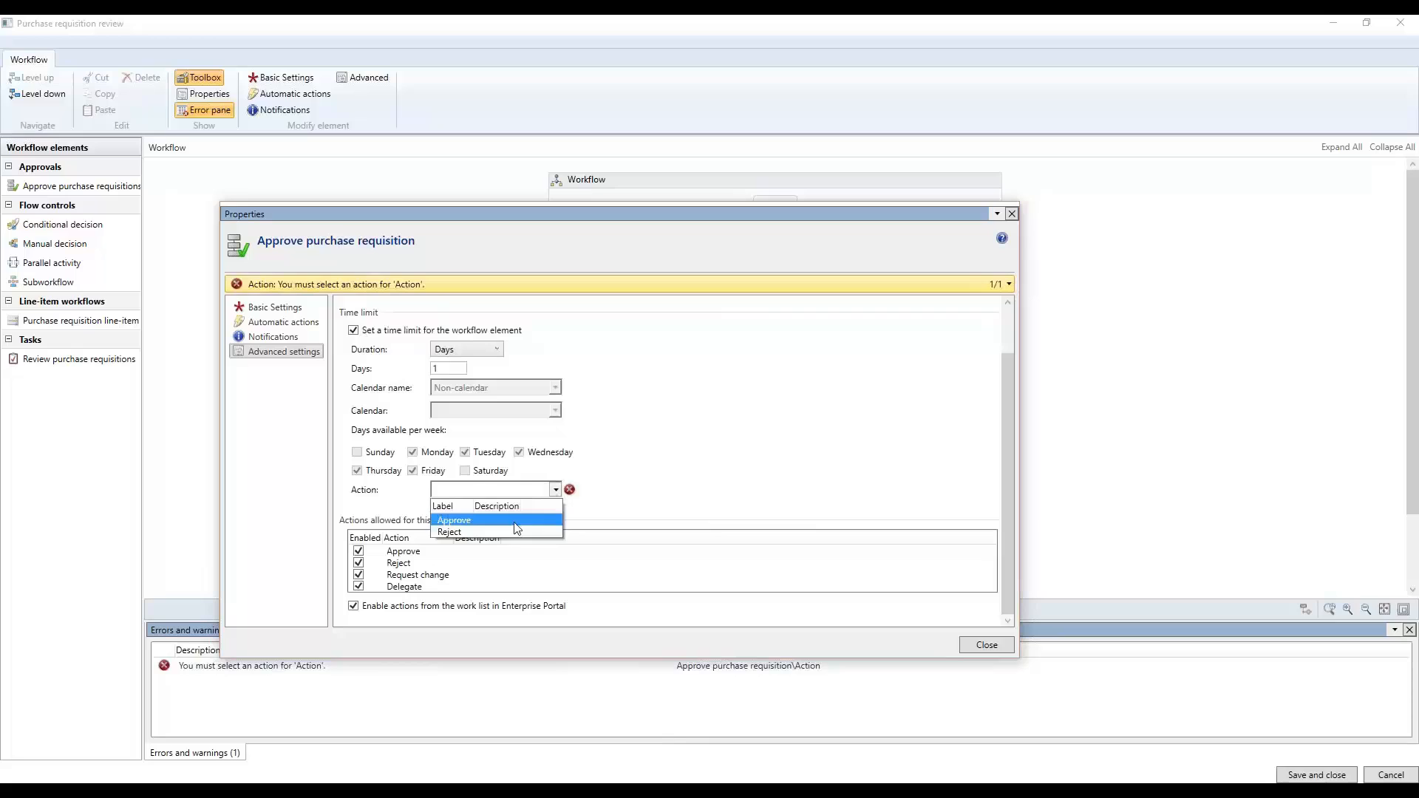
{"action": "mouse_move", "coordinate": [449, 532]}
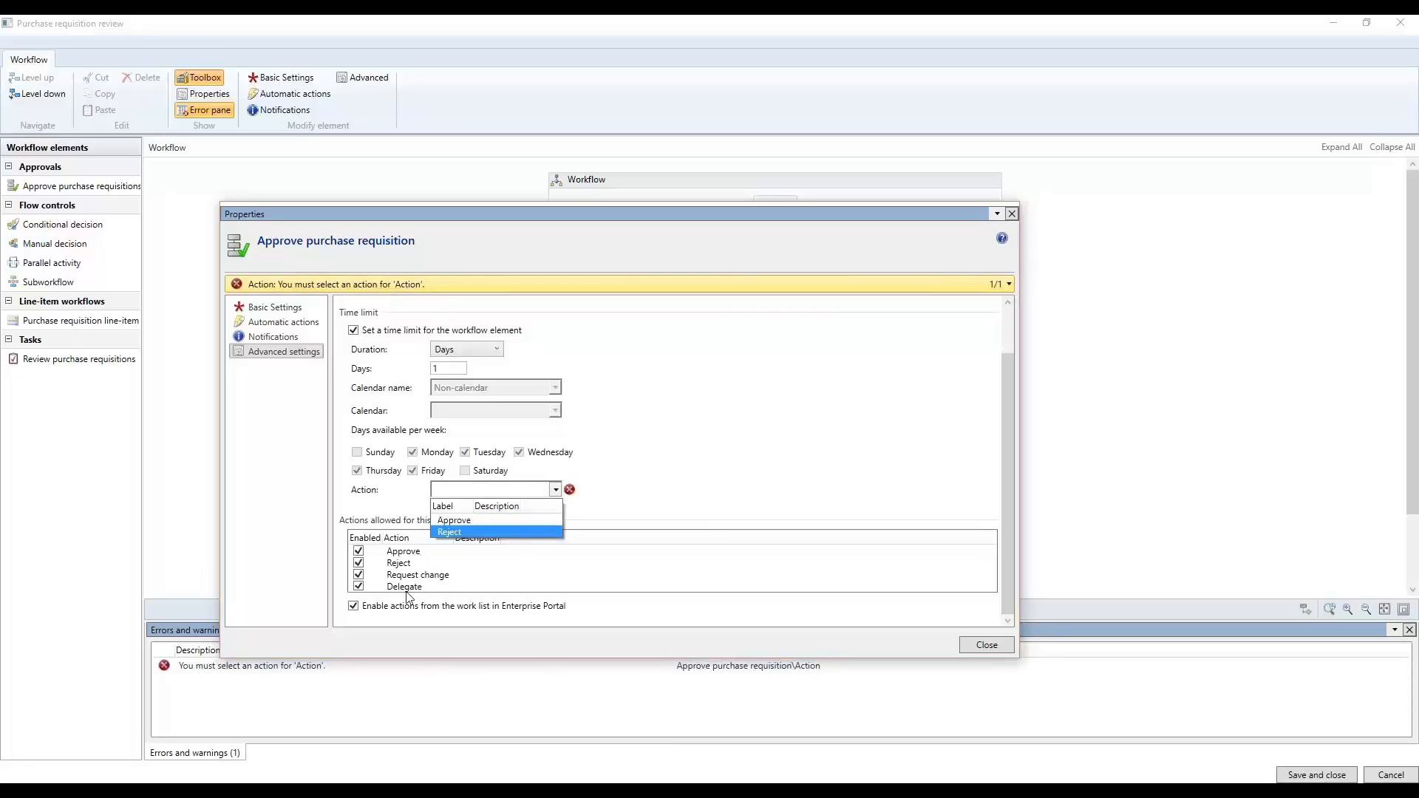
{"action": "mouse_move", "coordinate": [532, 584]}
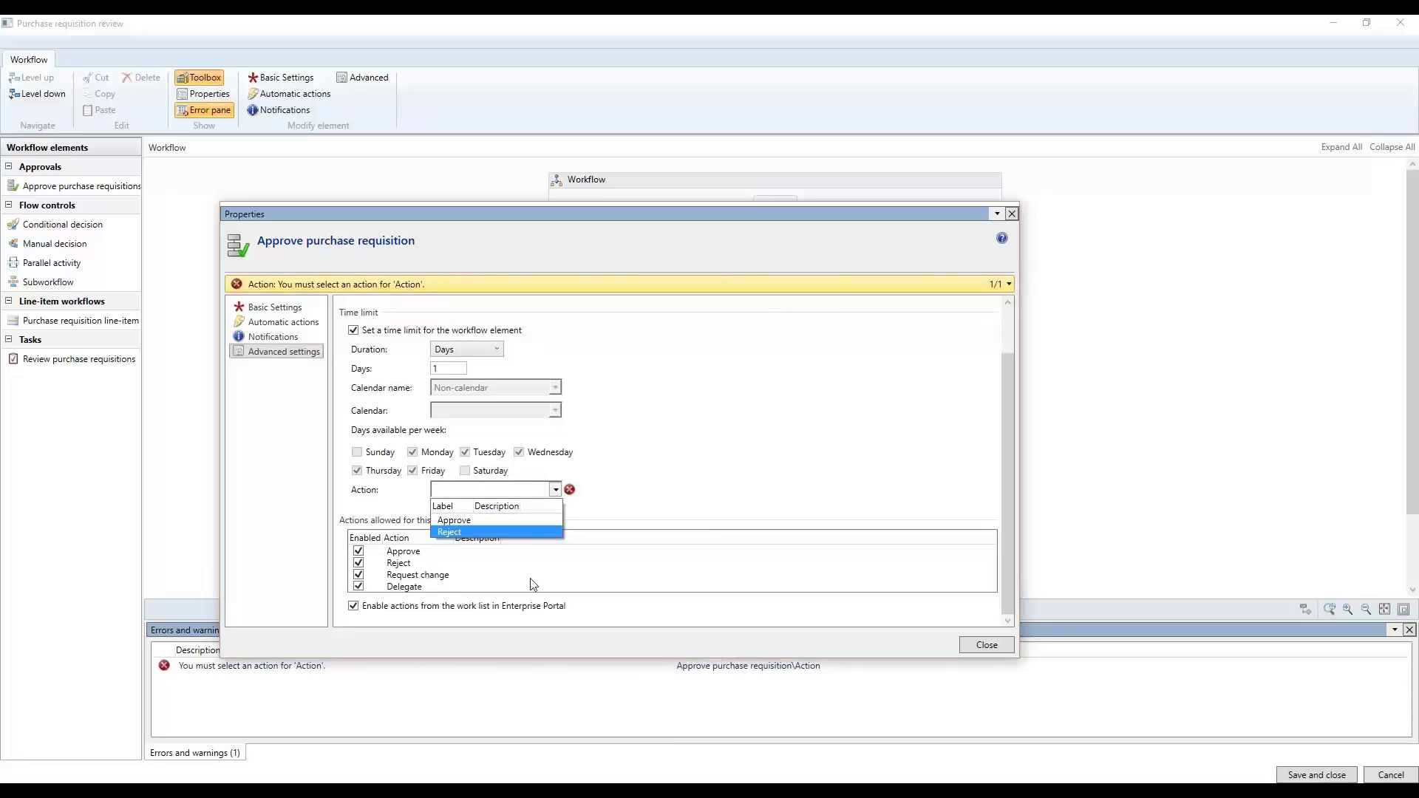
{"action": "mouse_move", "coordinate": [392, 596]}
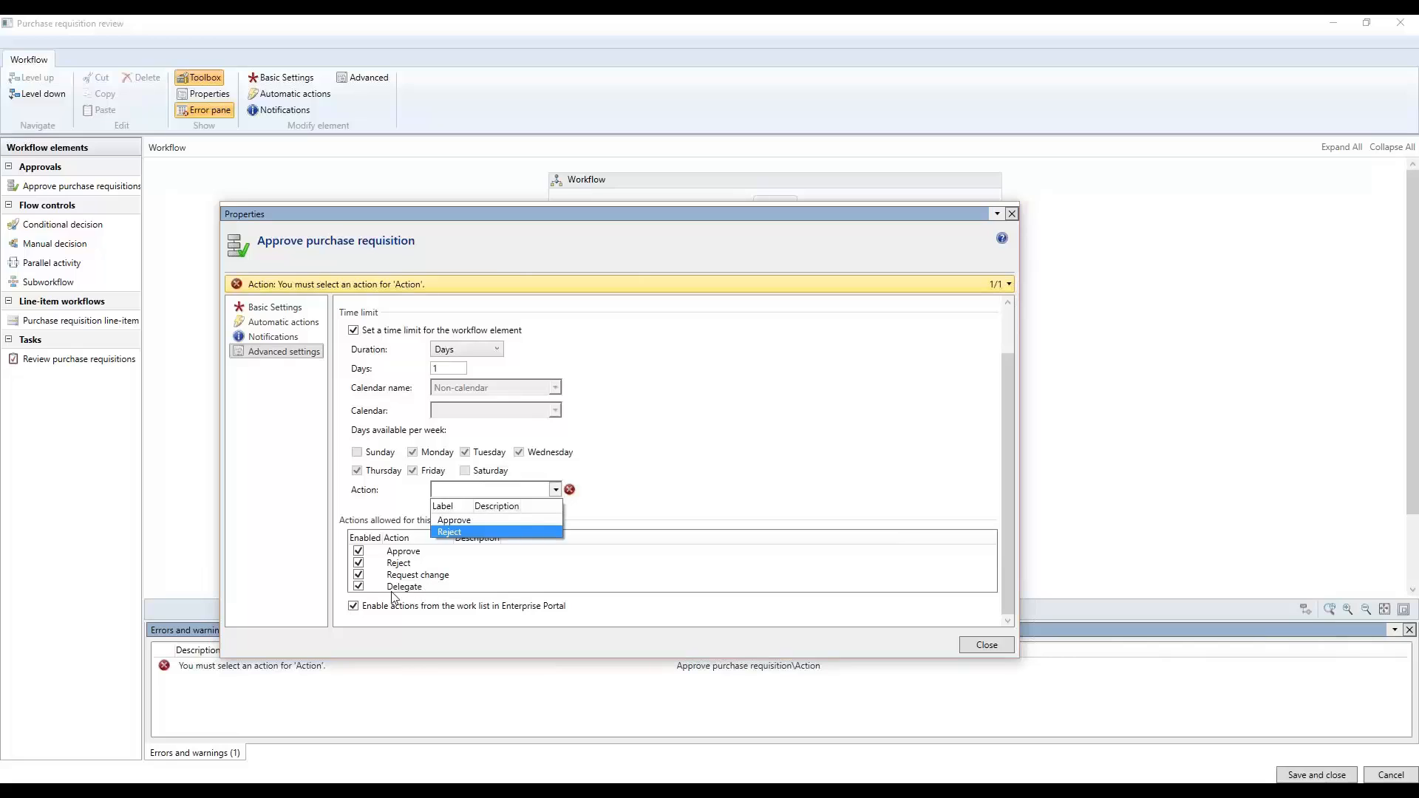
{"action": "mouse_move", "coordinate": [496, 583]}
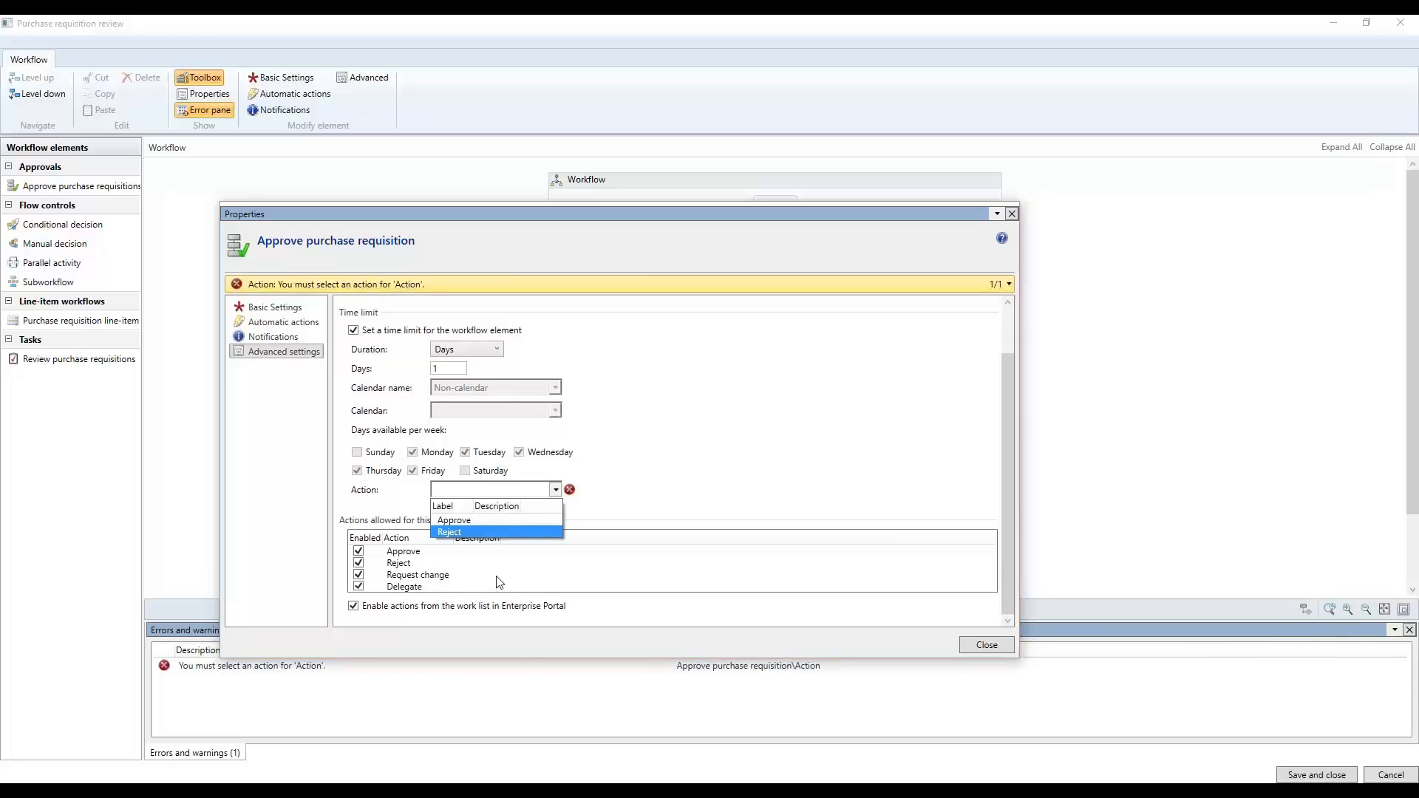
{"action": "mouse_move", "coordinate": [413, 604]}
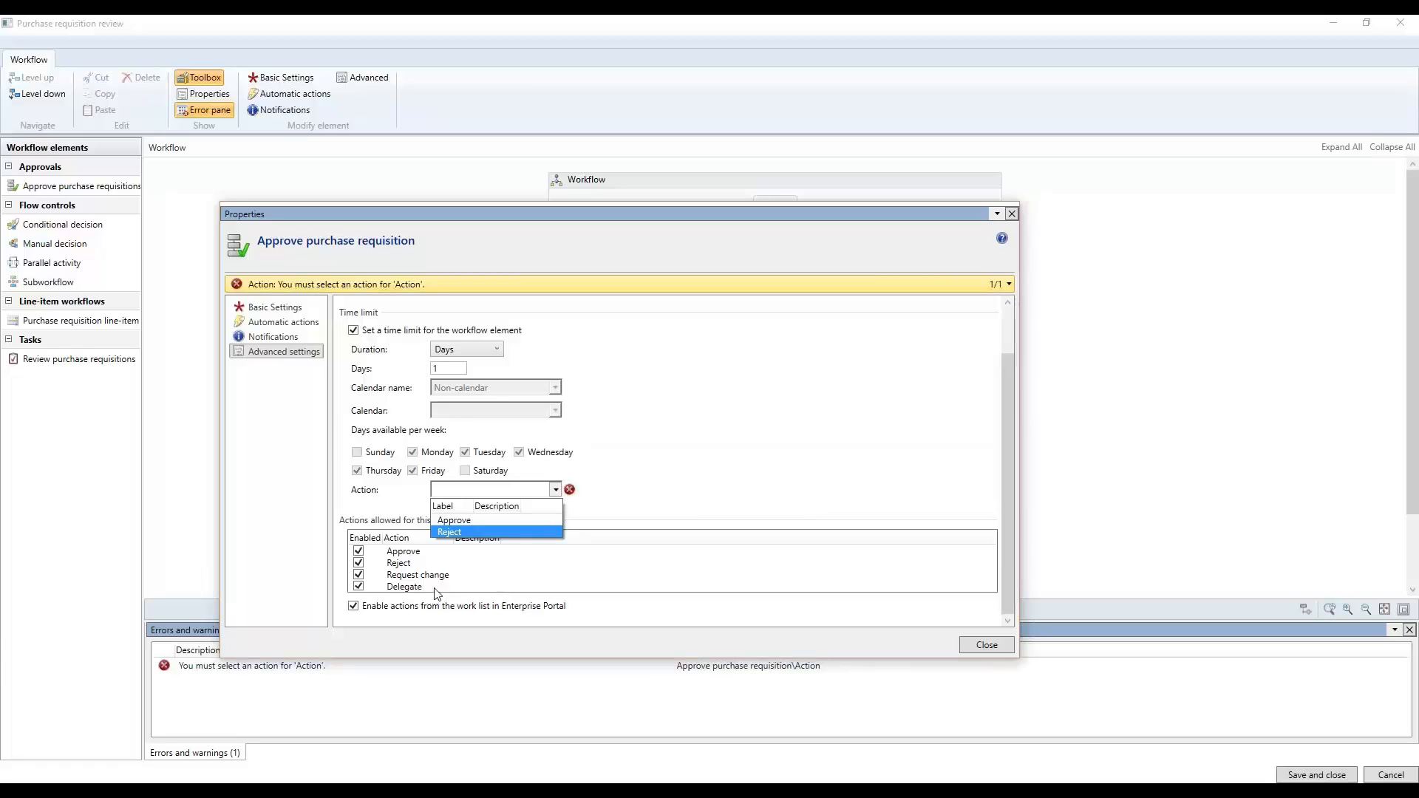
{"action": "mouse_move", "coordinate": [487, 571]}
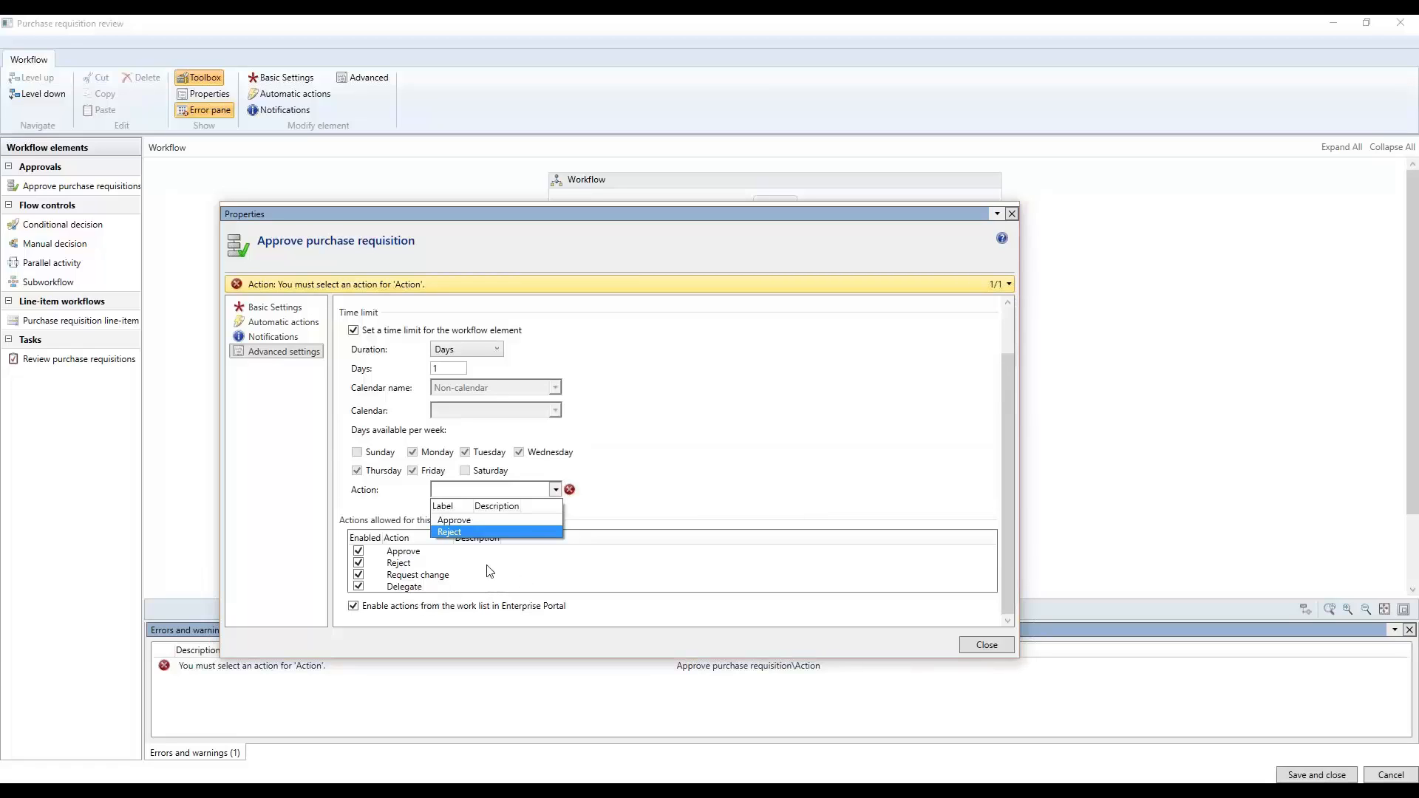
{"action": "mouse_move", "coordinate": [600, 570]}
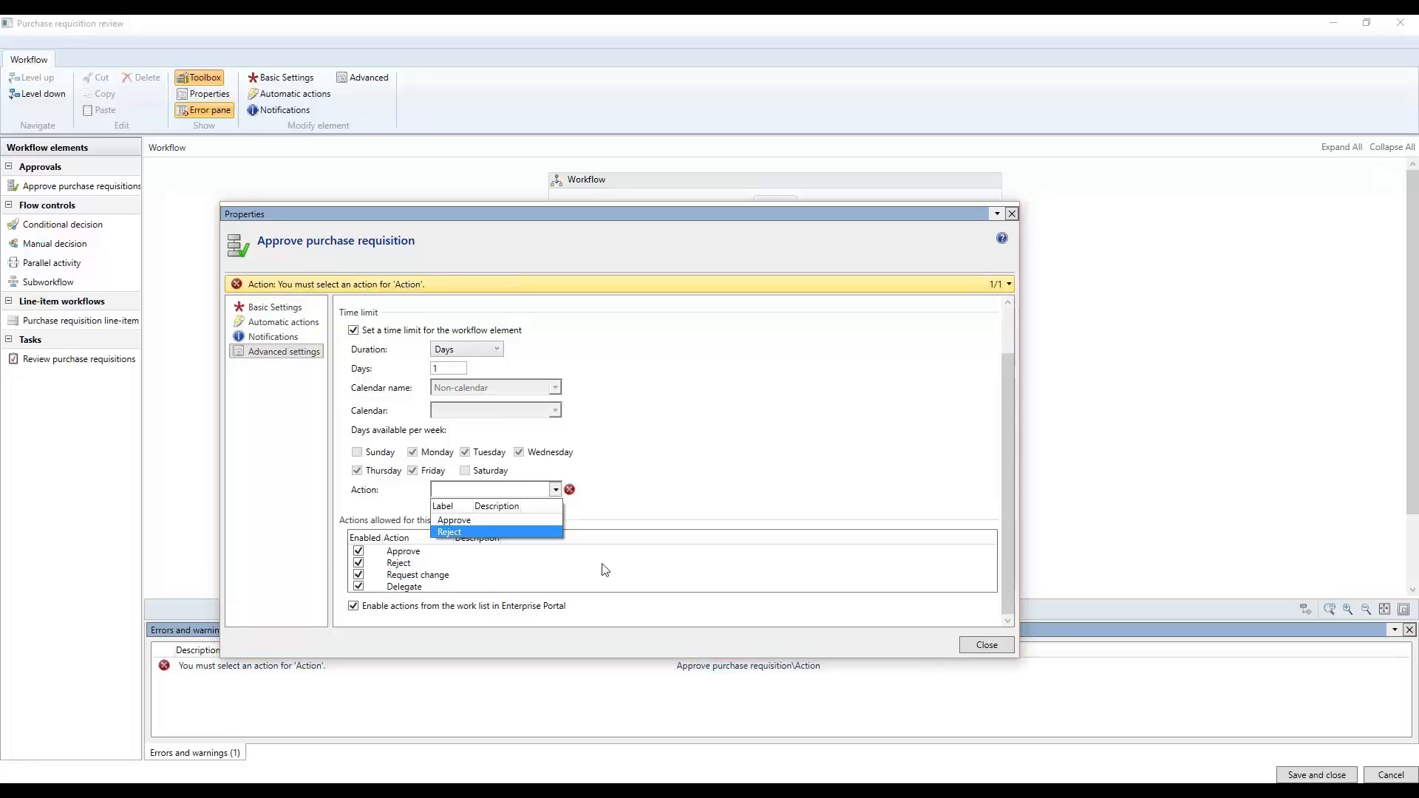
{"action": "mouse_move", "coordinate": [678, 358]}
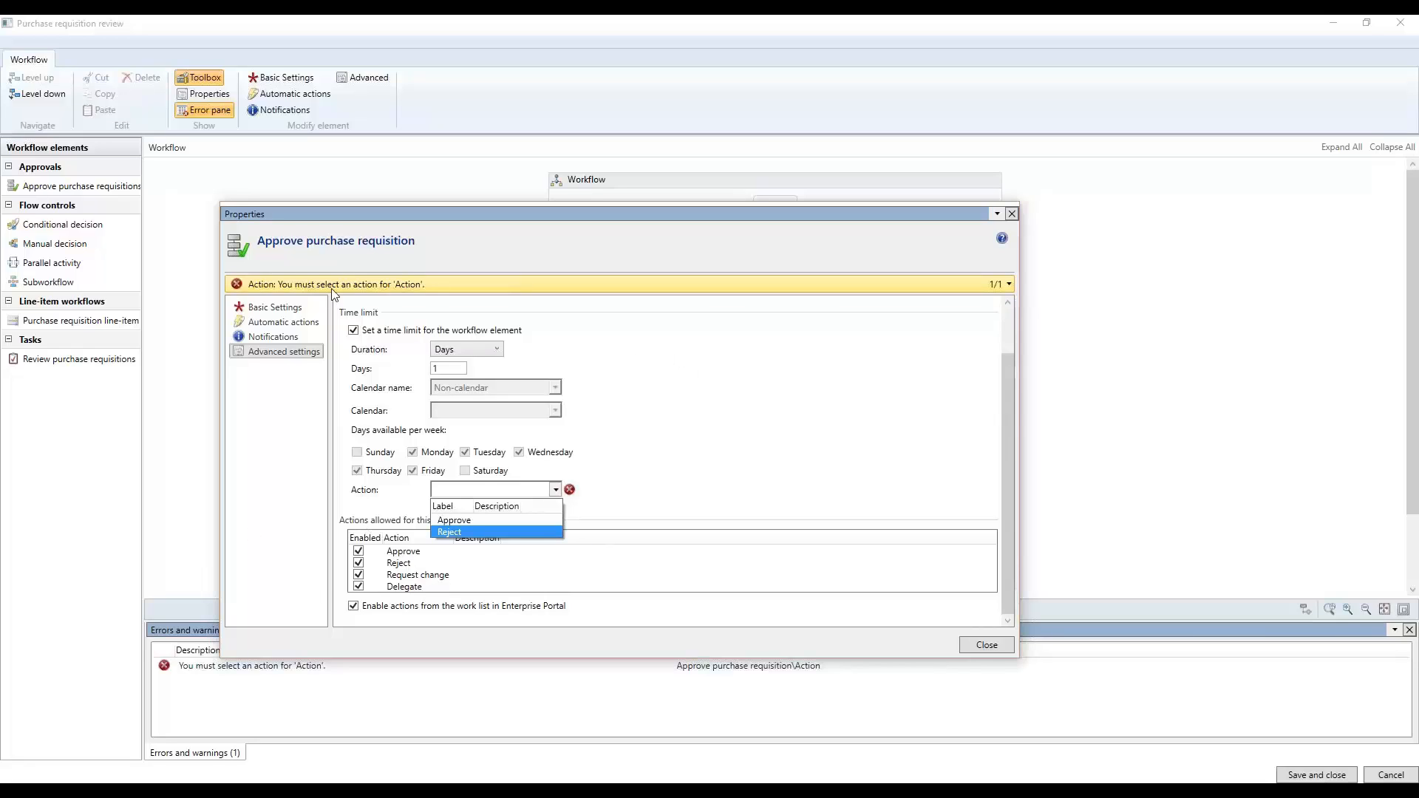
{"action": "mouse_move", "coordinate": [741, 318]}
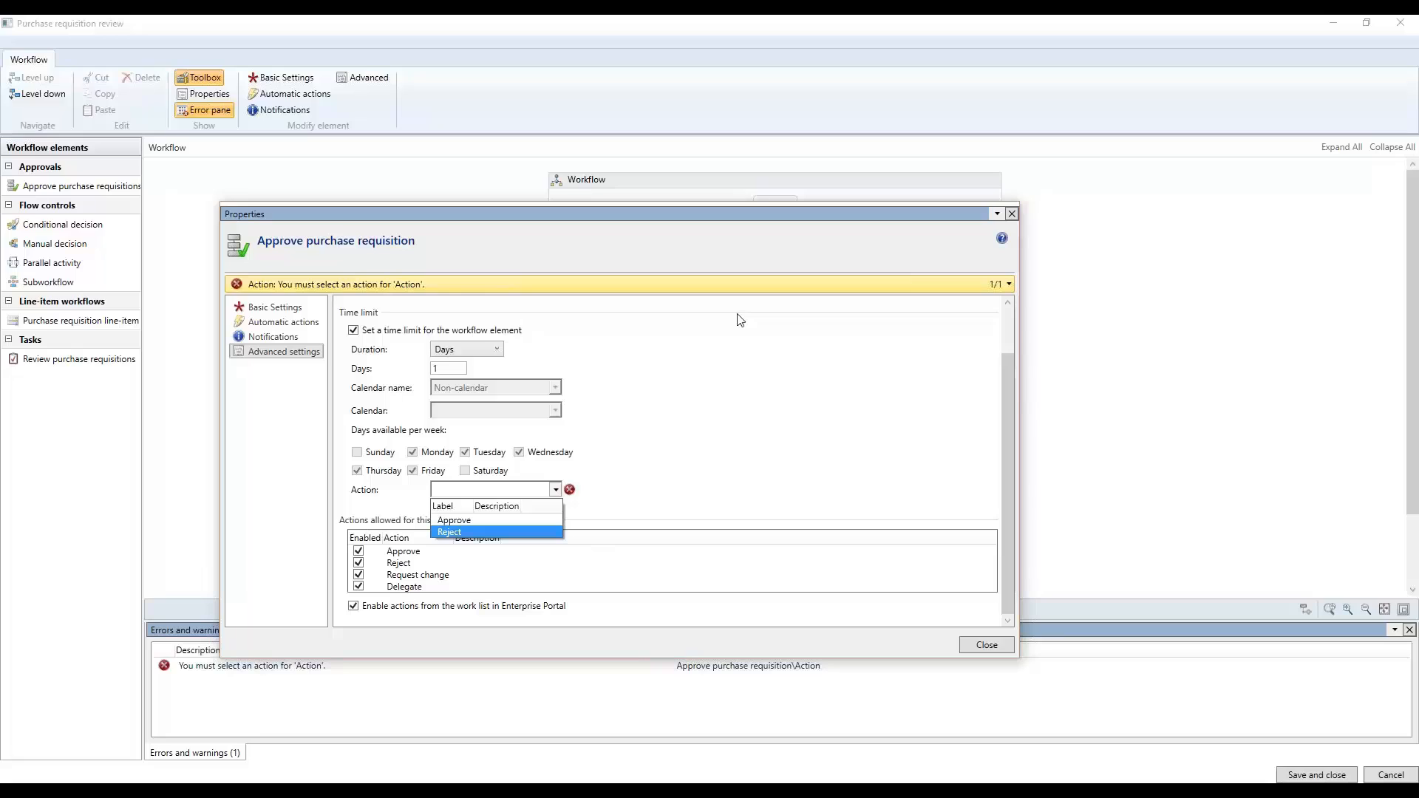
{"action": "mouse_move", "coordinate": [766, 390]}
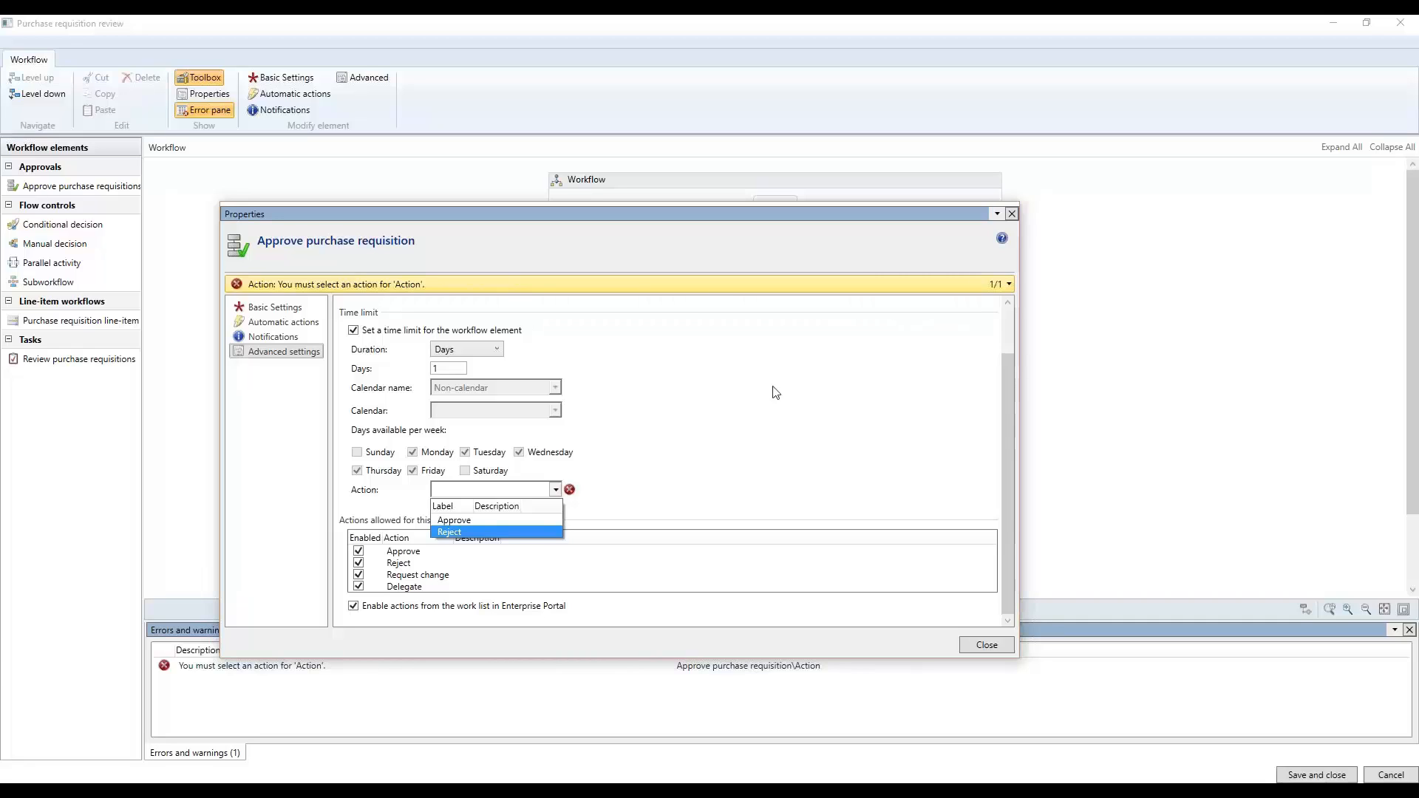
{"action": "mouse_move", "coordinate": [540, 470]}
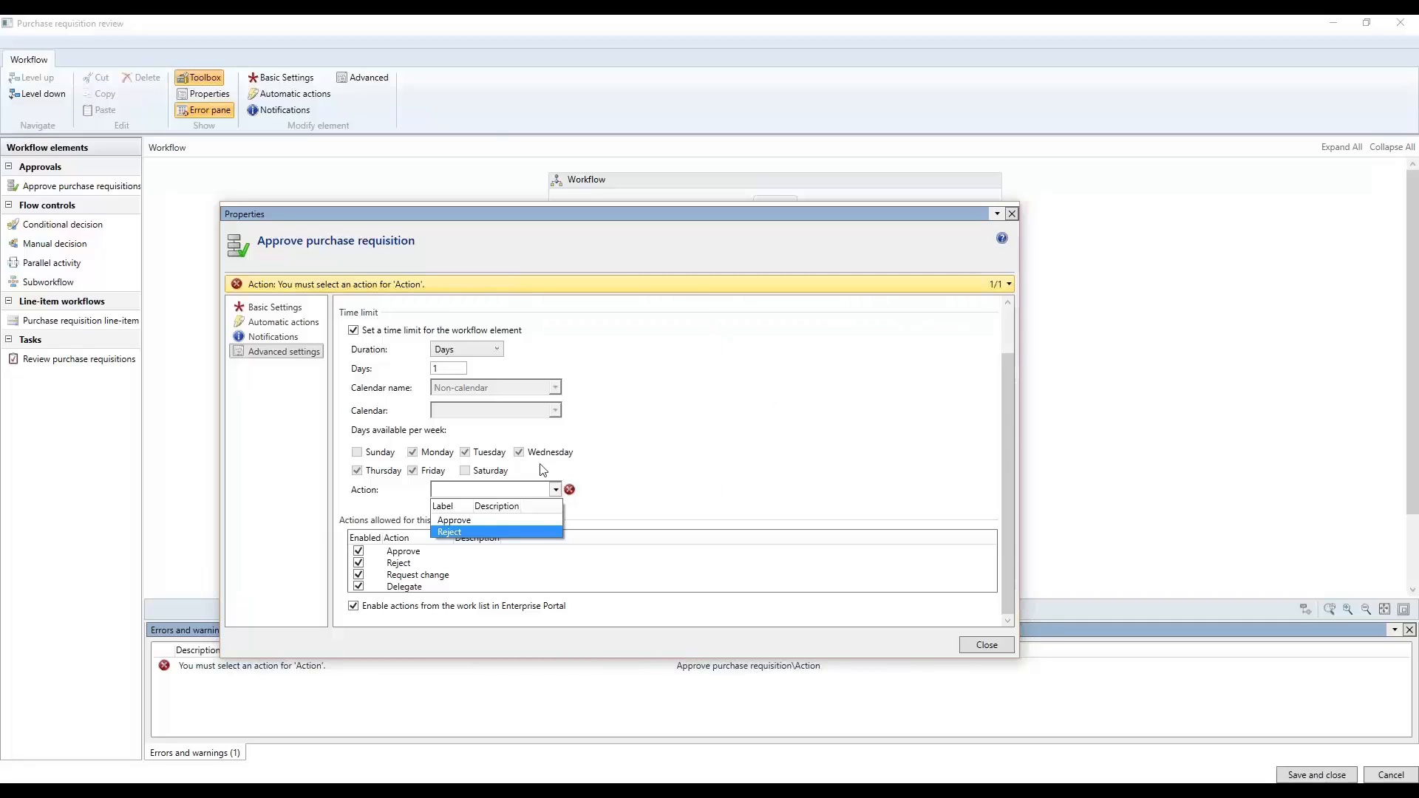
{"action": "mouse_move", "coordinate": [474, 283]}
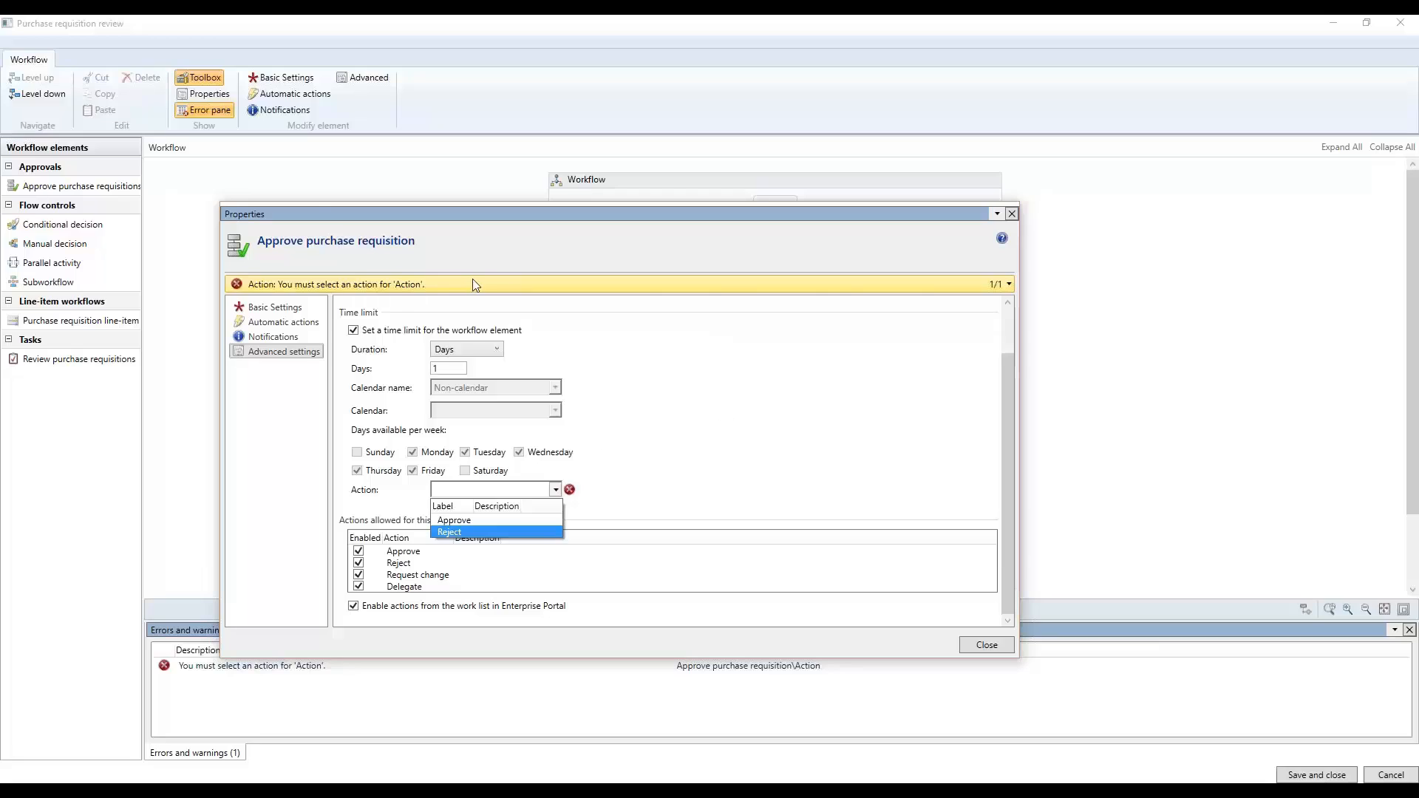
{"action": "mouse_move", "coordinate": [1005, 376]}
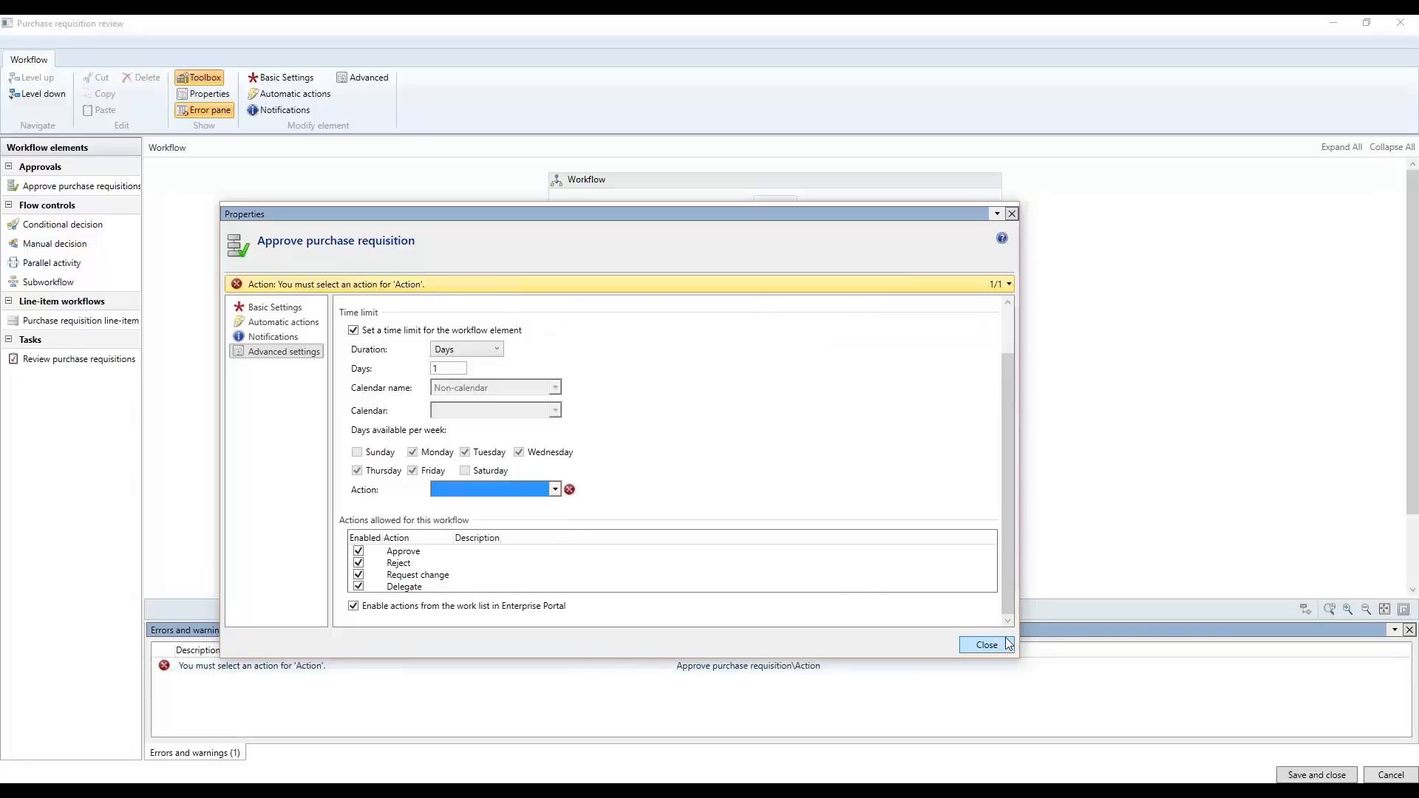
- Close the approval element's Properties dialog, returning to the workflow diagram
{"action": "left_click", "coordinate": [985, 644]}
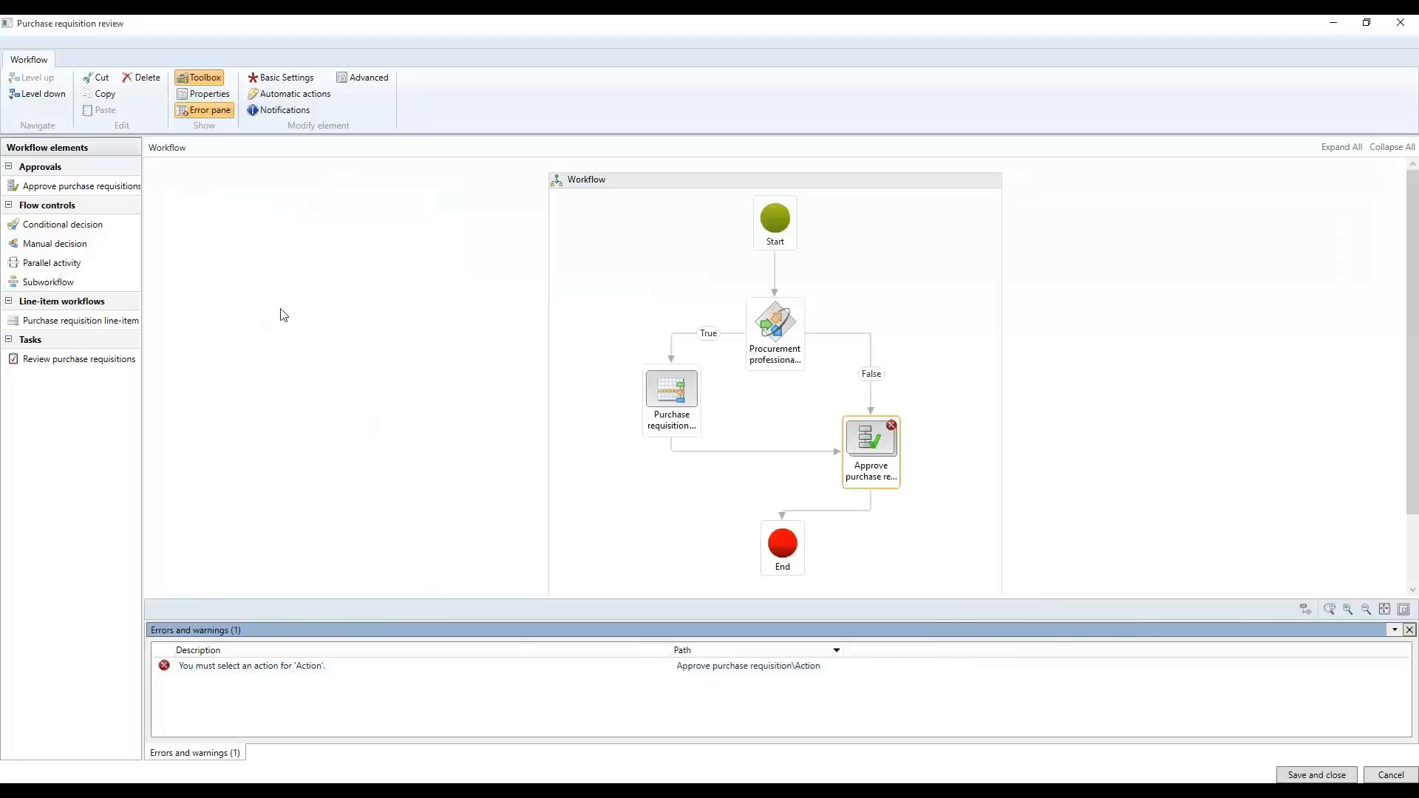
{"action": "mouse_move", "coordinate": [827, 408]}
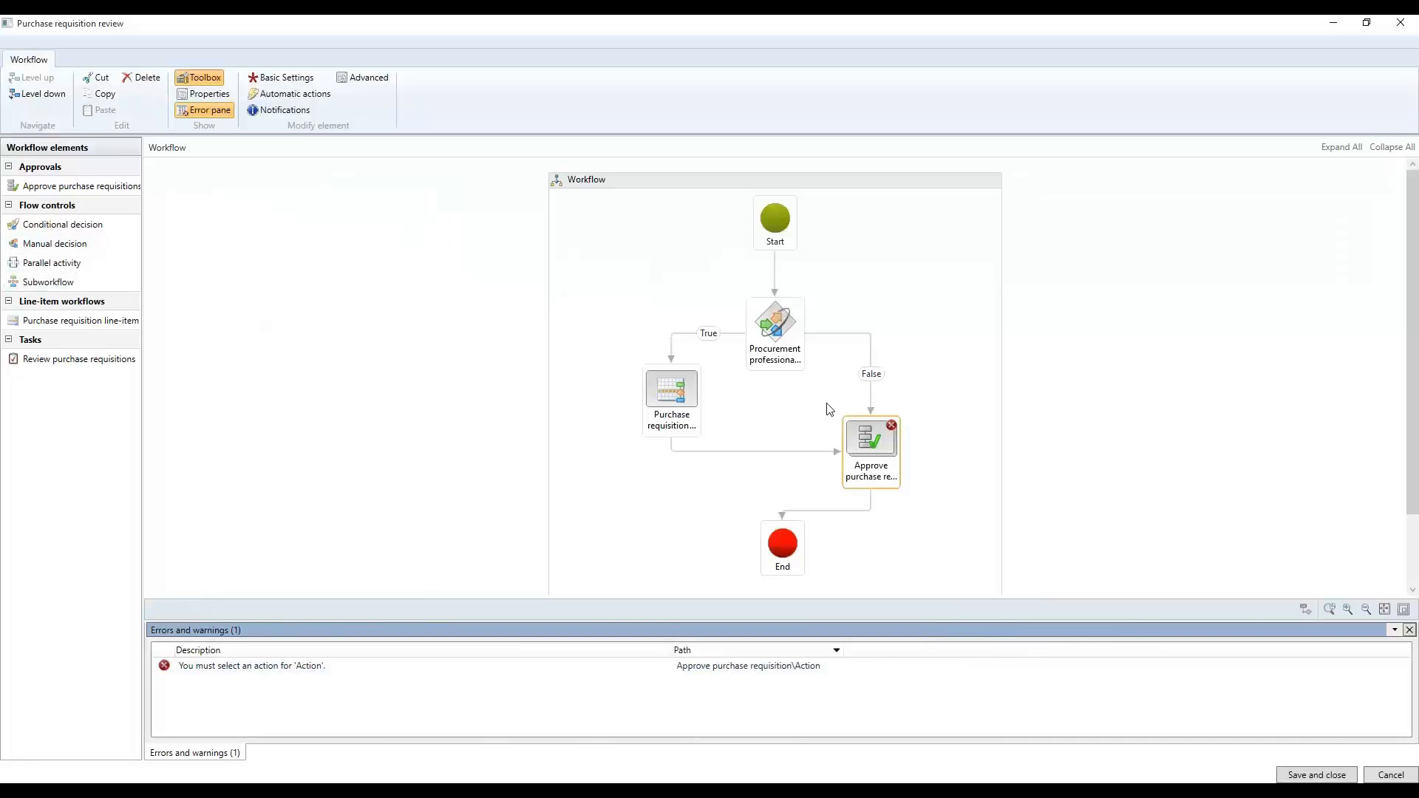
{"action": "mouse_move", "coordinate": [532, 263]}
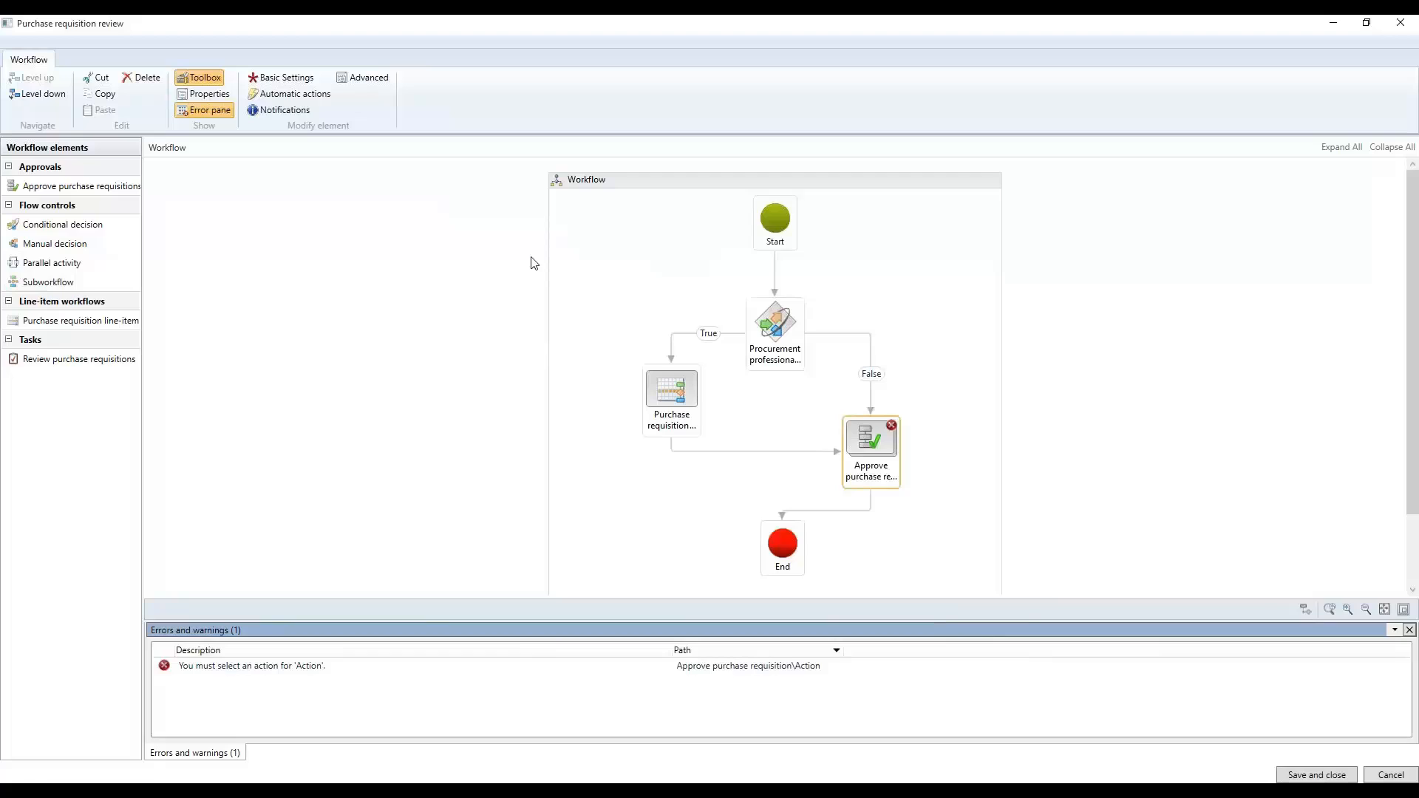
{"action": "mouse_move", "coordinate": [1397, 652]}
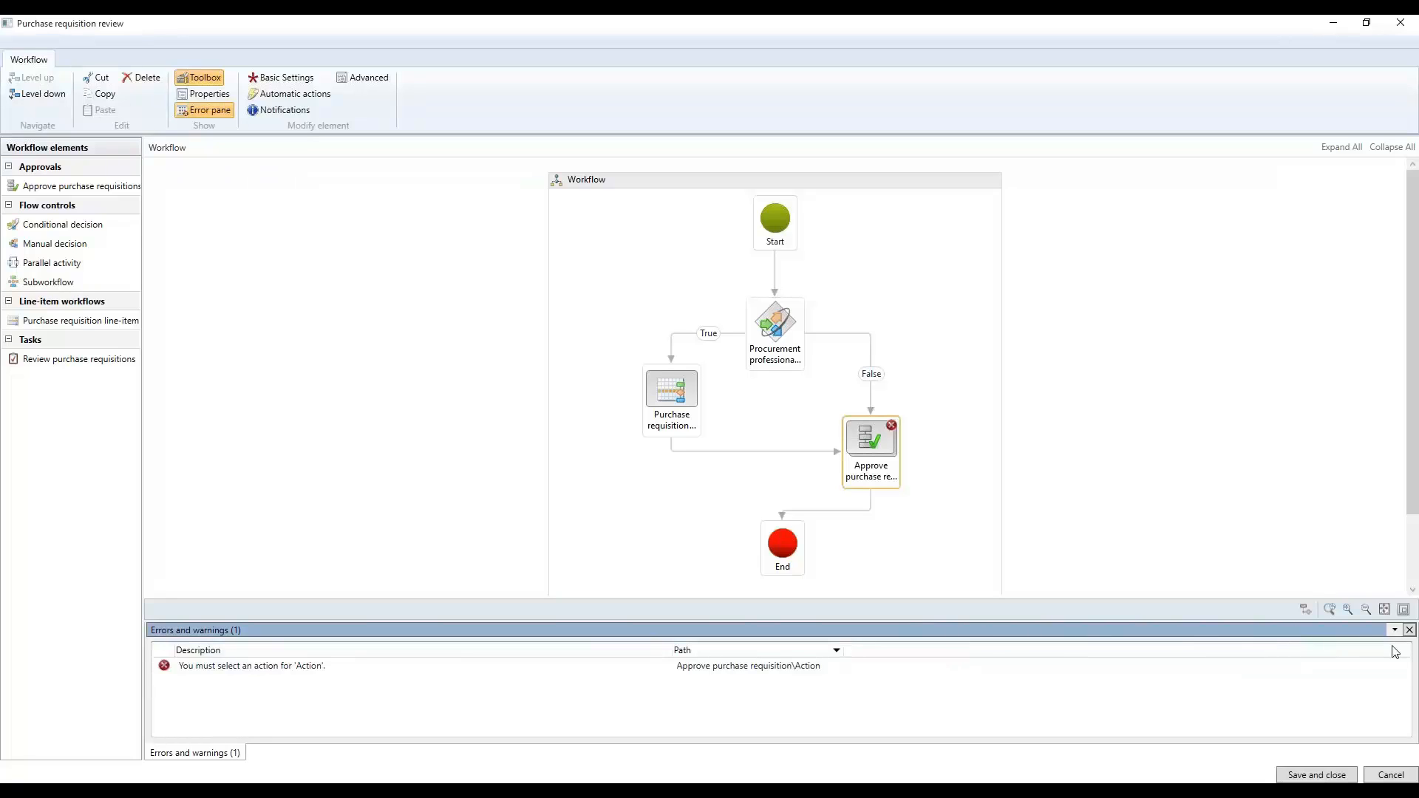
{"action": "mouse_move", "coordinate": [1388, 648]}
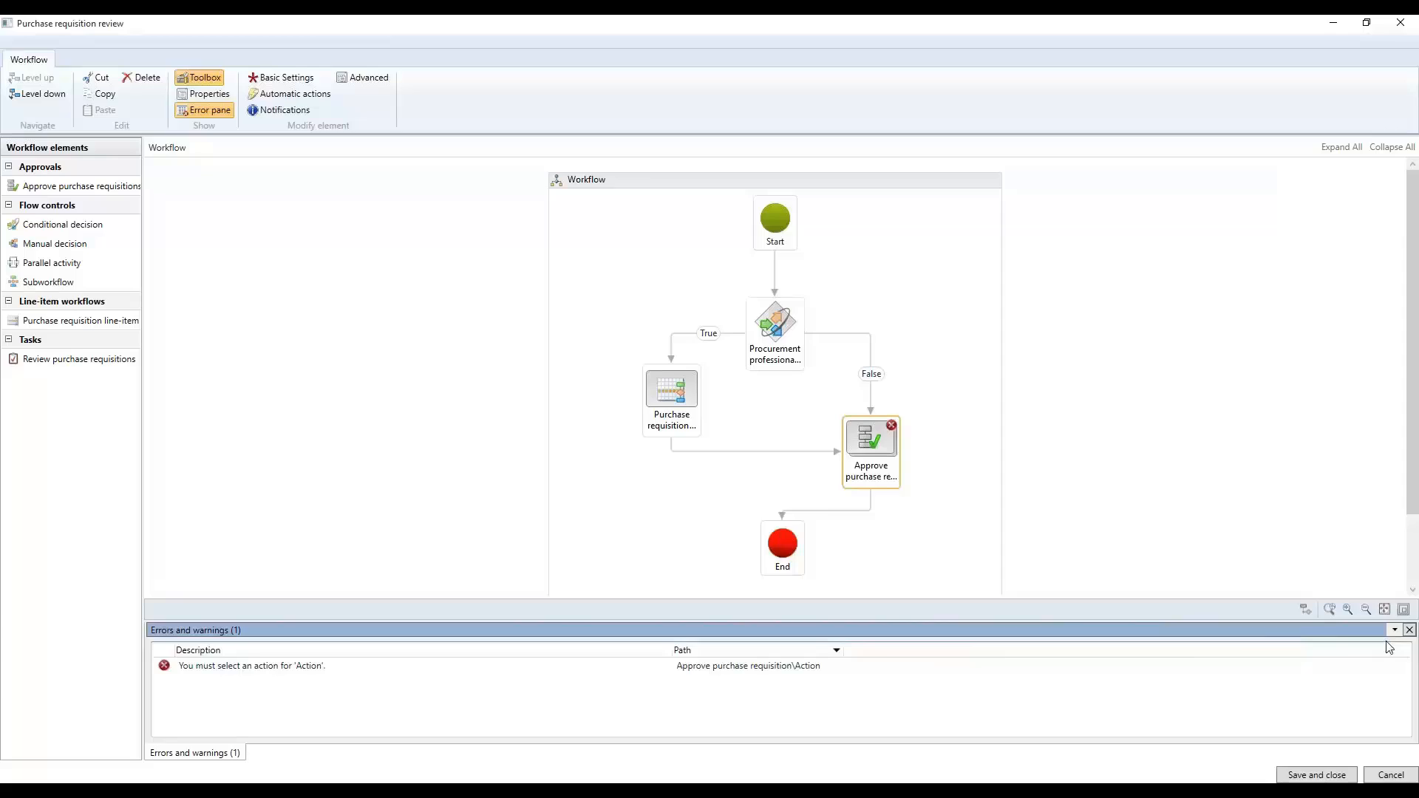